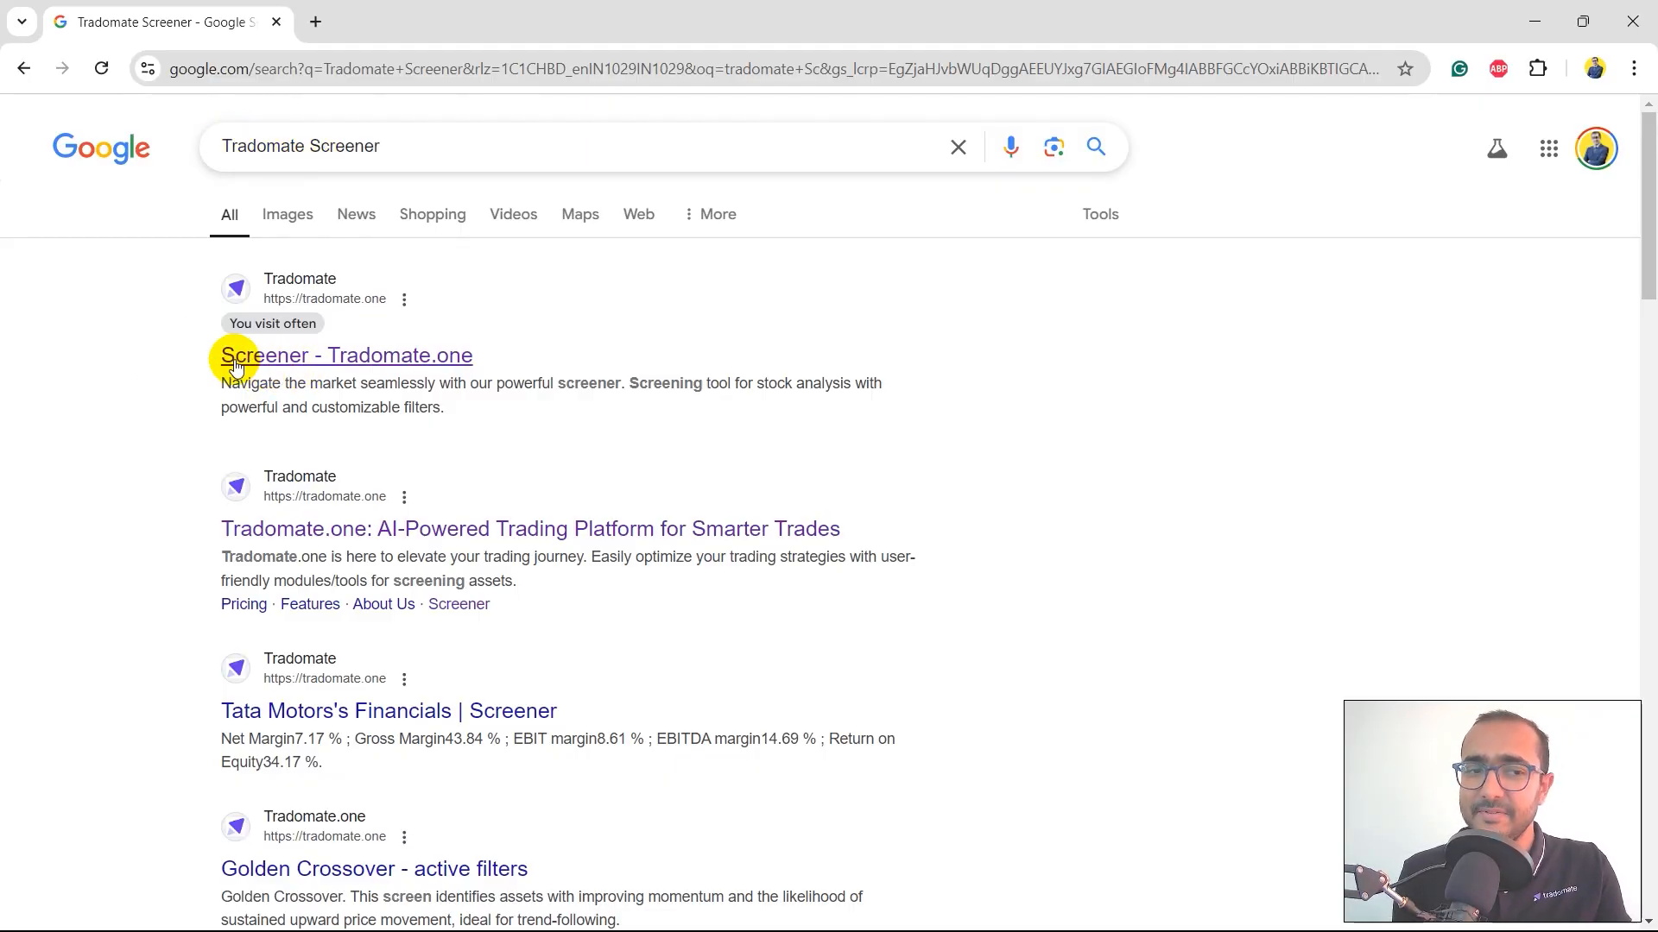
Step: Open the 'Screener - Tradomate.one' result to reach the screener landing page
{"action": "left_click", "coordinate": [346, 354]}
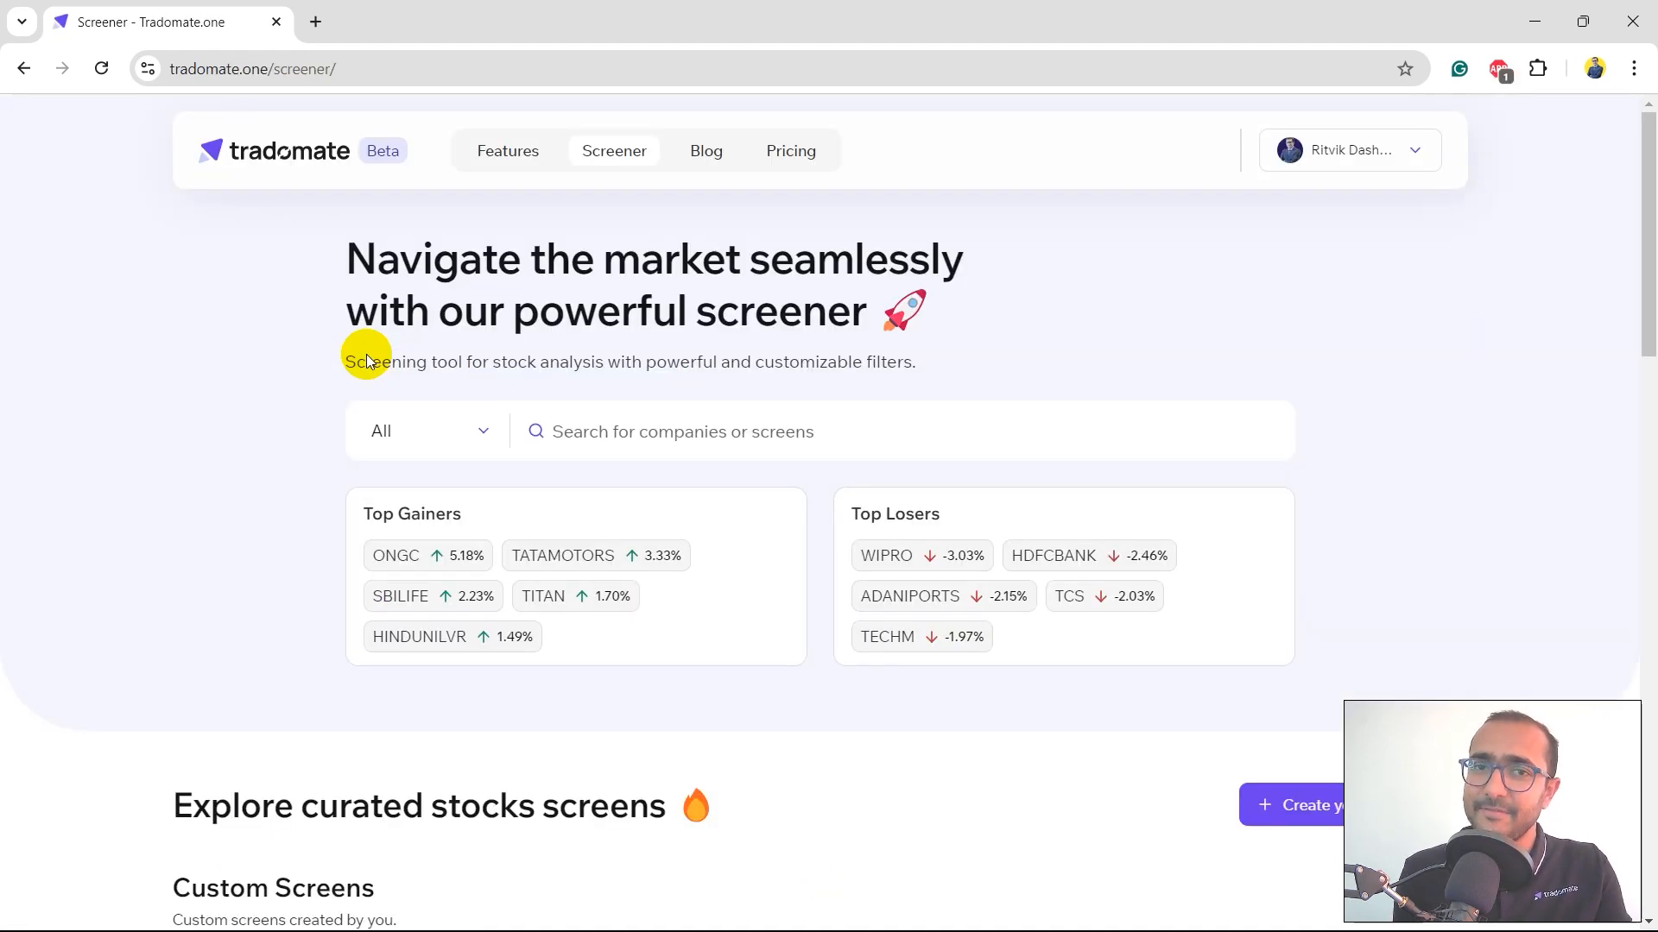
{"action": "left_click", "coordinate": [349, 69]}
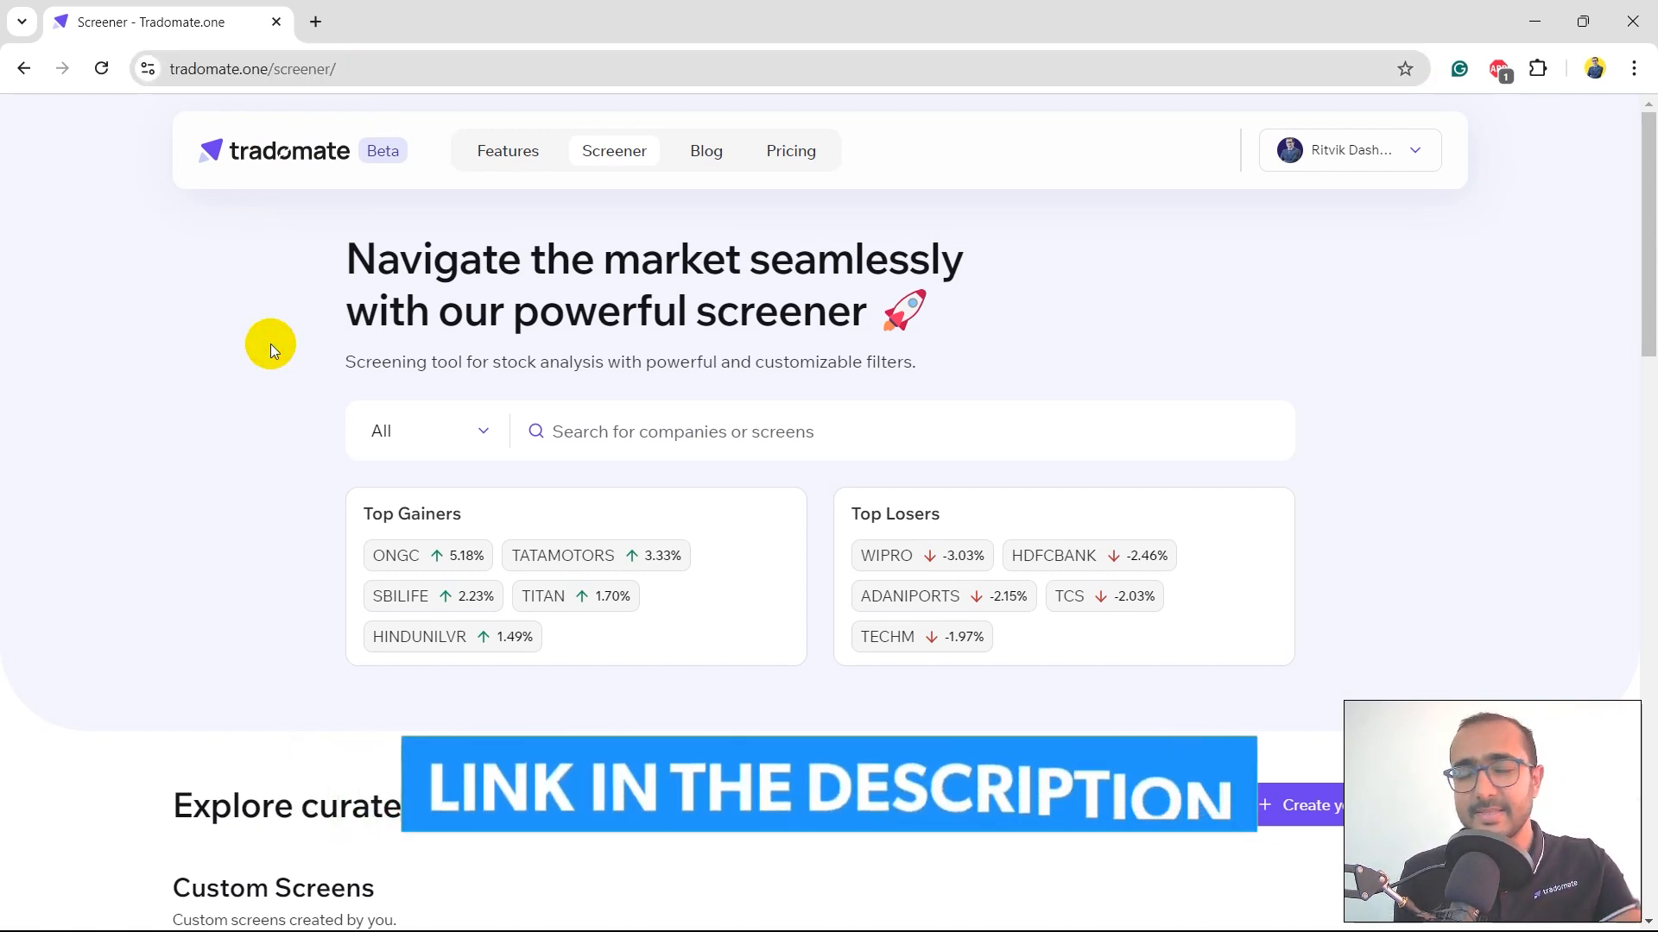
{"action": "mouse_move", "coordinate": [487, 421]}
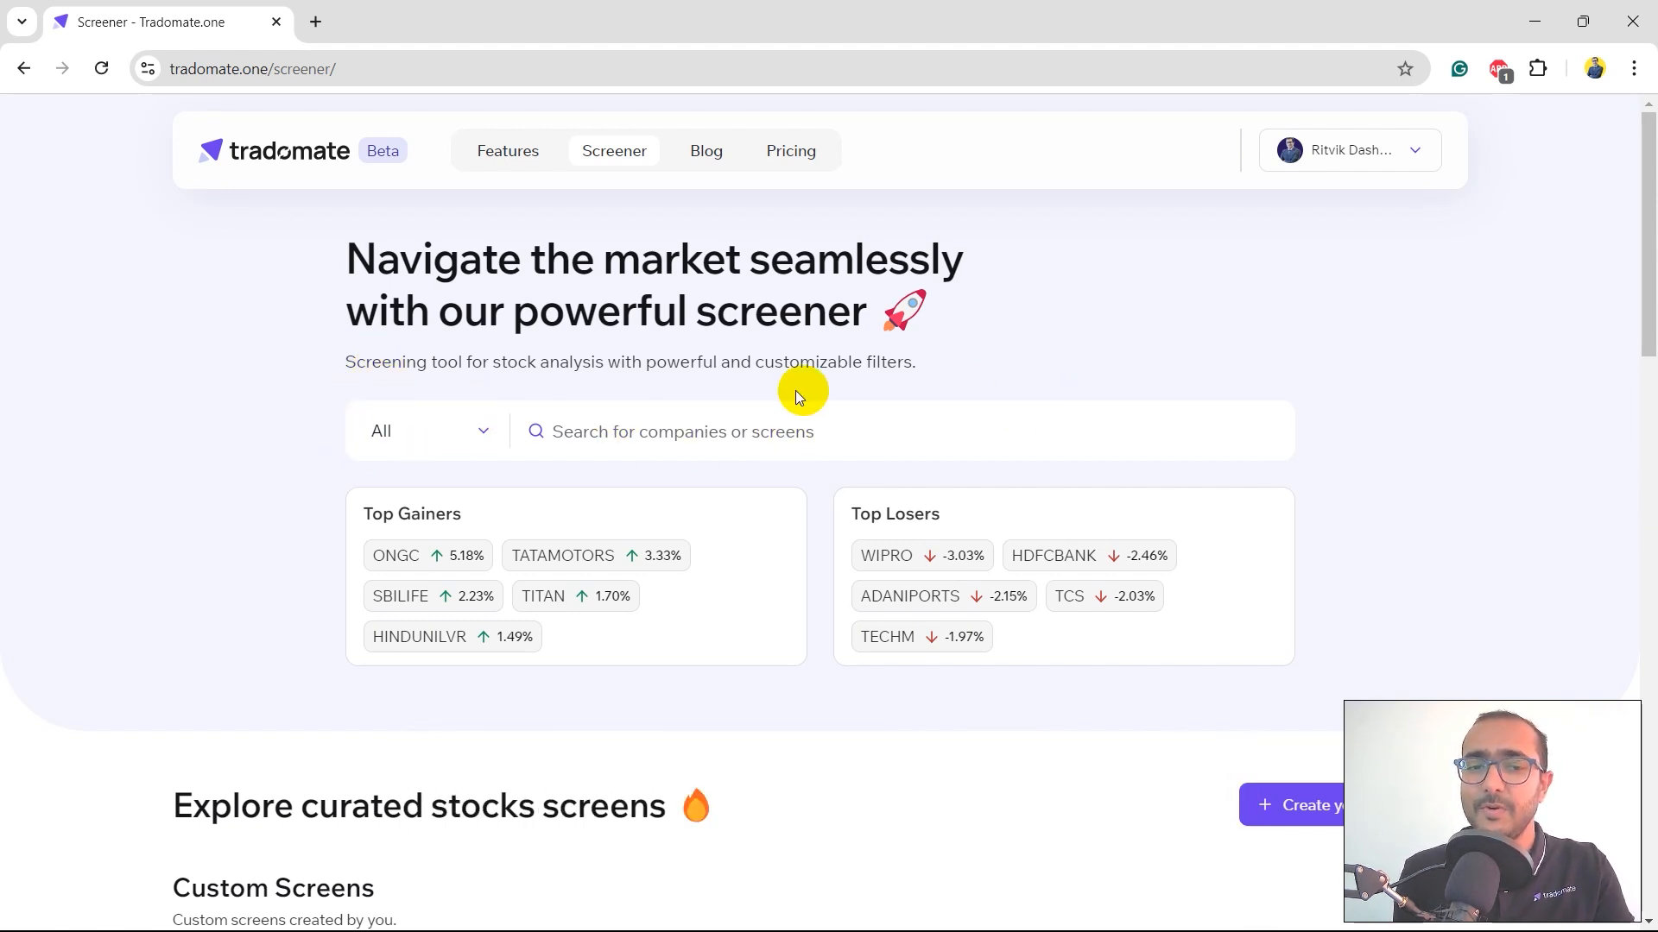
{"action": "mouse_move", "coordinate": [407, 667]}
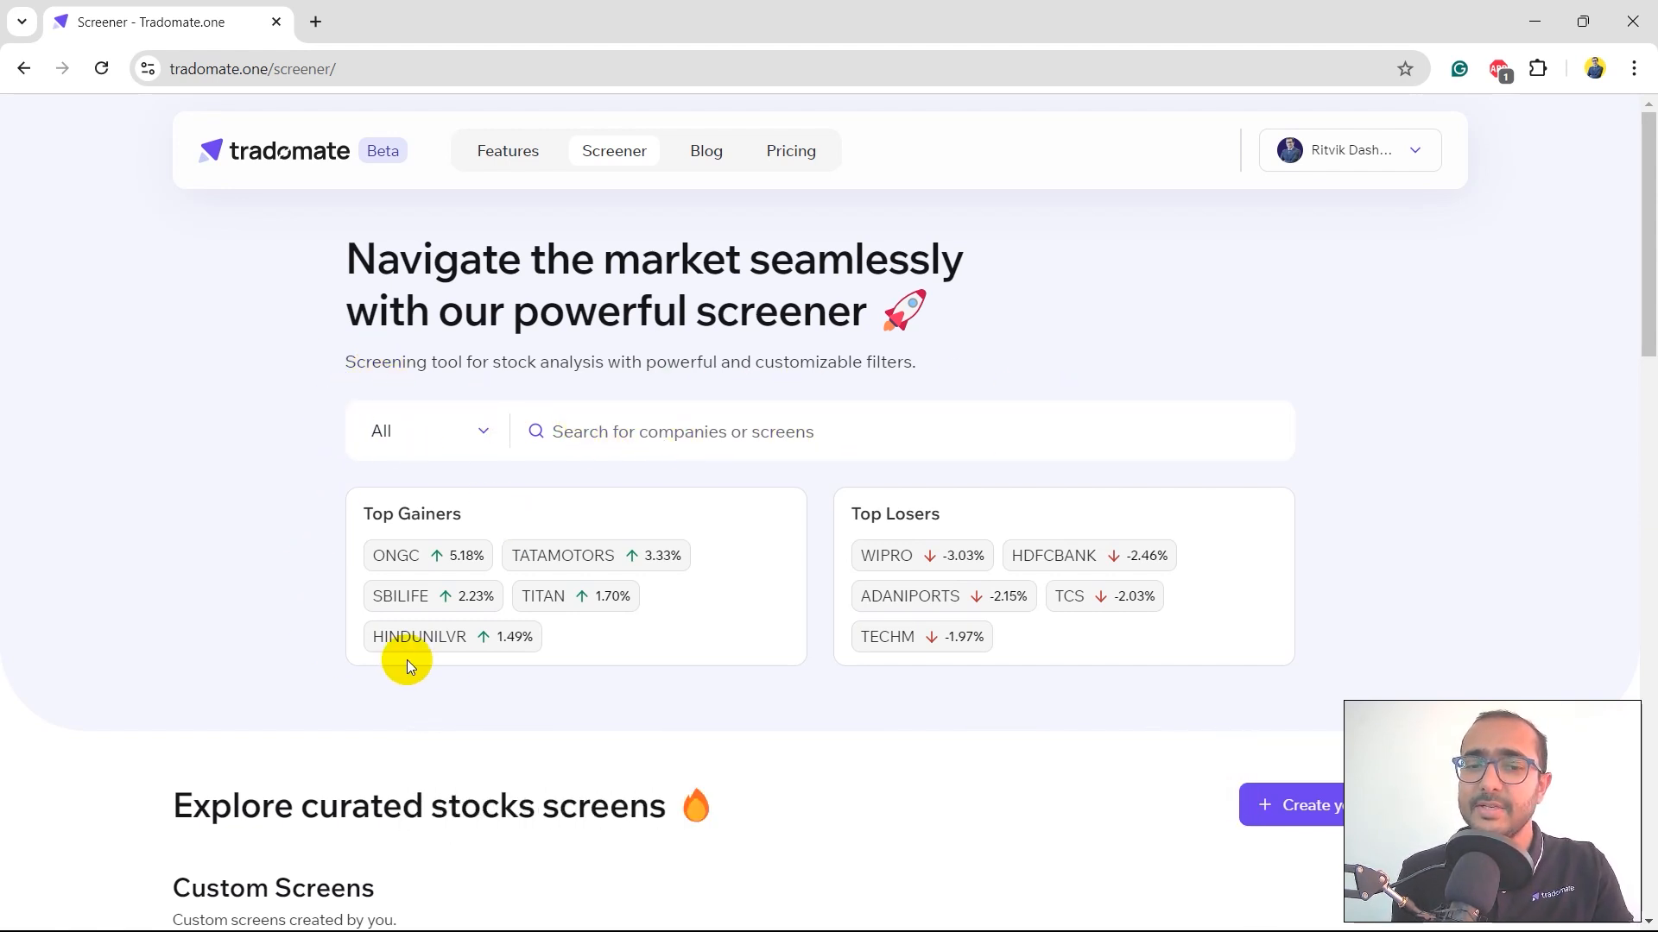
{"action": "mouse_move", "coordinate": [969, 689]}
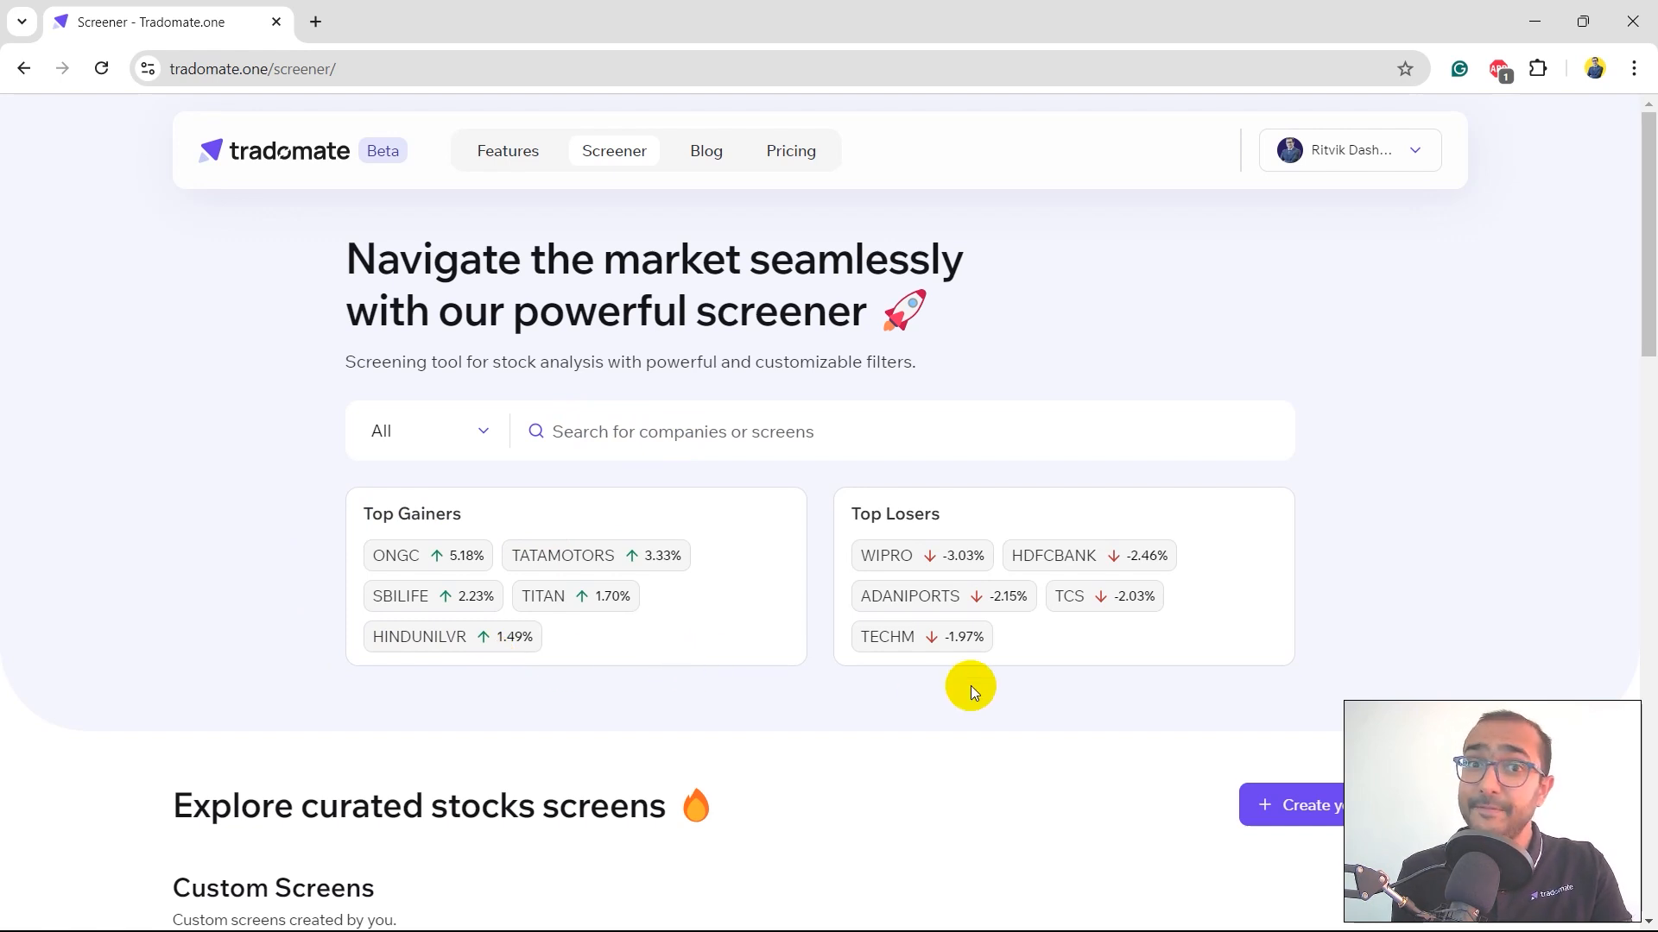
Step: Browse down through the custom, fundamental and technical screen sections
{"action": "scroll", "scroll_direction": "down", "scroll_amount": 3}
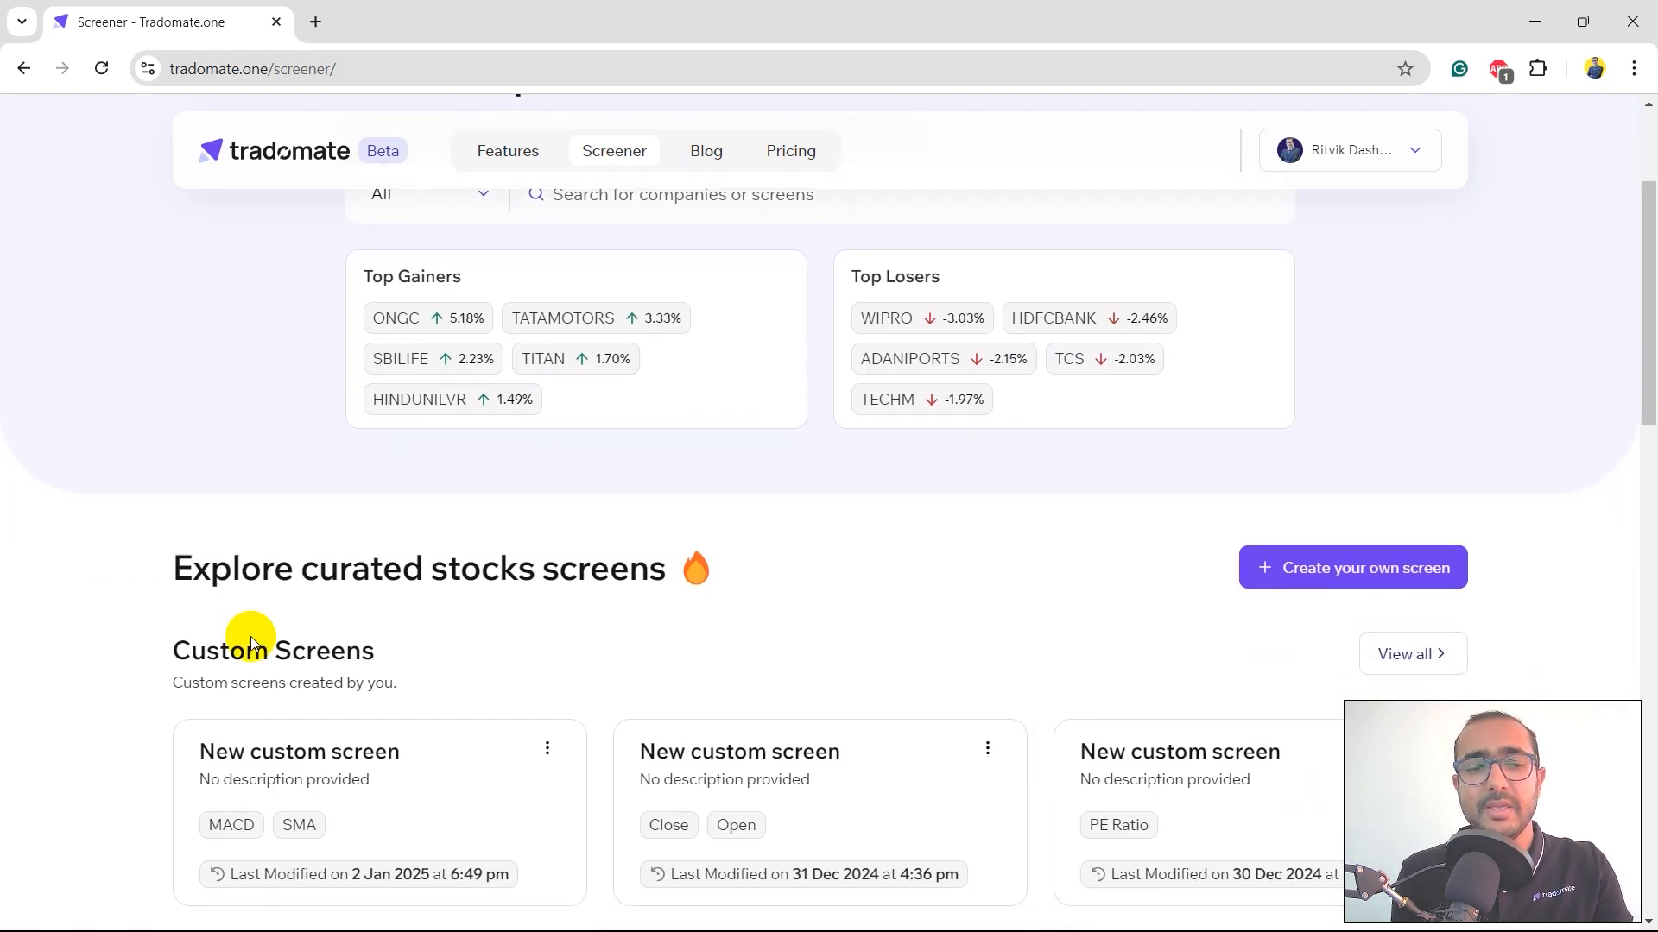
{"action": "scroll", "scroll_direction": "down", "scroll_amount": 3}
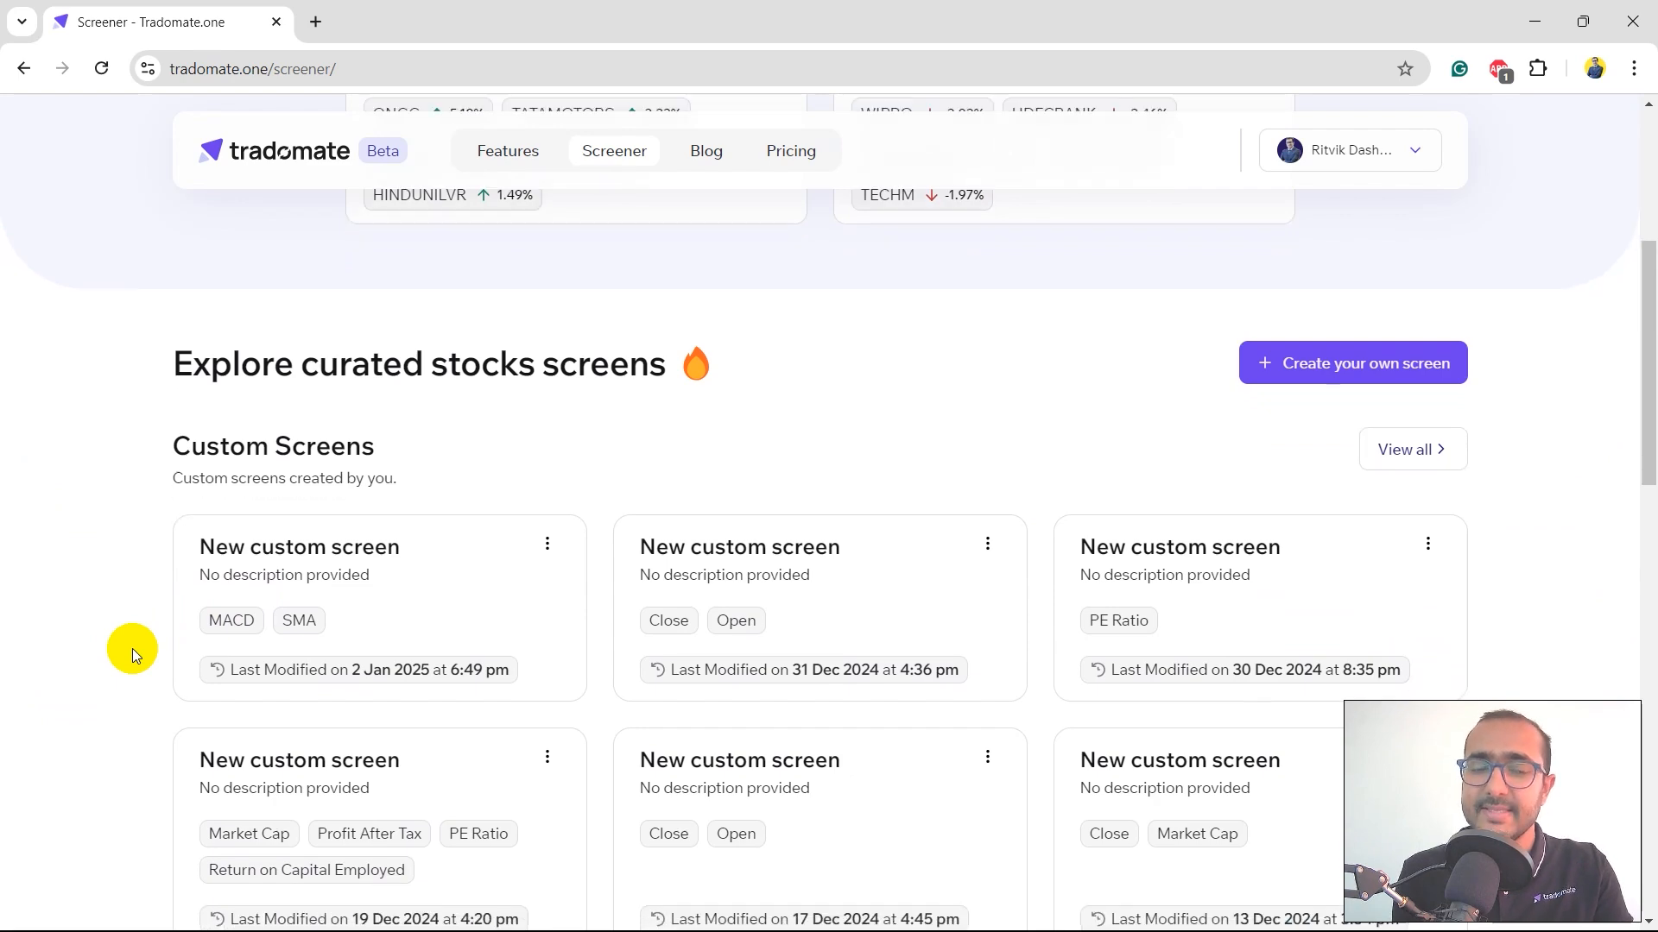
{"action": "scroll", "scroll_direction": "down", "scroll_amount": 3}
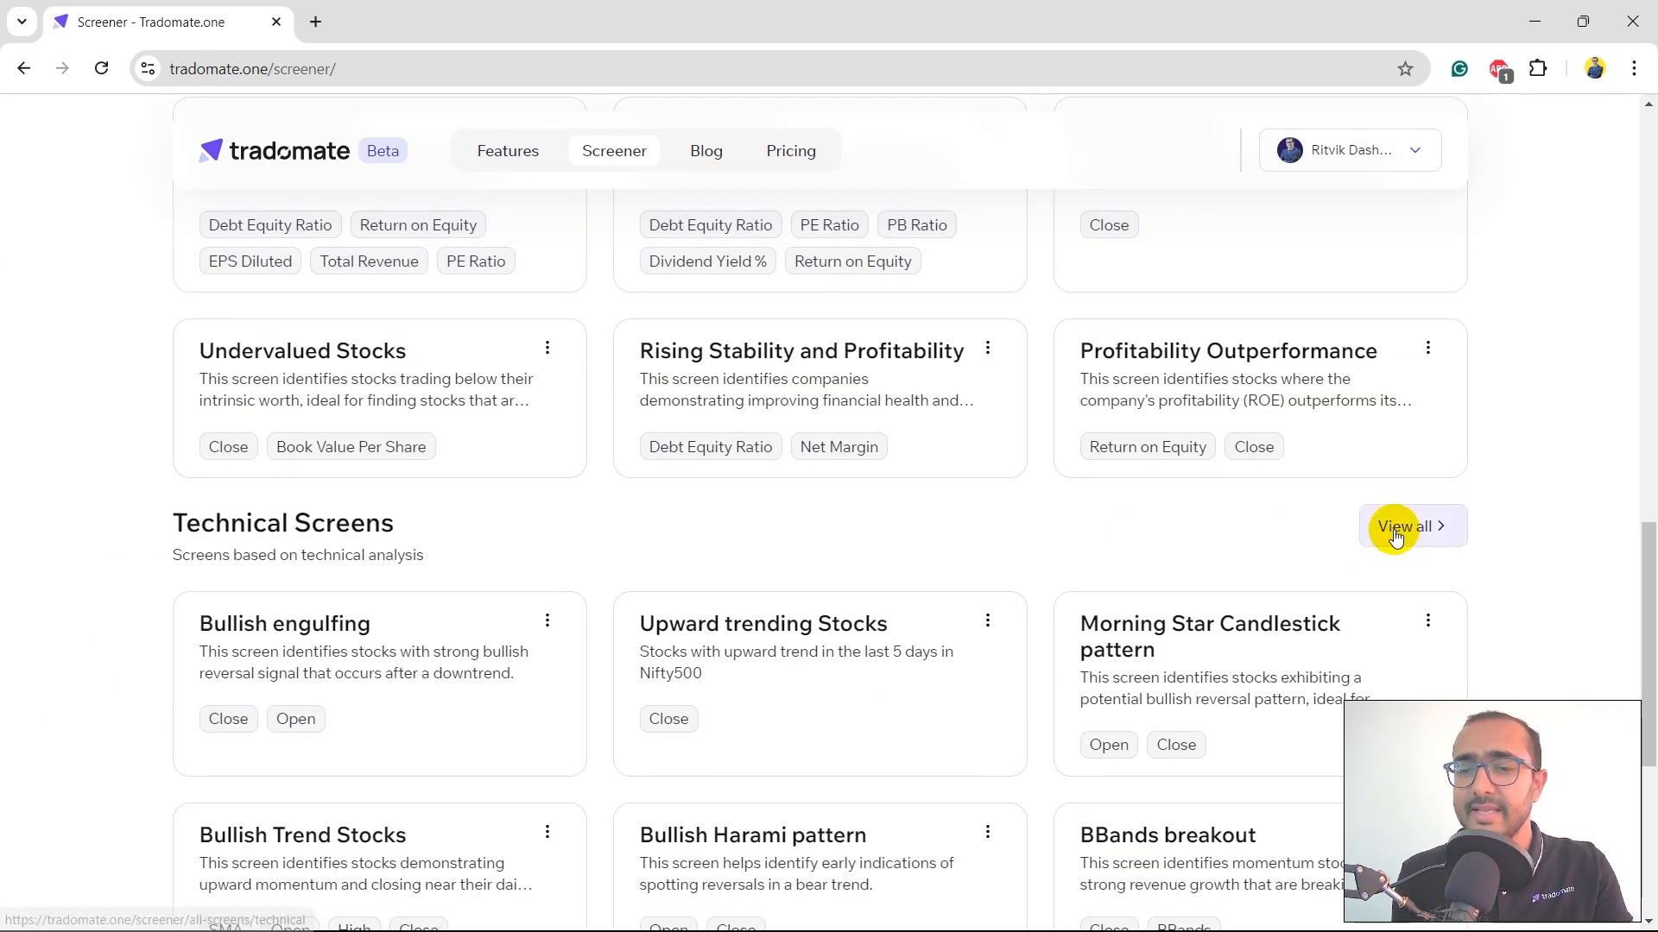
{"action": "scroll", "scroll_direction": "up", "scroll_amount": 3}
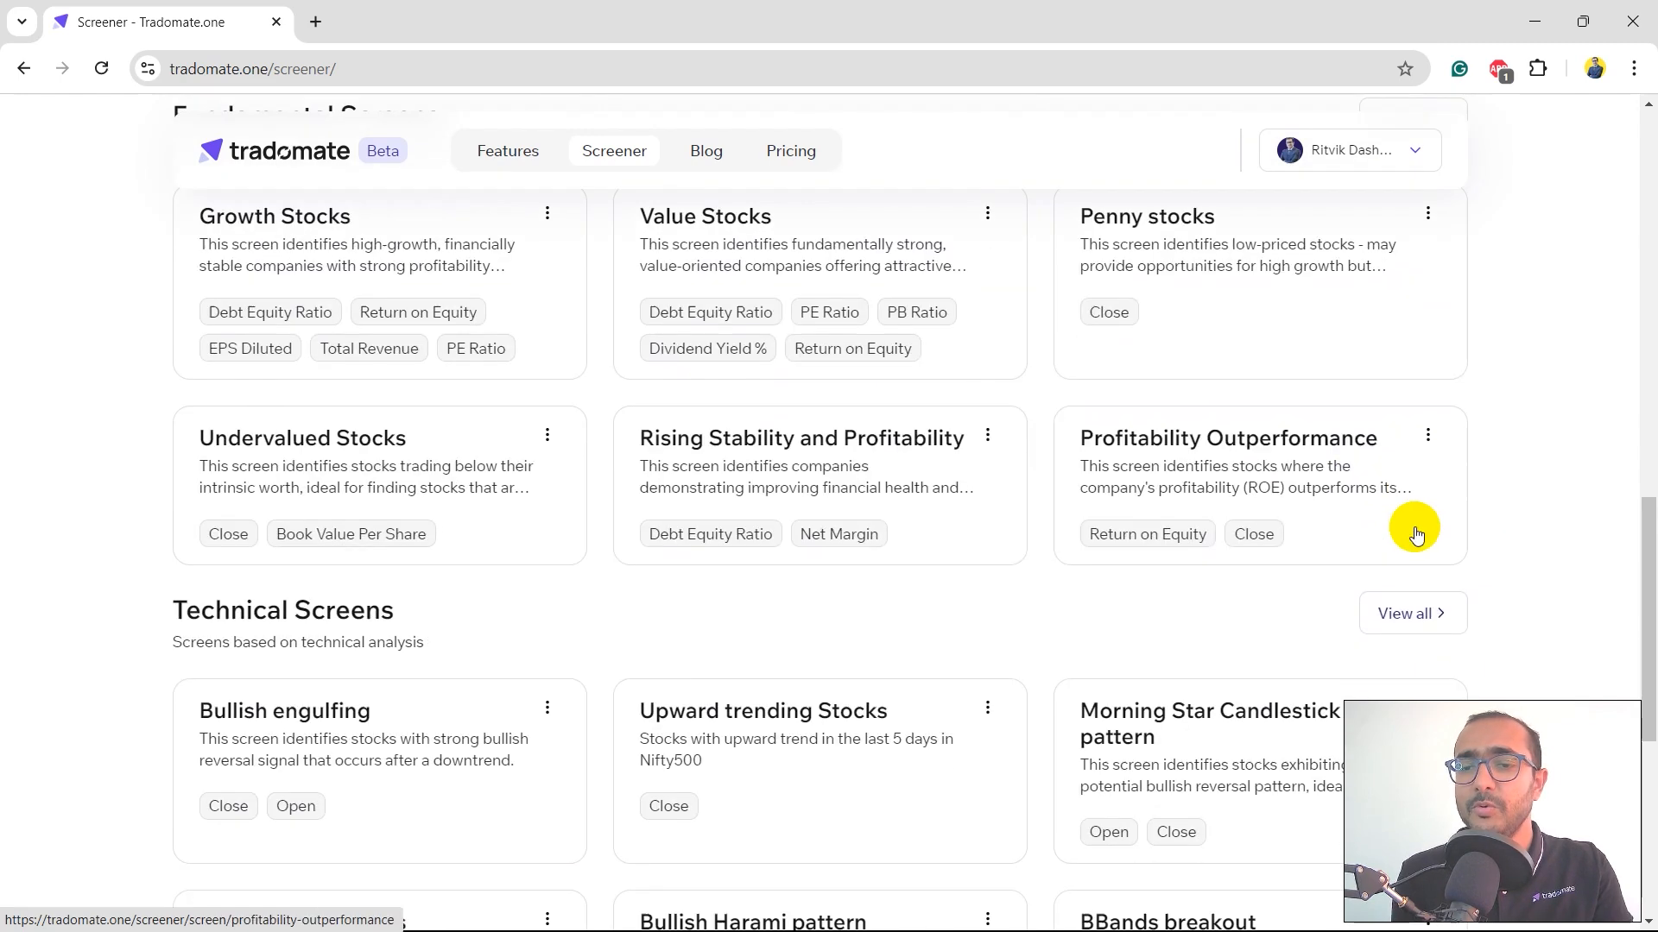
Step: View the full Technical Screens list, return home and scroll back to the technical cards
{"action": "left_click", "coordinate": [1406, 613]}
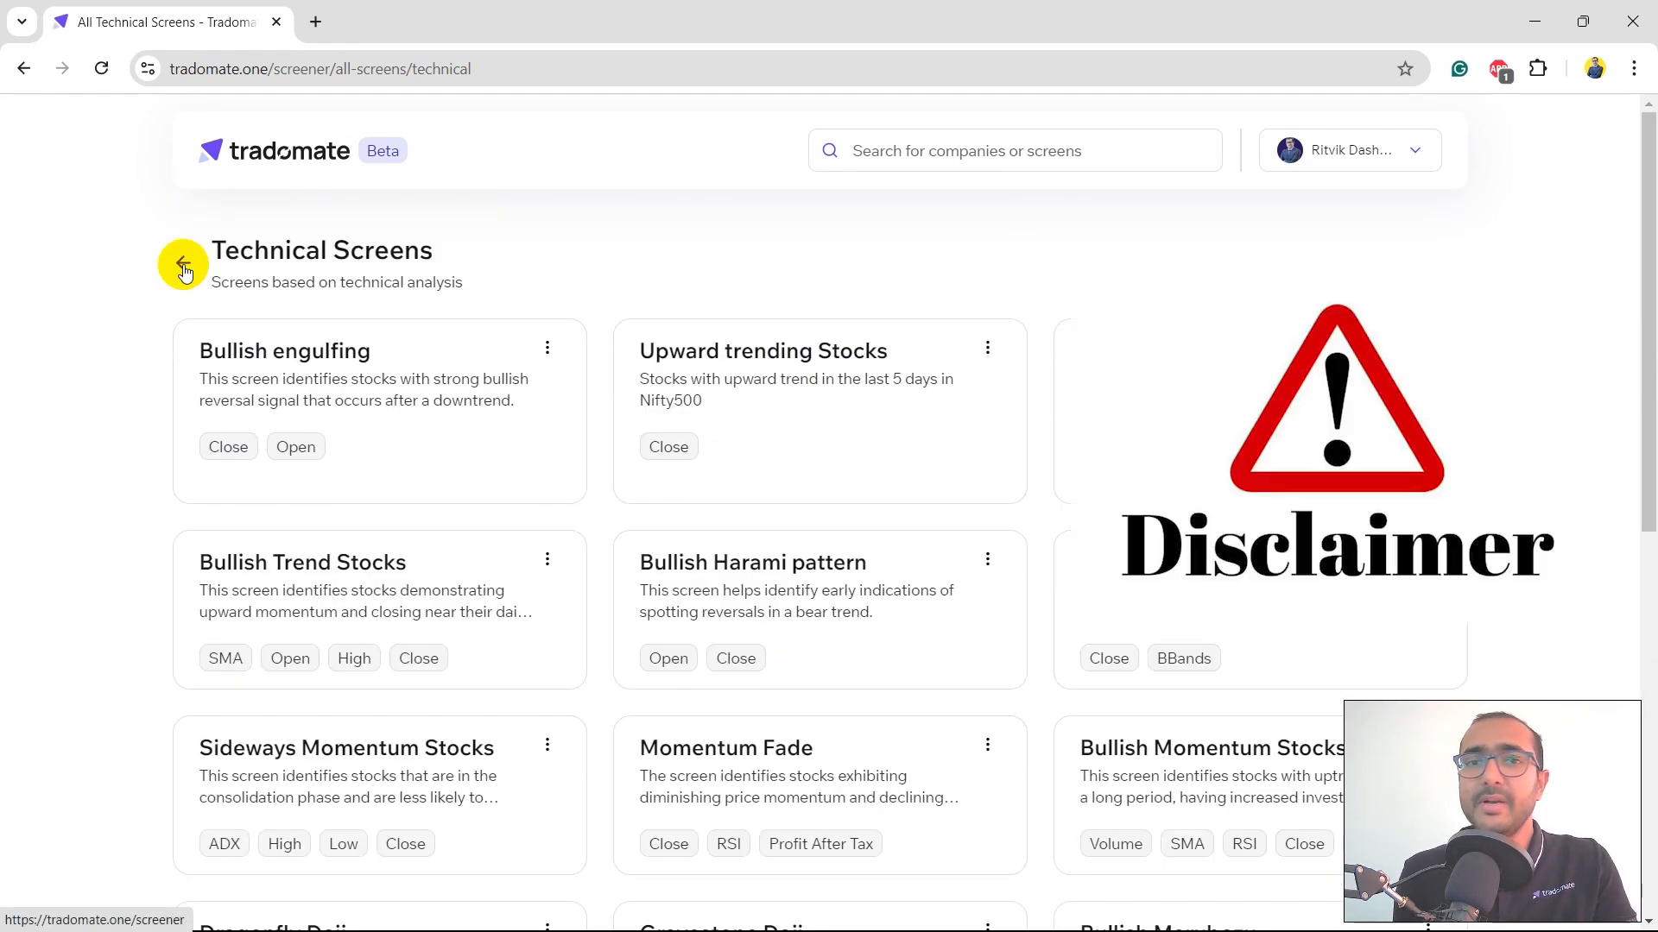
{"action": "left_click", "coordinate": [183, 262]}
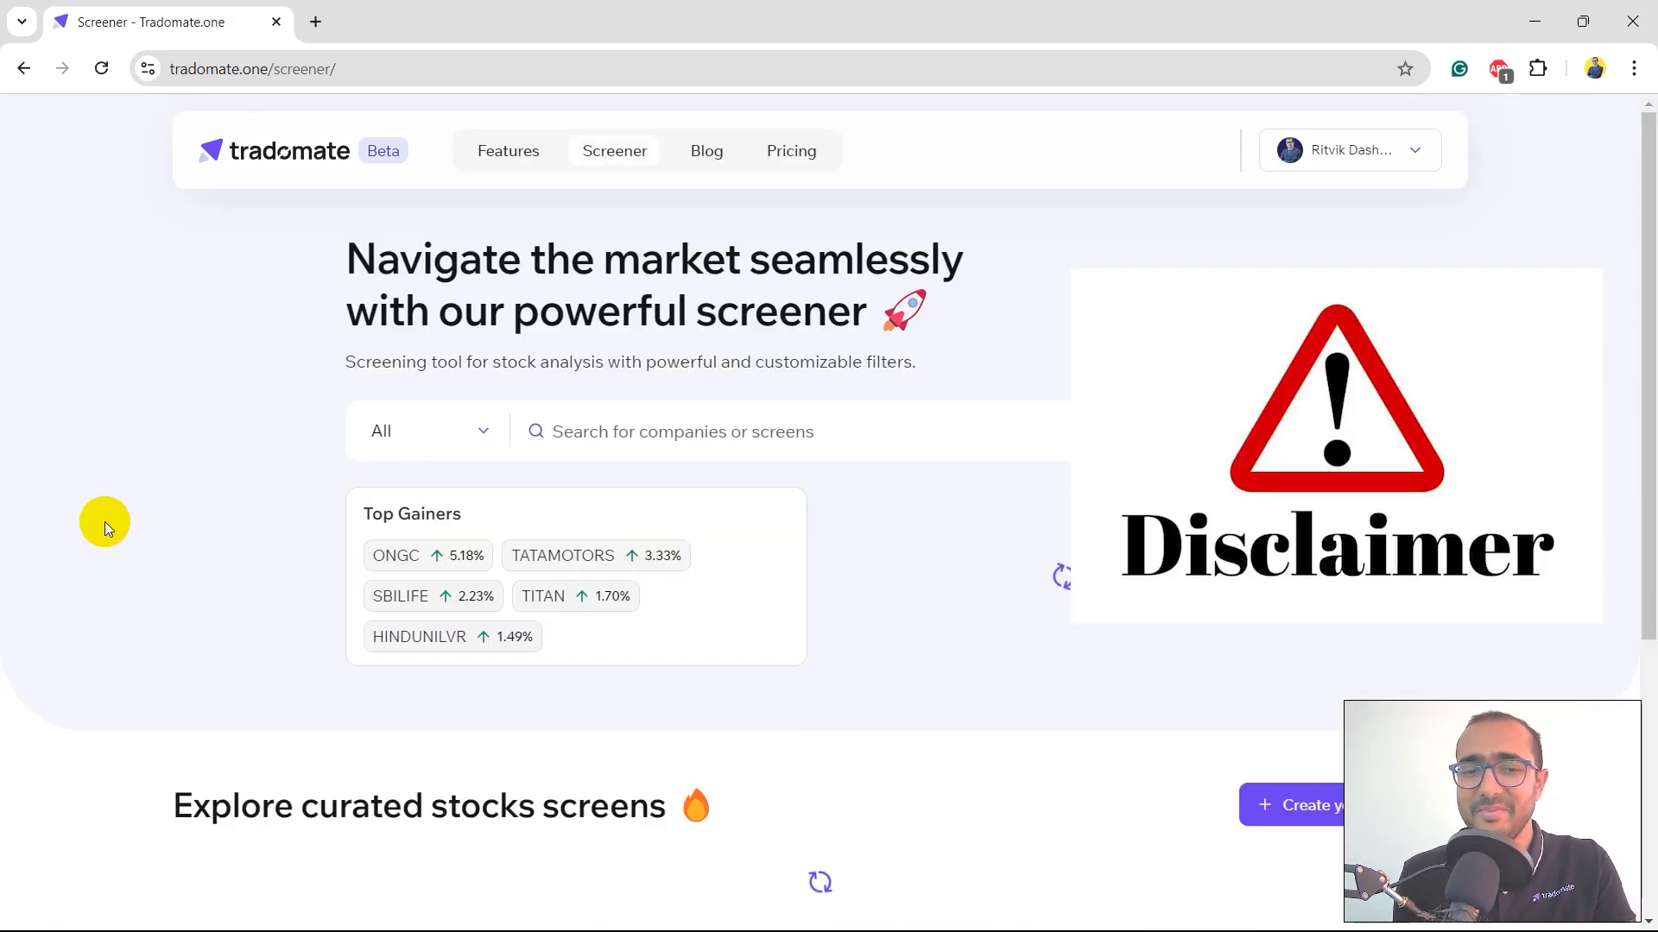
{"action": "scroll", "scroll_direction": "down", "scroll_amount": 3}
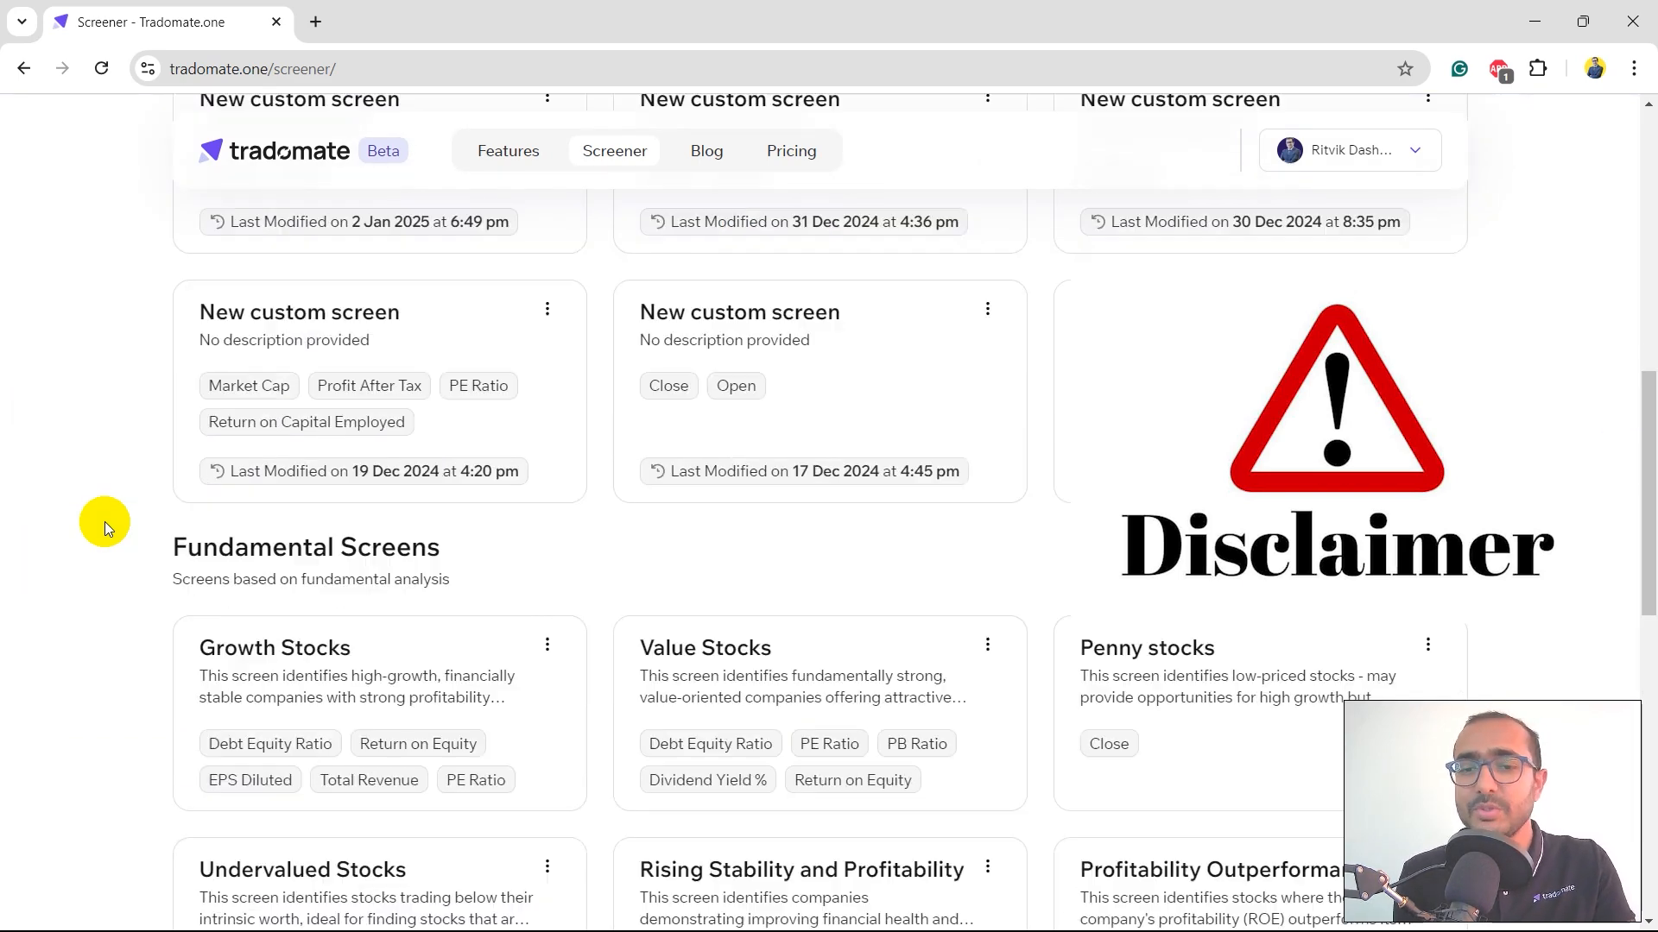
{"action": "scroll", "scroll_direction": "down", "scroll_amount": 3}
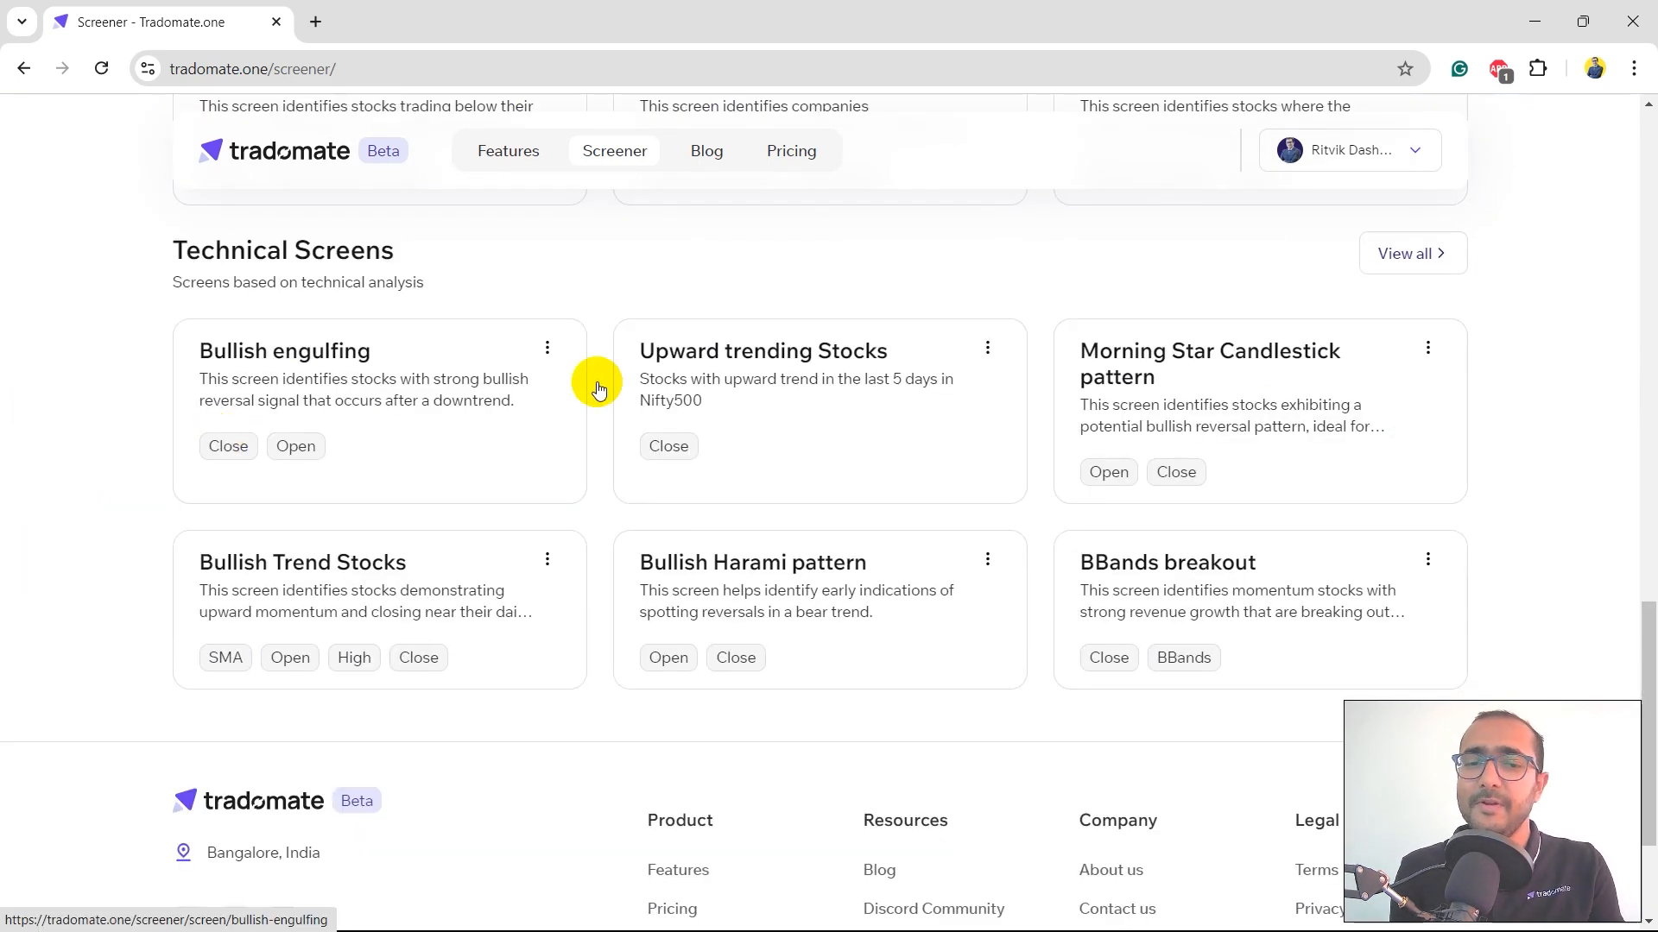
{"action": "mouse_move", "coordinate": [364, 383]}
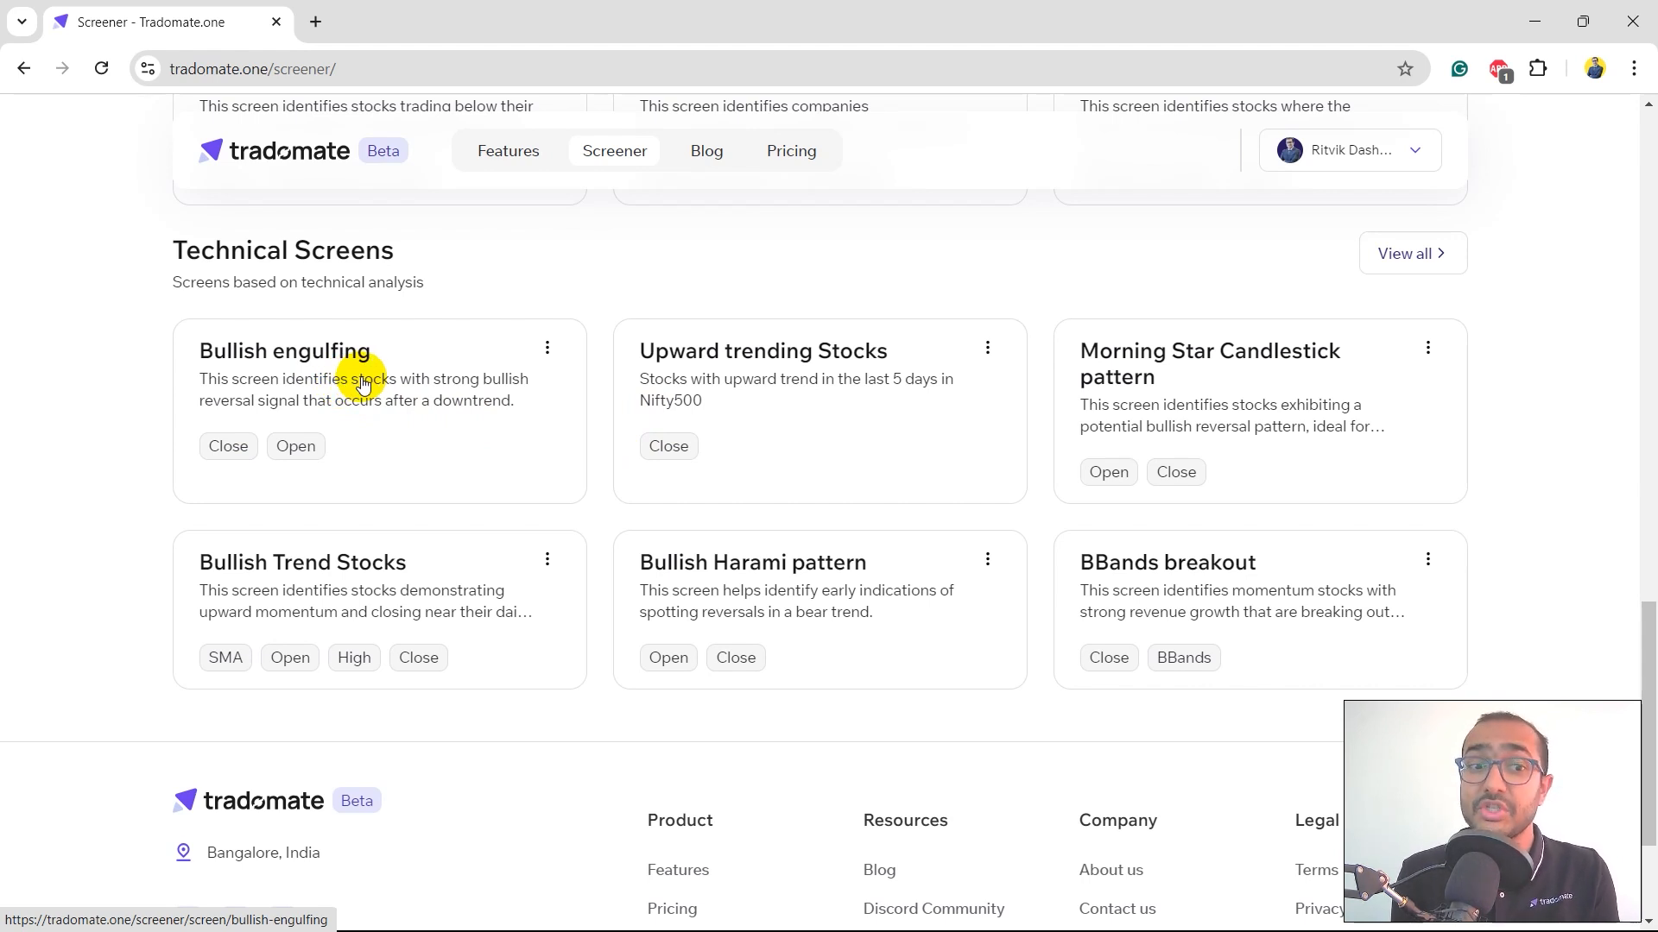
{"action": "mouse_move", "coordinate": [1331, 158]}
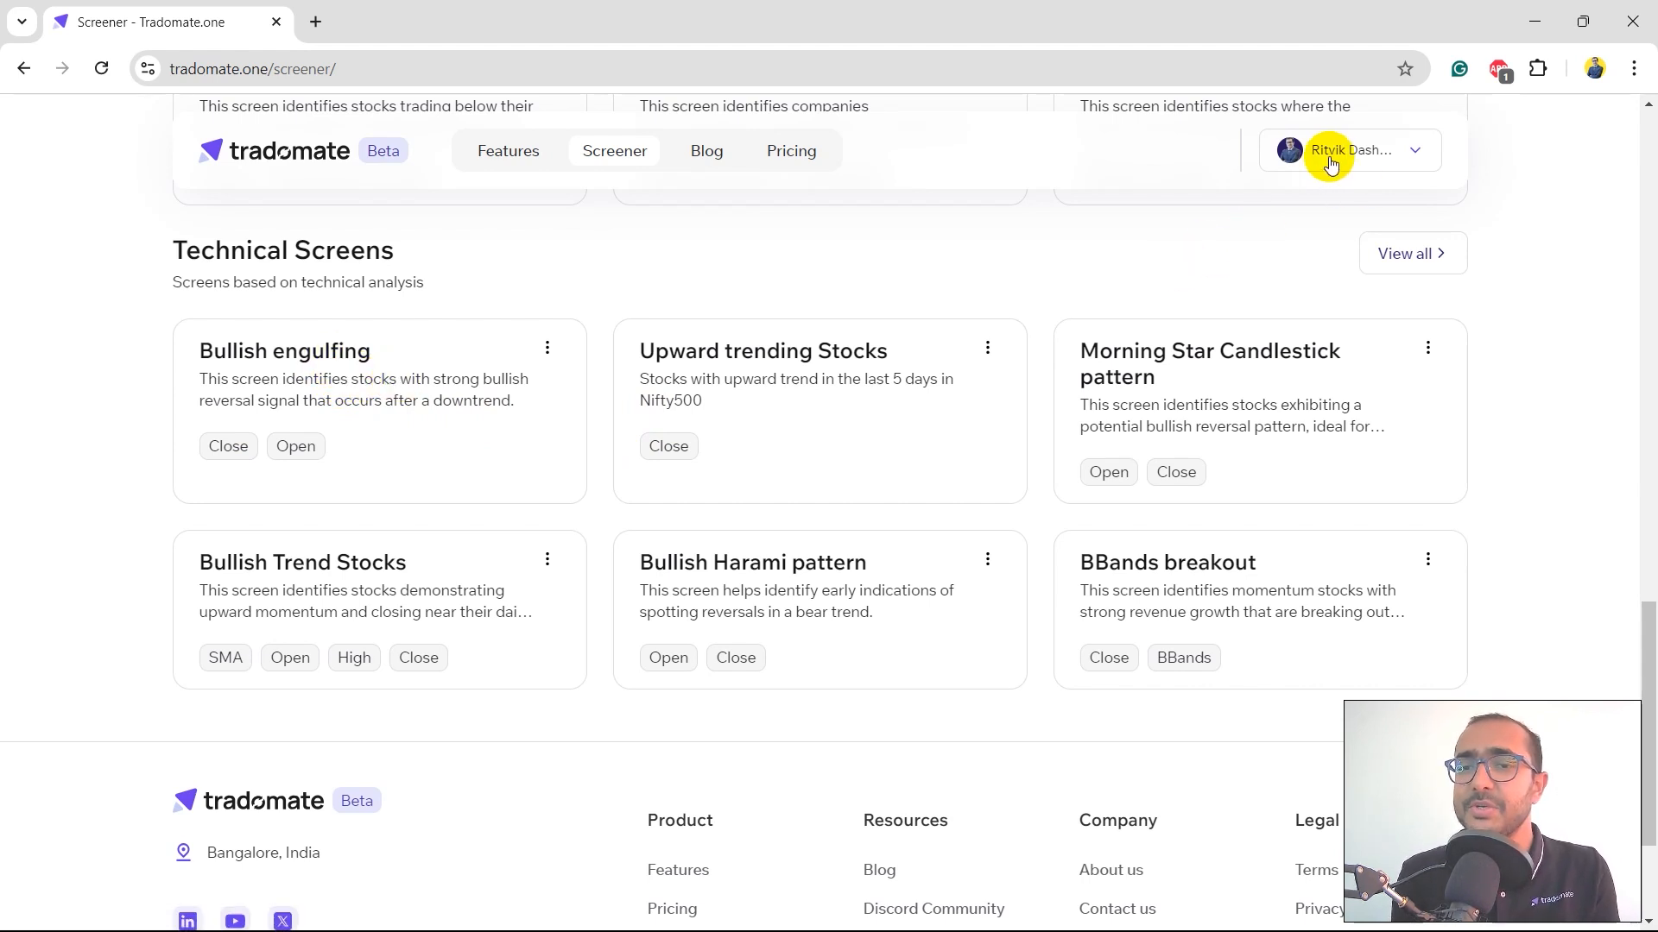
{"action": "mouse_move", "coordinate": [1343, 159]}
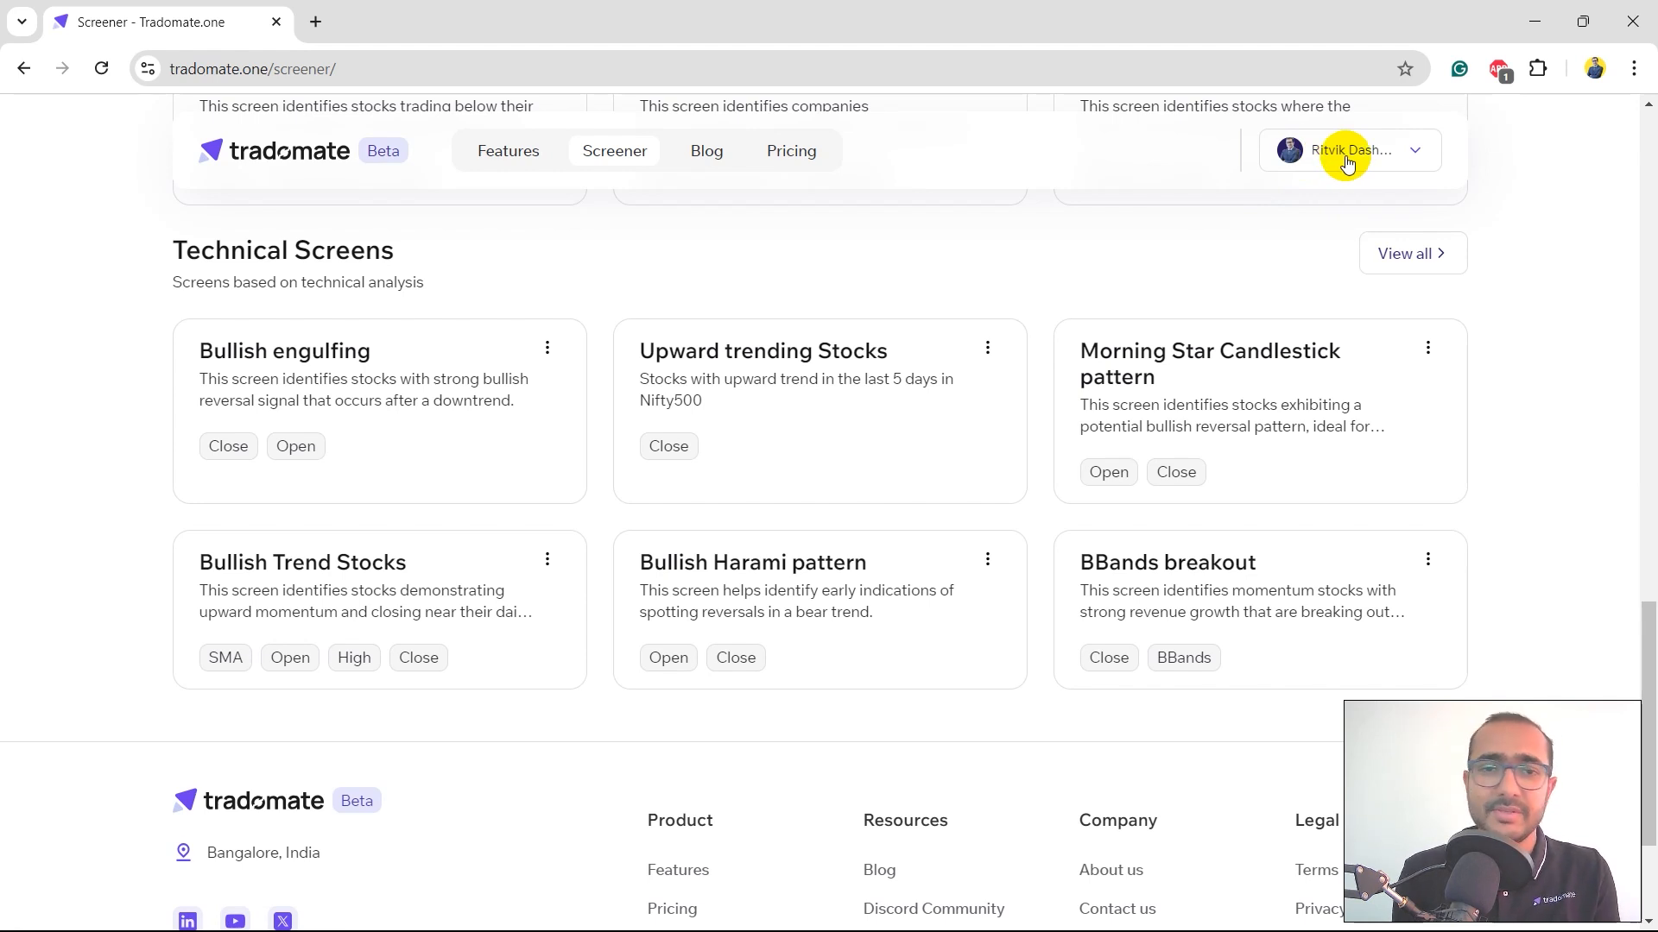
{"action": "mouse_move", "coordinate": [263, 378]}
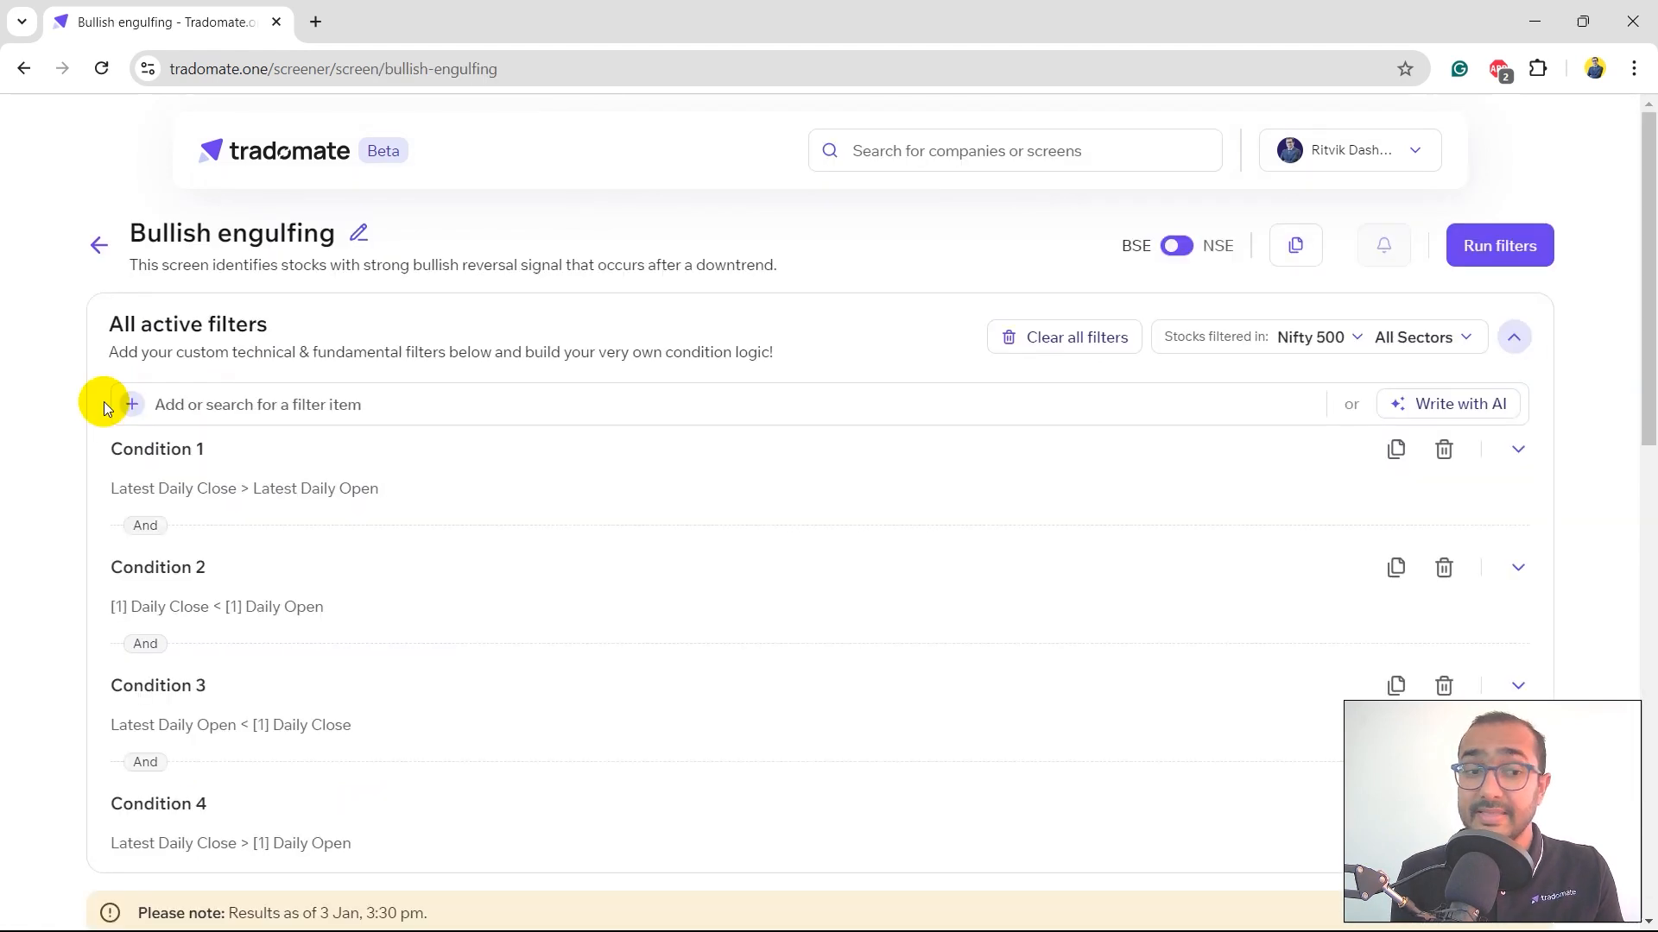
Step: Switch the Bullish engulfing screen to NSE data on All Stocks and choose one sector
{"action": "scroll", "scroll_direction": "down", "scroll_amount": 3}
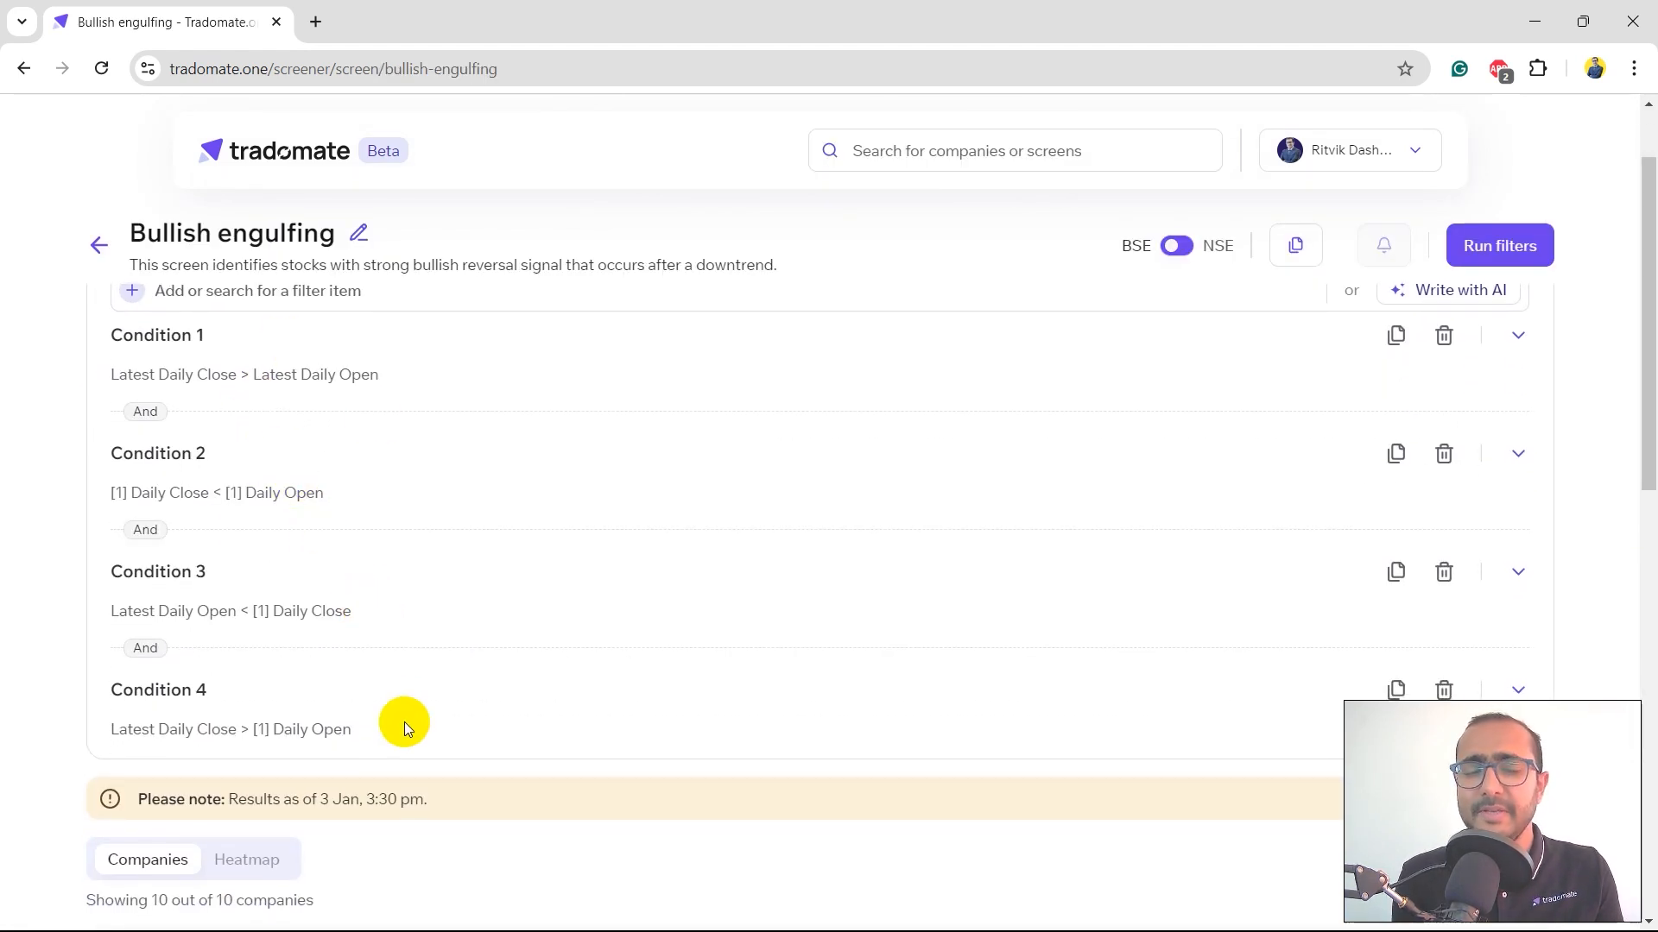
{"action": "mouse_move", "coordinate": [373, 413]}
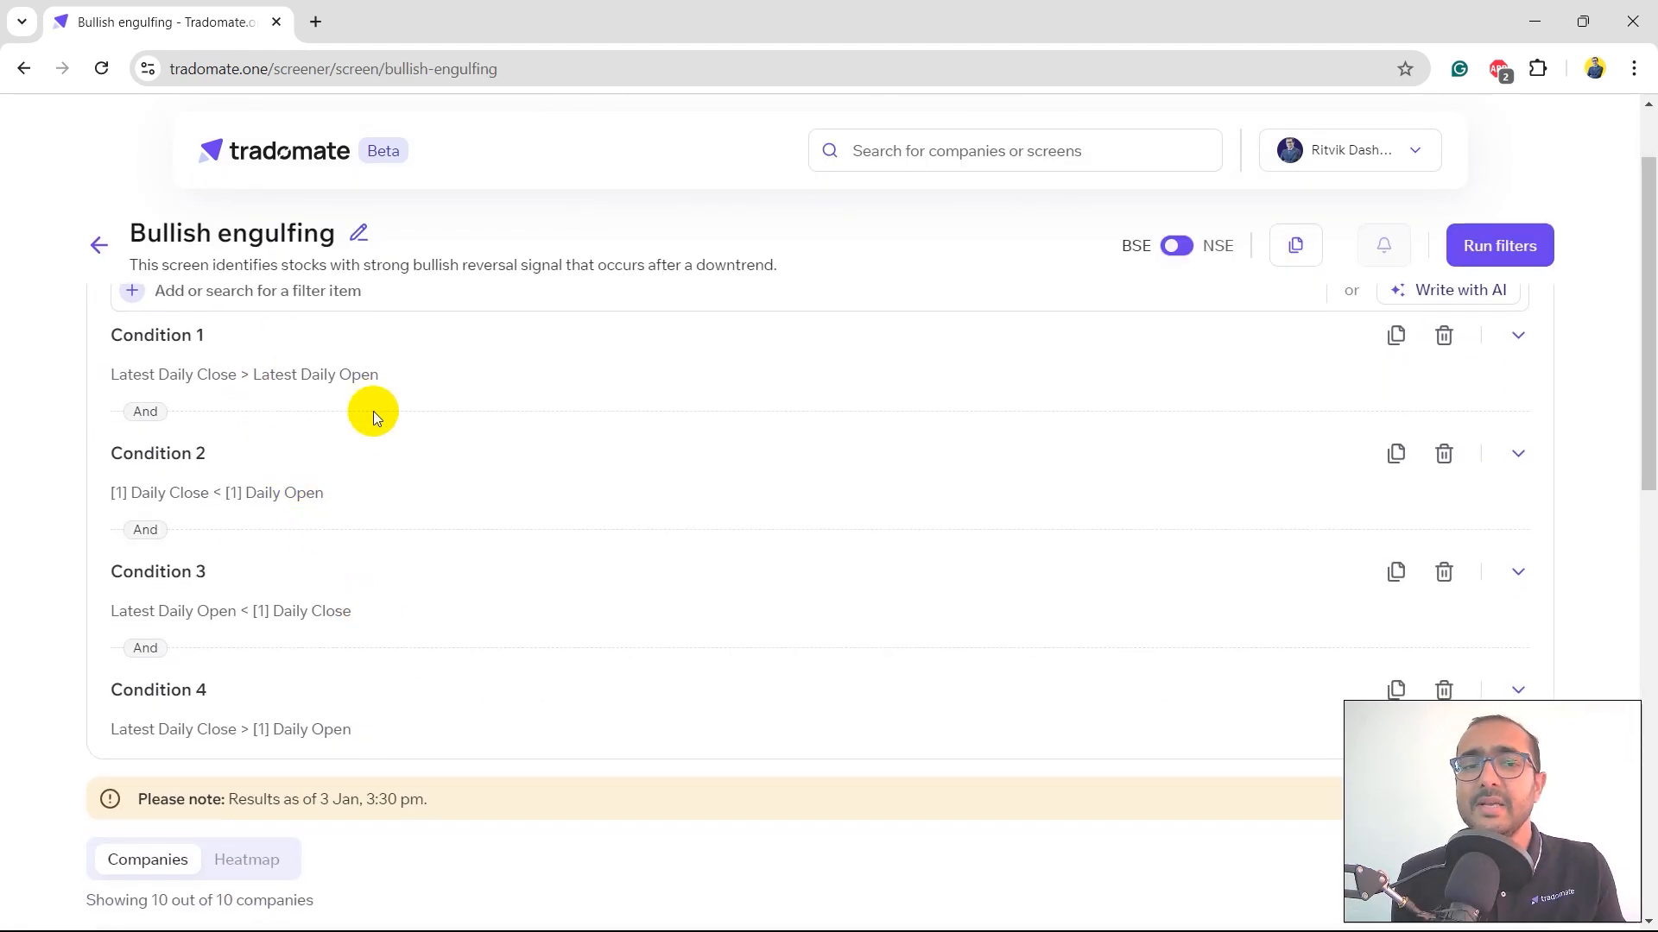
{"action": "left_click", "coordinate": [1515, 333]}
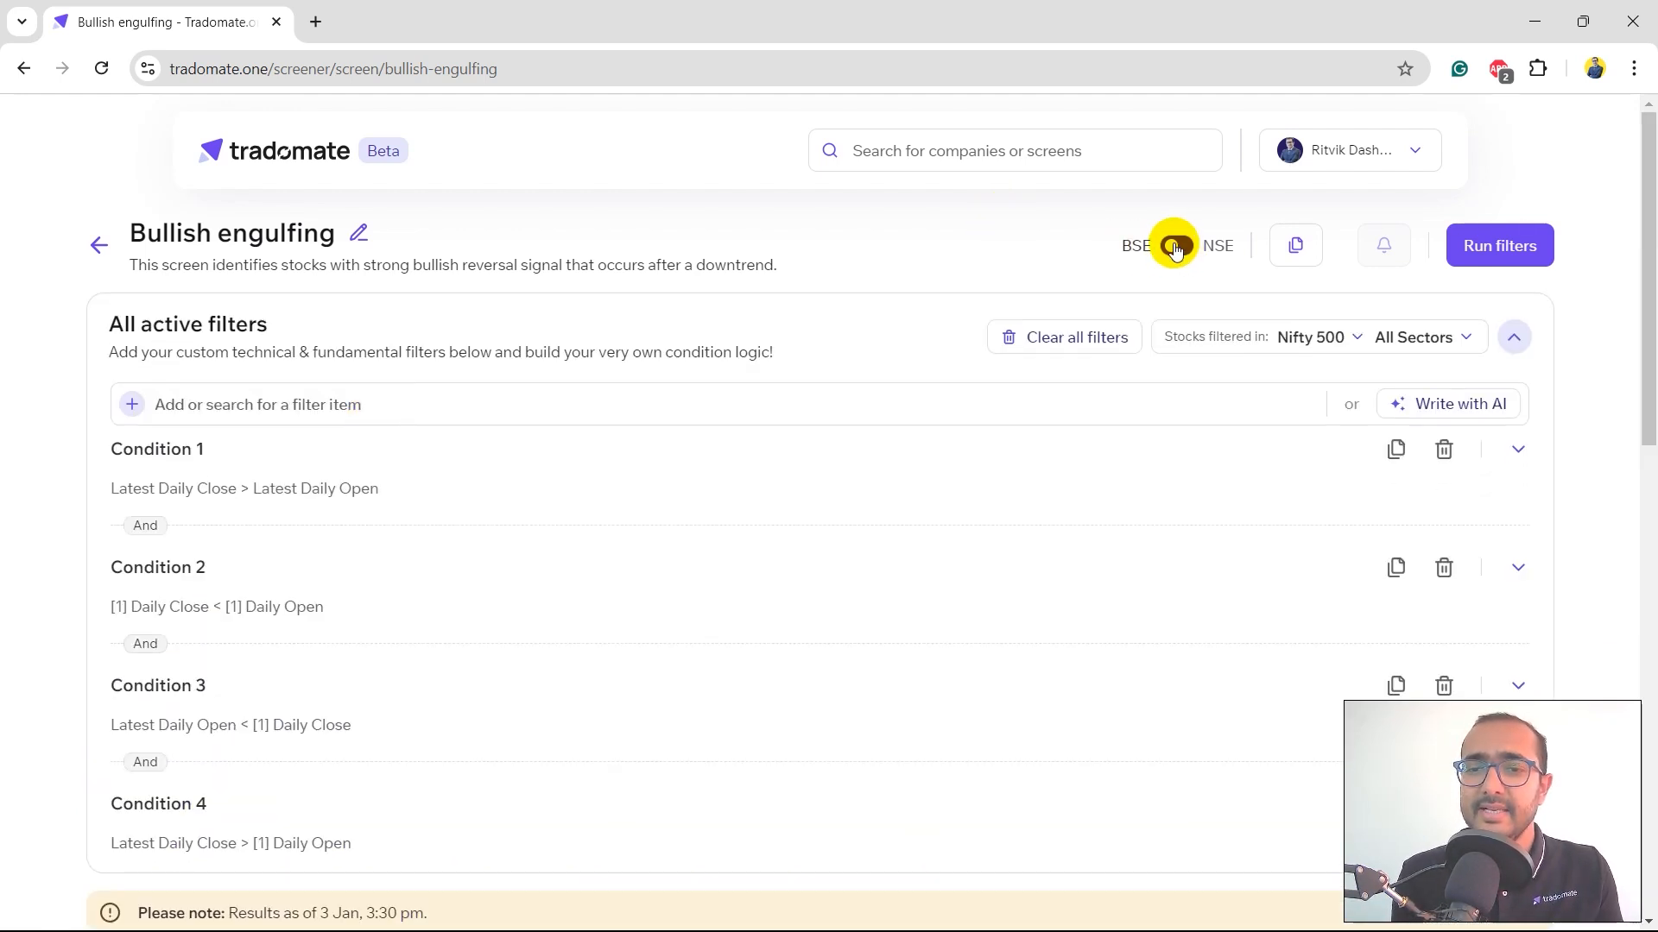
{"action": "left_click", "coordinate": [1176, 245]}
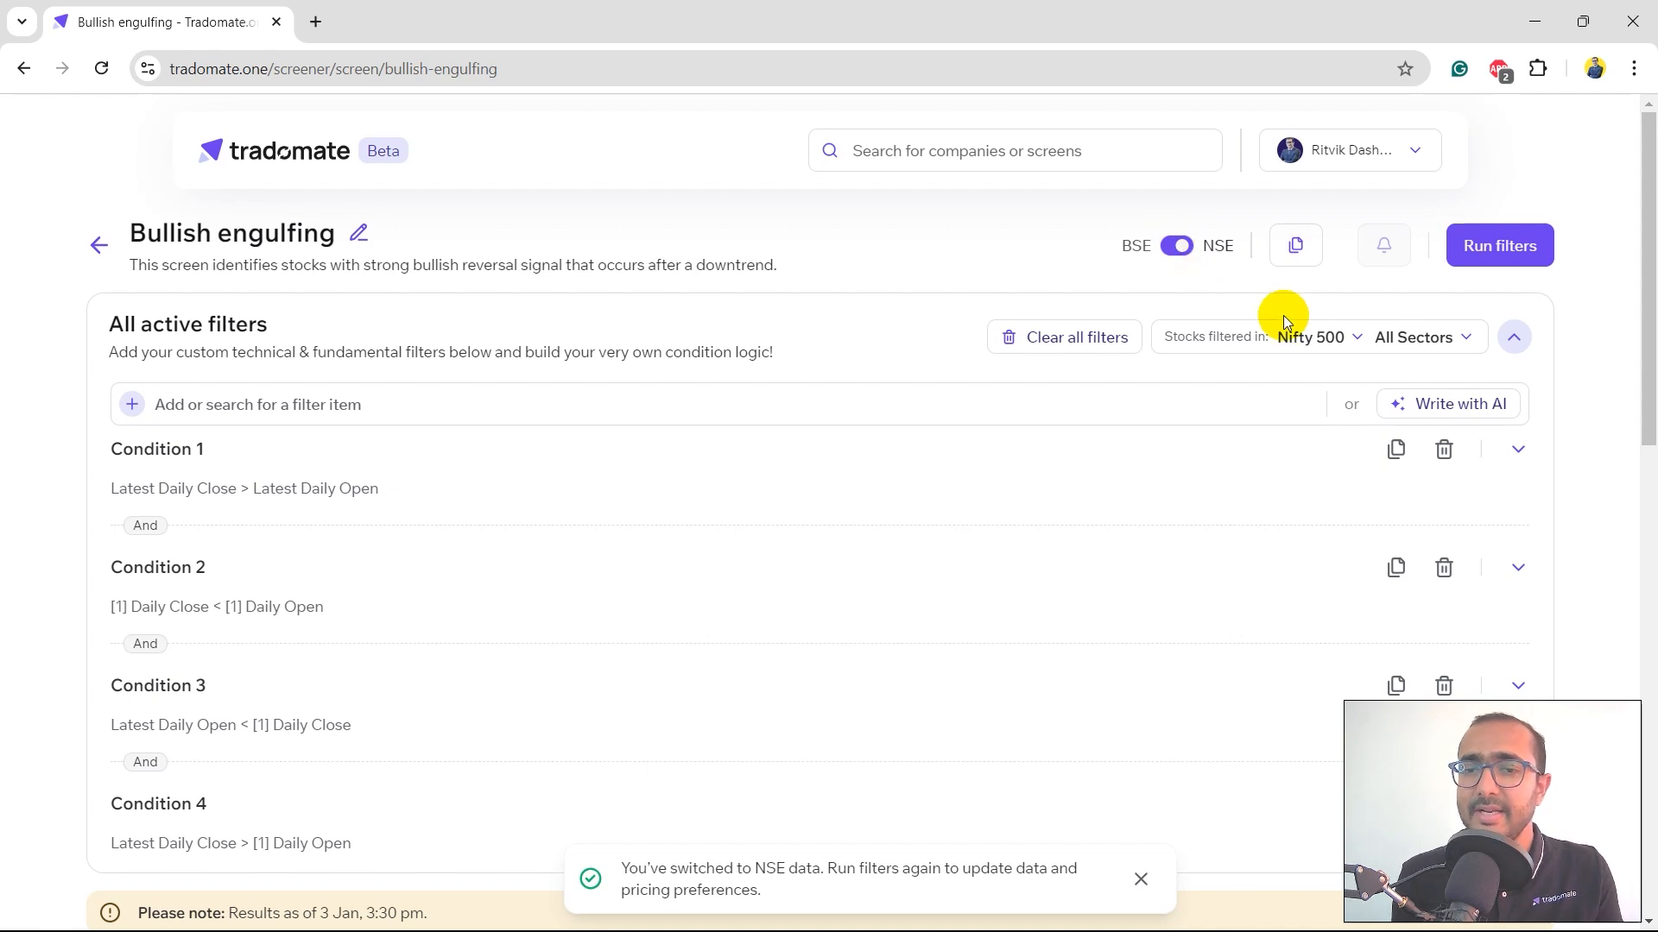
{"action": "left_click", "coordinate": [1316, 336]}
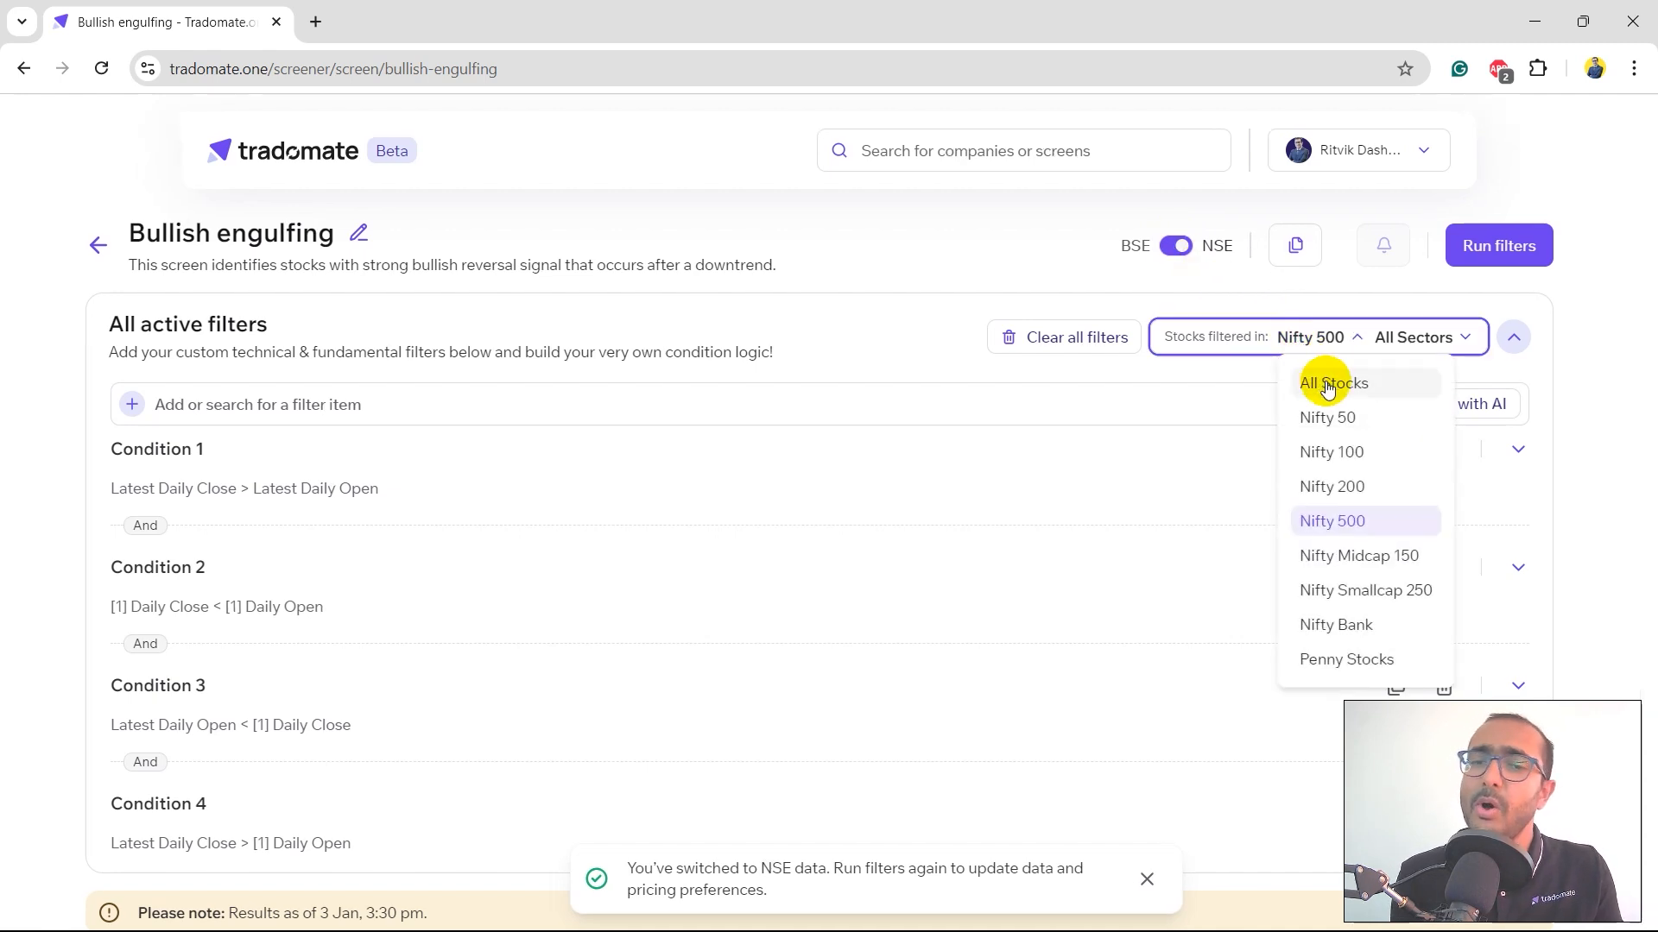
{"action": "left_click", "coordinate": [1333, 383]}
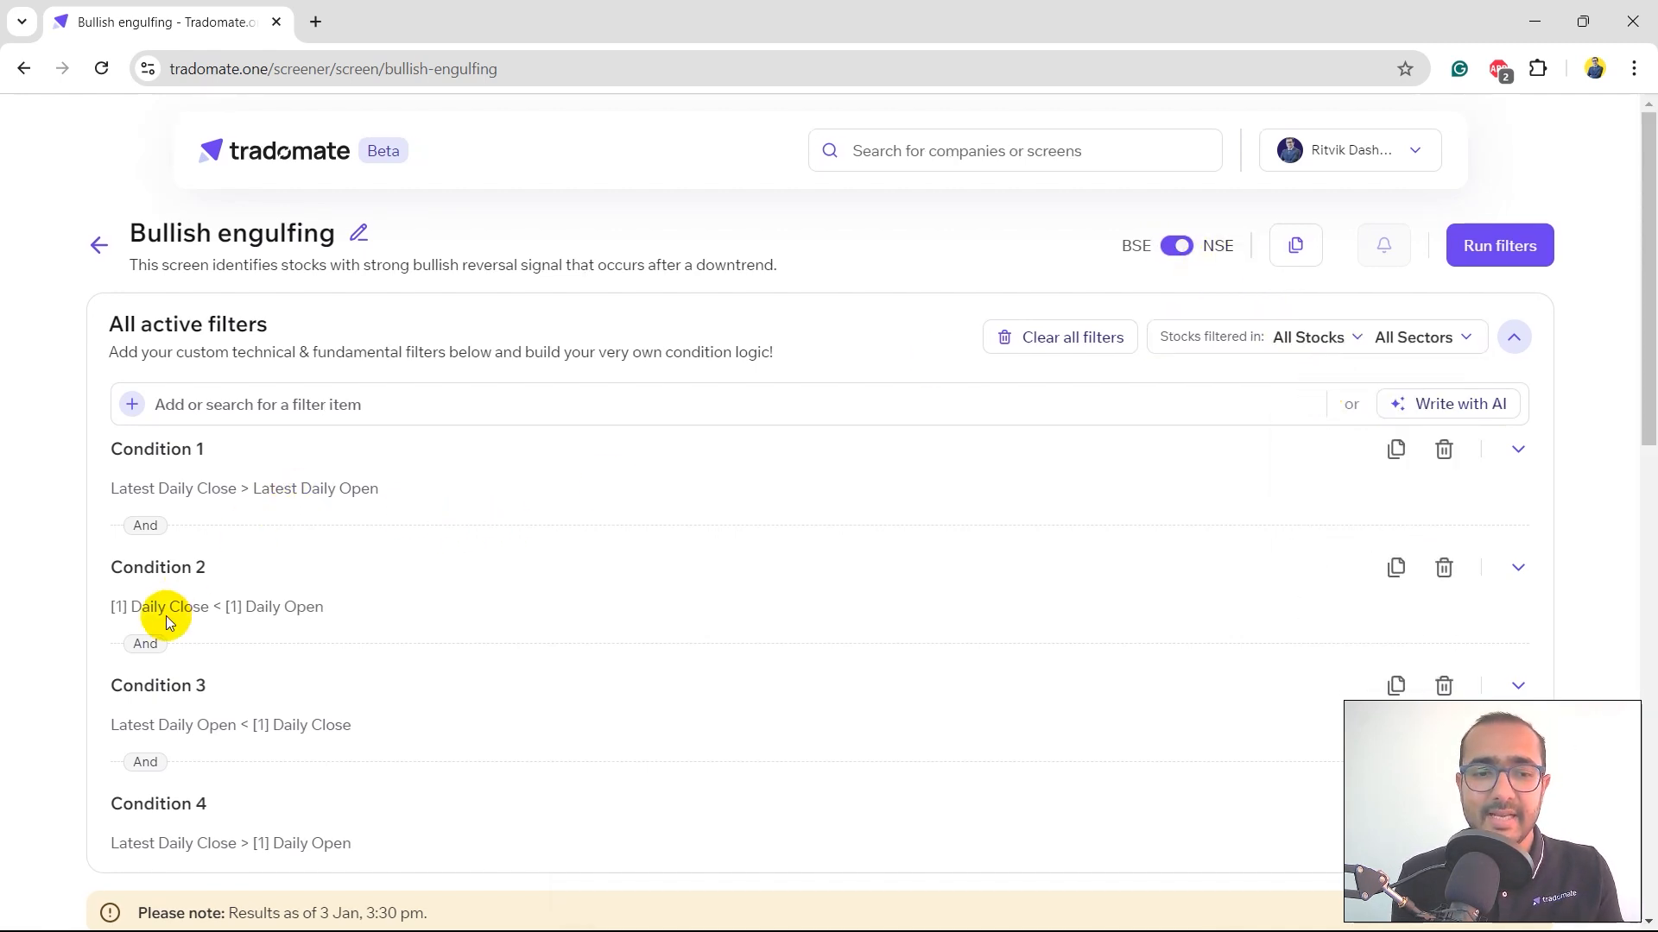
{"action": "mouse_move", "coordinate": [1186, 366]}
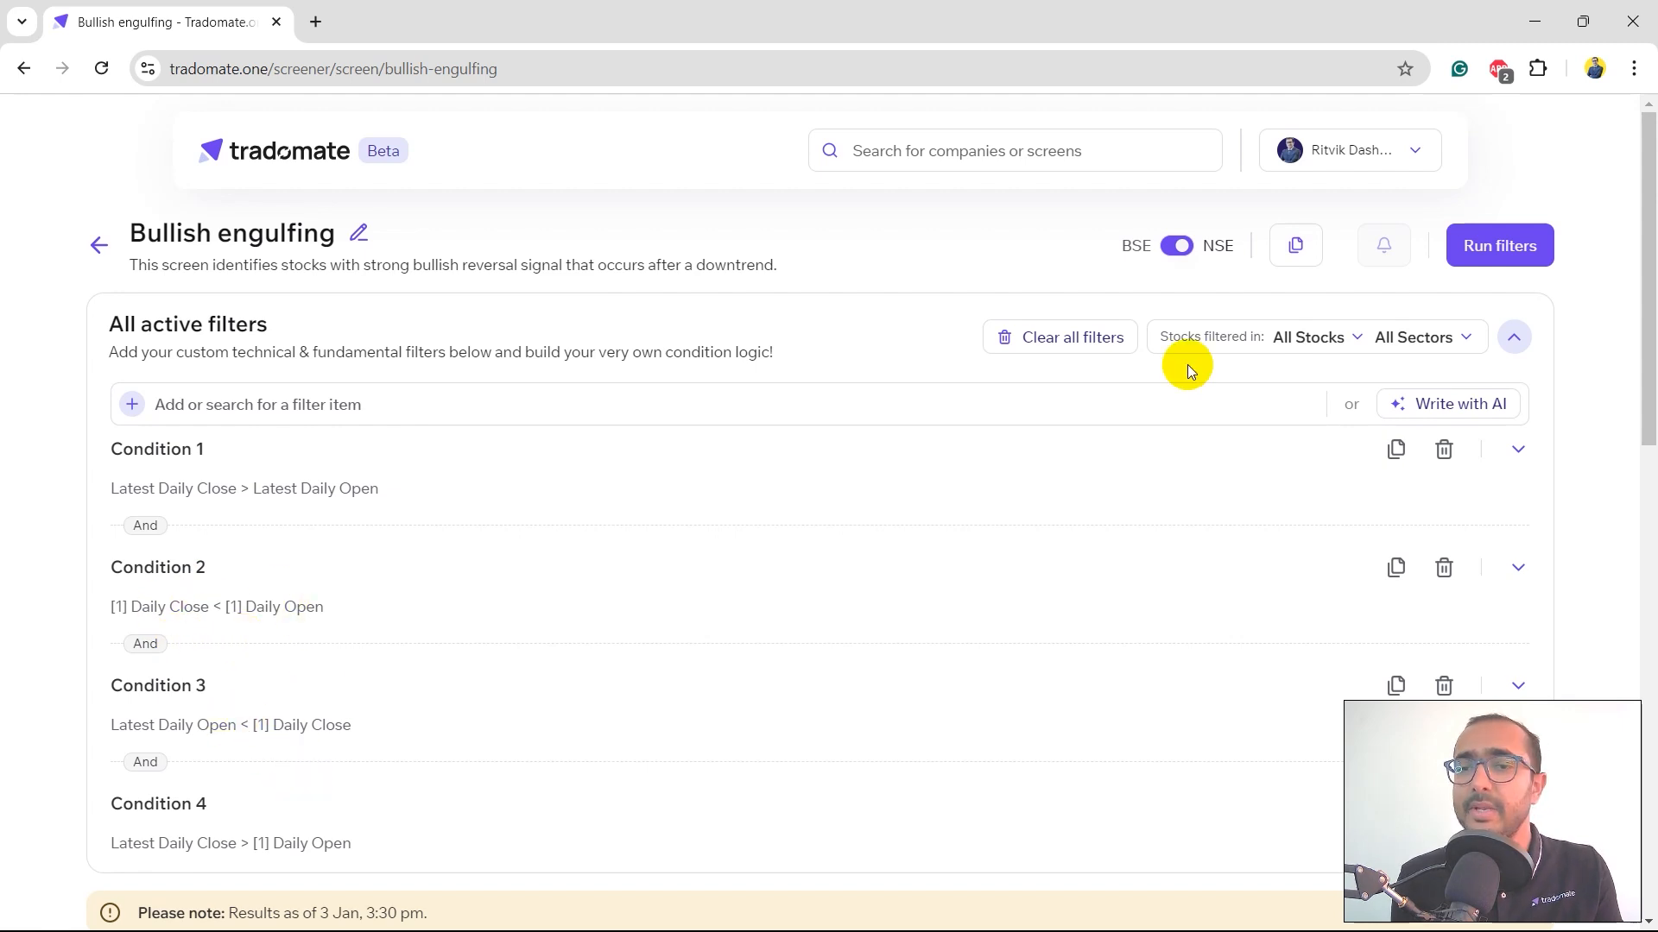
{"action": "left_click", "coordinate": [1414, 337]}
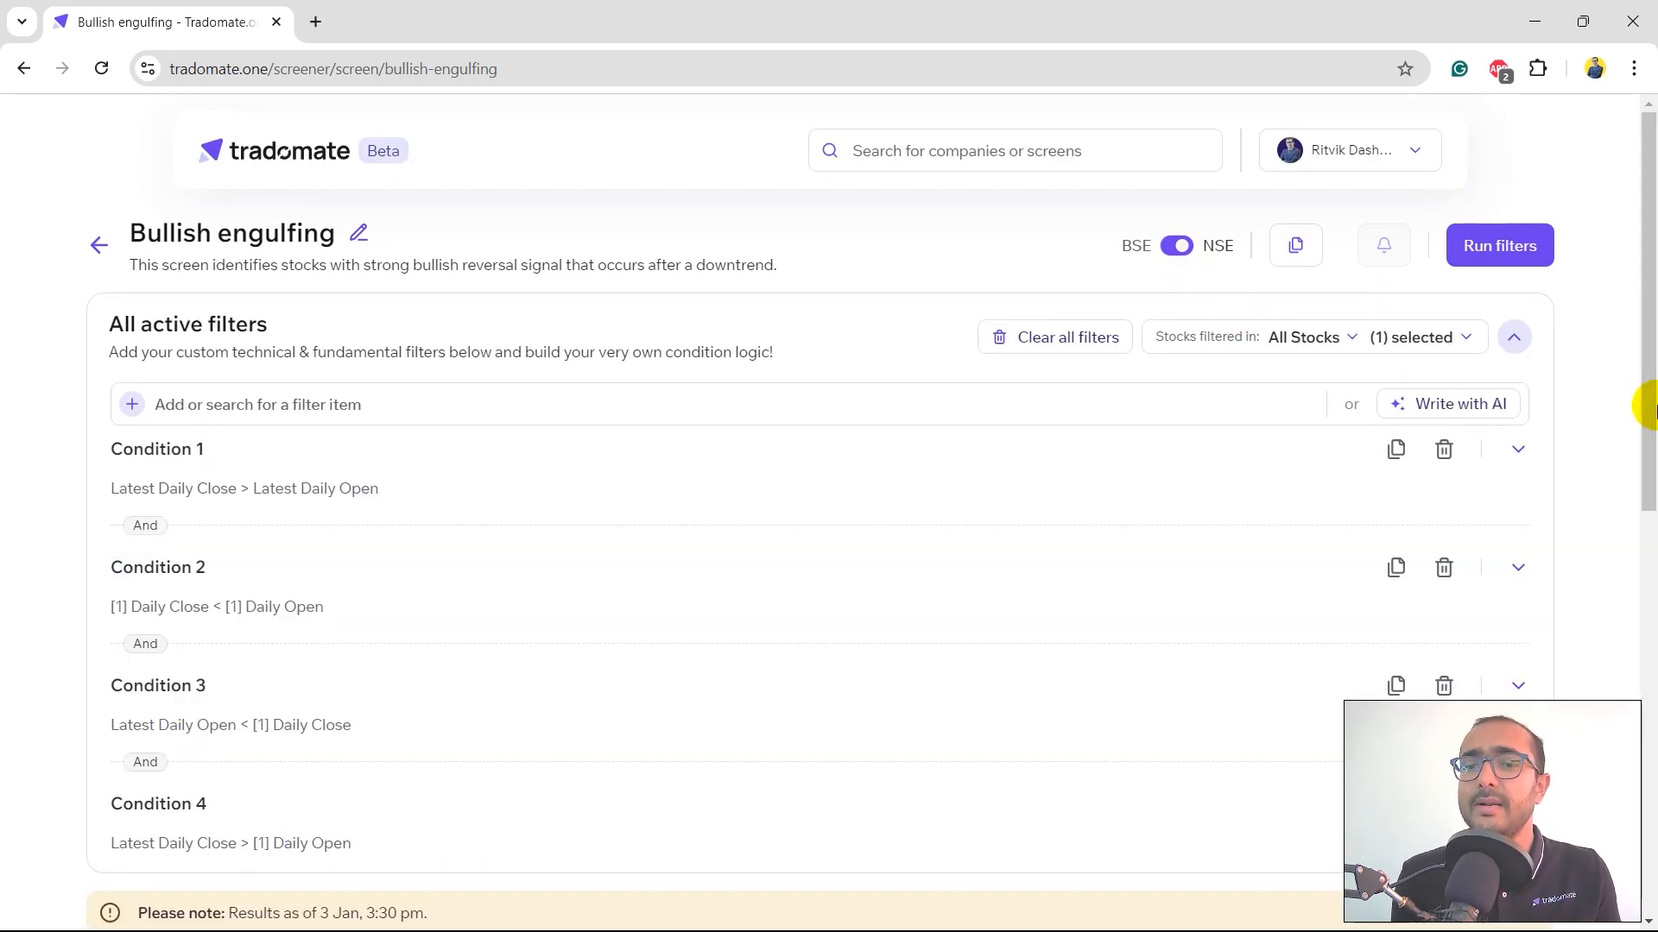
Step: Run the filters and sort the three matching companies by volume, highest first
{"action": "left_click", "coordinate": [1497, 245]}
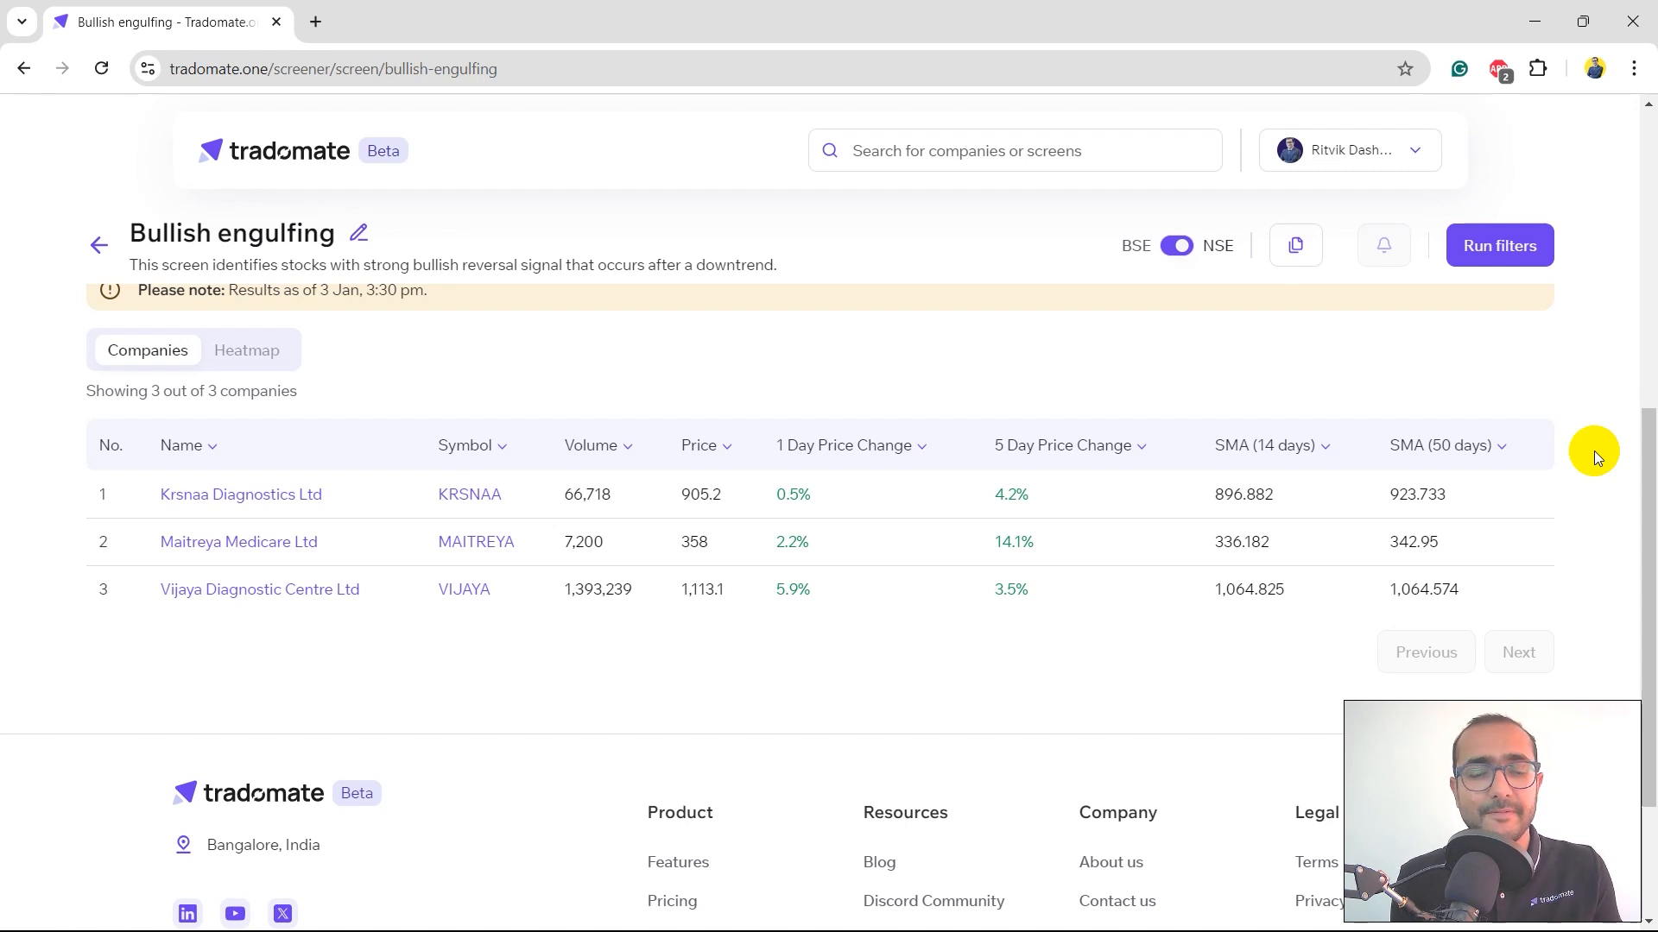
{"action": "left_click", "coordinate": [590, 445]}
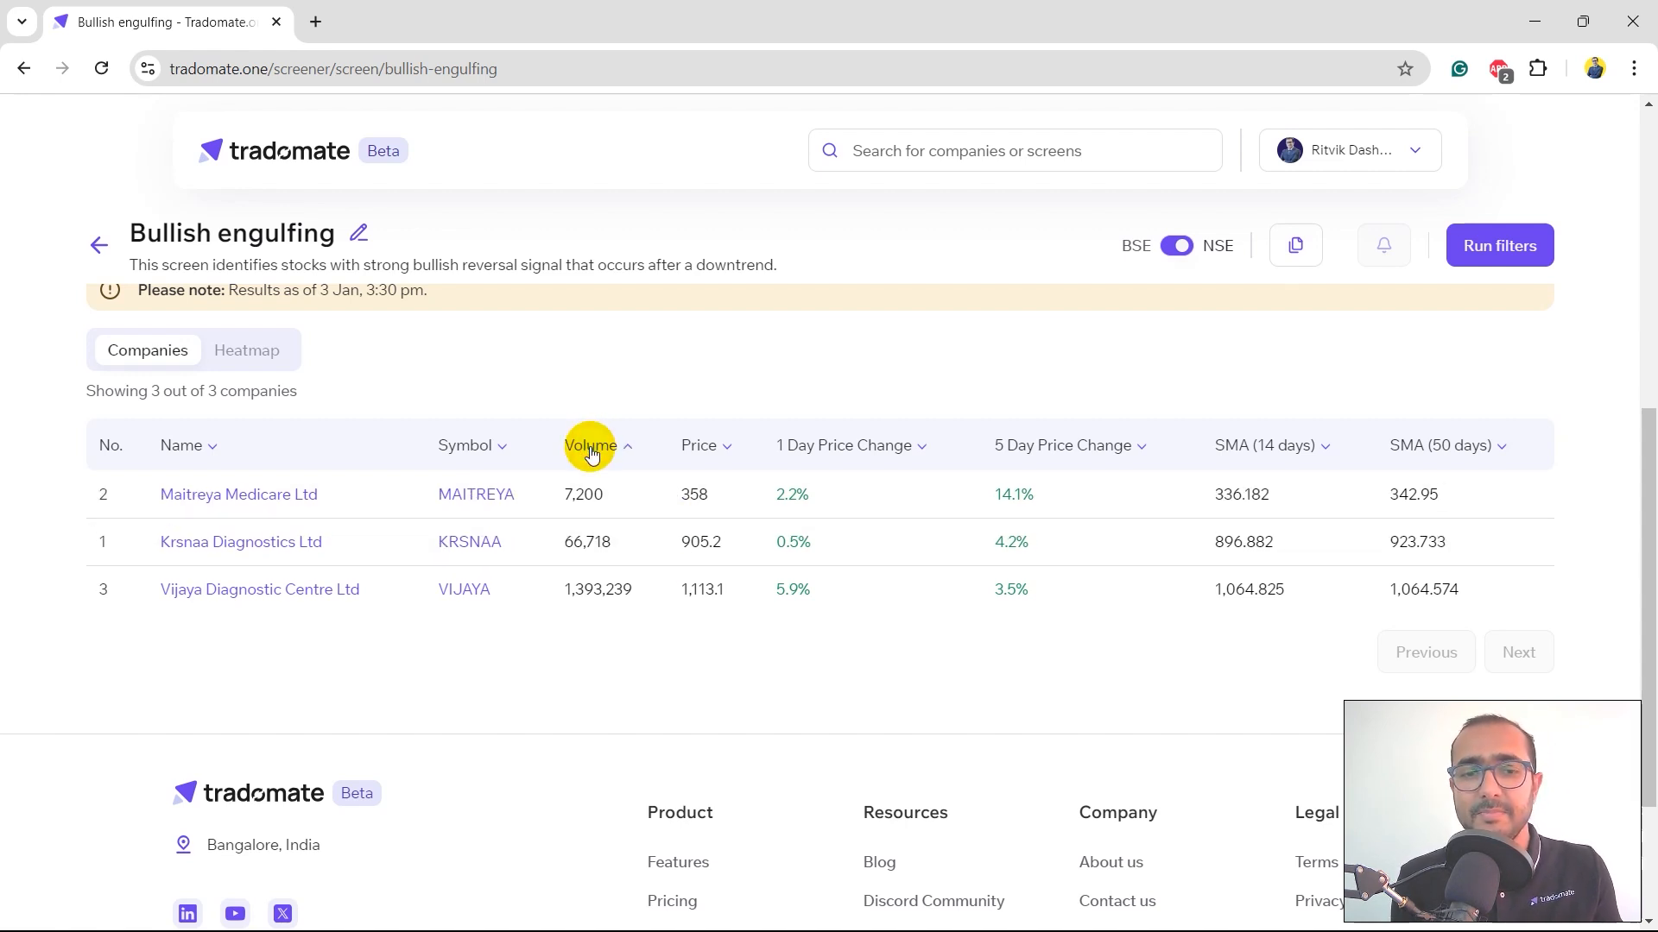
{"action": "left_click", "coordinate": [590, 446]}
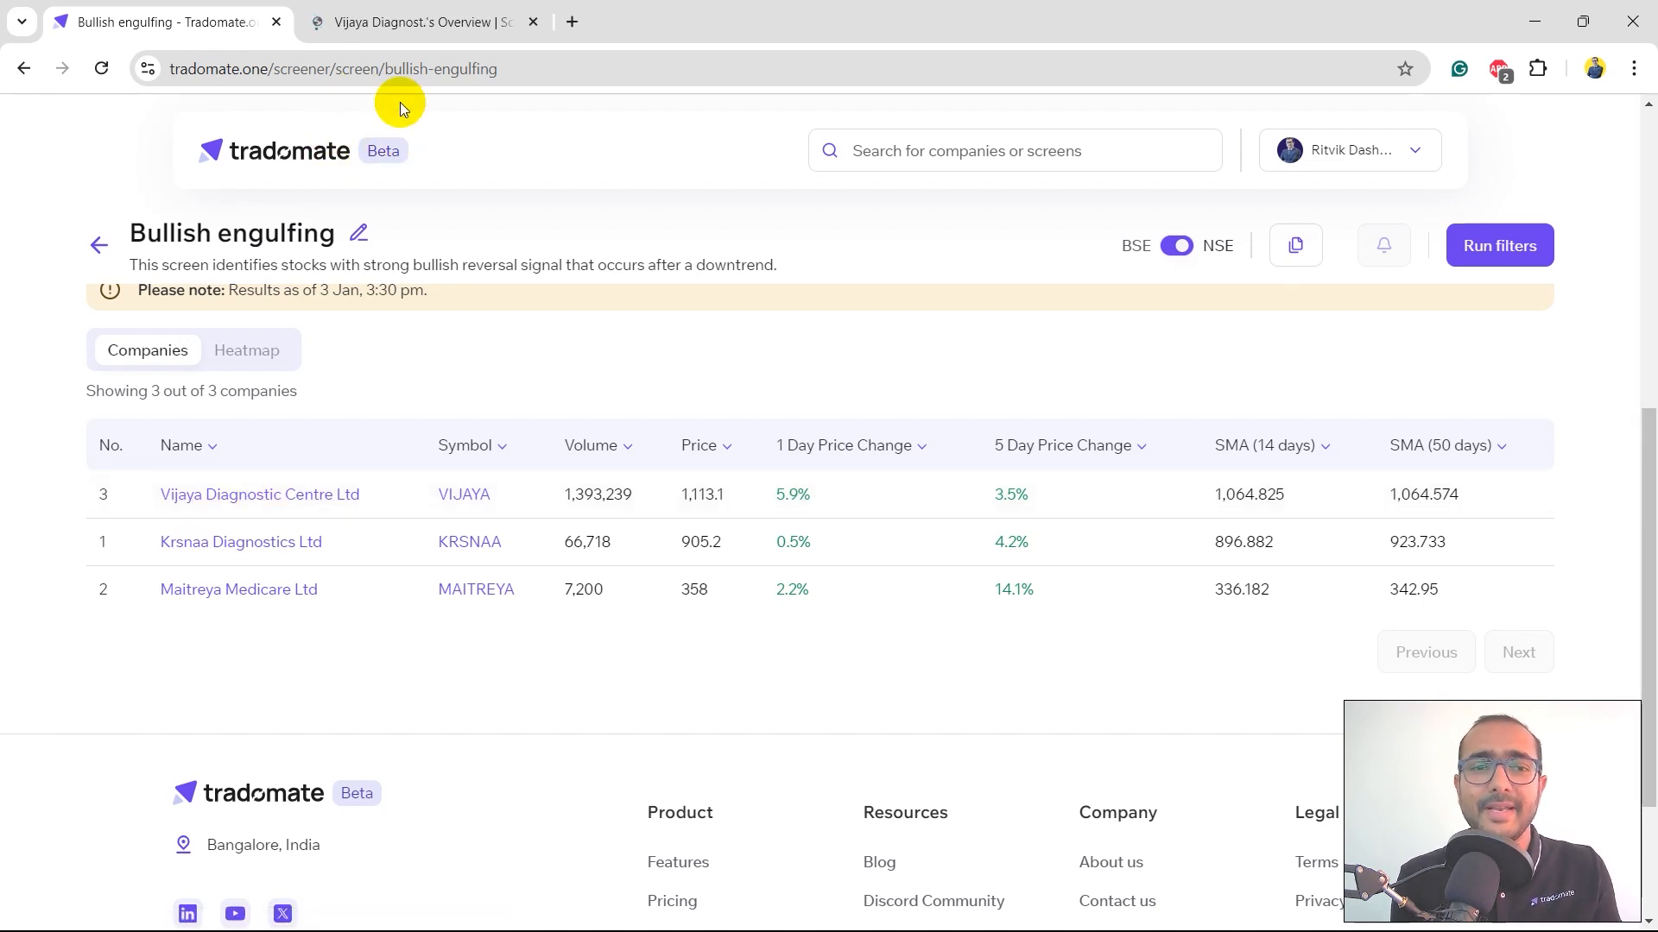
Step: Open Vijaya Diagnostic Centre's overview and show past performance as technical indicators
{"action": "left_click", "coordinate": [259, 494]}
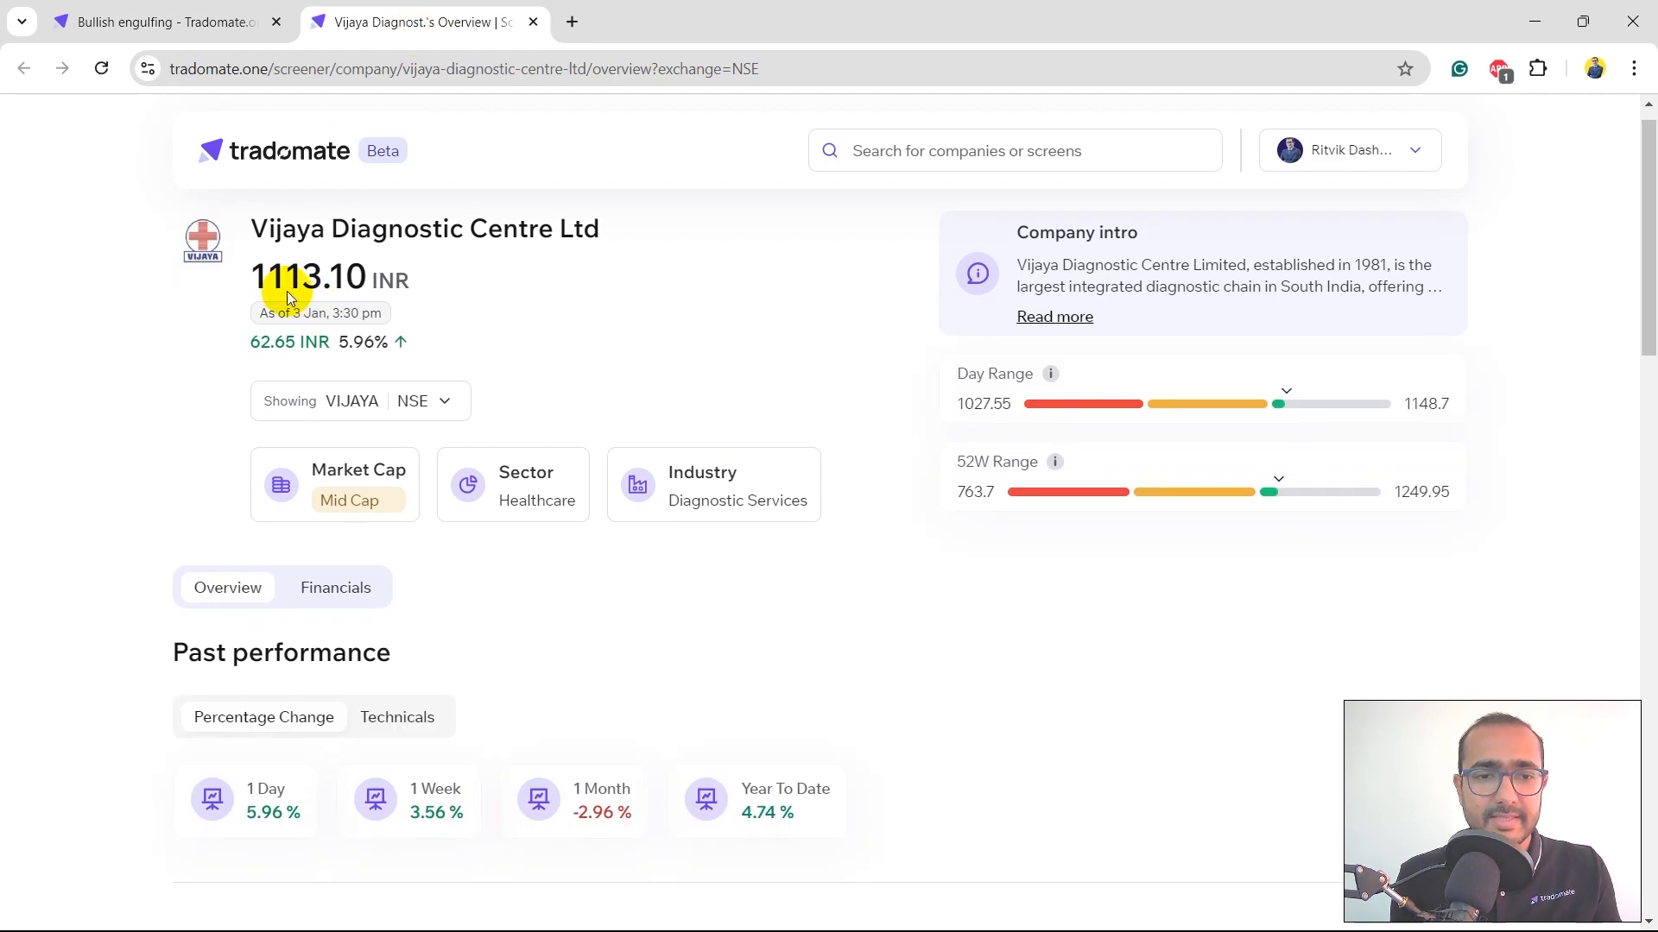
{"action": "mouse_move", "coordinate": [525, 511]}
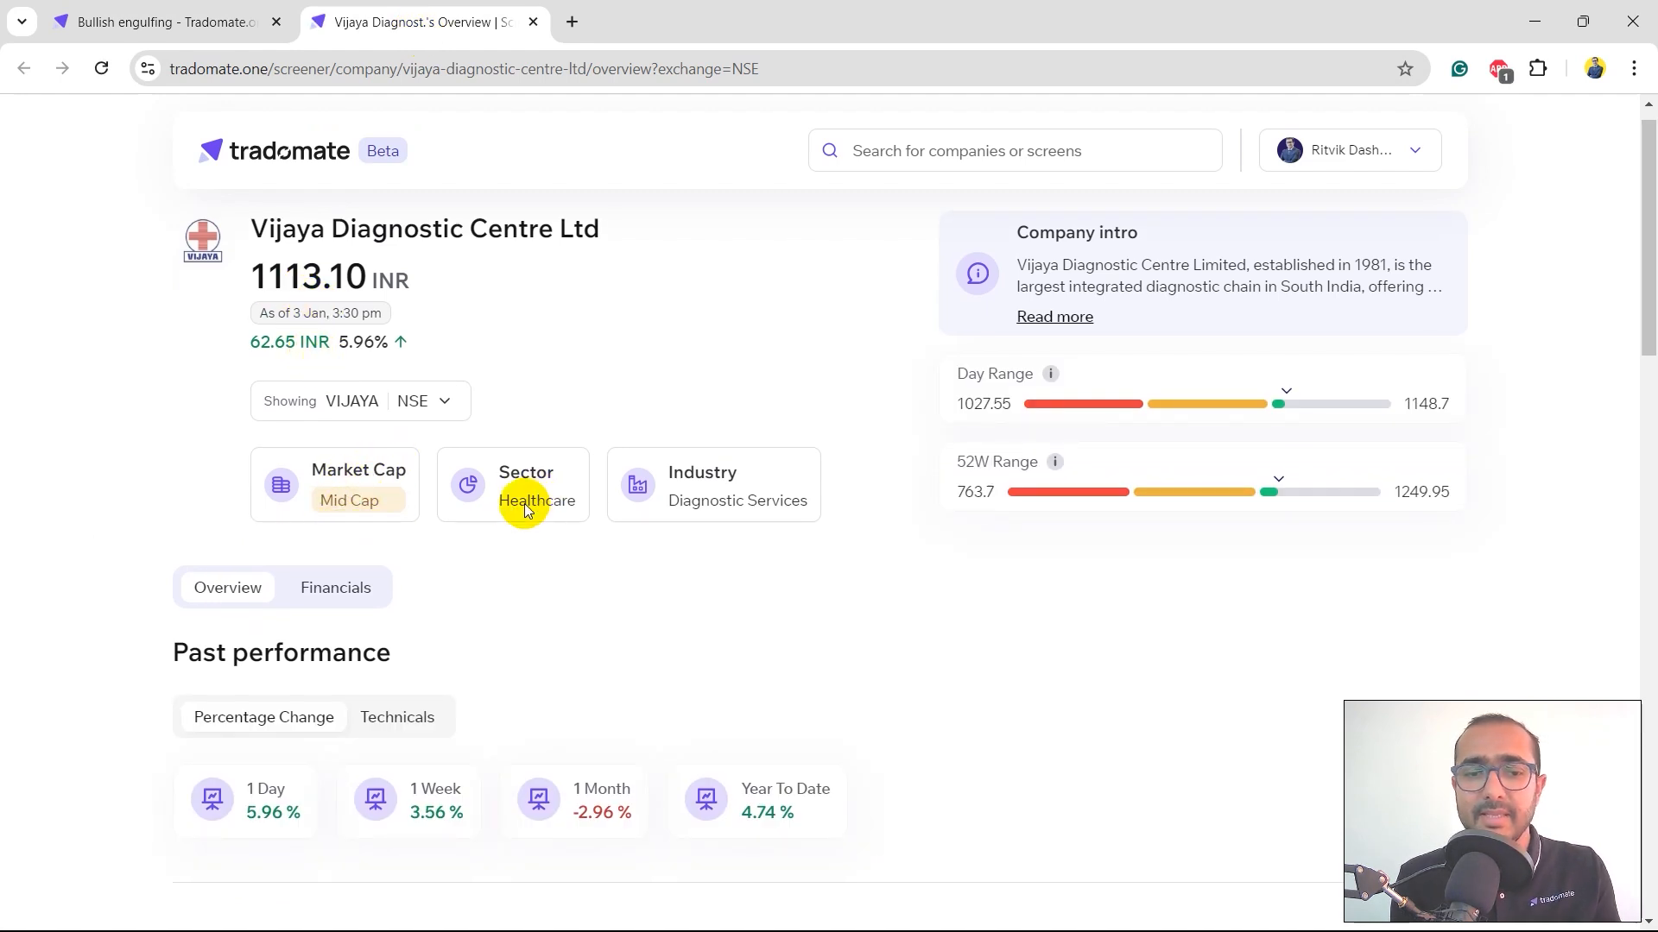
{"action": "mouse_move", "coordinate": [1053, 489]}
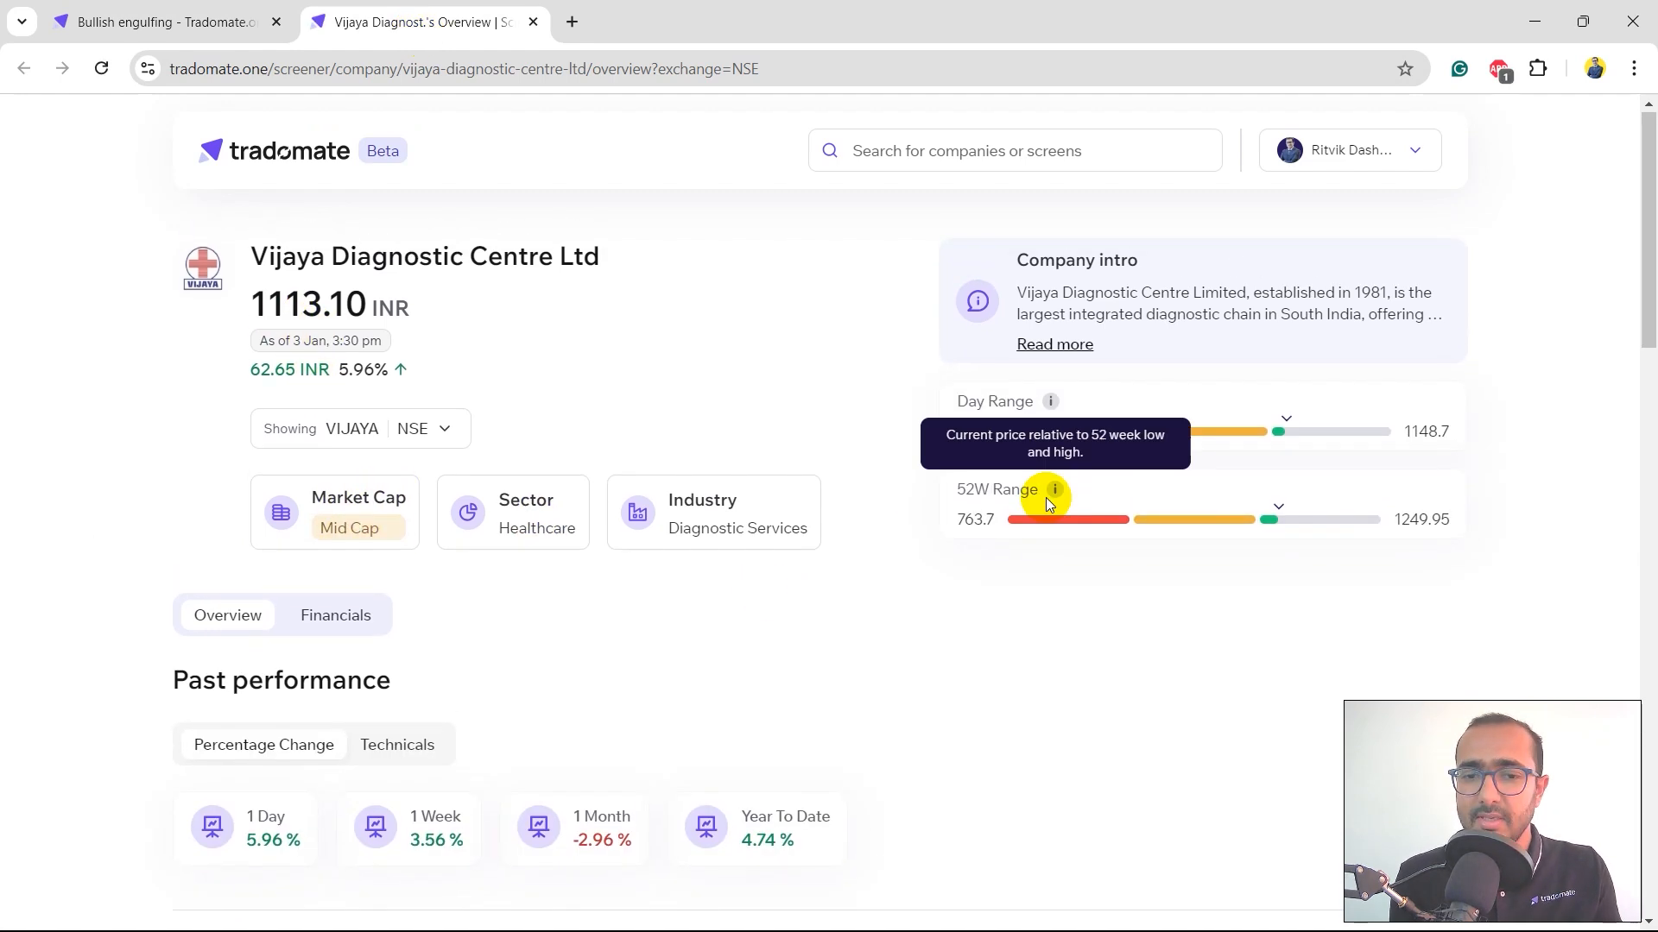
{"action": "scroll", "scroll_direction": "down", "scroll_amount": 3}
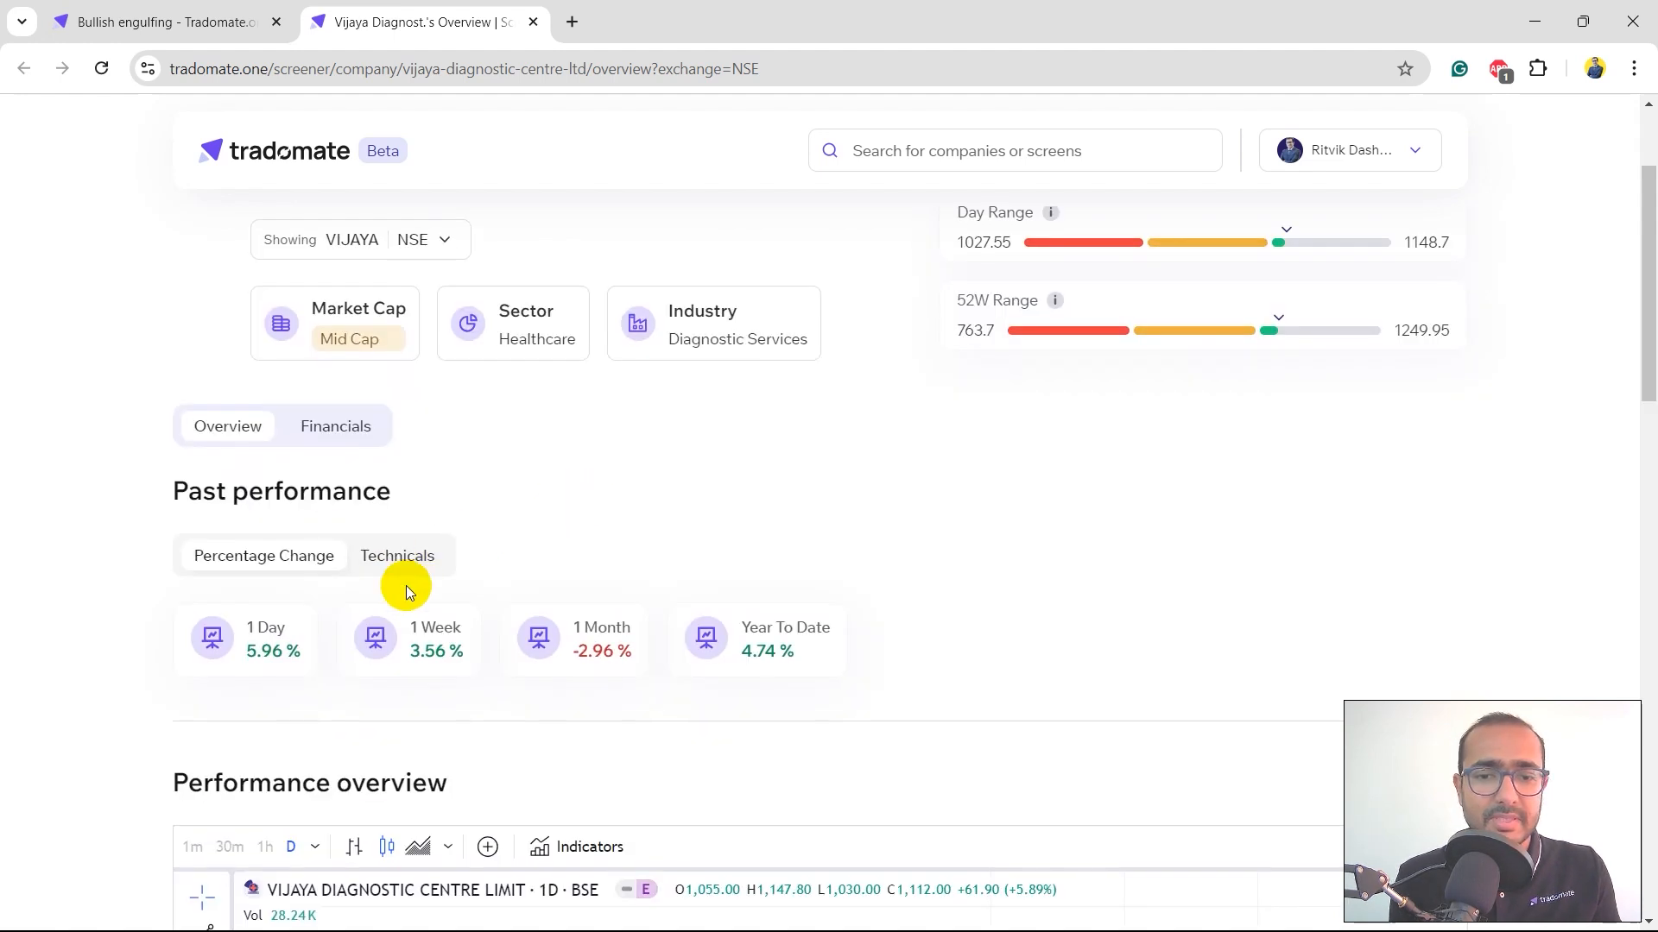
{"action": "left_click", "coordinate": [397, 555]}
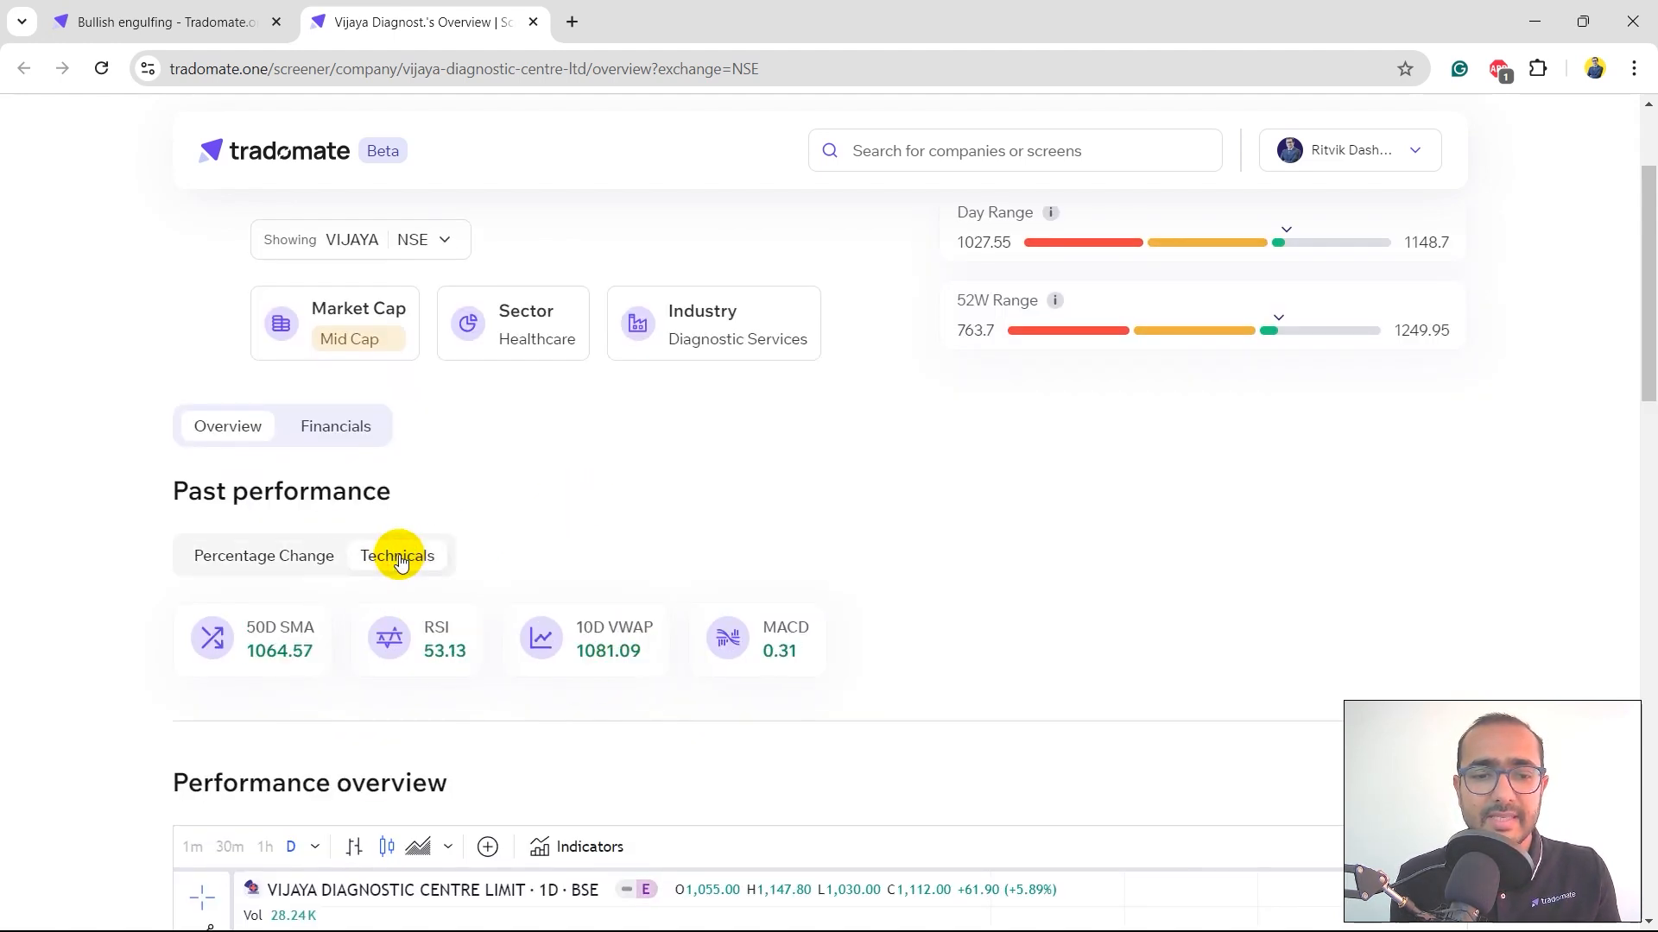
{"action": "mouse_move", "coordinate": [176, 667]}
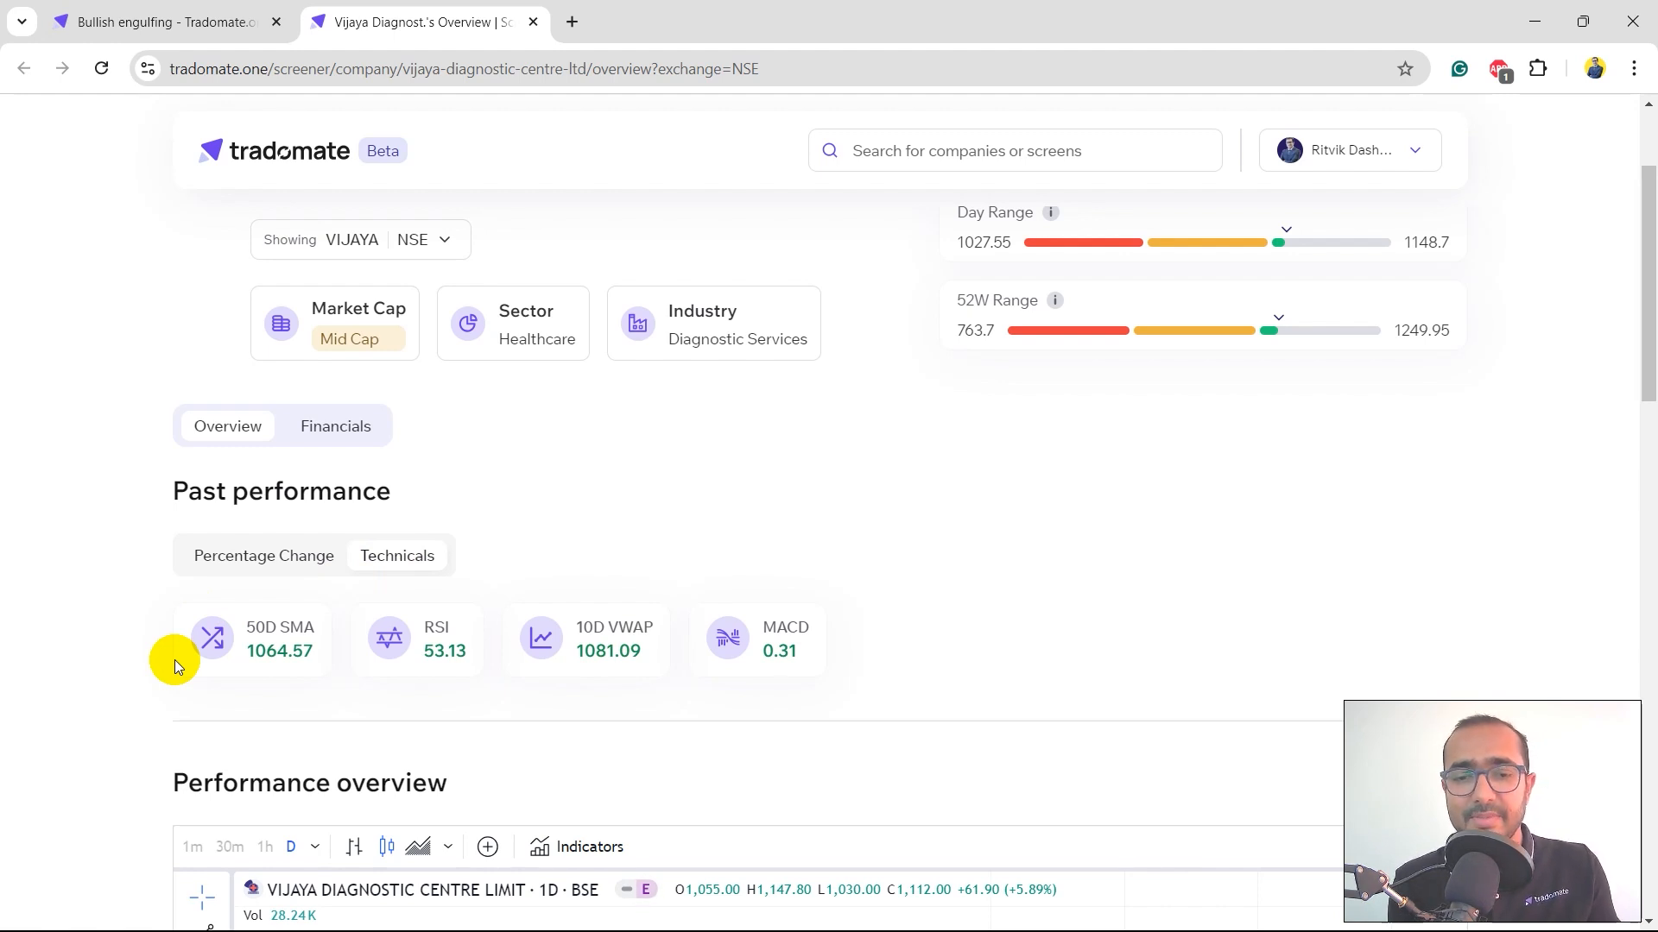
{"action": "mouse_move", "coordinate": [363, 663]}
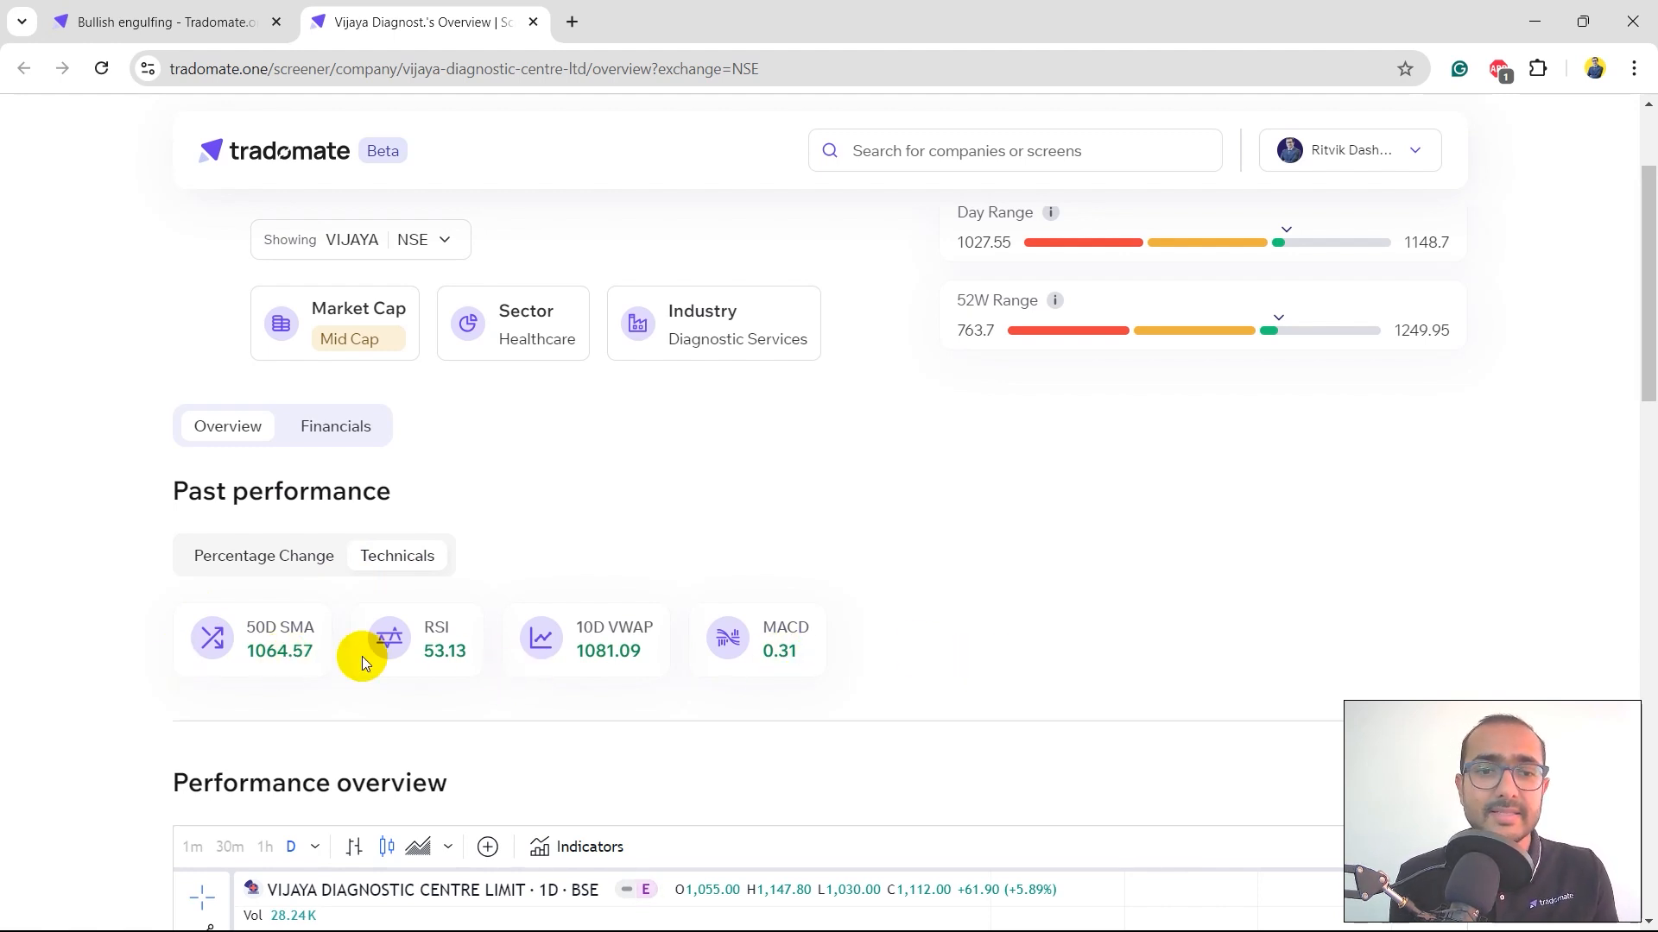
{"action": "scroll", "scroll_direction": "down", "scroll_amount": 3}
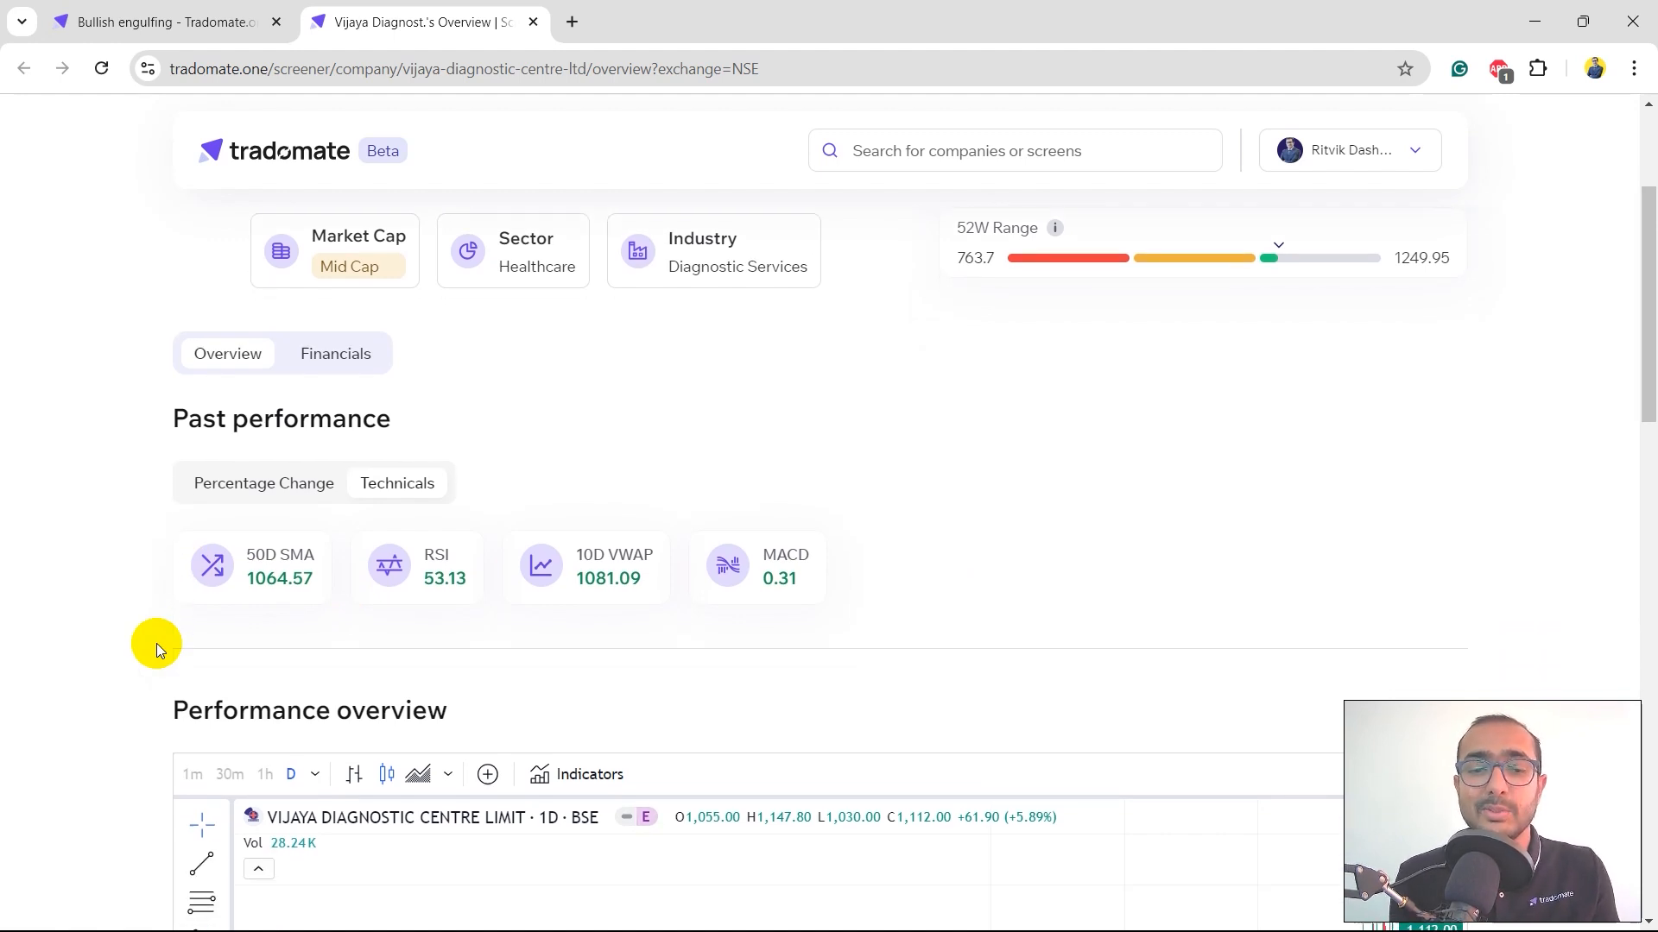
Step: Select the Fibonacci tool and draw levels from the October move on the price chart
{"action": "scroll", "scroll_direction": "down", "scroll_amount": 3}
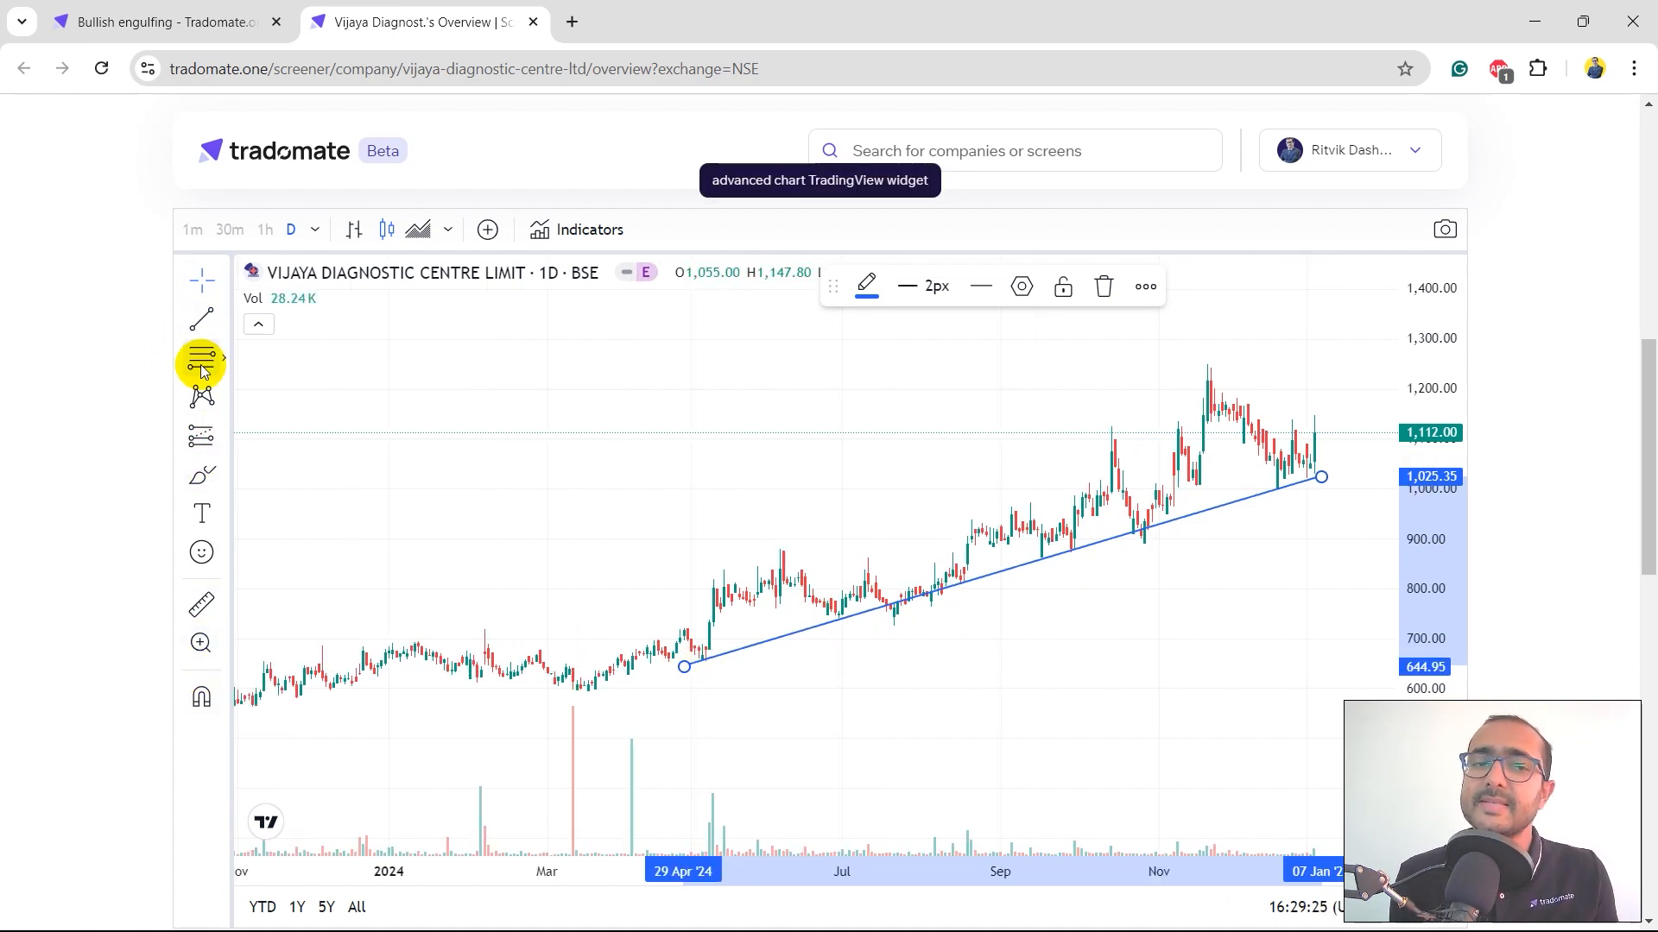
{"action": "left_click", "coordinate": [201, 358]}
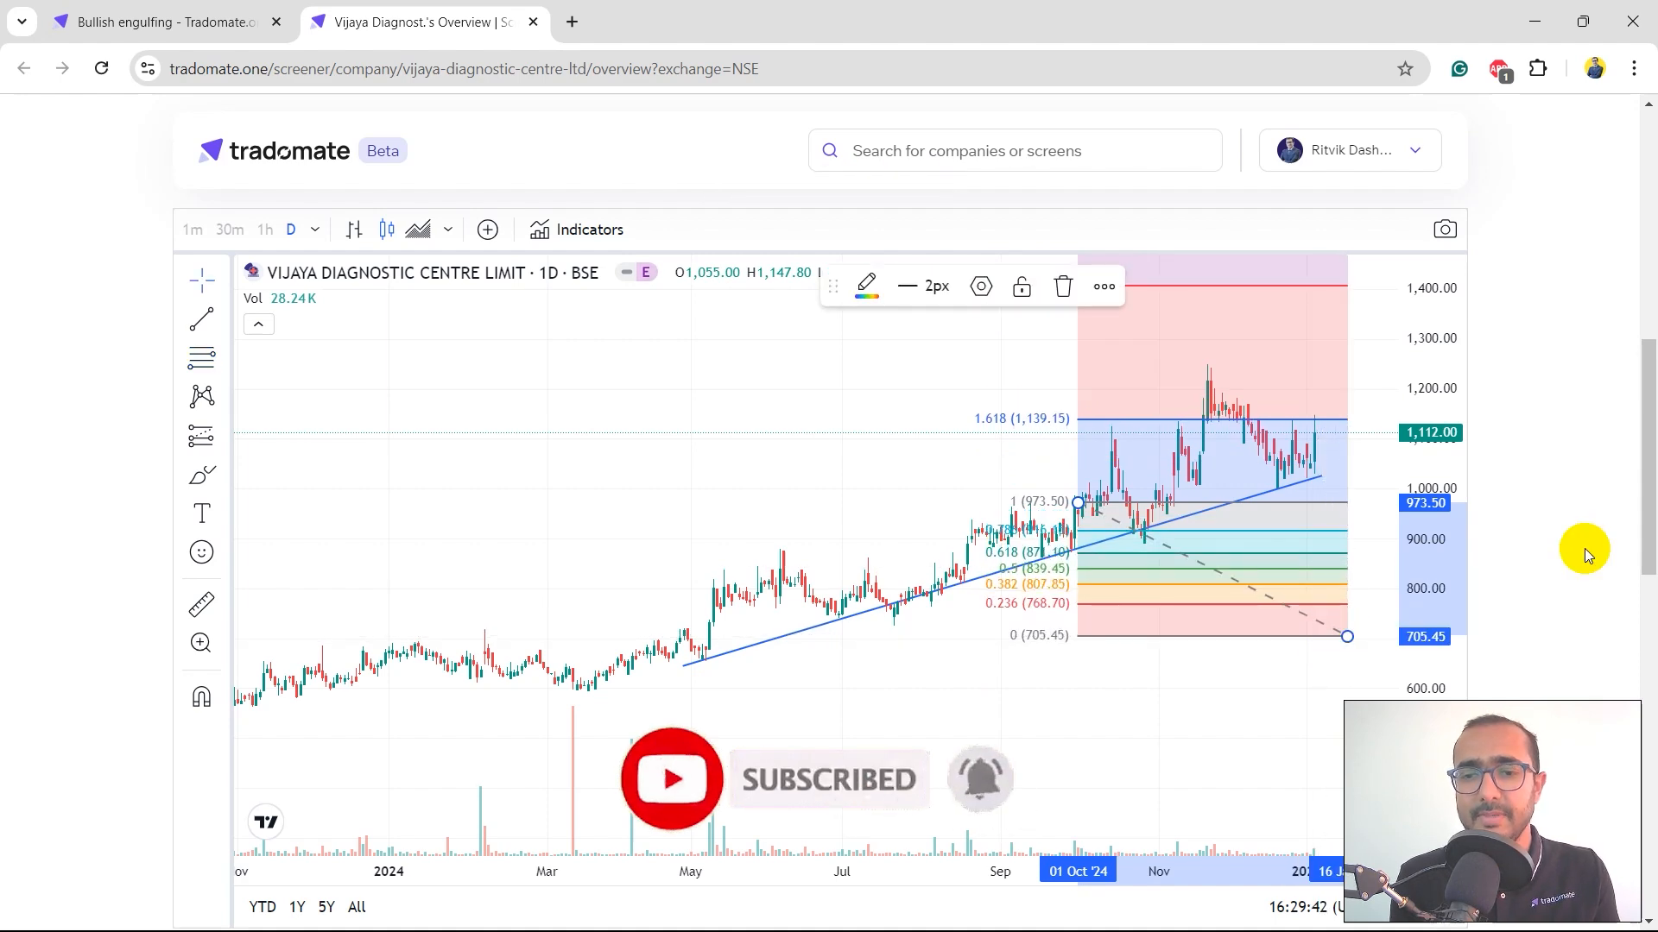
{"action": "scroll", "scroll_direction": "down", "scroll_amount": 3}
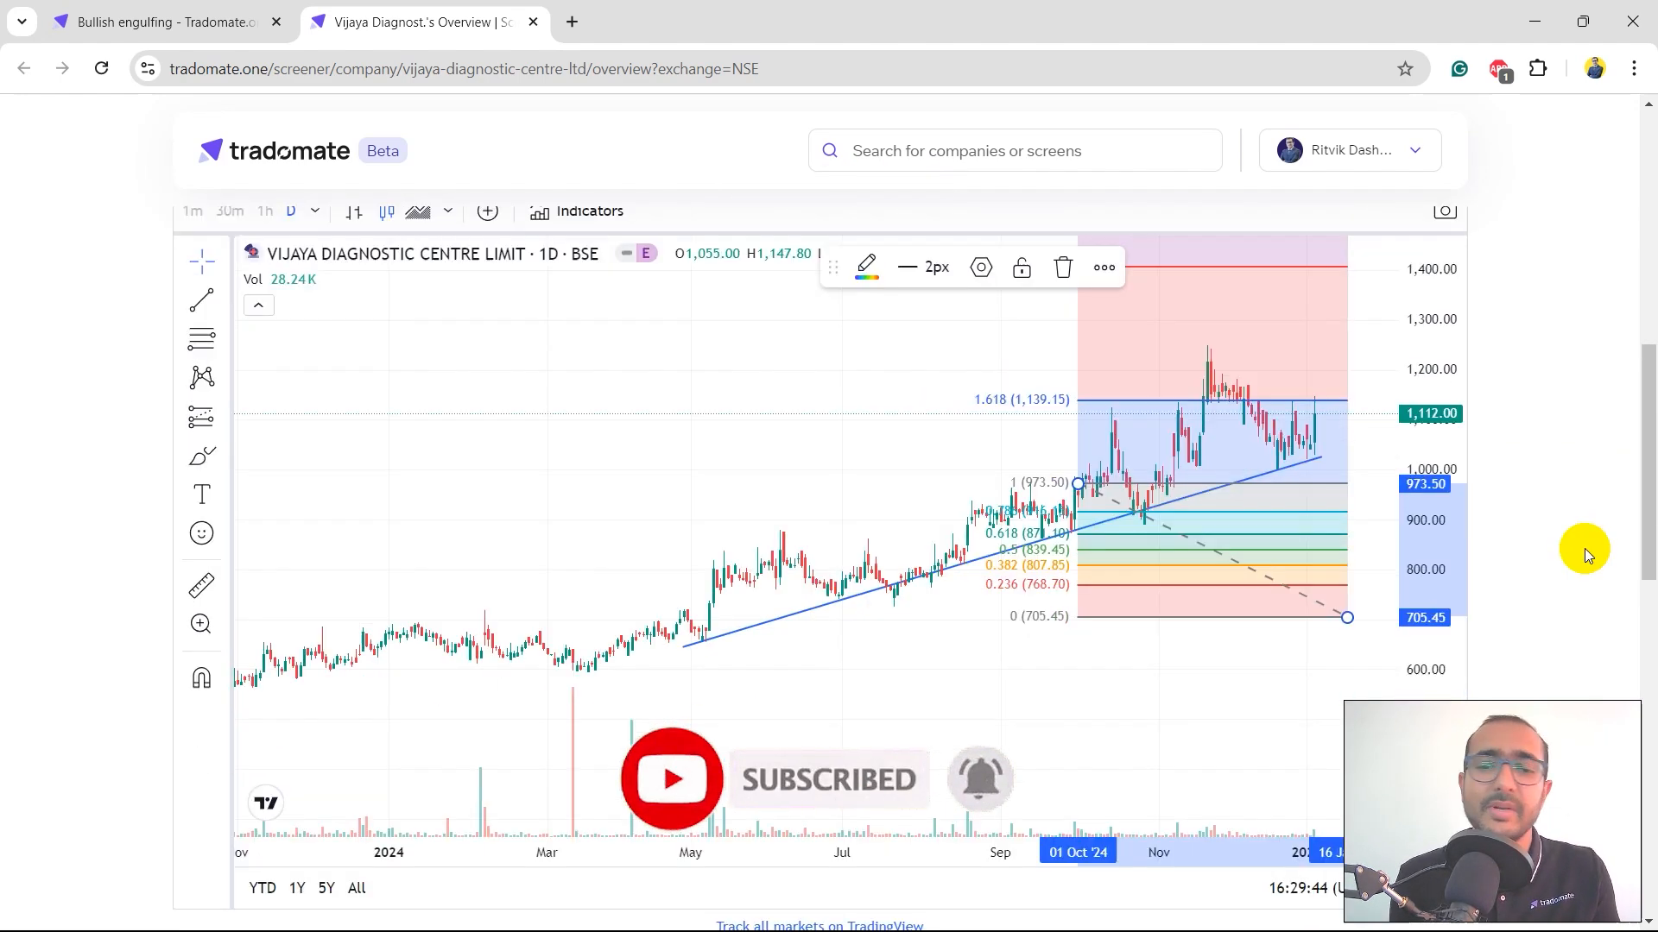
{"action": "scroll", "scroll_direction": "down", "scroll_amount": 3}
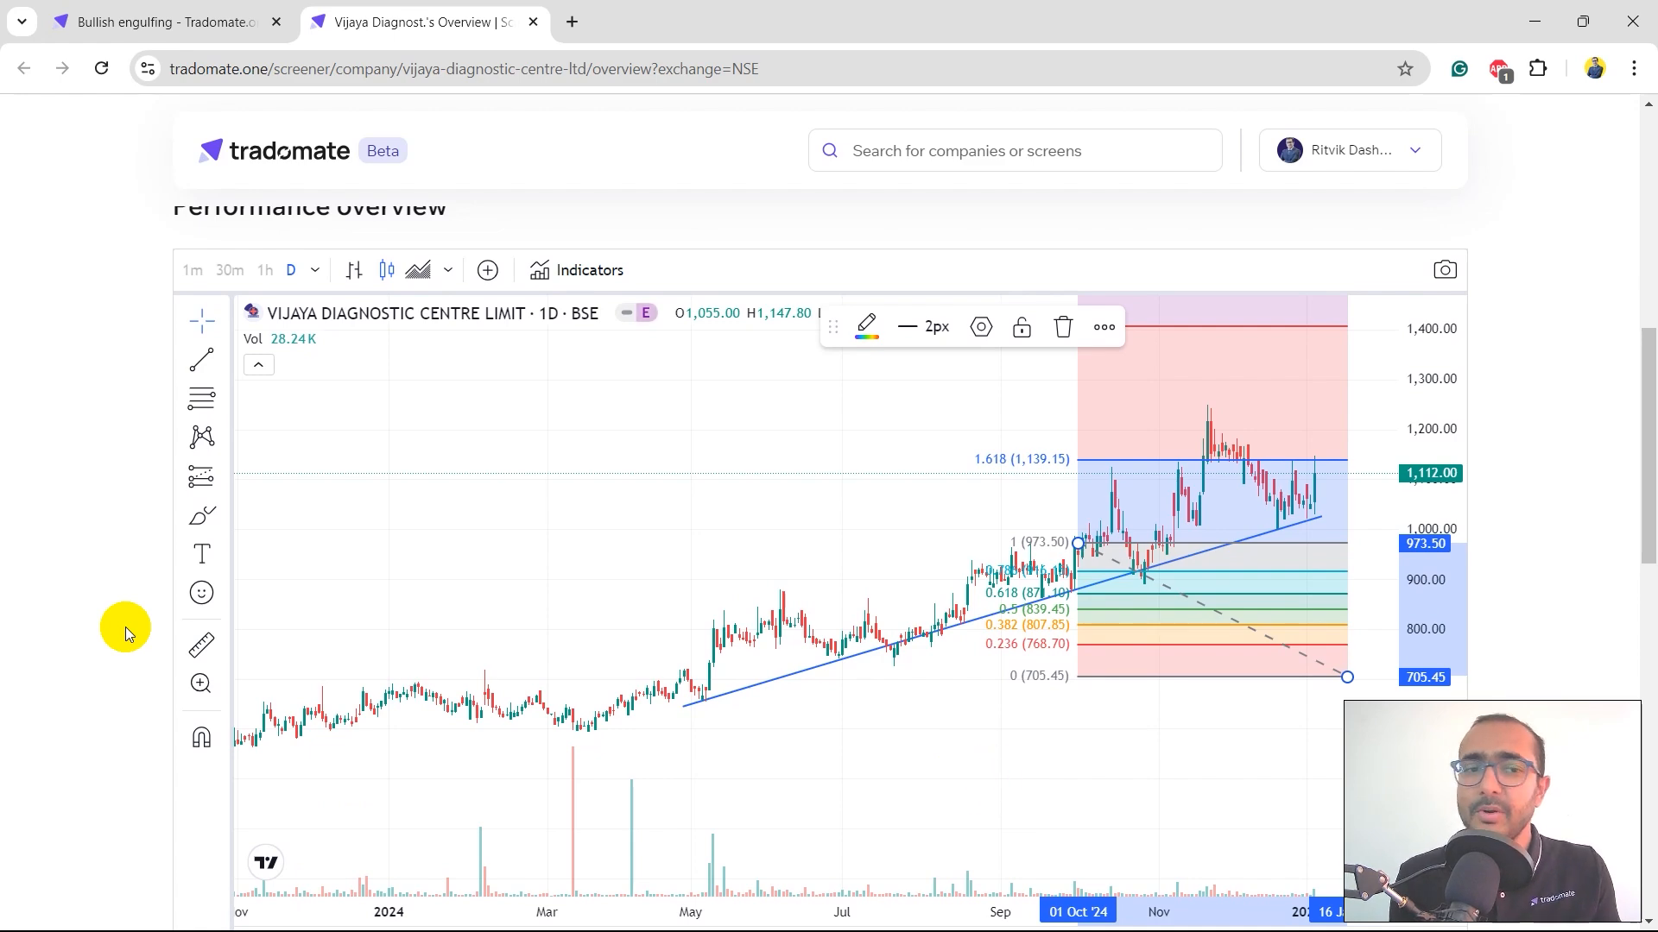
{"action": "scroll", "scroll_direction": "down", "scroll_amount": 3}
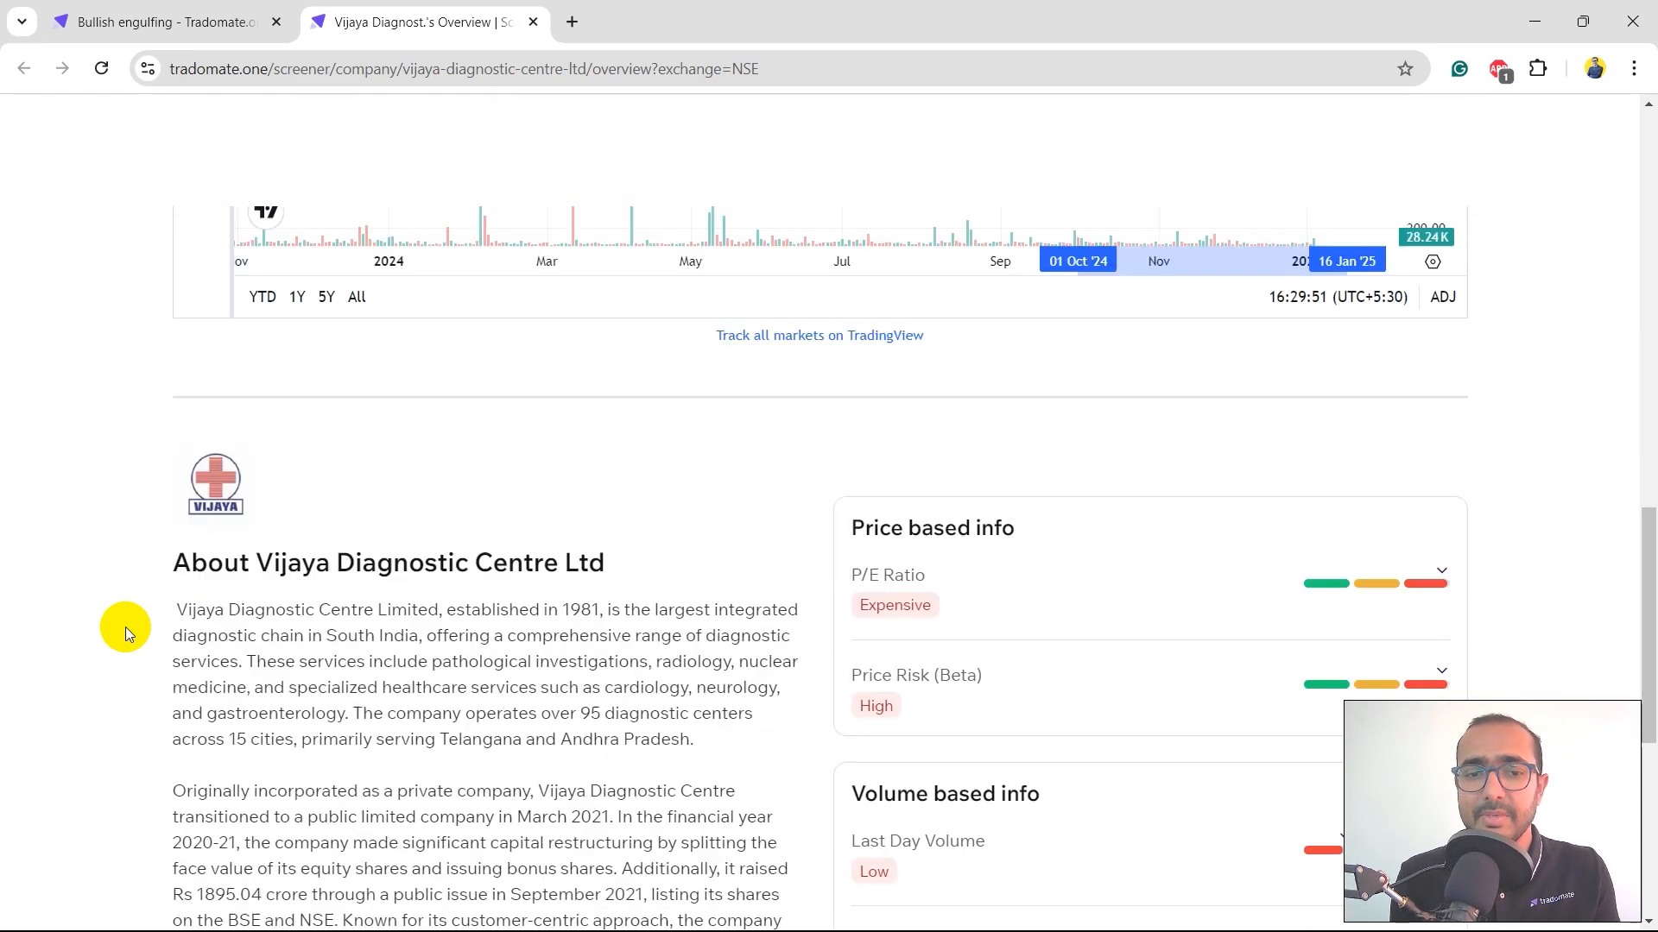
{"action": "scroll", "scroll_direction": "down", "scroll_amount": 3}
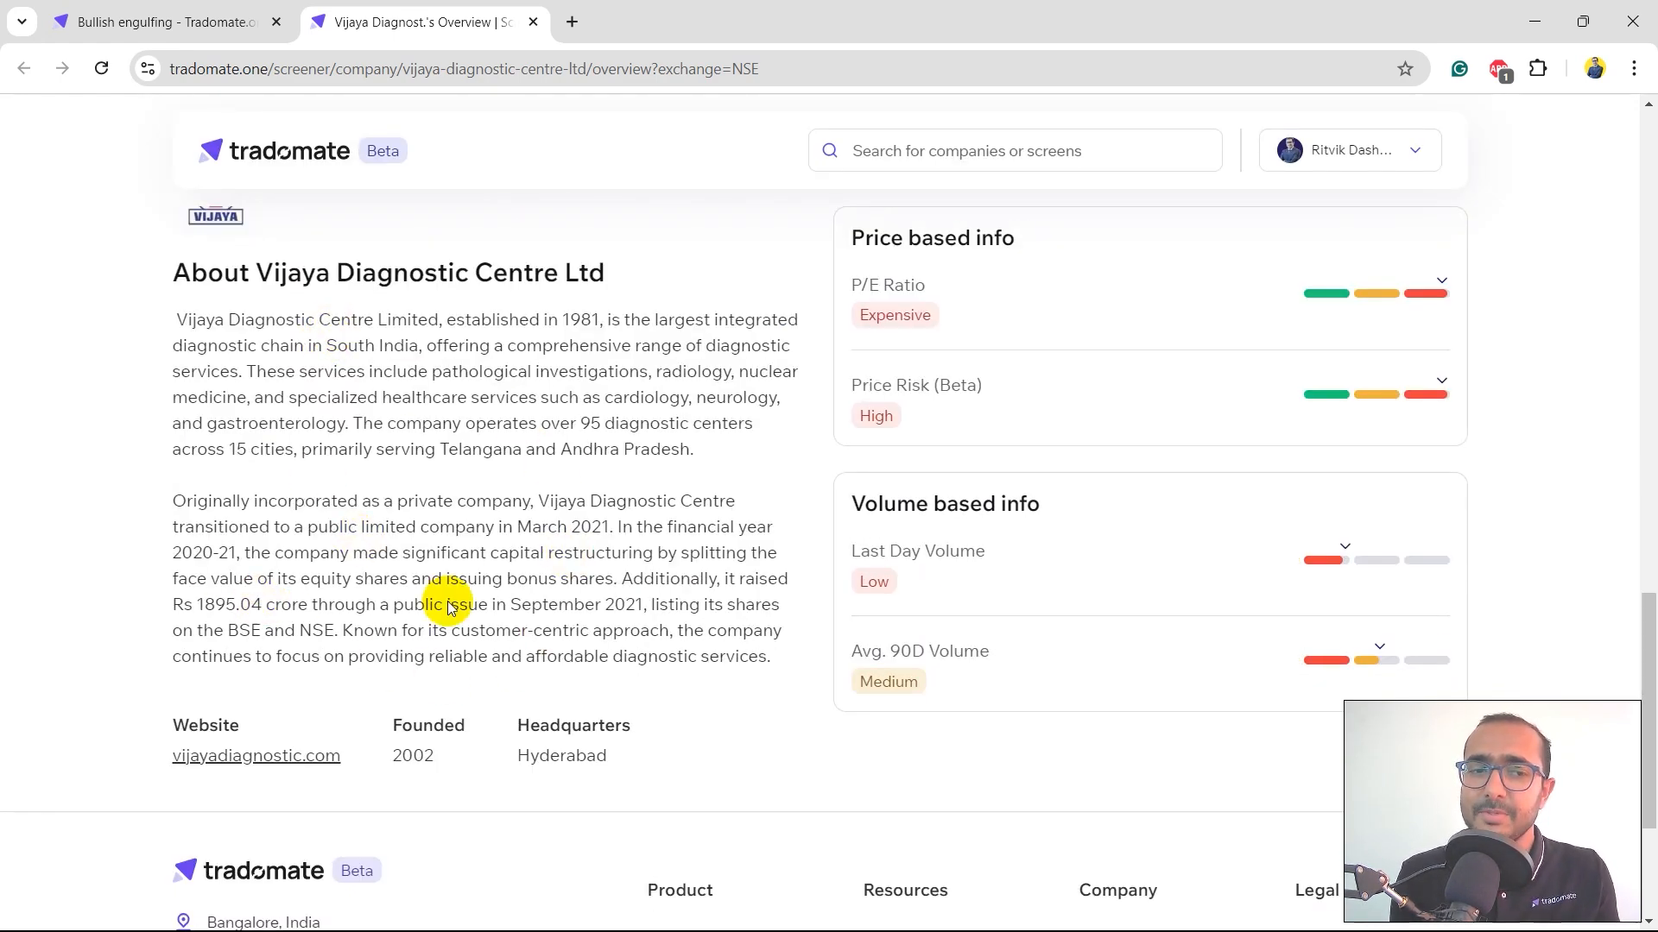
{"action": "mouse_move", "coordinate": [1385, 300]}
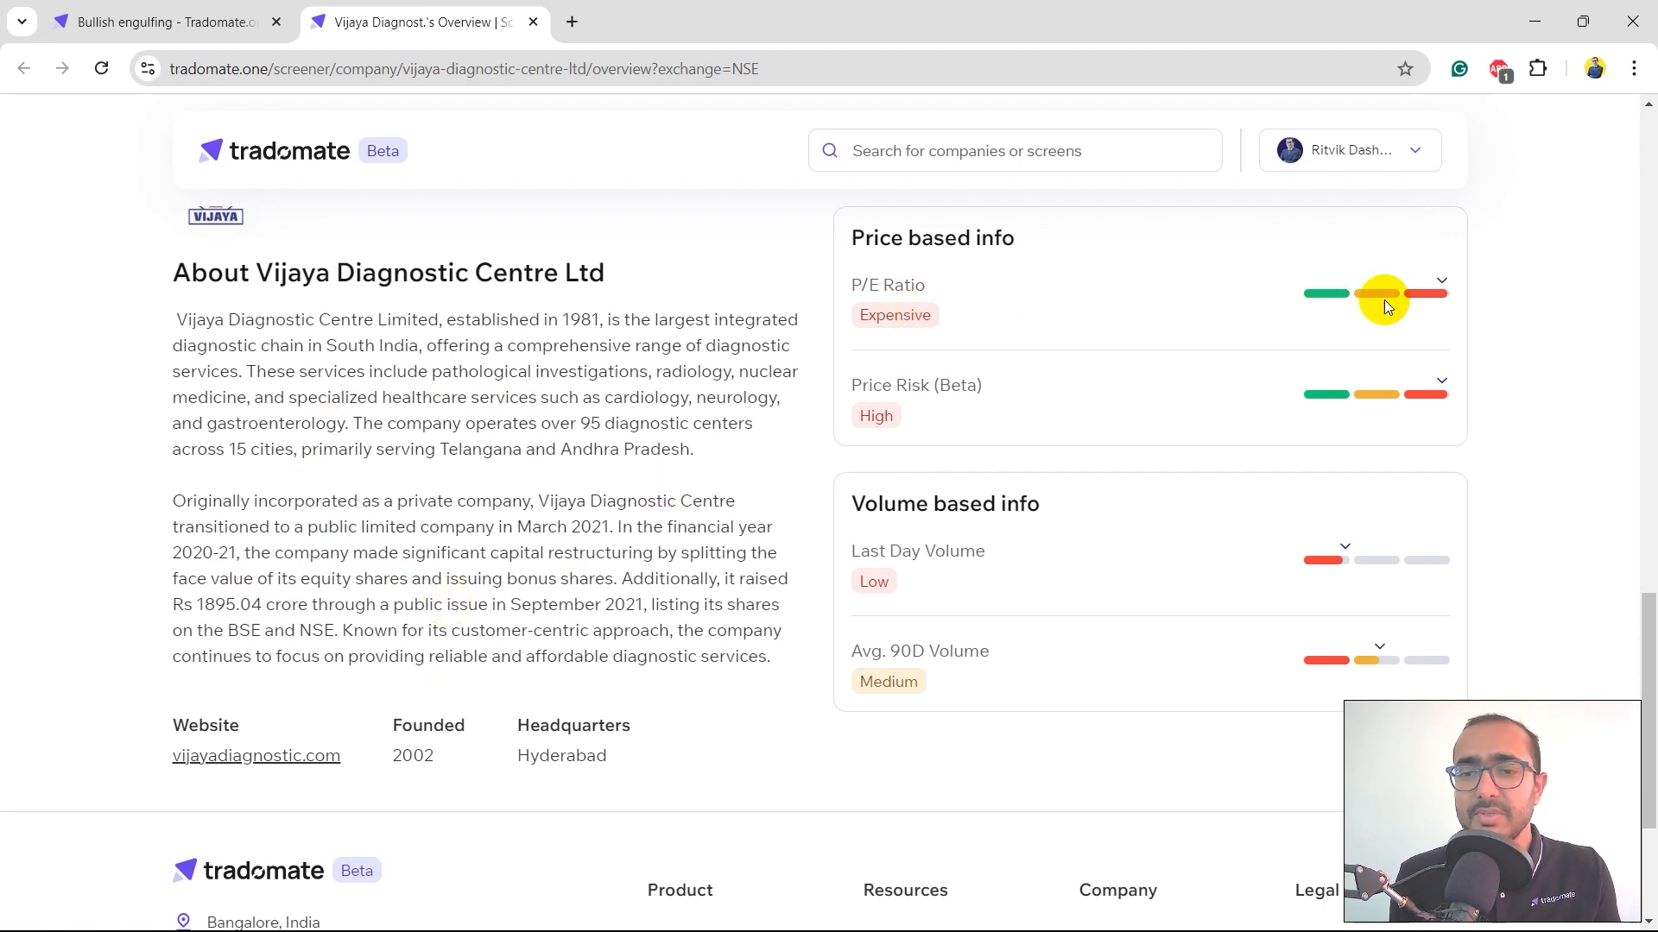
{"action": "mouse_move", "coordinate": [1447, 397]}
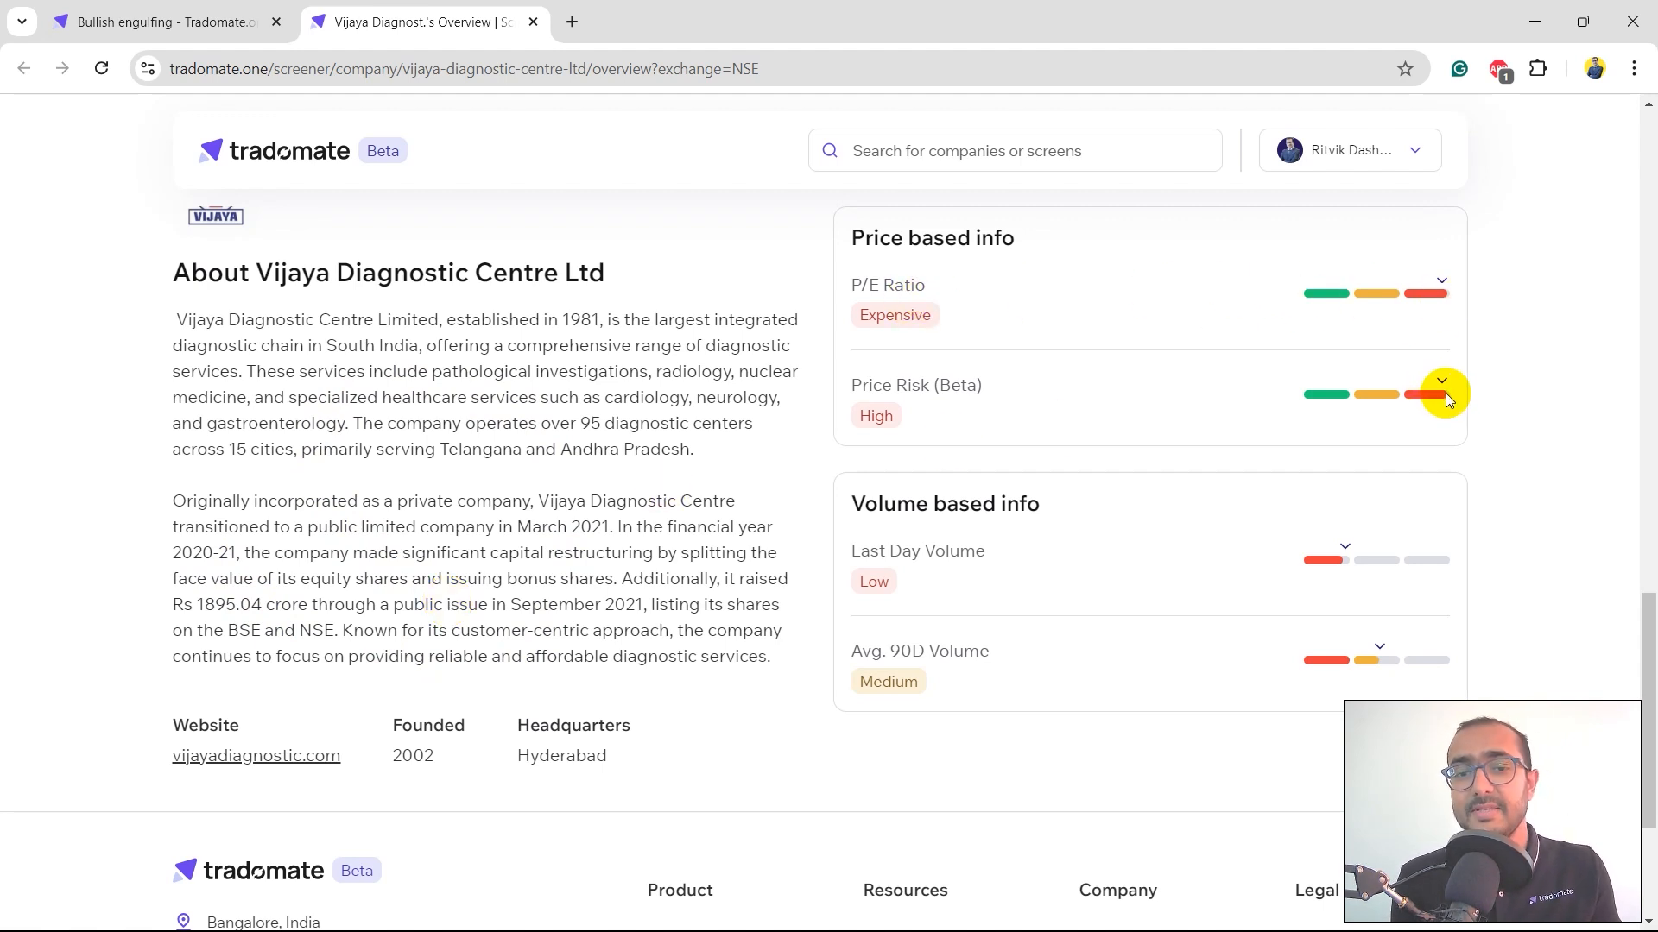
{"action": "mouse_move", "coordinate": [1217, 583]}
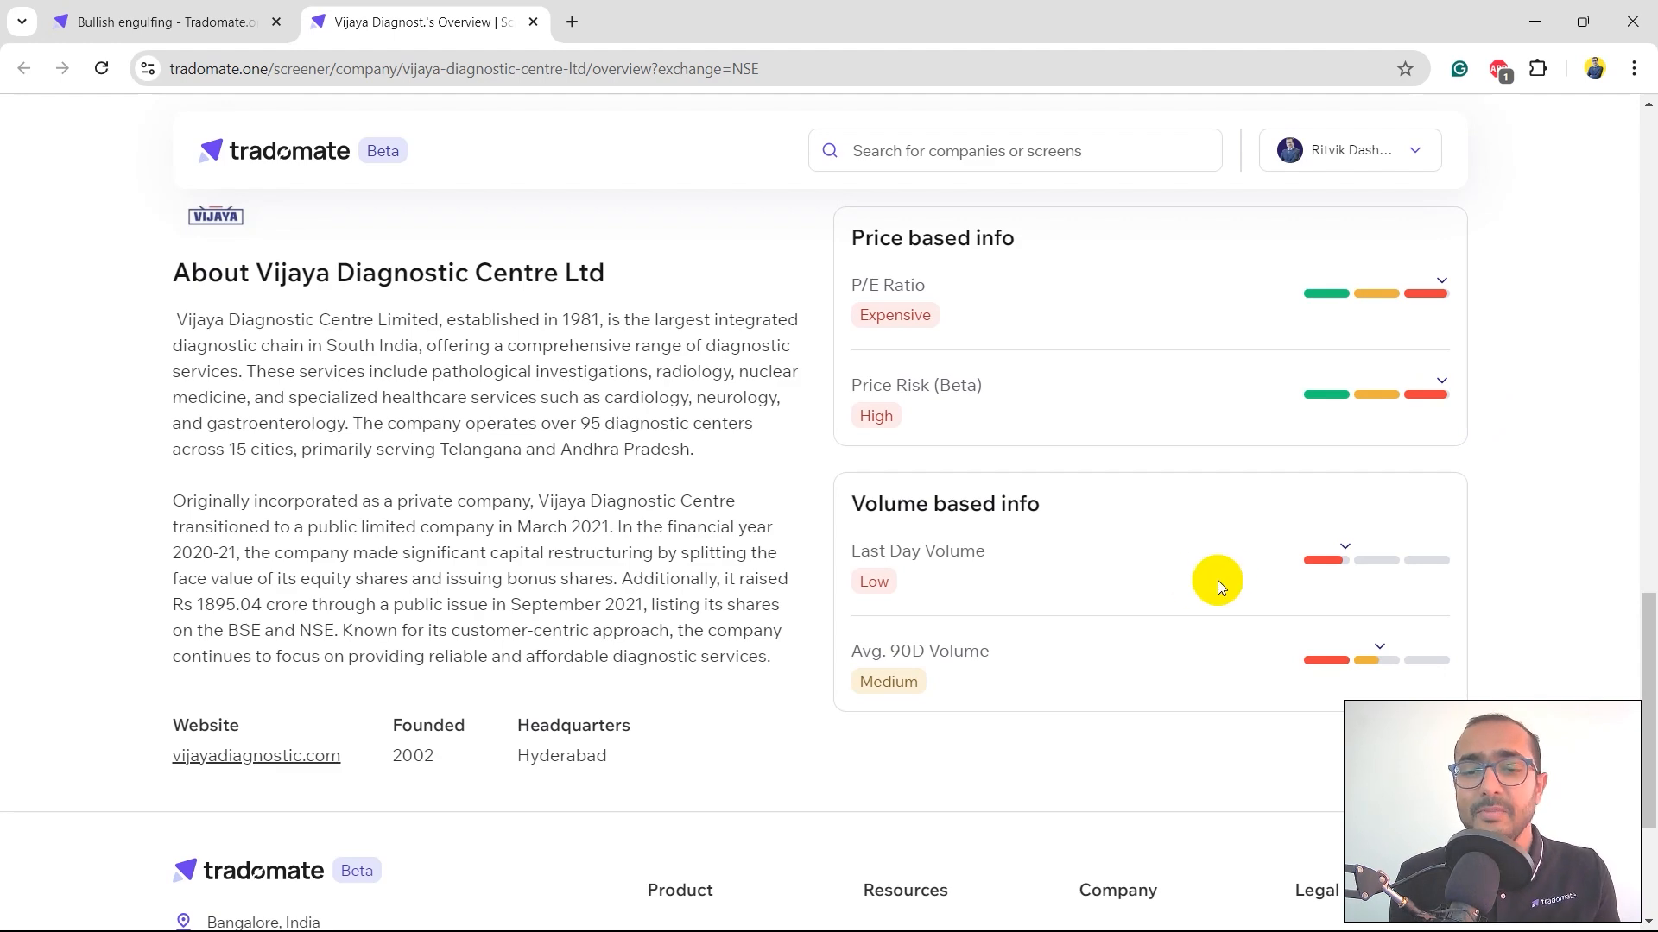
{"action": "mouse_move", "coordinate": [1547, 623]}
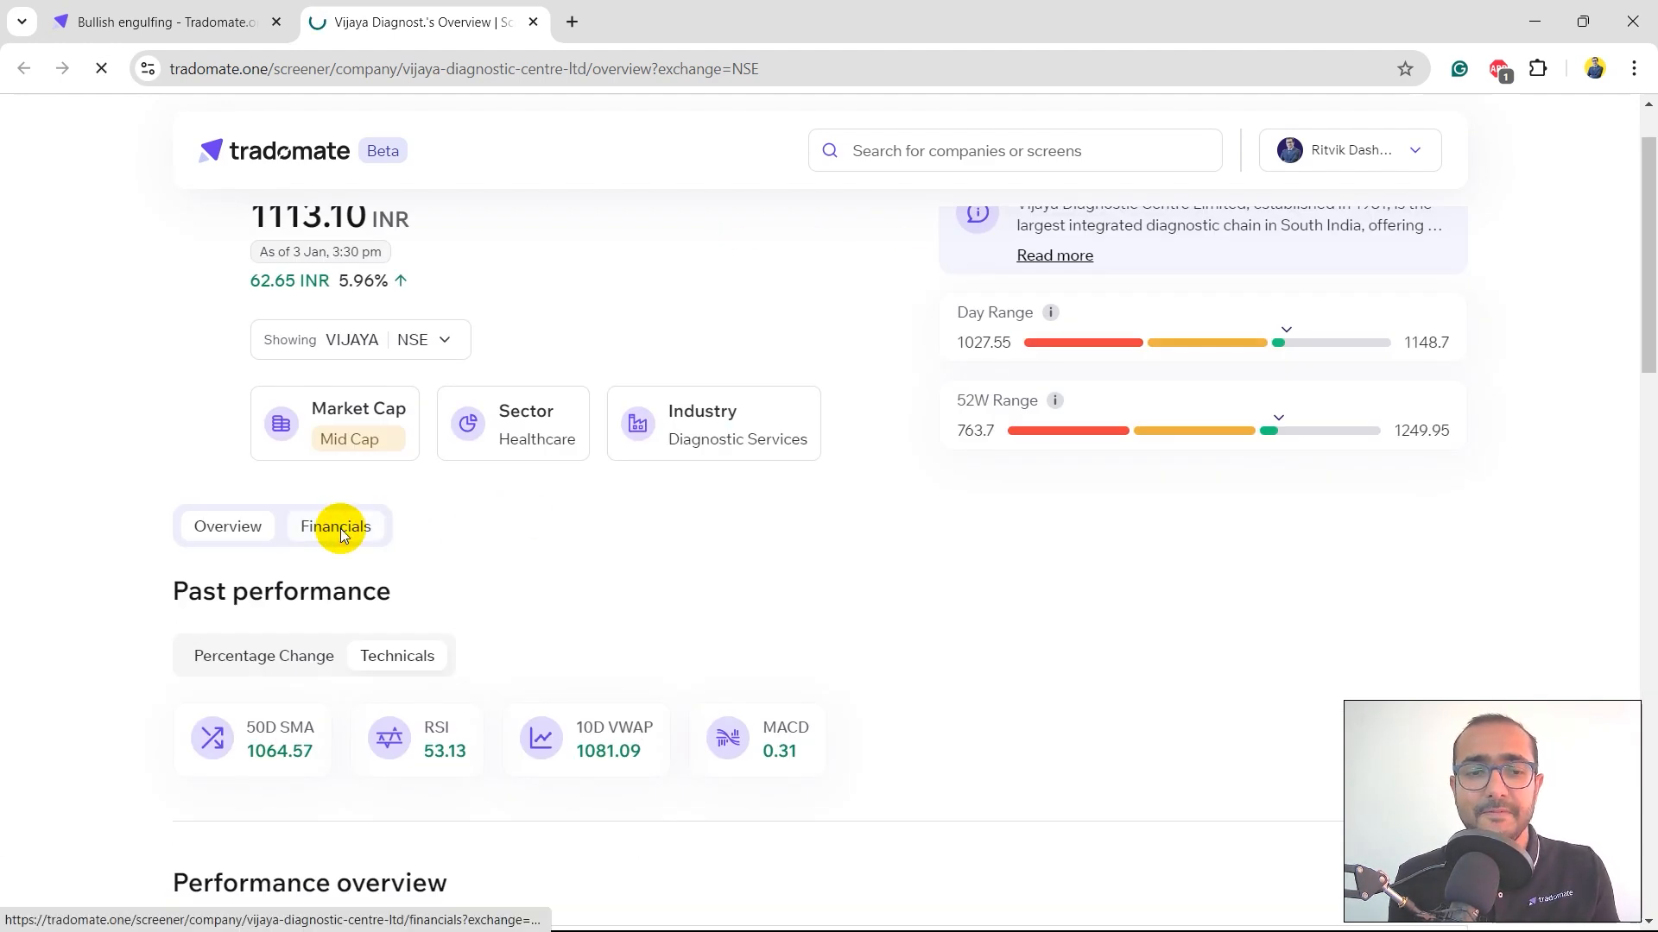
Step: Open Financials and step through the efficiency and valuation ratio tabs
{"action": "left_click", "coordinate": [335, 525]}
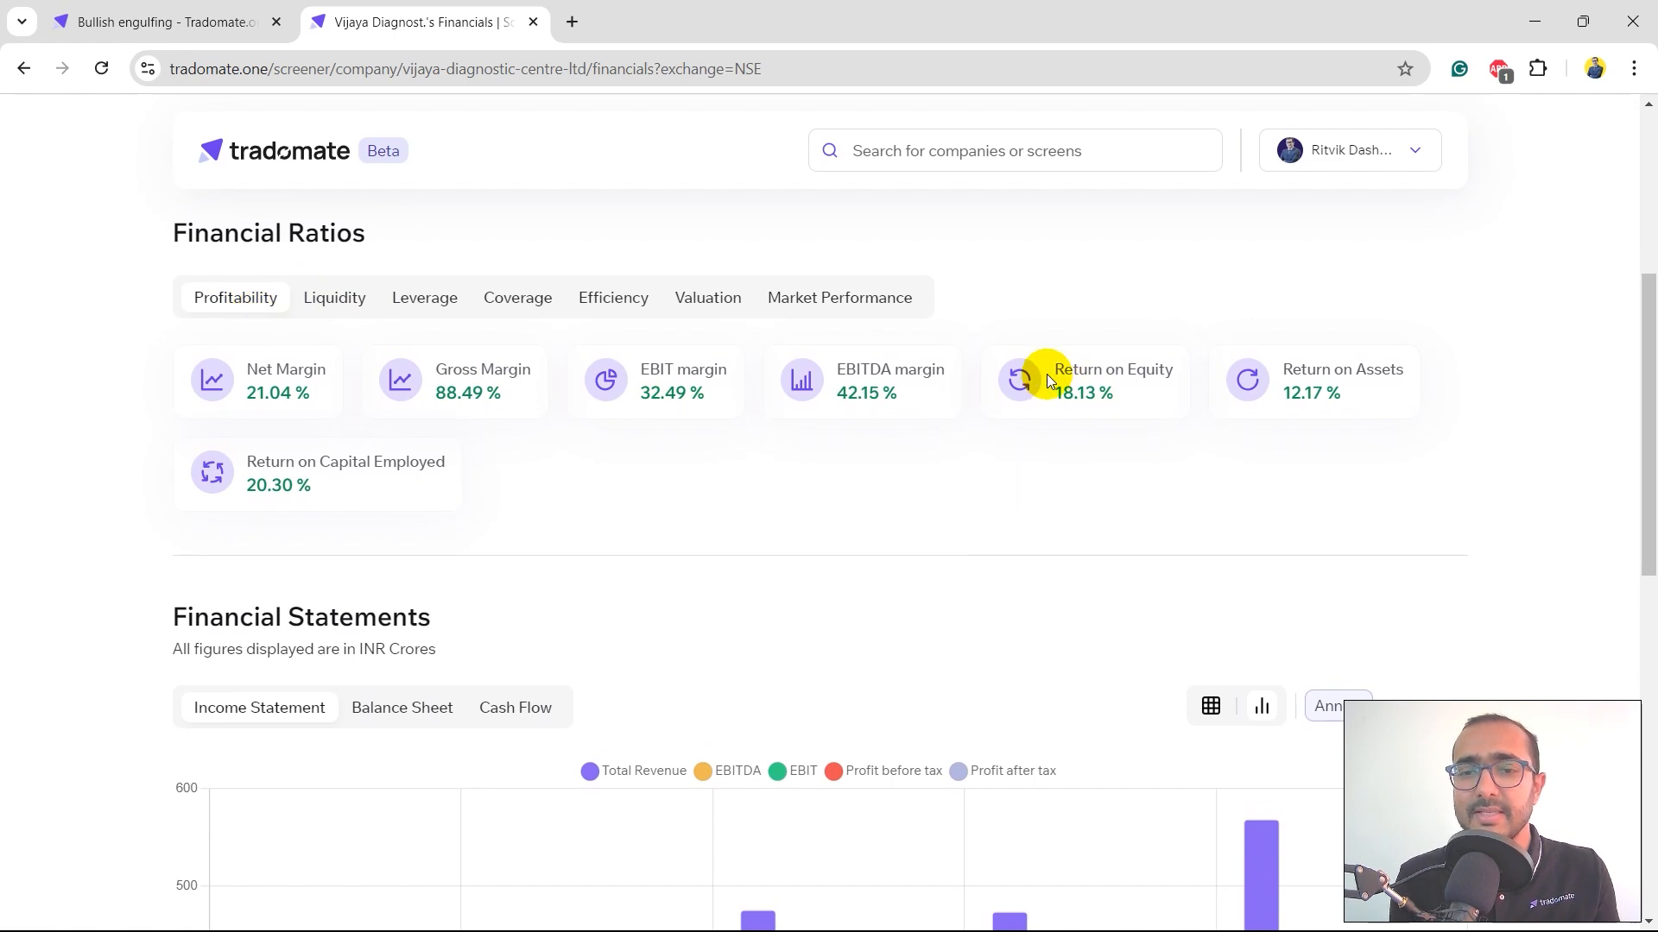
{"action": "mouse_move", "coordinate": [895, 354]}
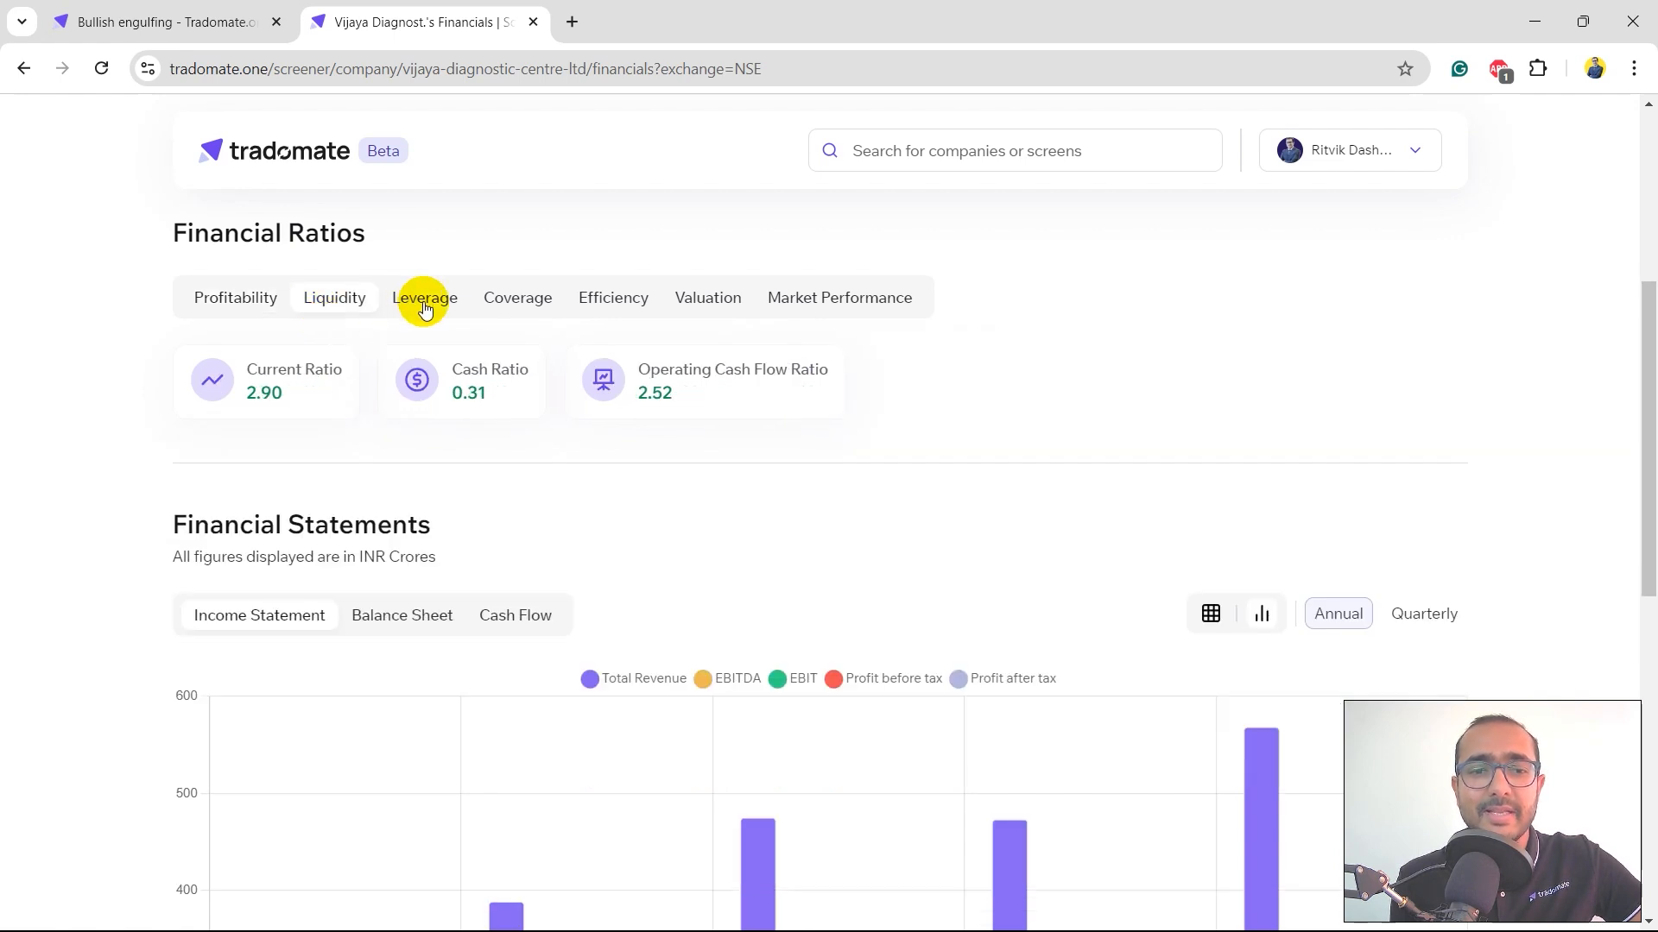
{"action": "left_click", "coordinate": [611, 297]}
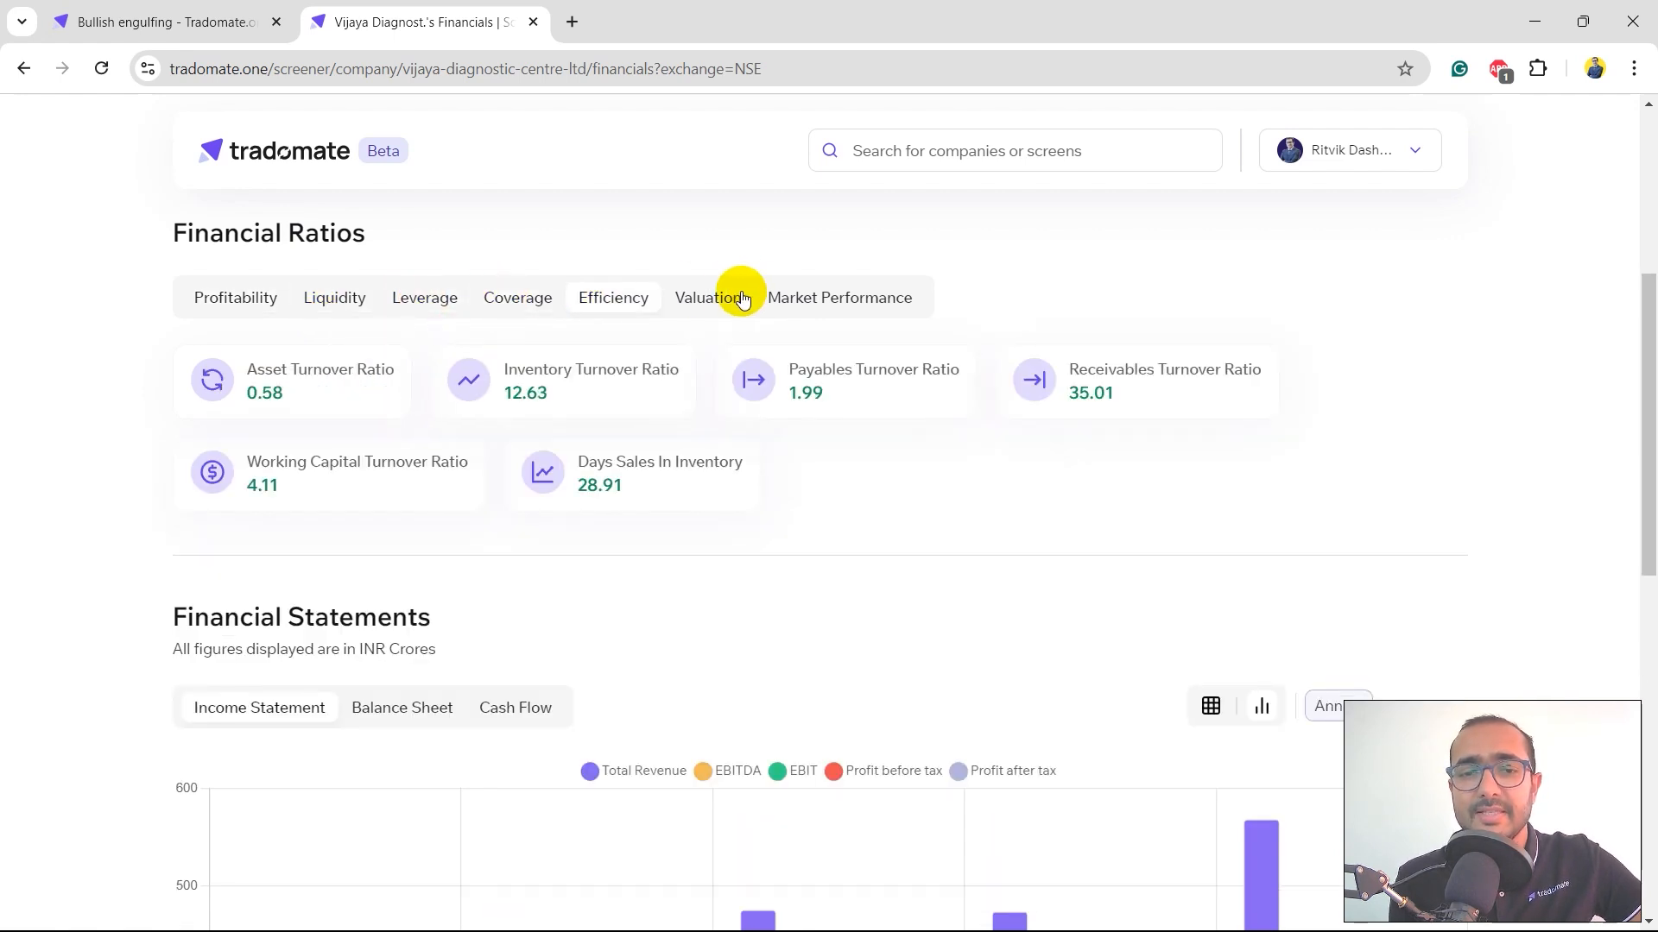
{"action": "left_click", "coordinate": [706, 297]}
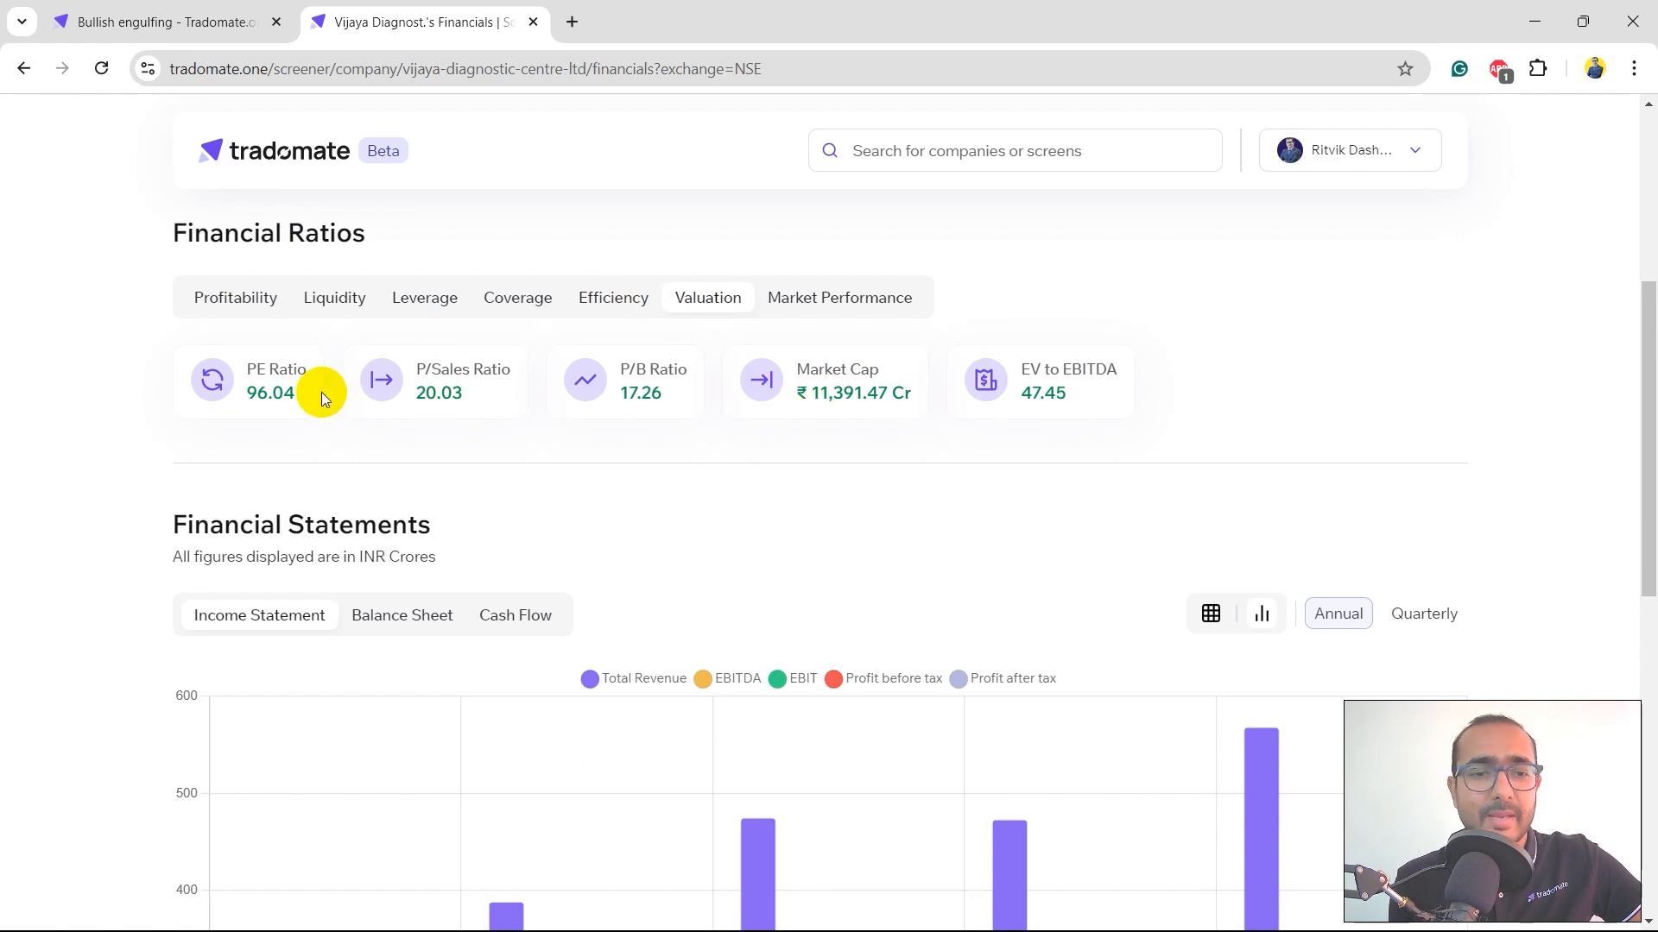
{"action": "scroll", "scroll_direction": "down", "scroll_amount": 3}
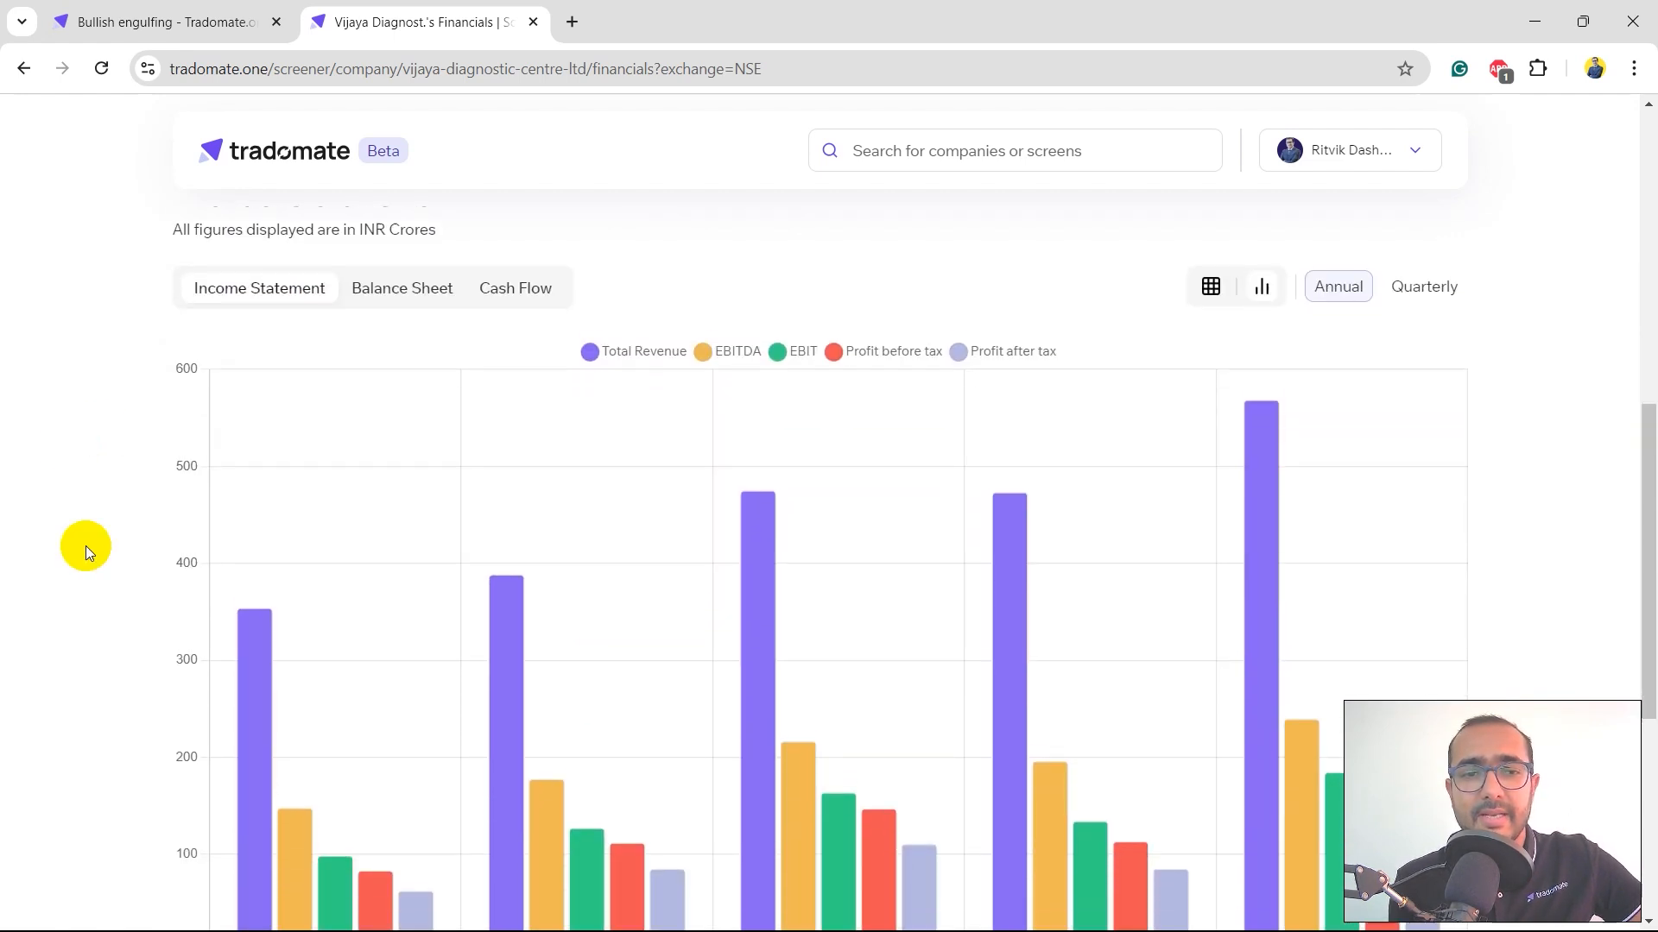
{"action": "scroll", "scroll_direction": "up", "scroll_amount": 3}
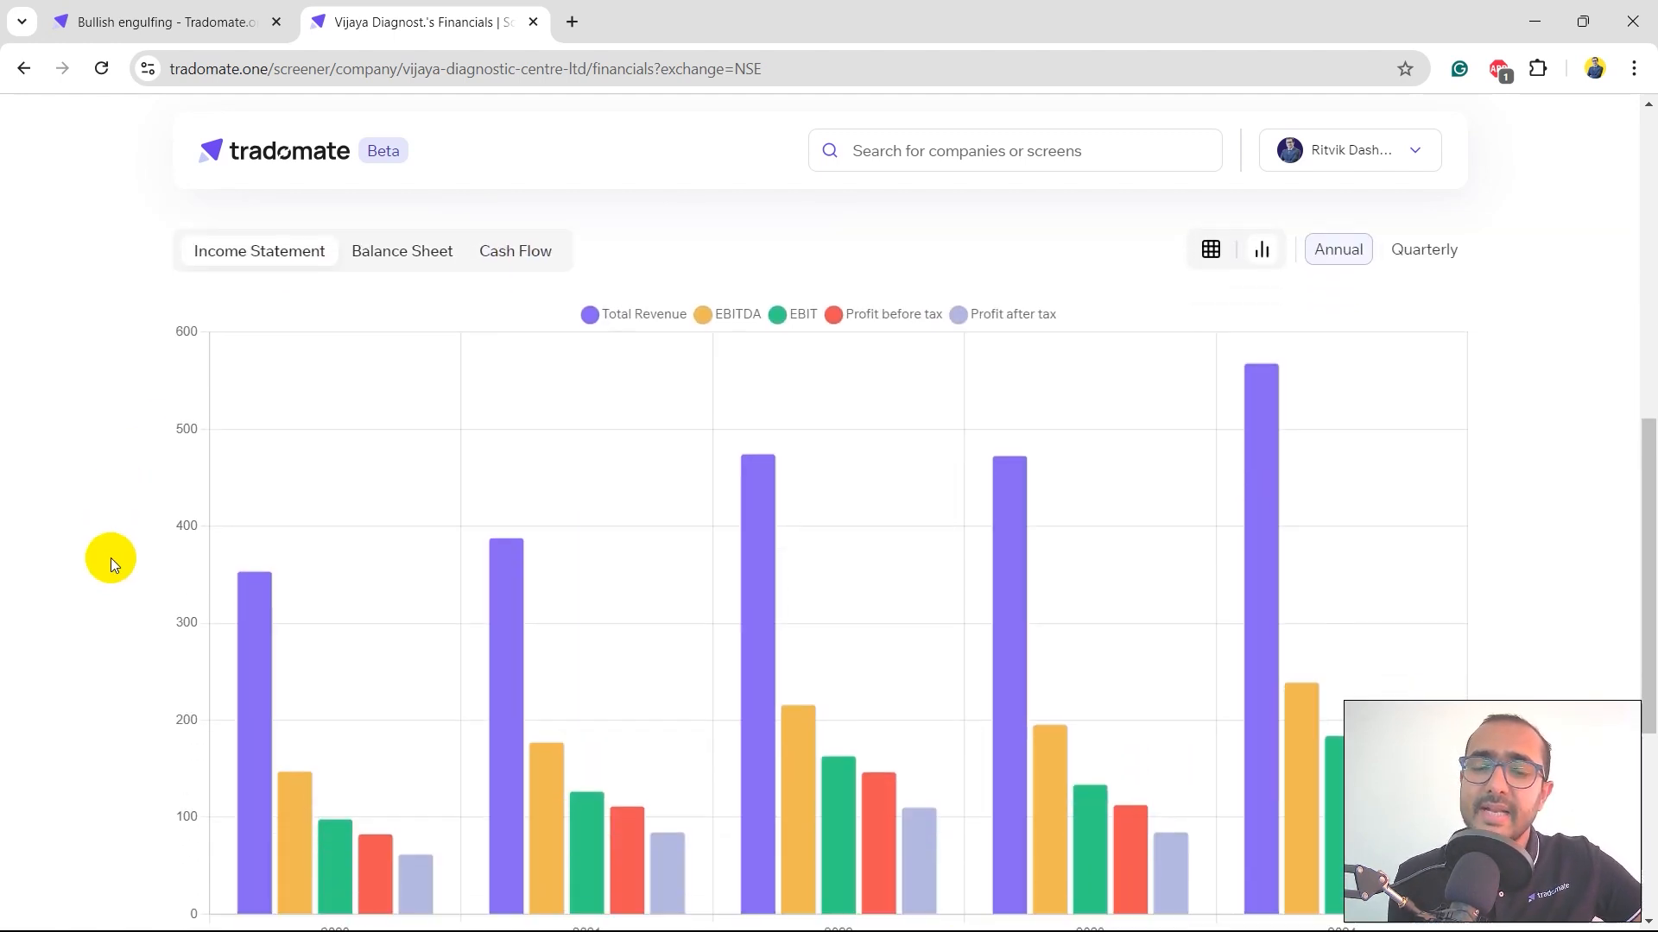
Step: Show the 2020–2024 balance sheet as a year-by-year table
{"action": "scroll", "scroll_direction": "down", "scroll_amount": 3}
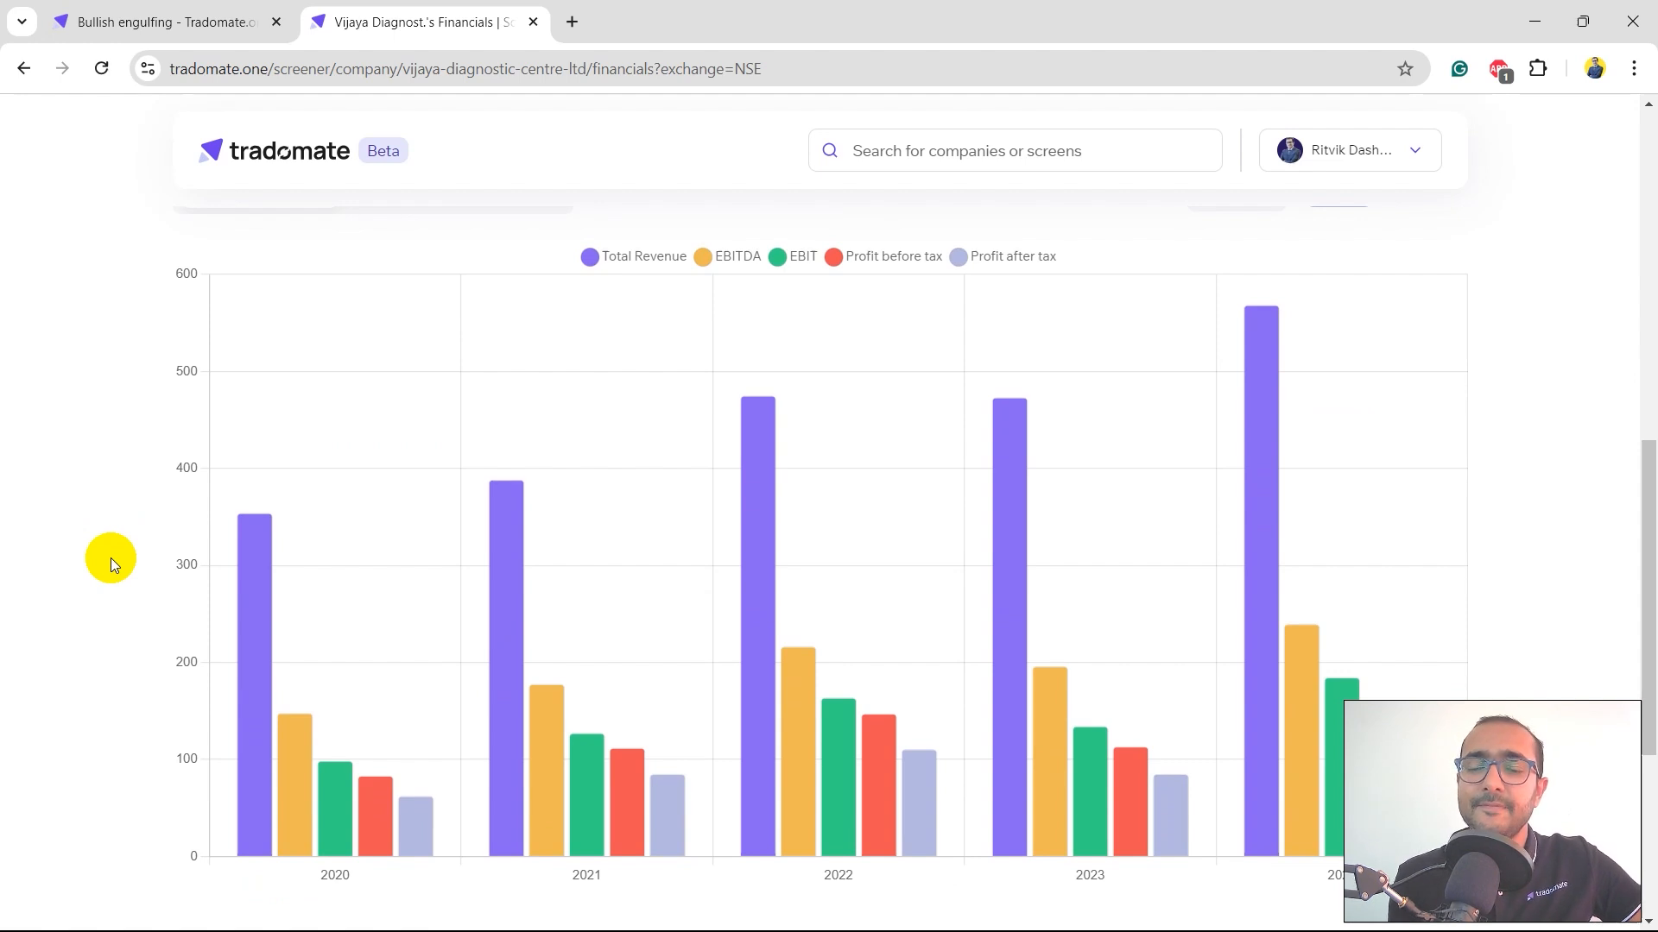
{"action": "scroll", "scroll_direction": "up", "scroll_amount": 3}
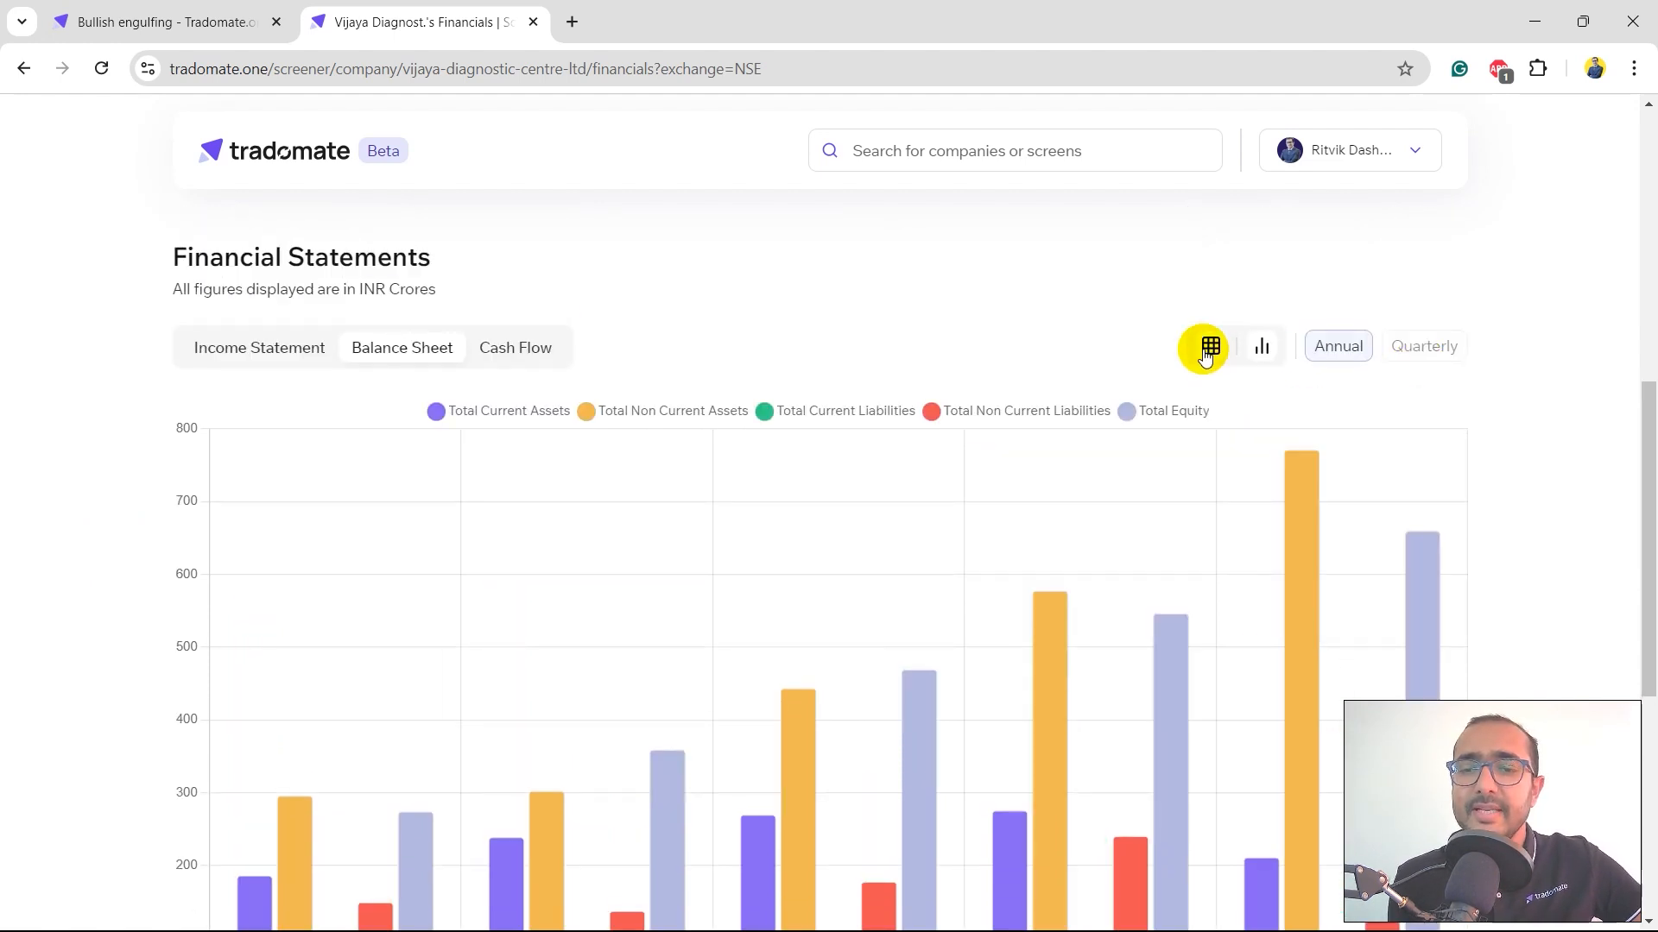
{"action": "left_click", "coordinate": [1207, 346]}
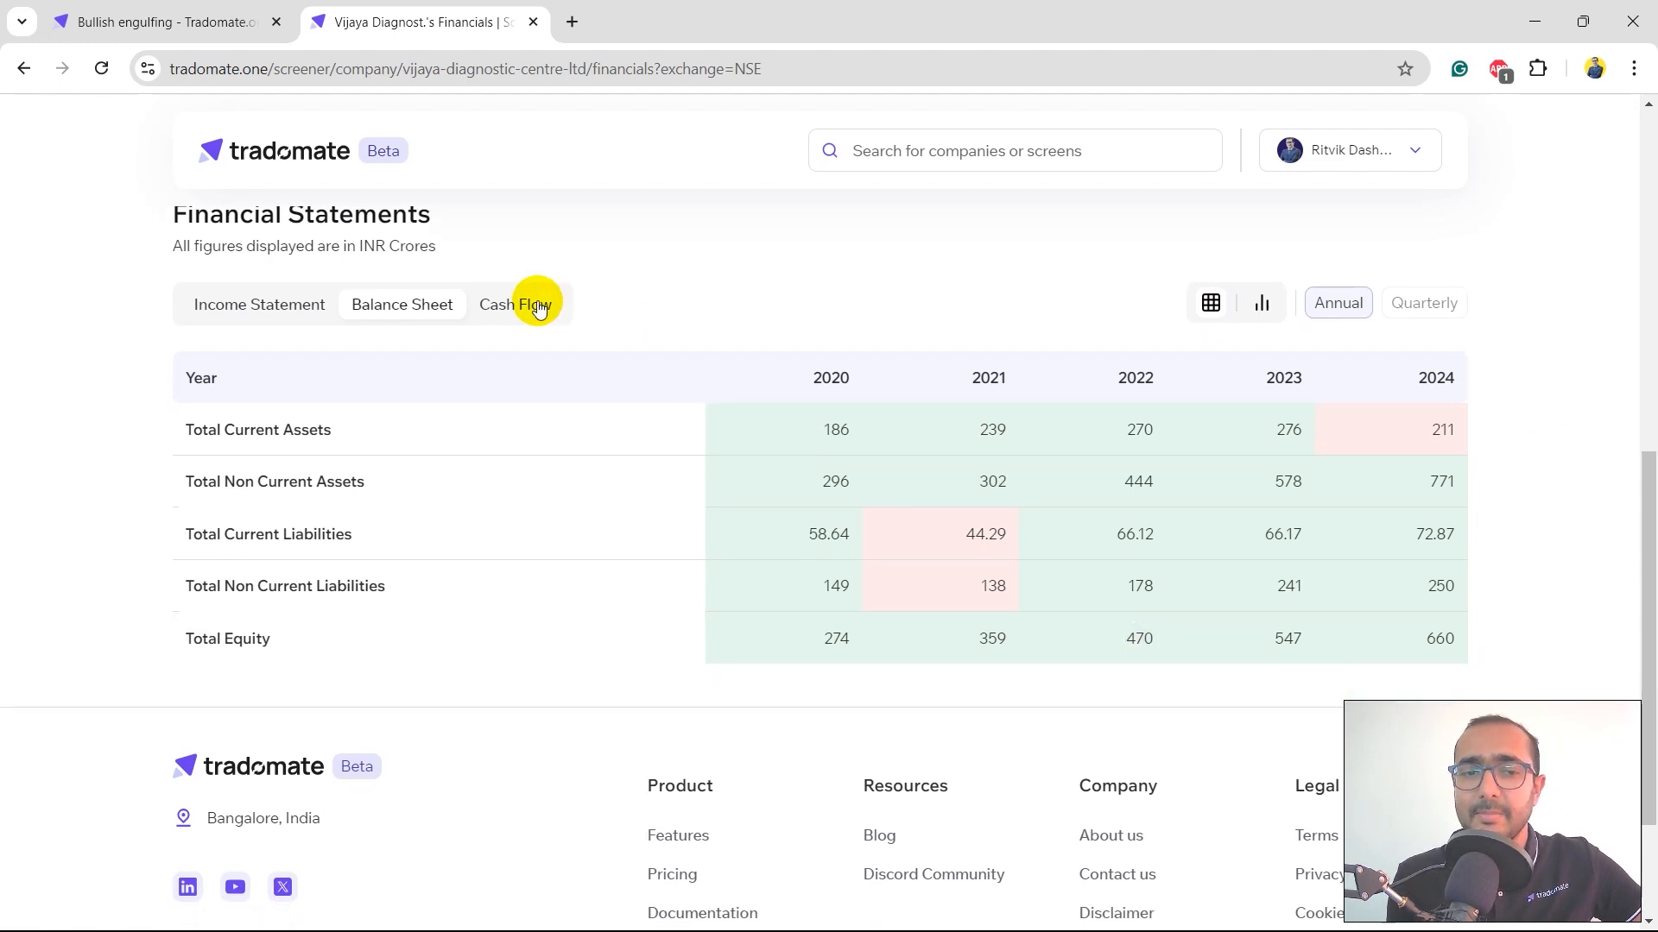
Step: Go back from the Bullish engulfing screen to the Custom Screens list on the home page
{"action": "left_click", "coordinate": [159, 21]}
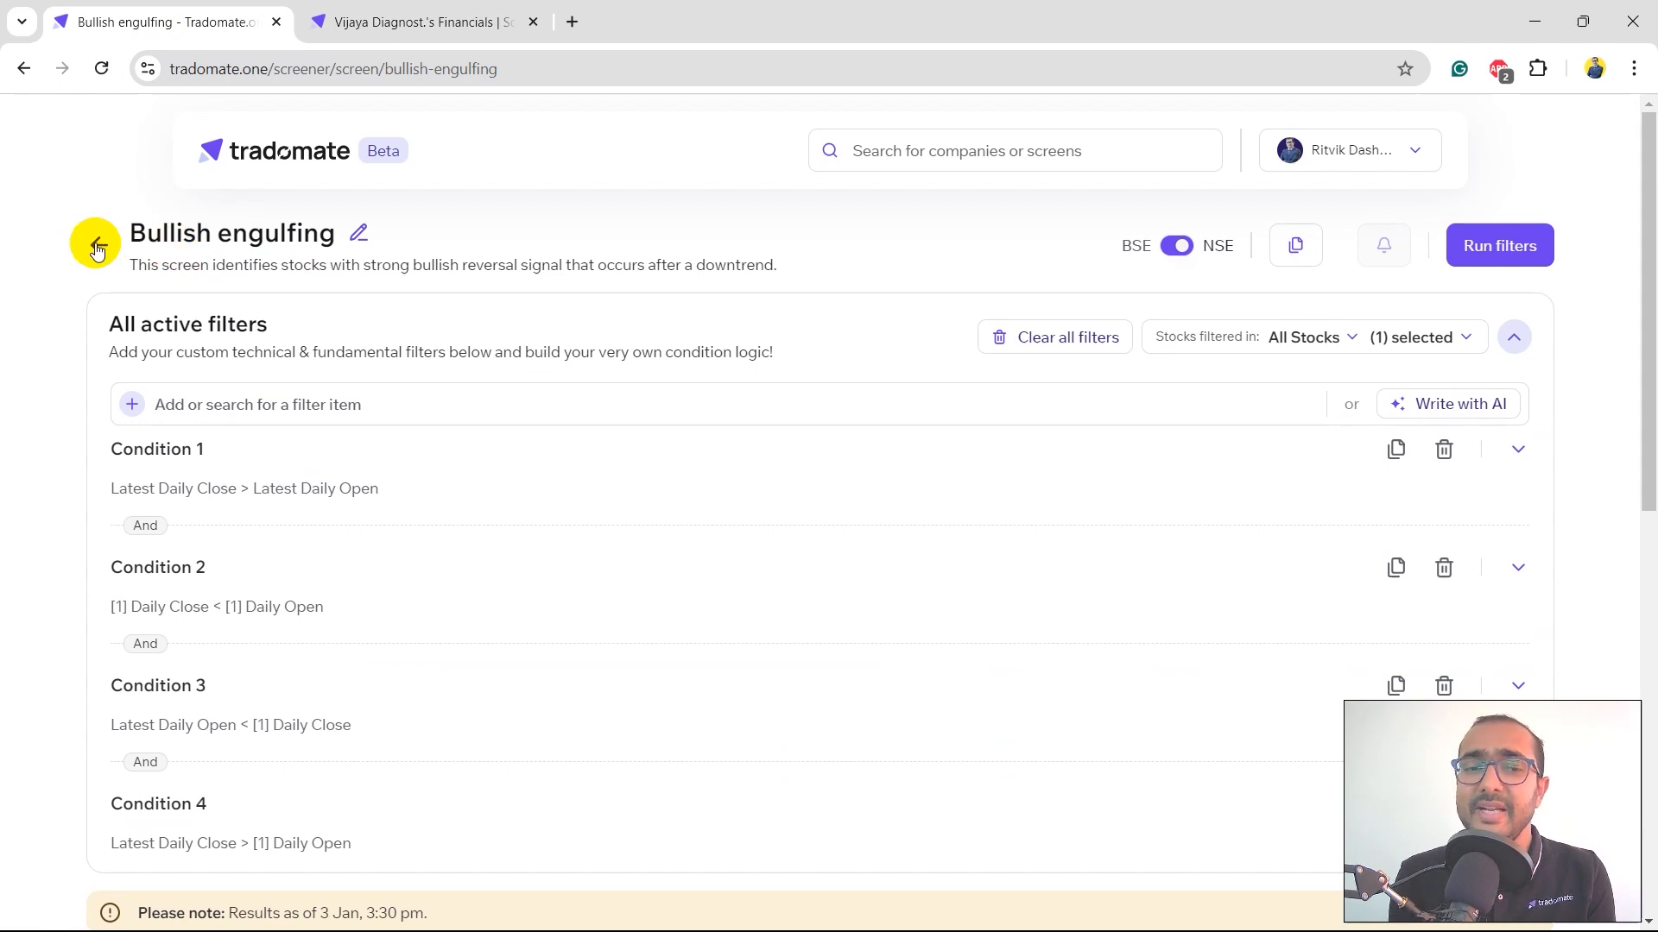
{"action": "left_click", "coordinate": [96, 245]}
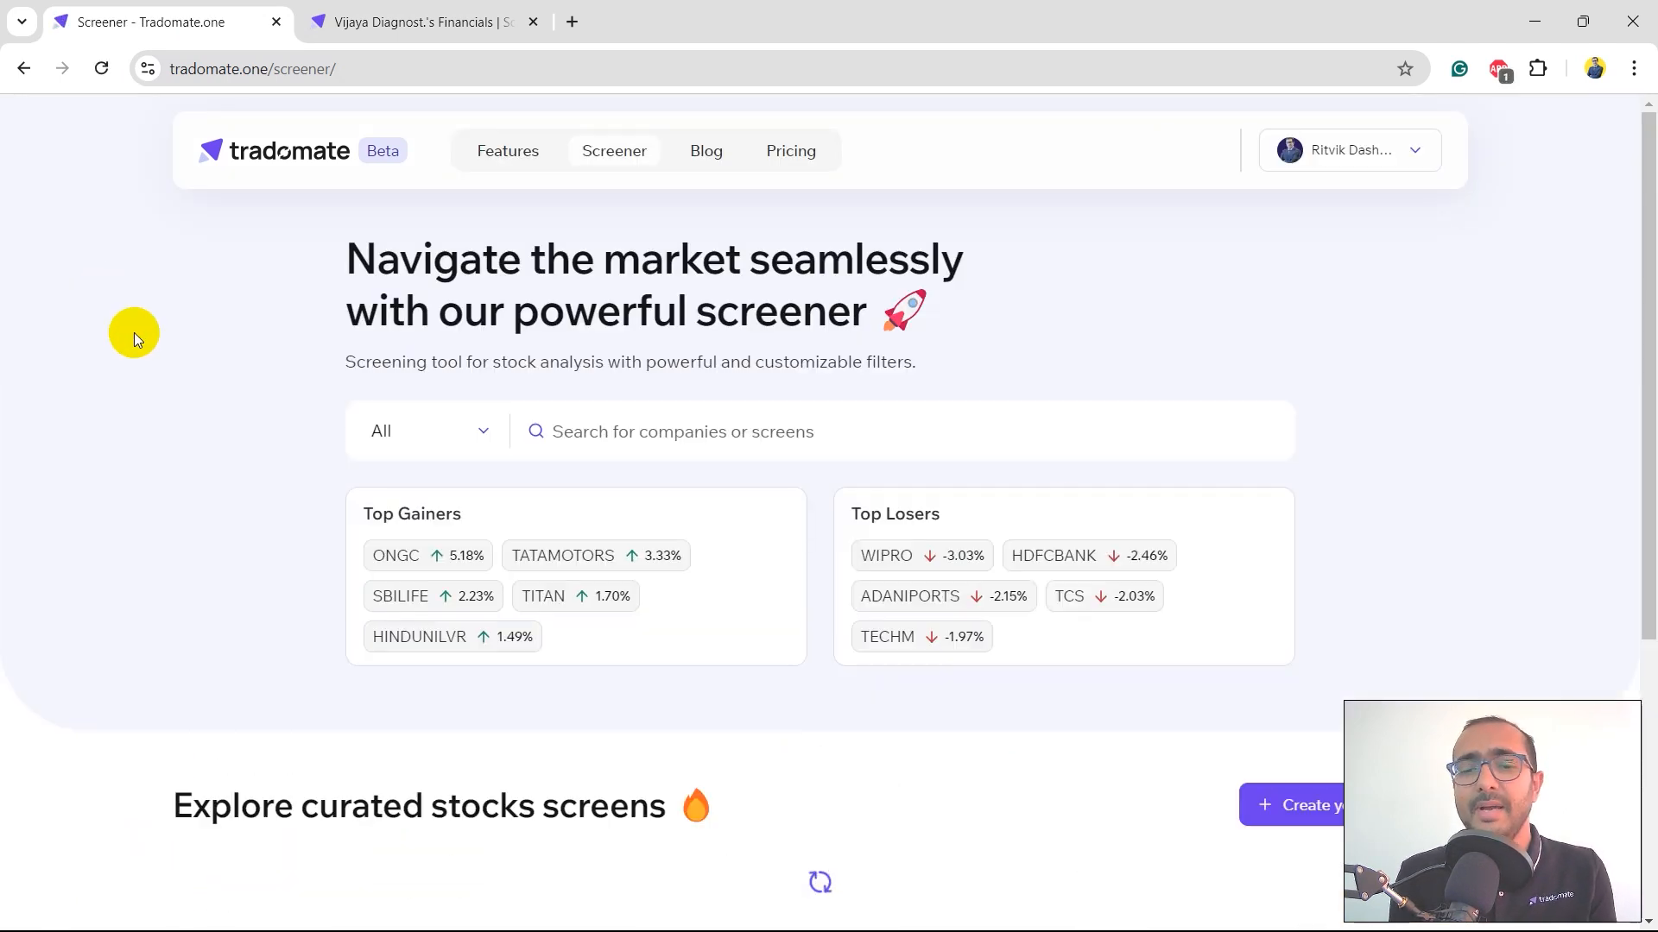
{"action": "scroll", "scroll_direction": "down", "scroll_amount": 3}
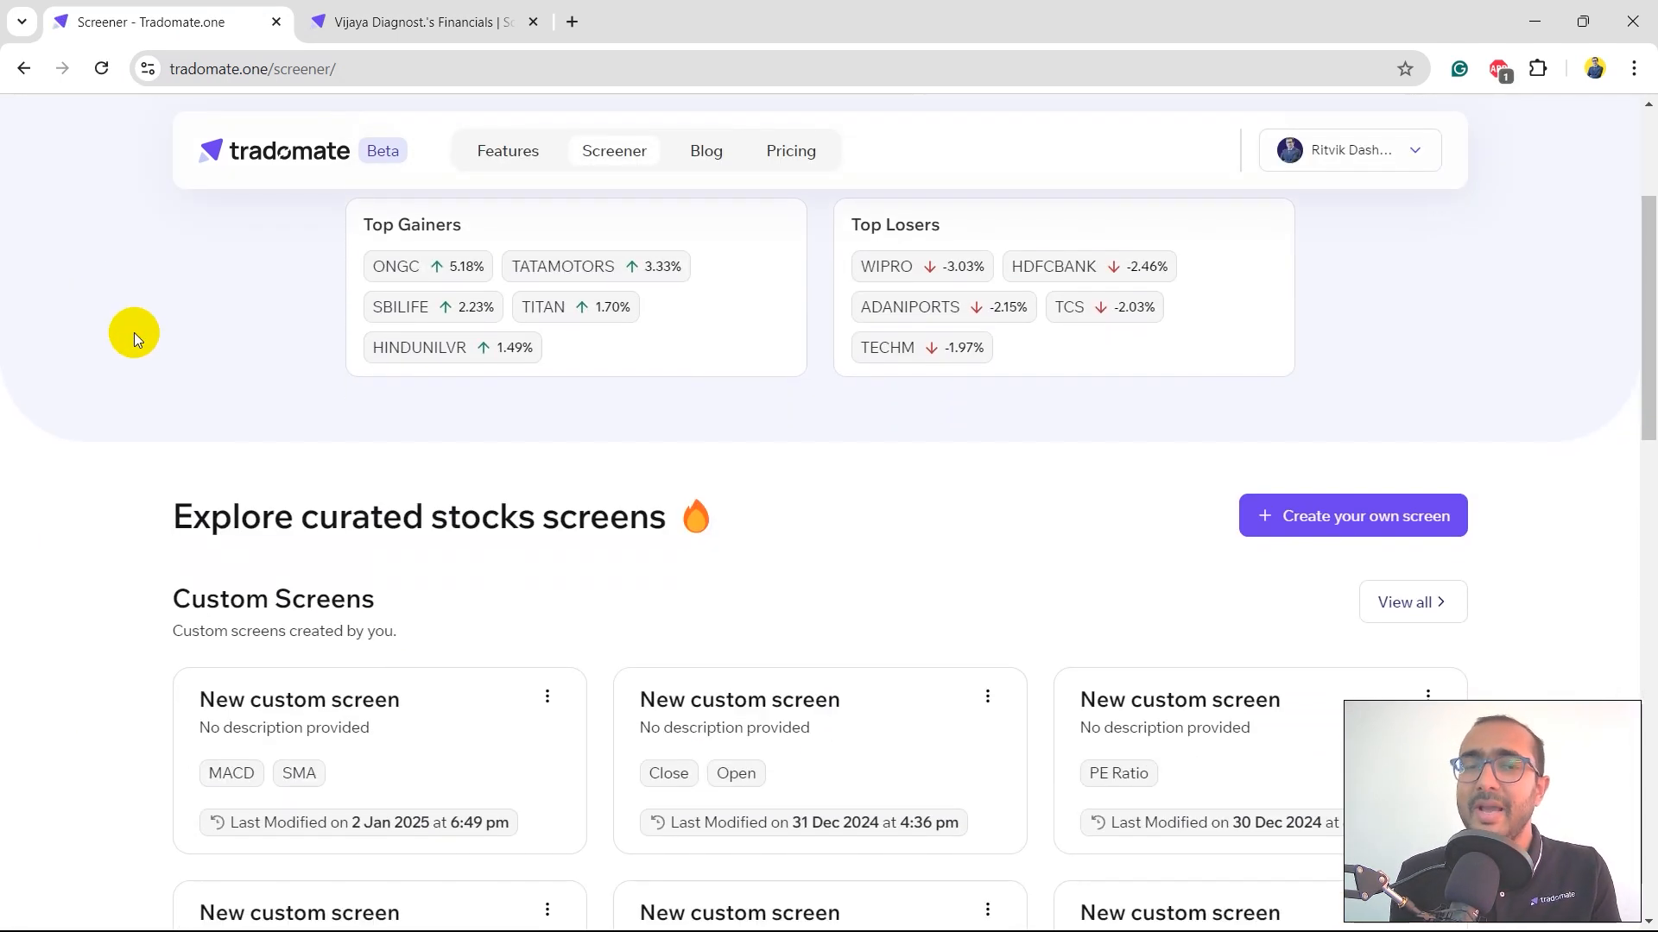
{"action": "mouse_move", "coordinate": [1193, 449]}
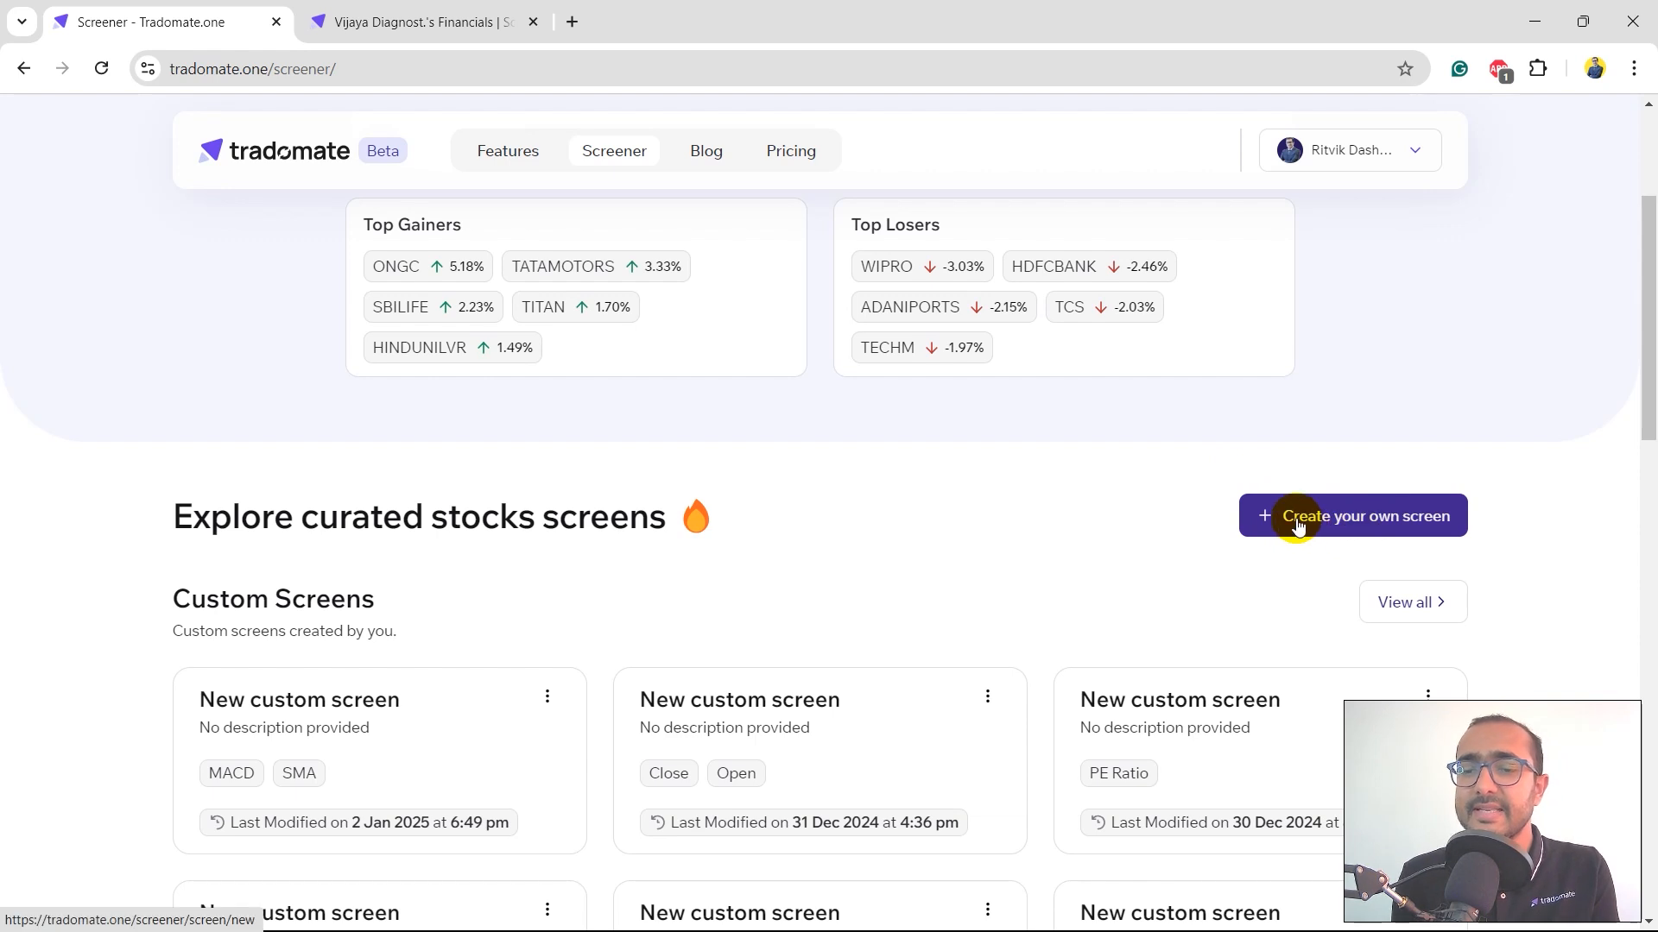
Step: Start a new custom screen and pick PE Ratio from the financial ratio filters
{"action": "left_click", "coordinate": [1364, 516]}
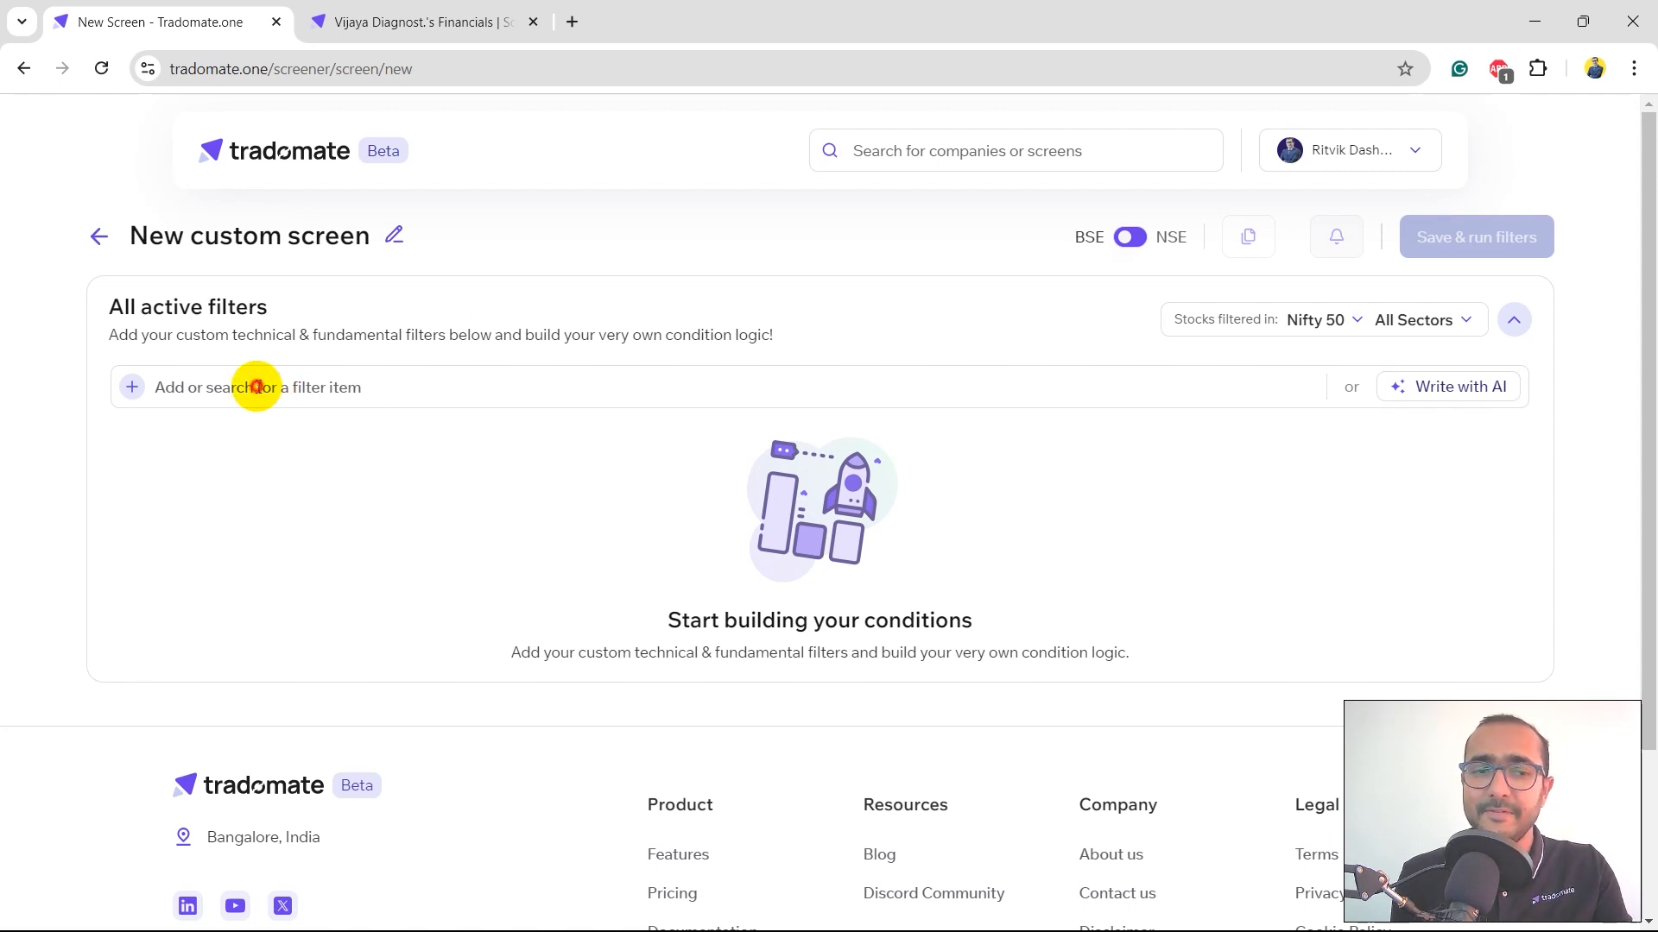
{"action": "left_click", "coordinate": [256, 387]}
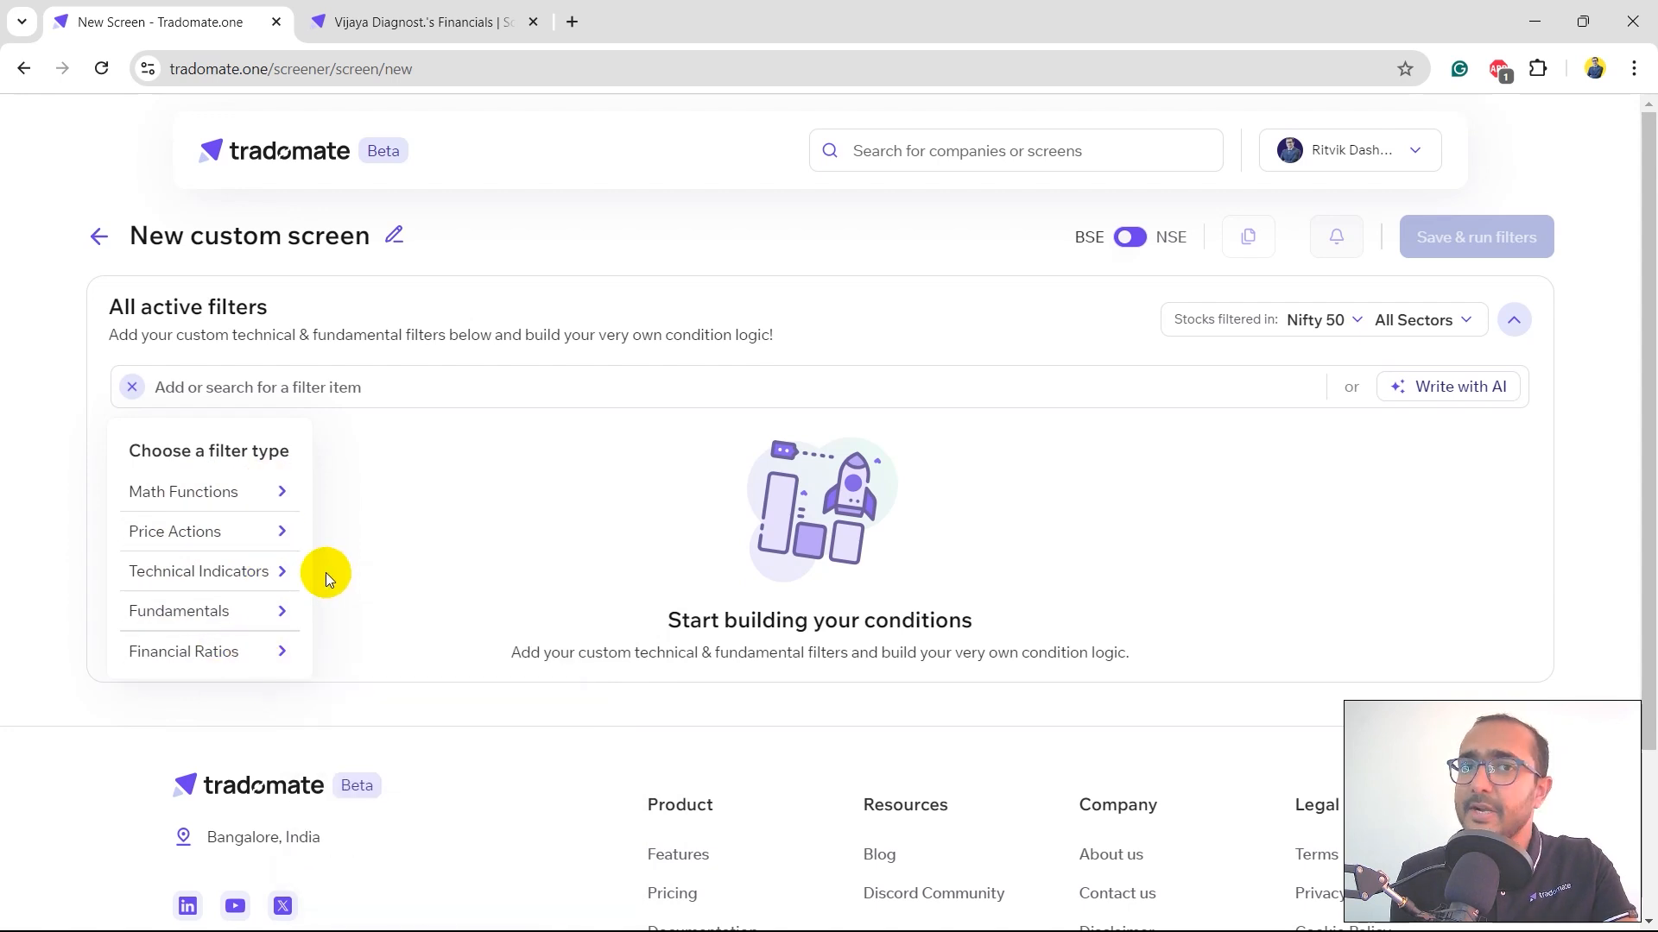
{"action": "left_click", "coordinate": [199, 571]}
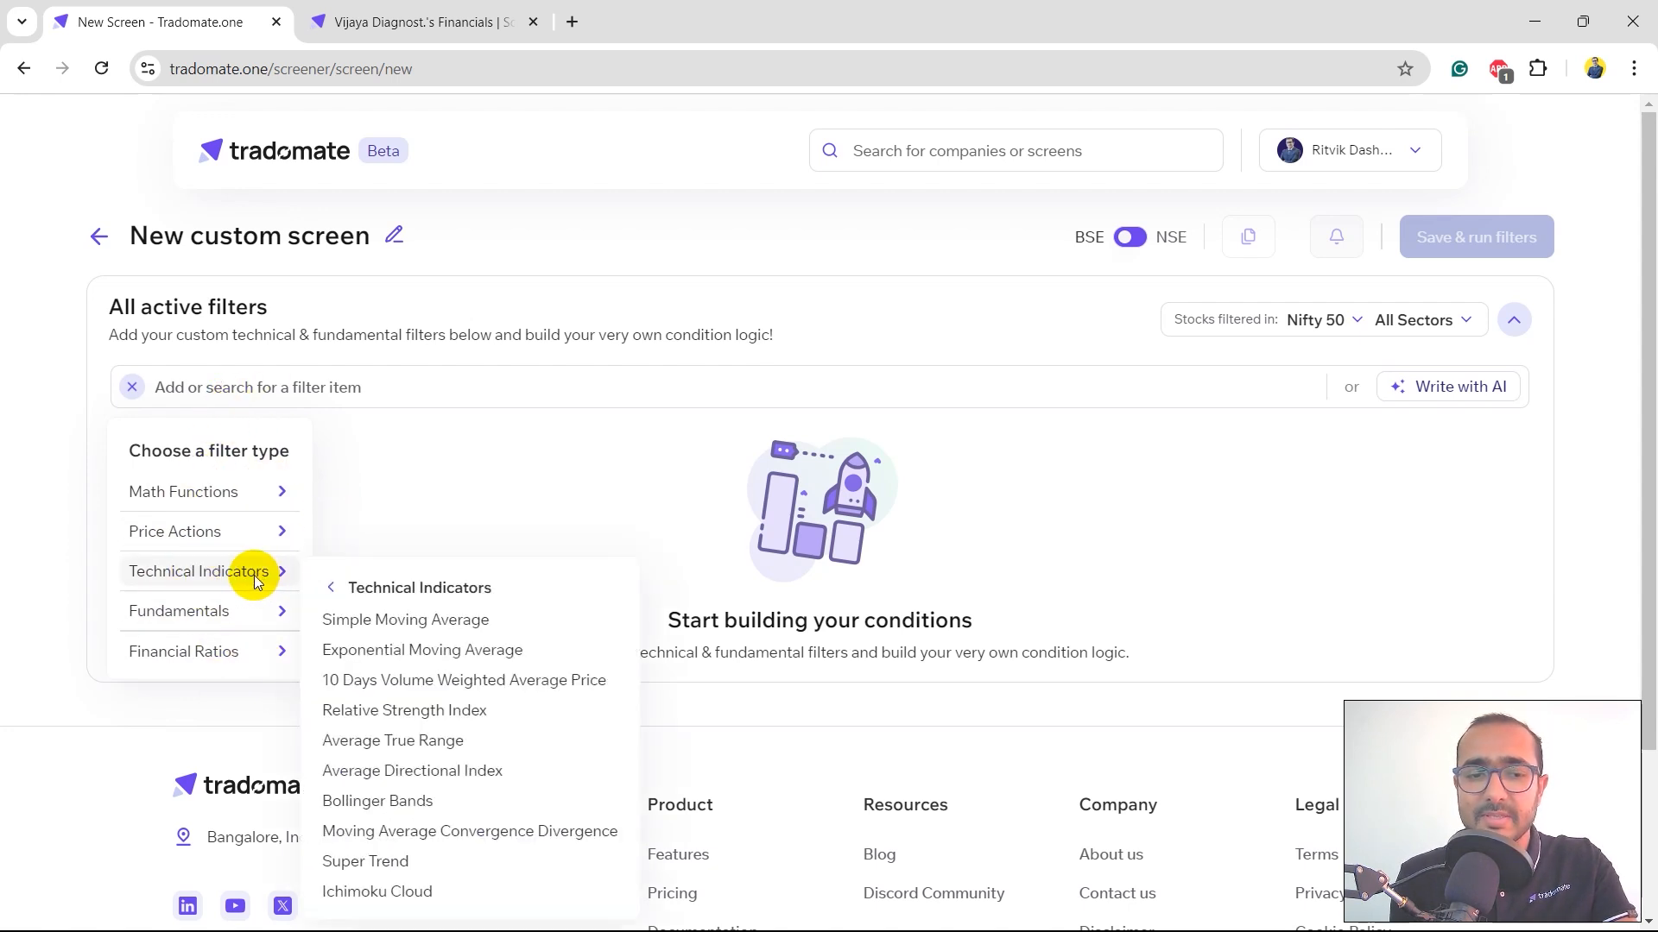
{"action": "left_click", "coordinate": [183, 651]}
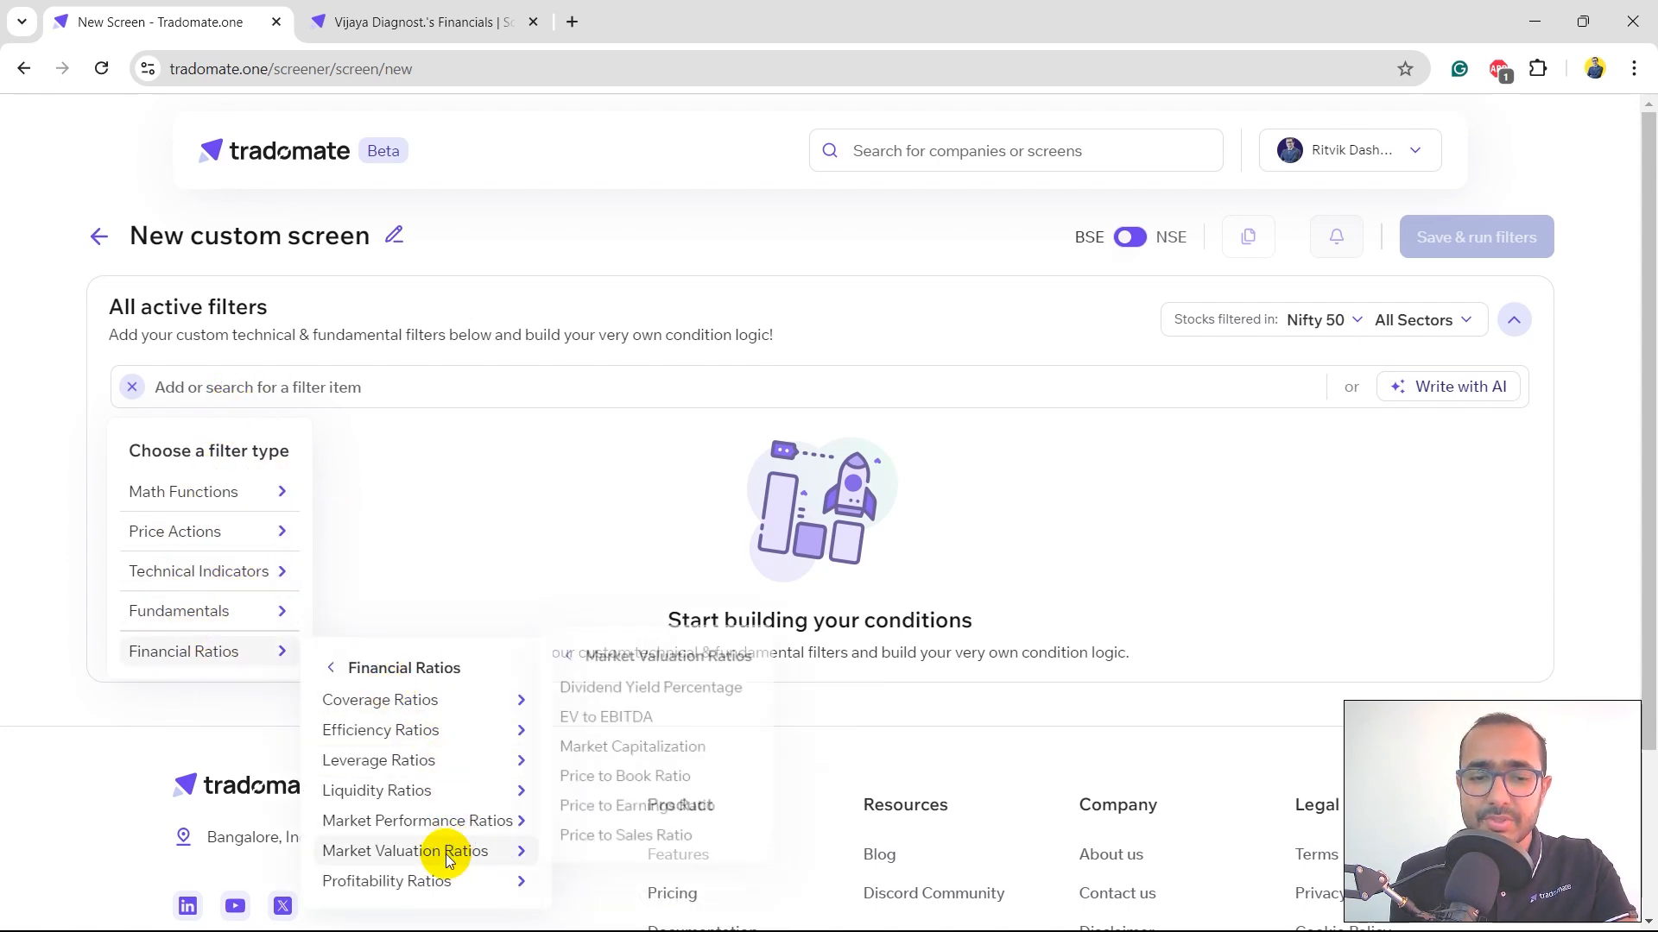
{"action": "left_click", "coordinate": [637, 805]}
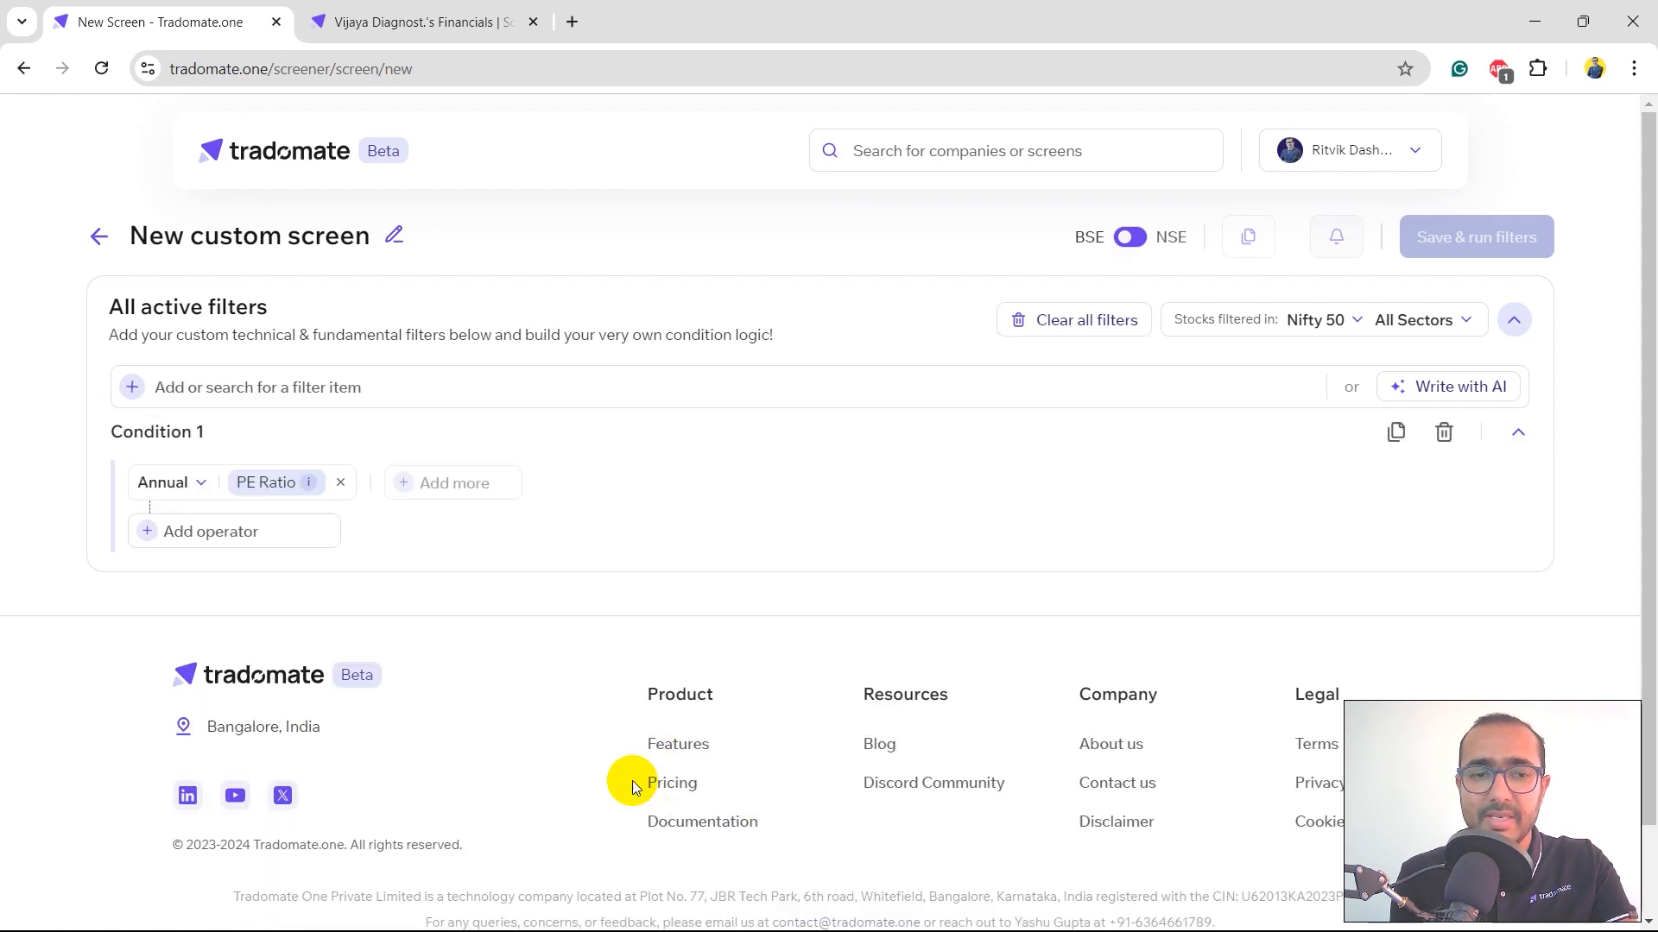
Step: Set the condition to PE Ratio ≤ 20 as a number, then save and run the screen
{"action": "left_click", "coordinate": [211, 530]}
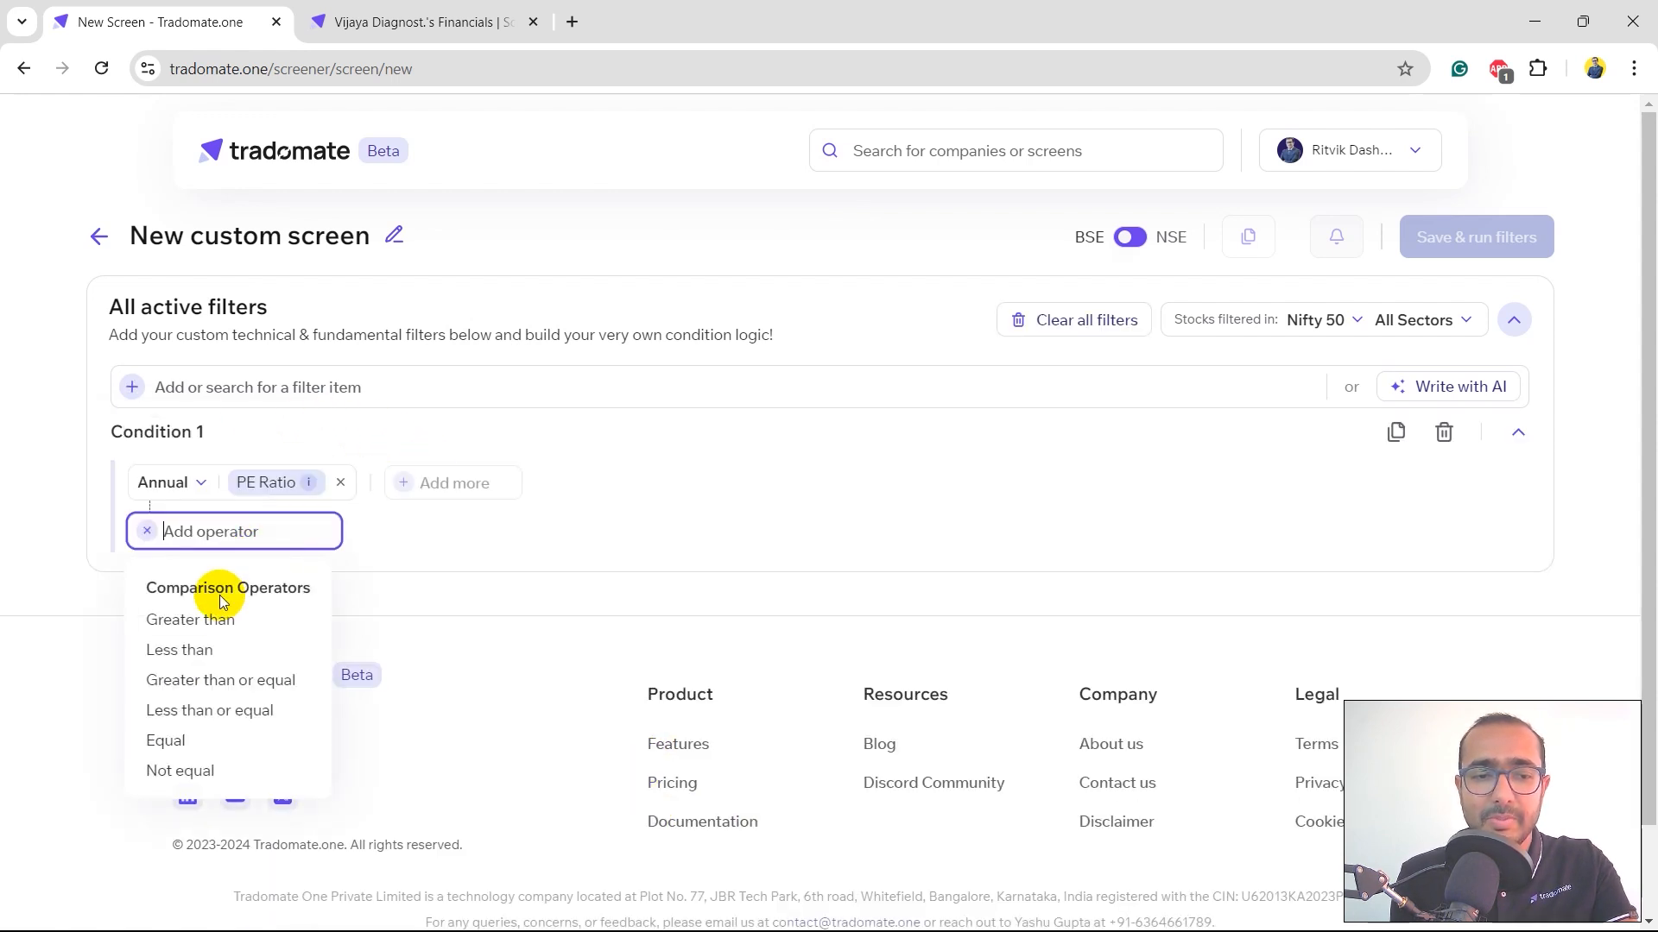
{"action": "left_click", "coordinate": [209, 709]}
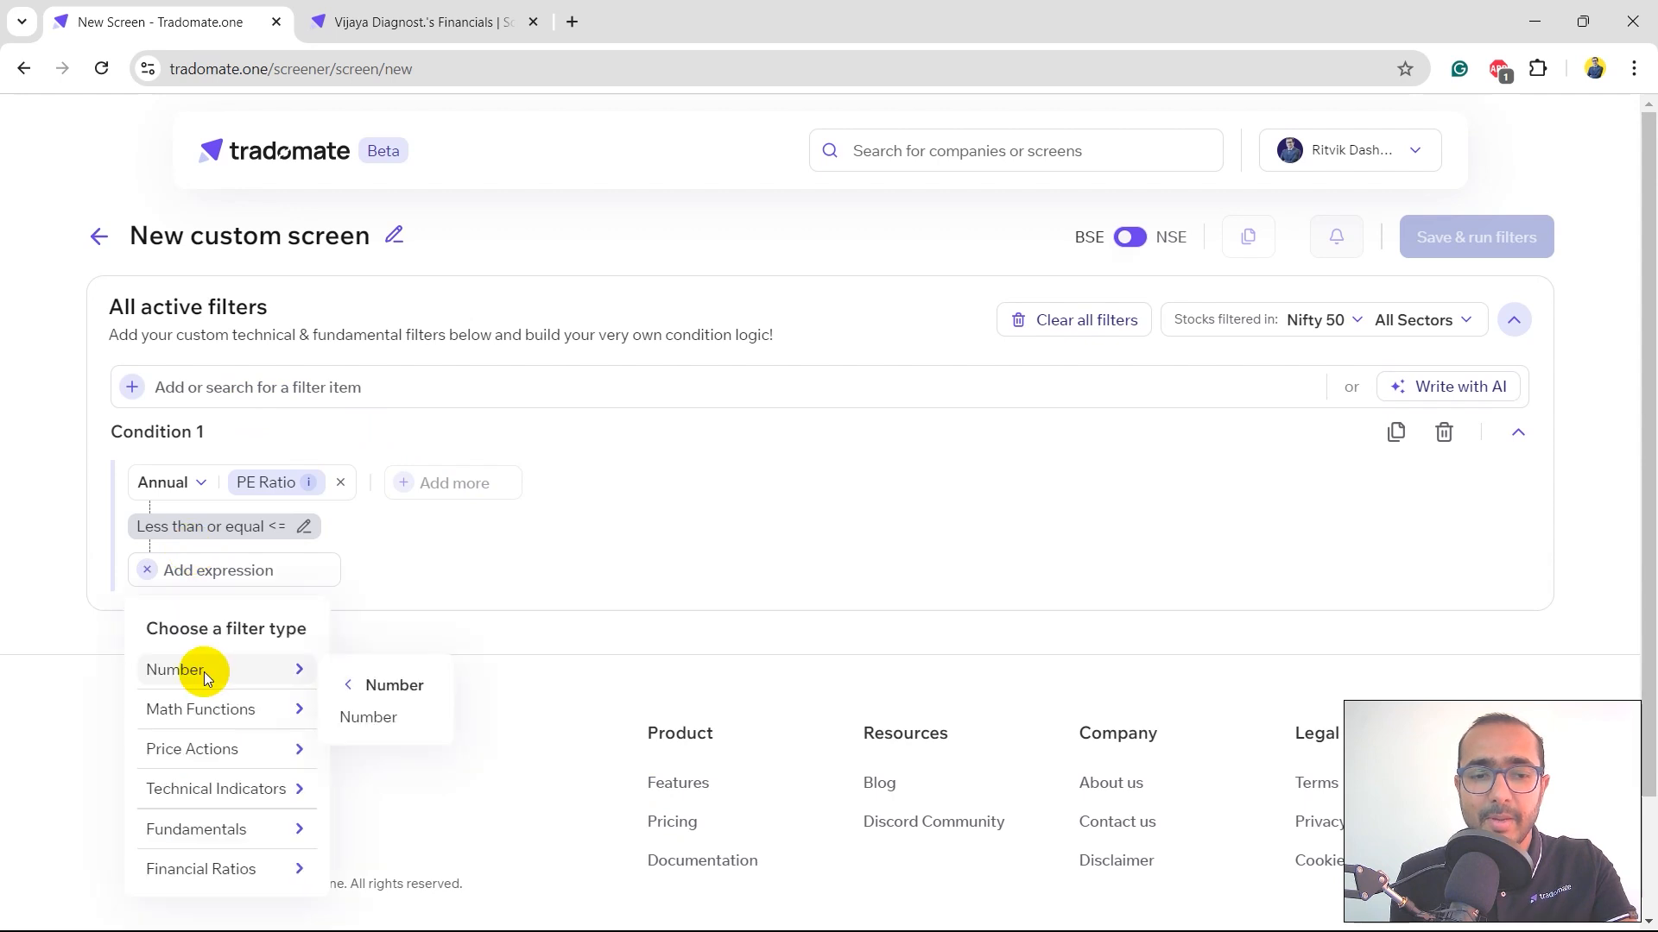
{"action": "left_click", "coordinate": [368, 717]}
{"action": "type", "text": "20"}
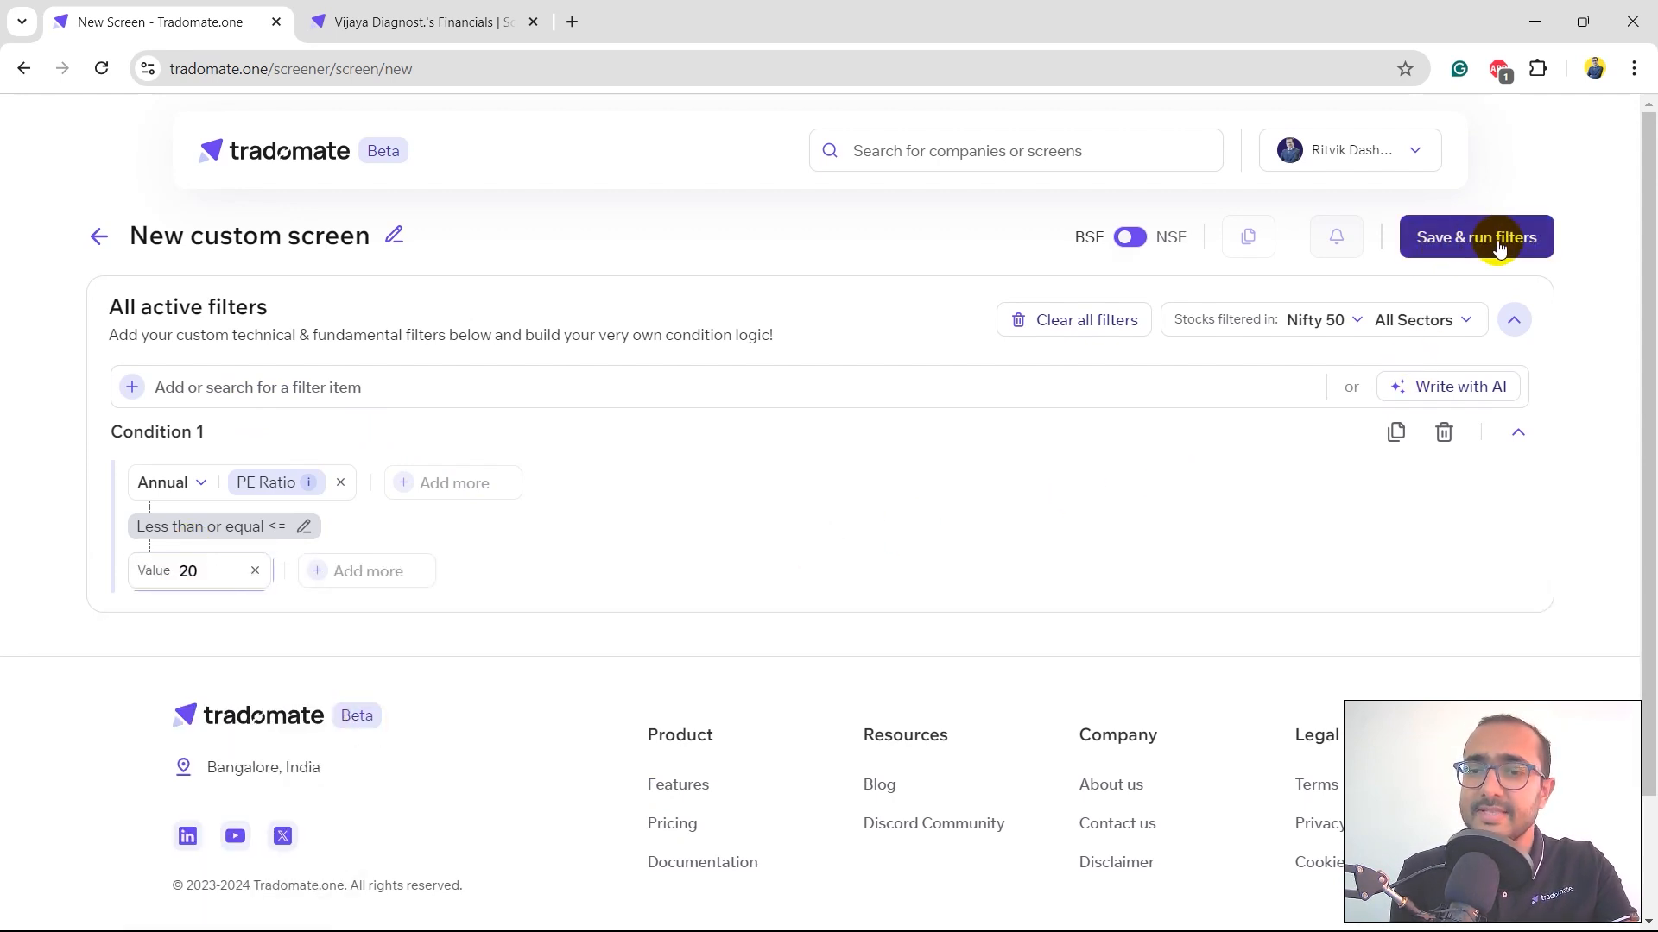
{"action": "left_click", "coordinate": [1475, 236]}
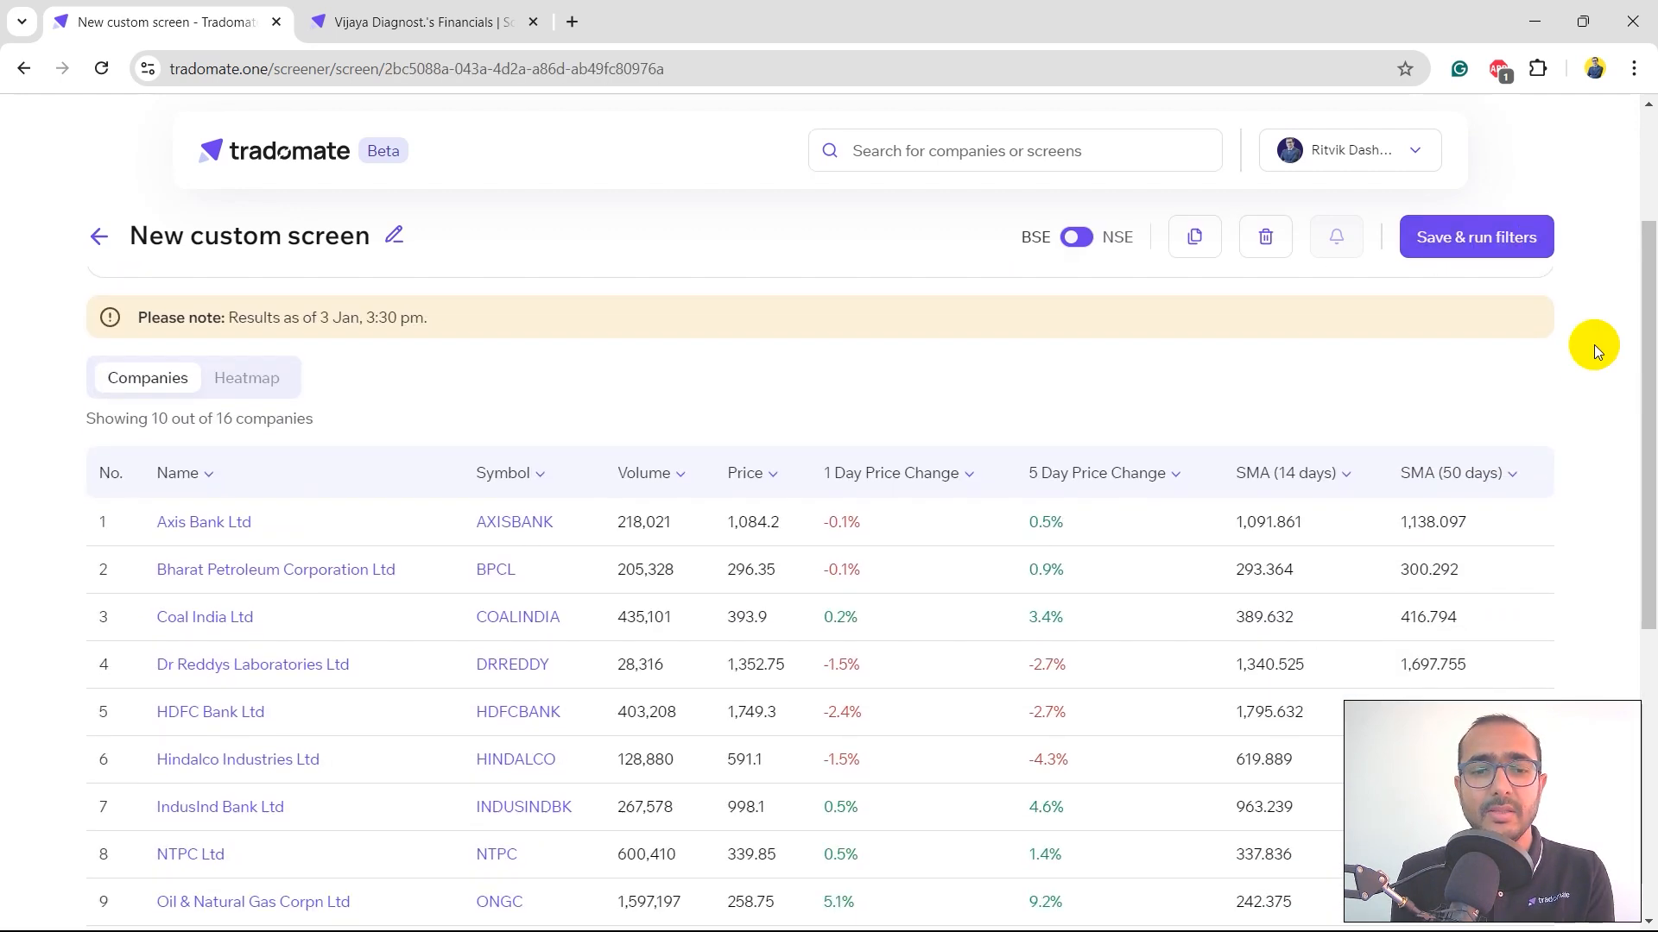
Step: Expand the active filters panel and start Write with AI
{"action": "scroll", "scroll_direction": "down", "scroll_amount": 3}
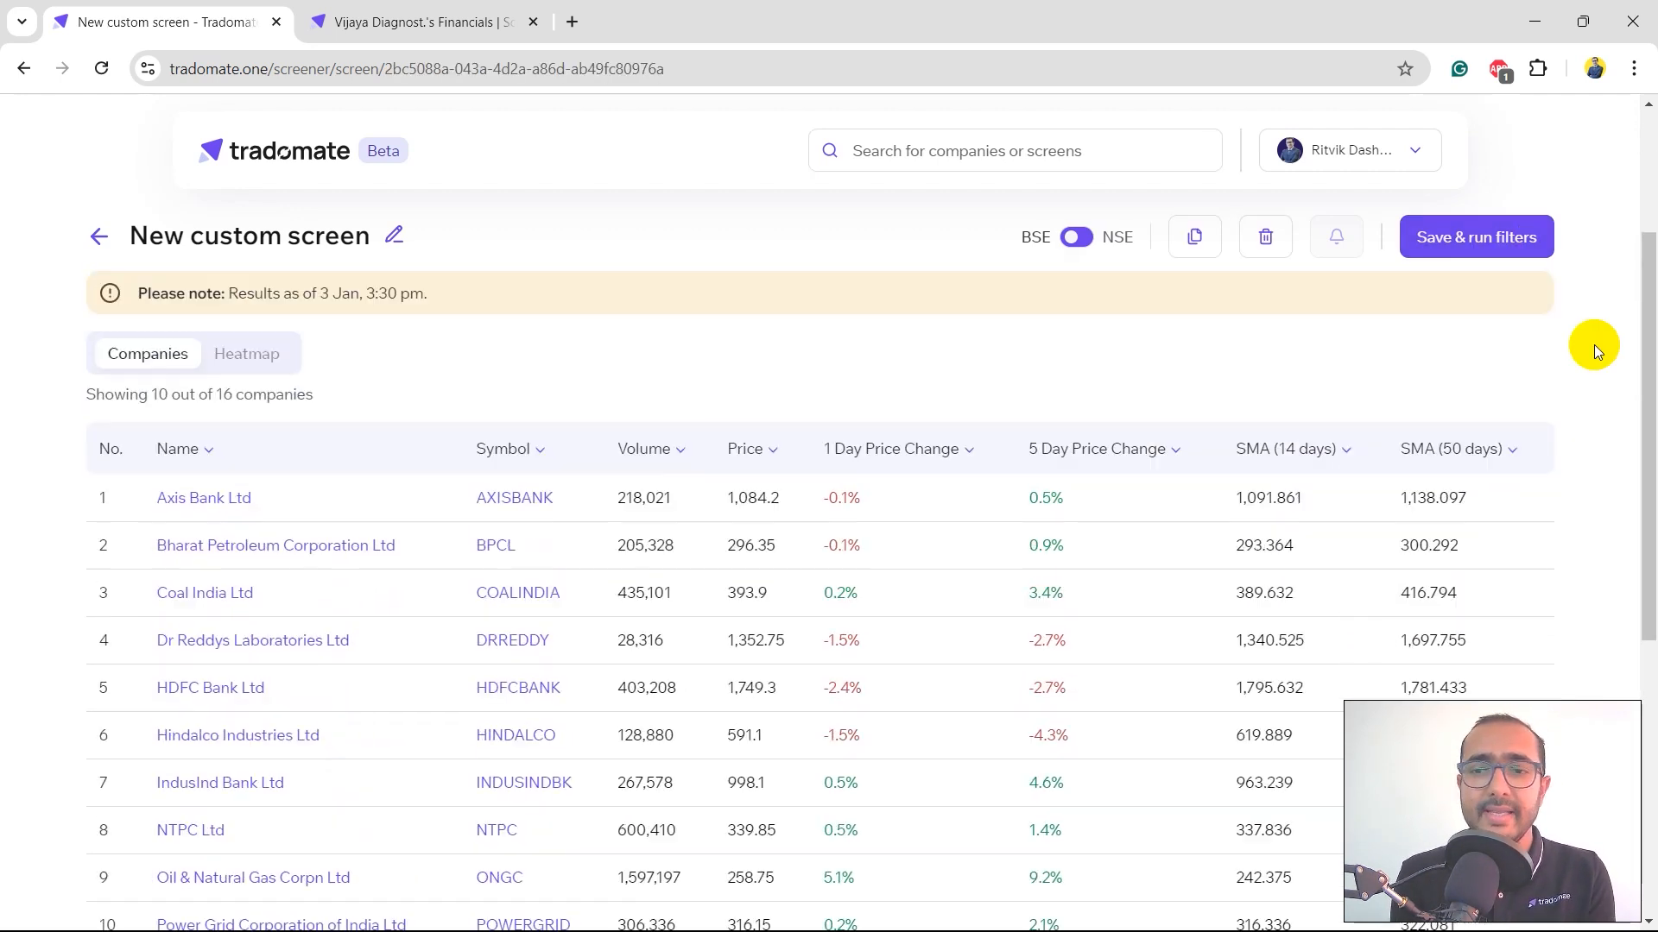
{"action": "left_click", "coordinate": [1076, 236]}
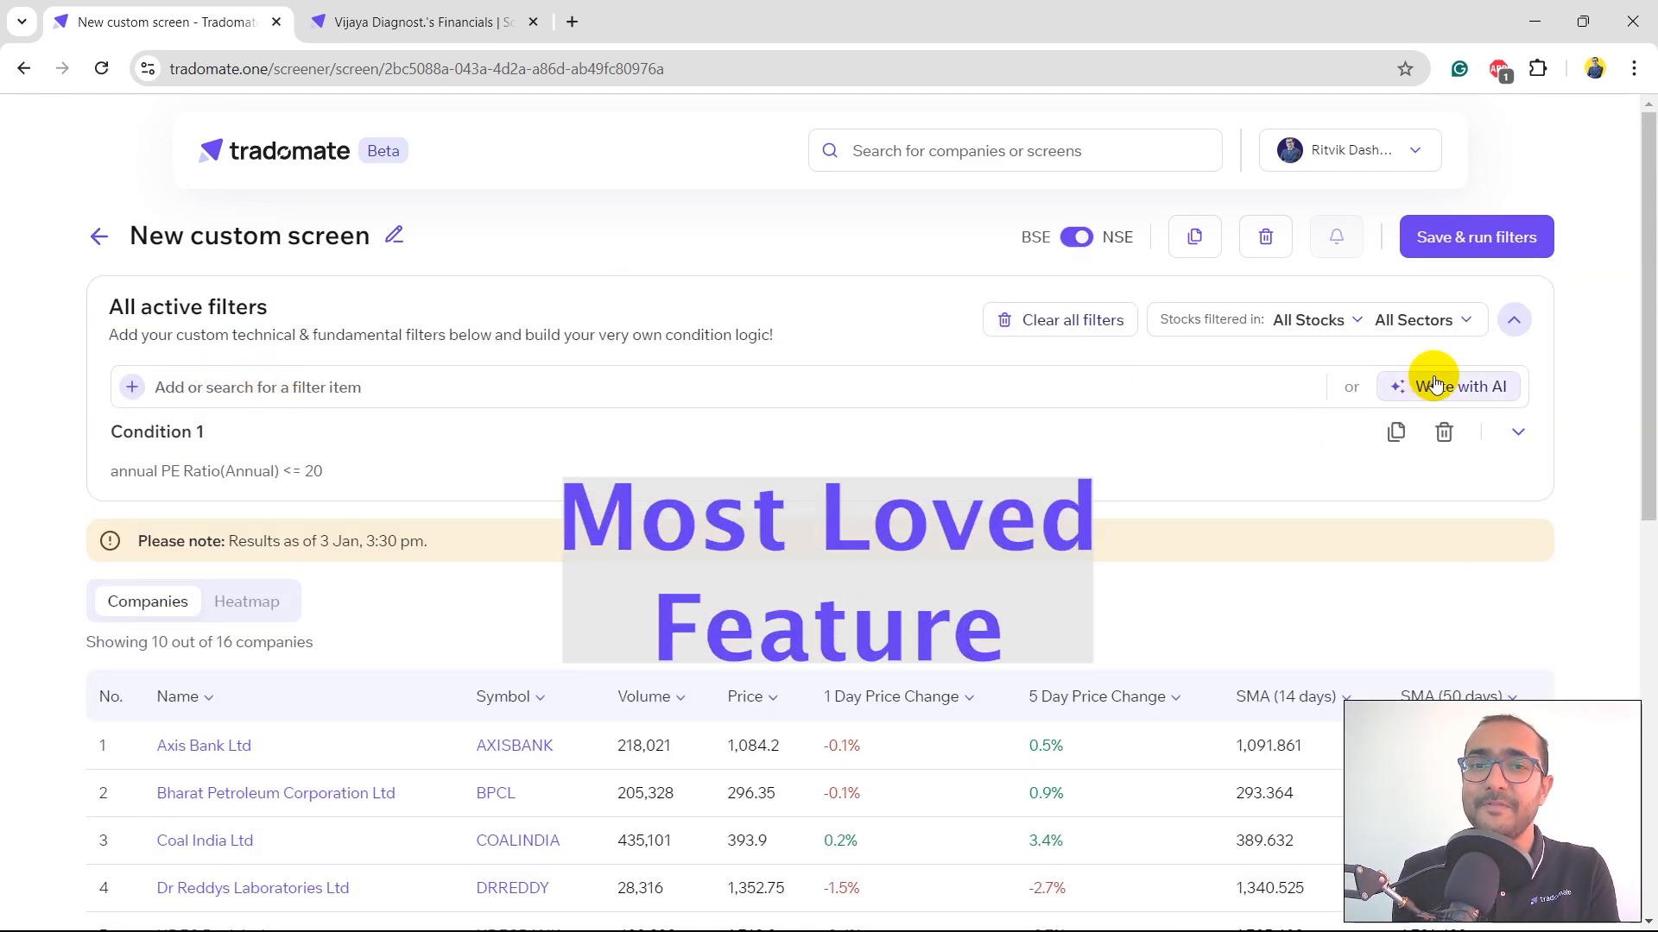
{"action": "left_click", "coordinate": [1461, 385]}
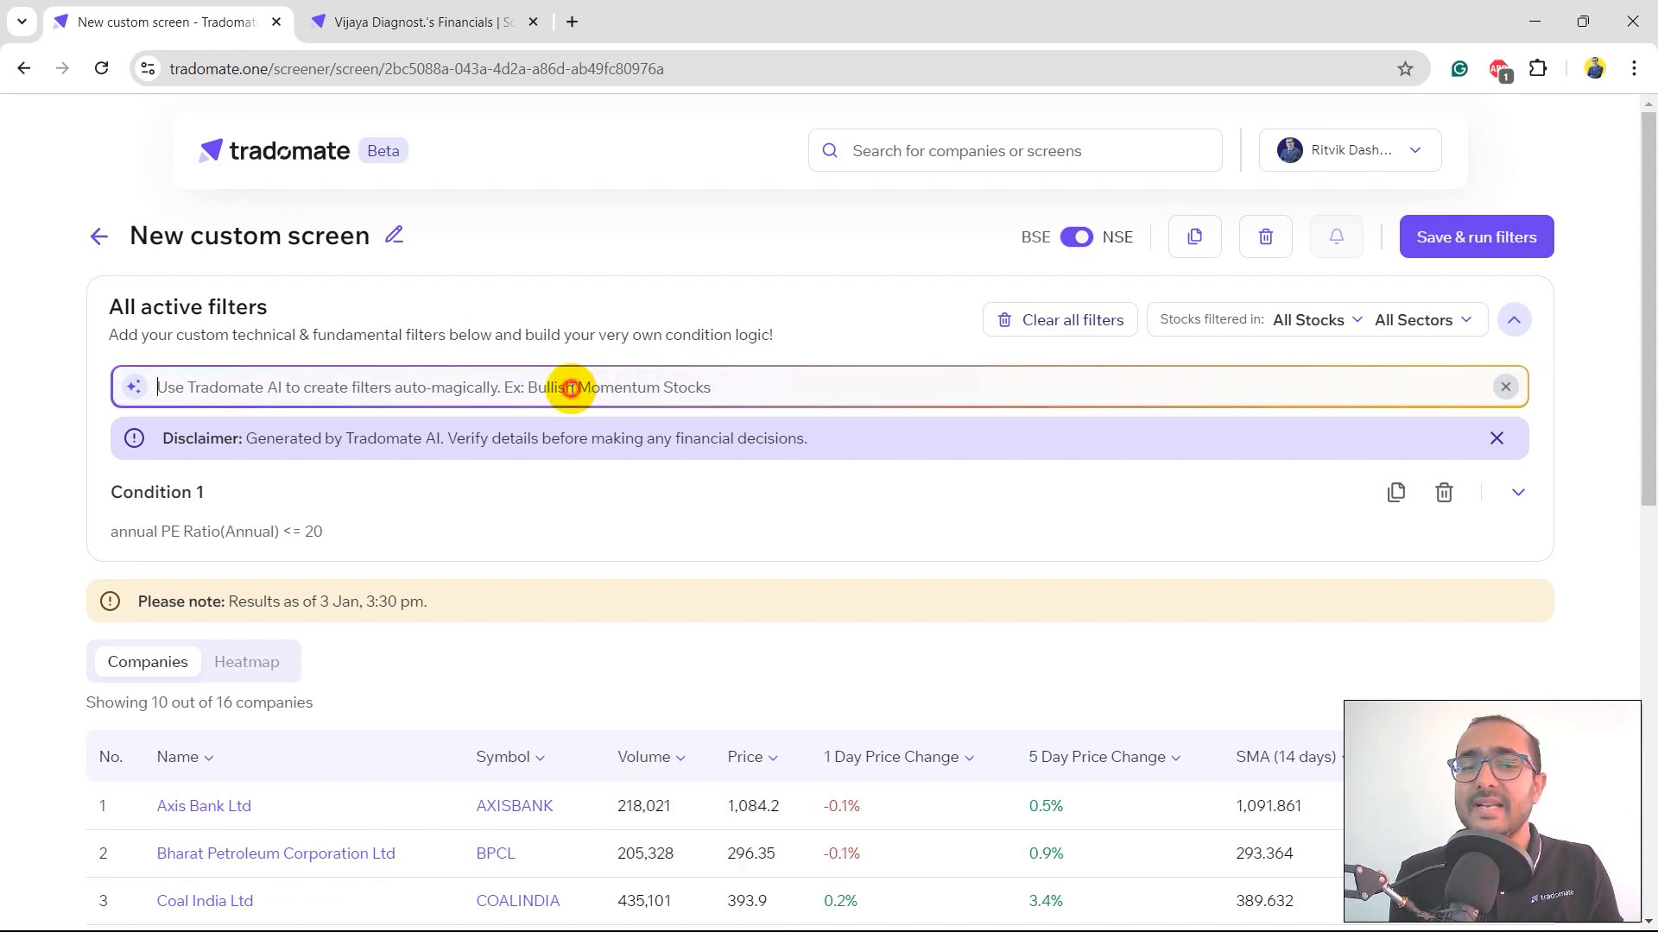
Step: Ask the AI box for stocks with dividend yield and revenue growth greater than 10% in last 2 years
{"action": "type", "text": "i want all s"}
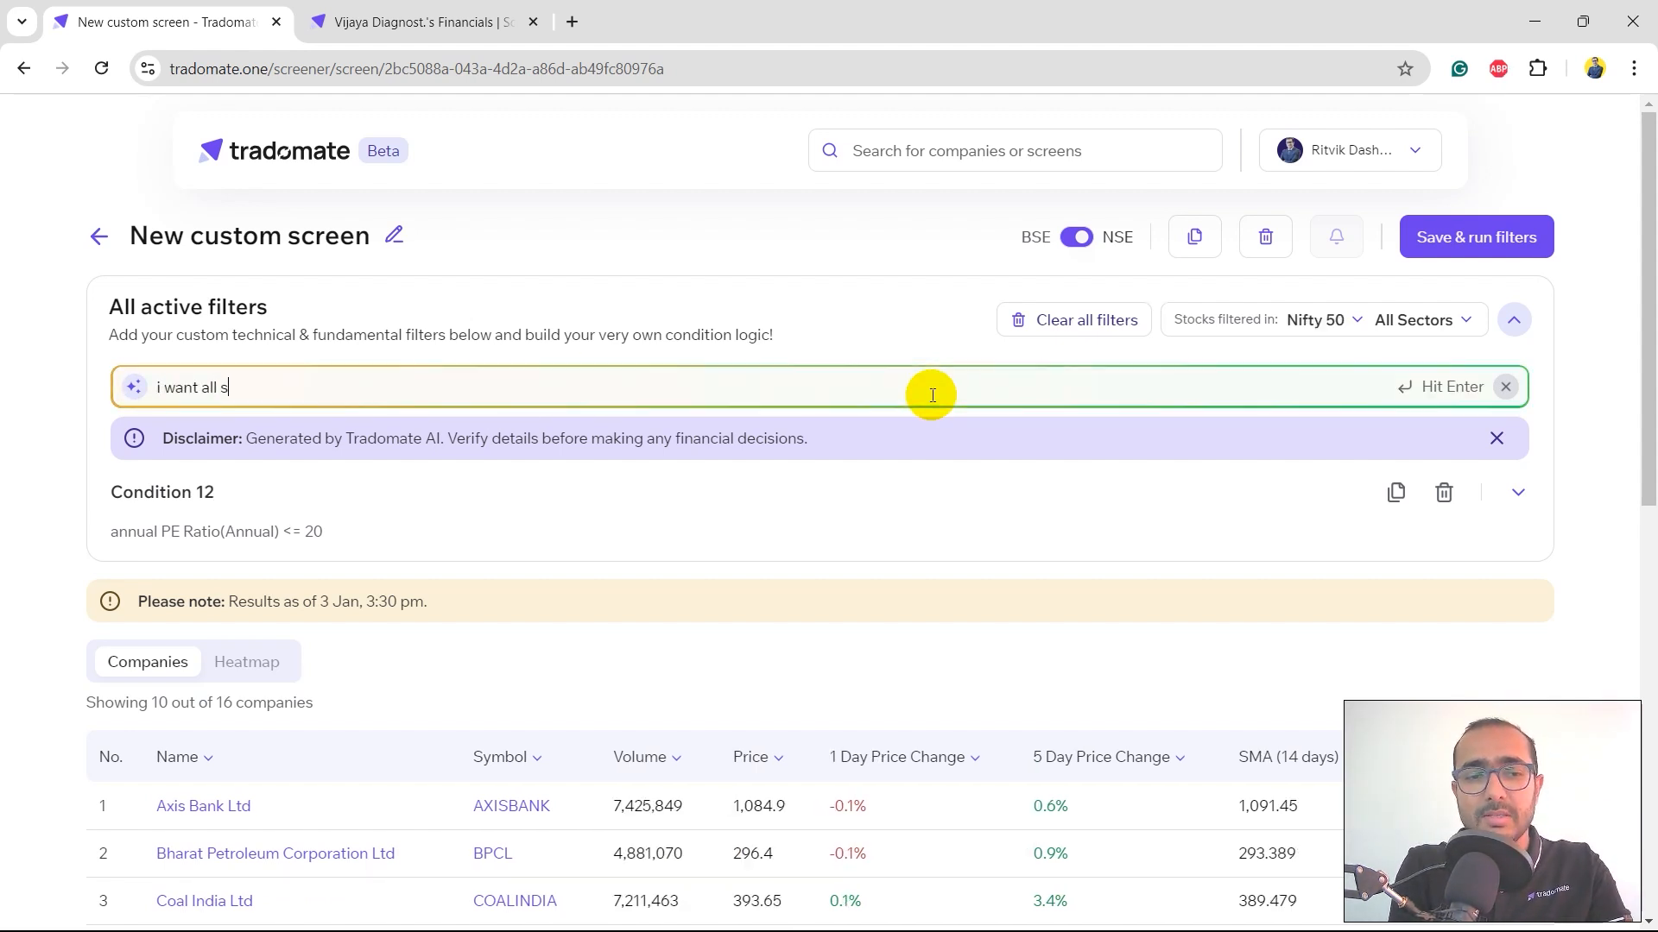
{"action": "type", "text": "tocks with dividend yield greater than 2%"}
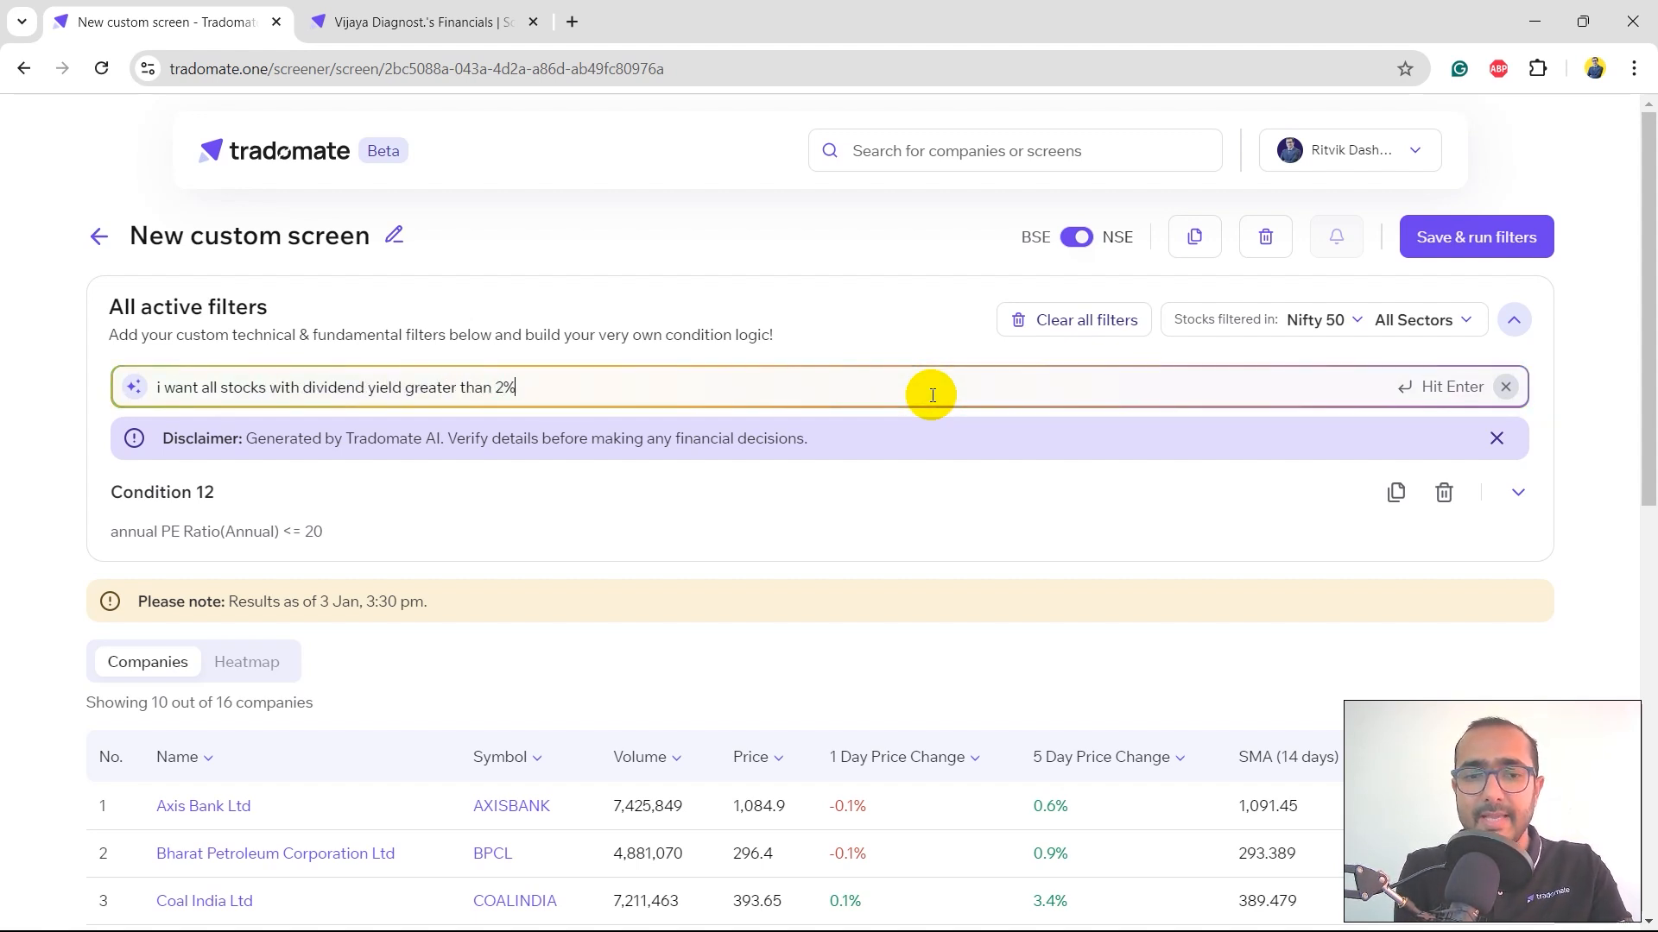
{"action": "type", "text": "and revenue growth of"}
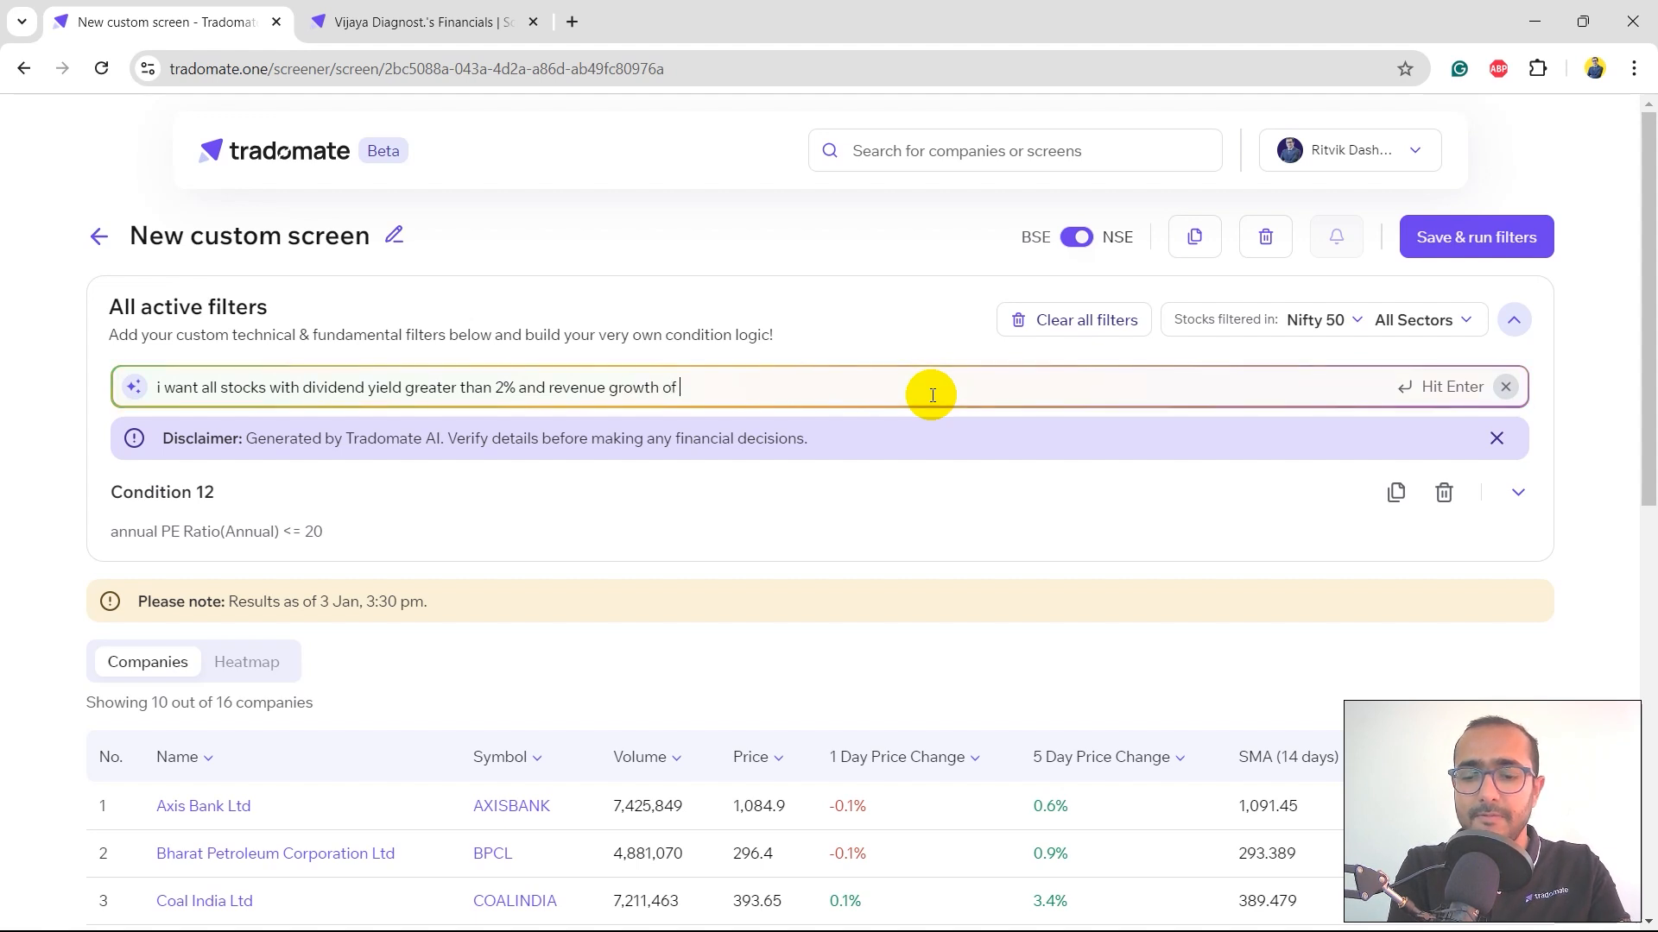
{"action": "type", "text": "greater than 10"}
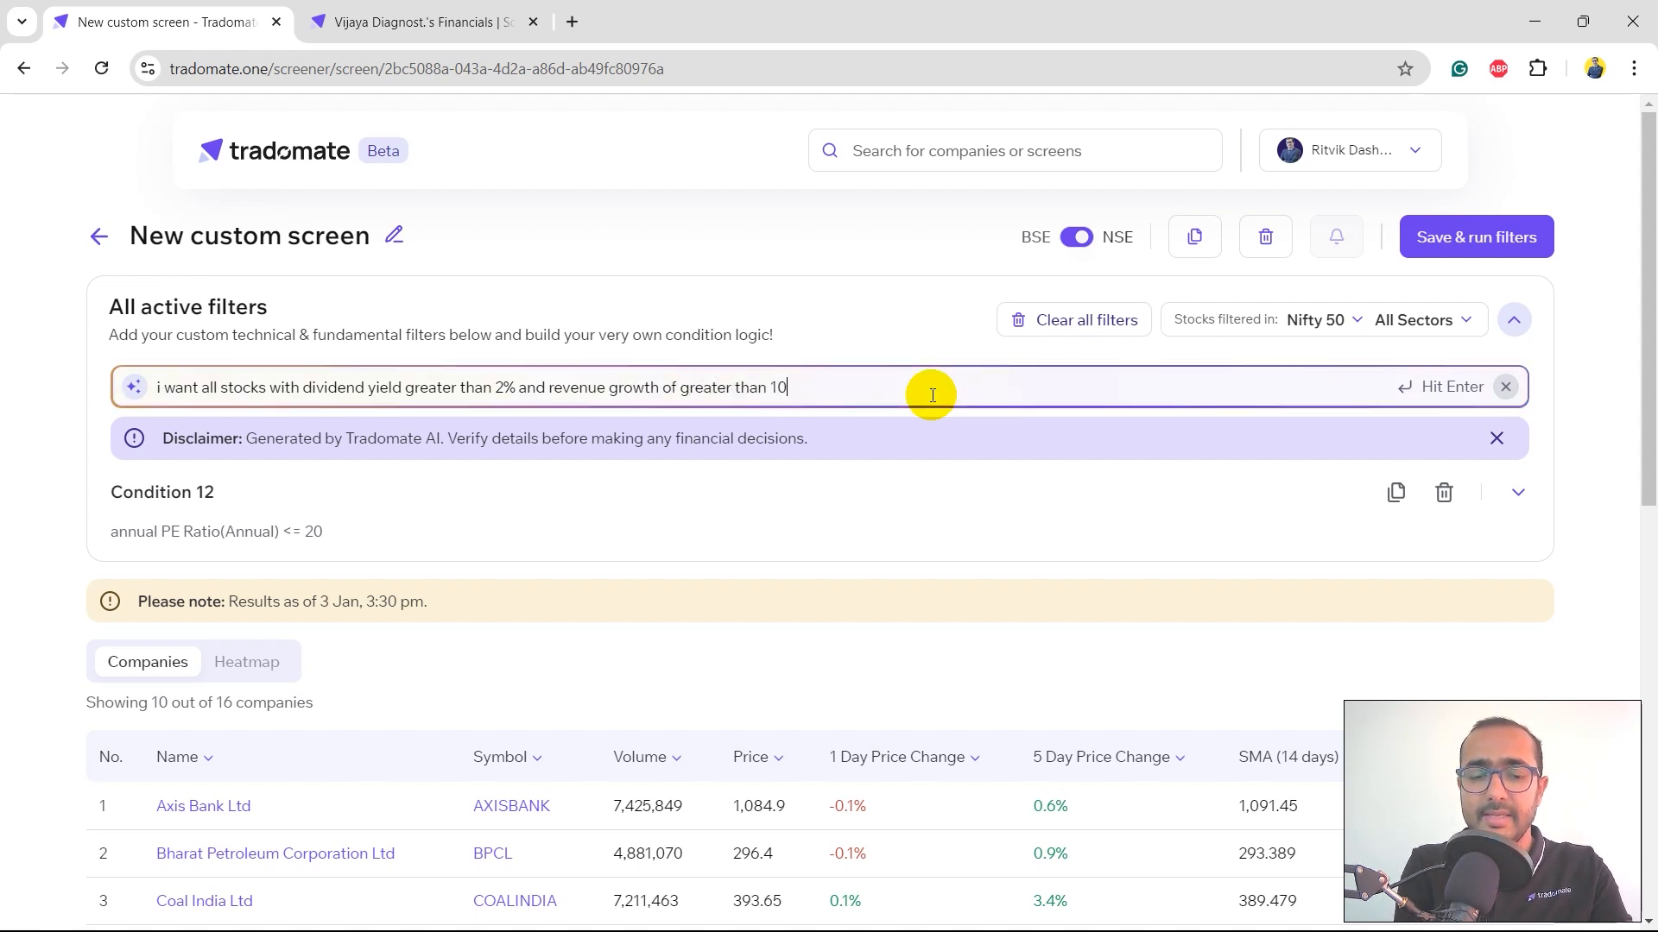
{"action": "type", "text": "% in last 2 y"}
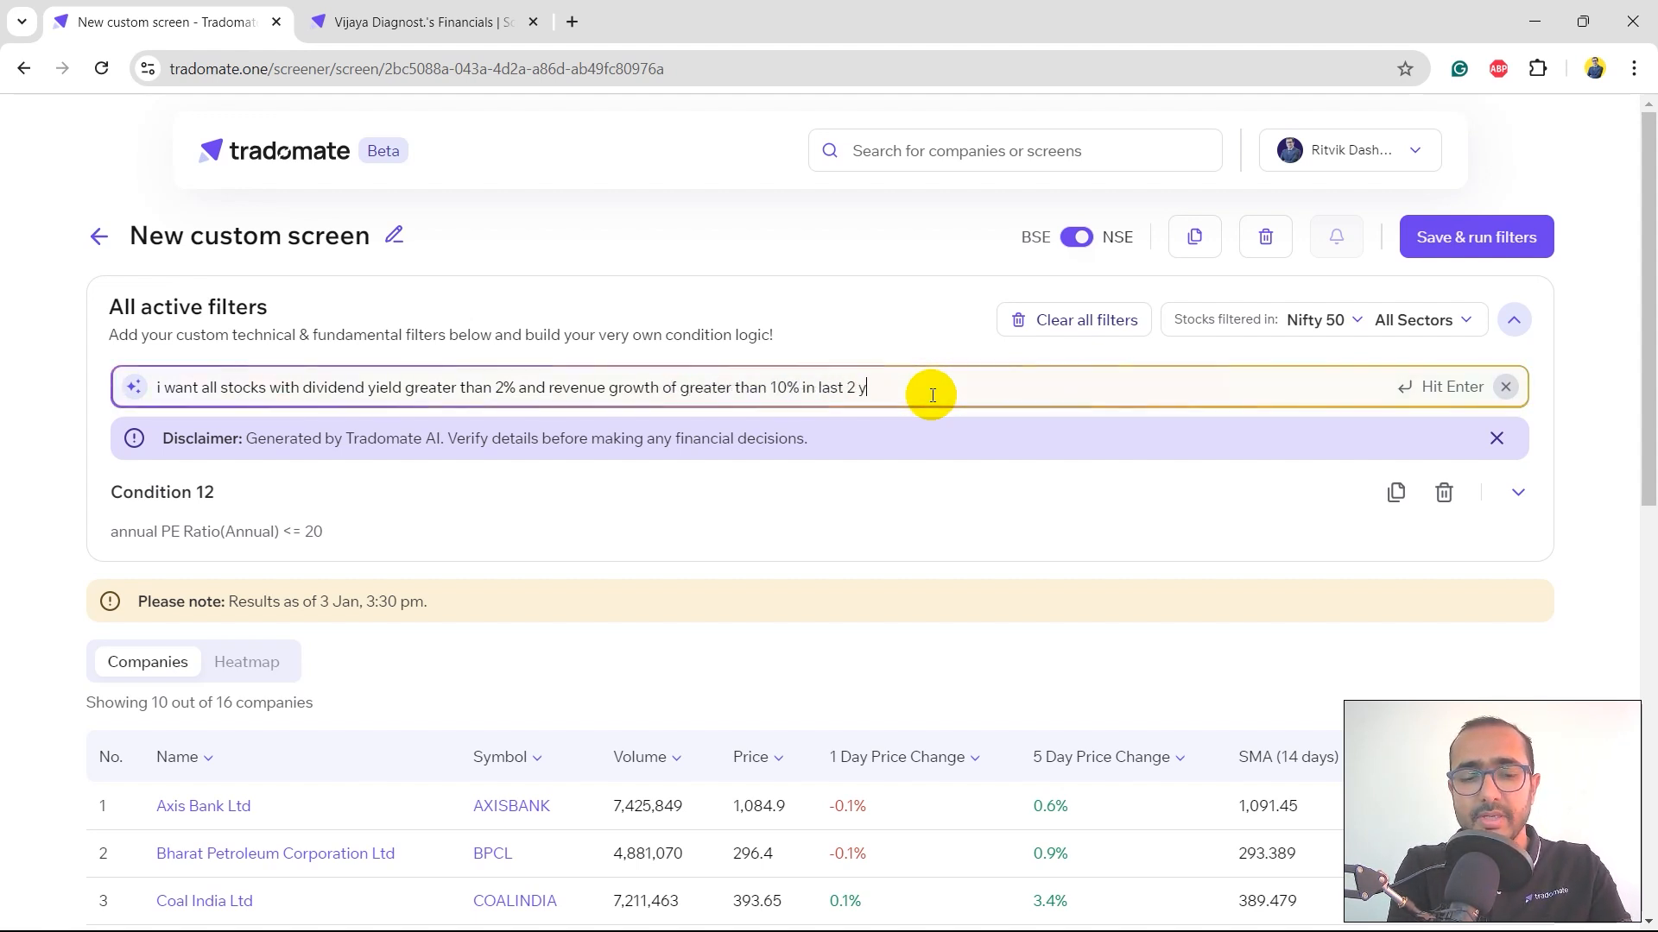
{"action": "key", "text": "Return"}
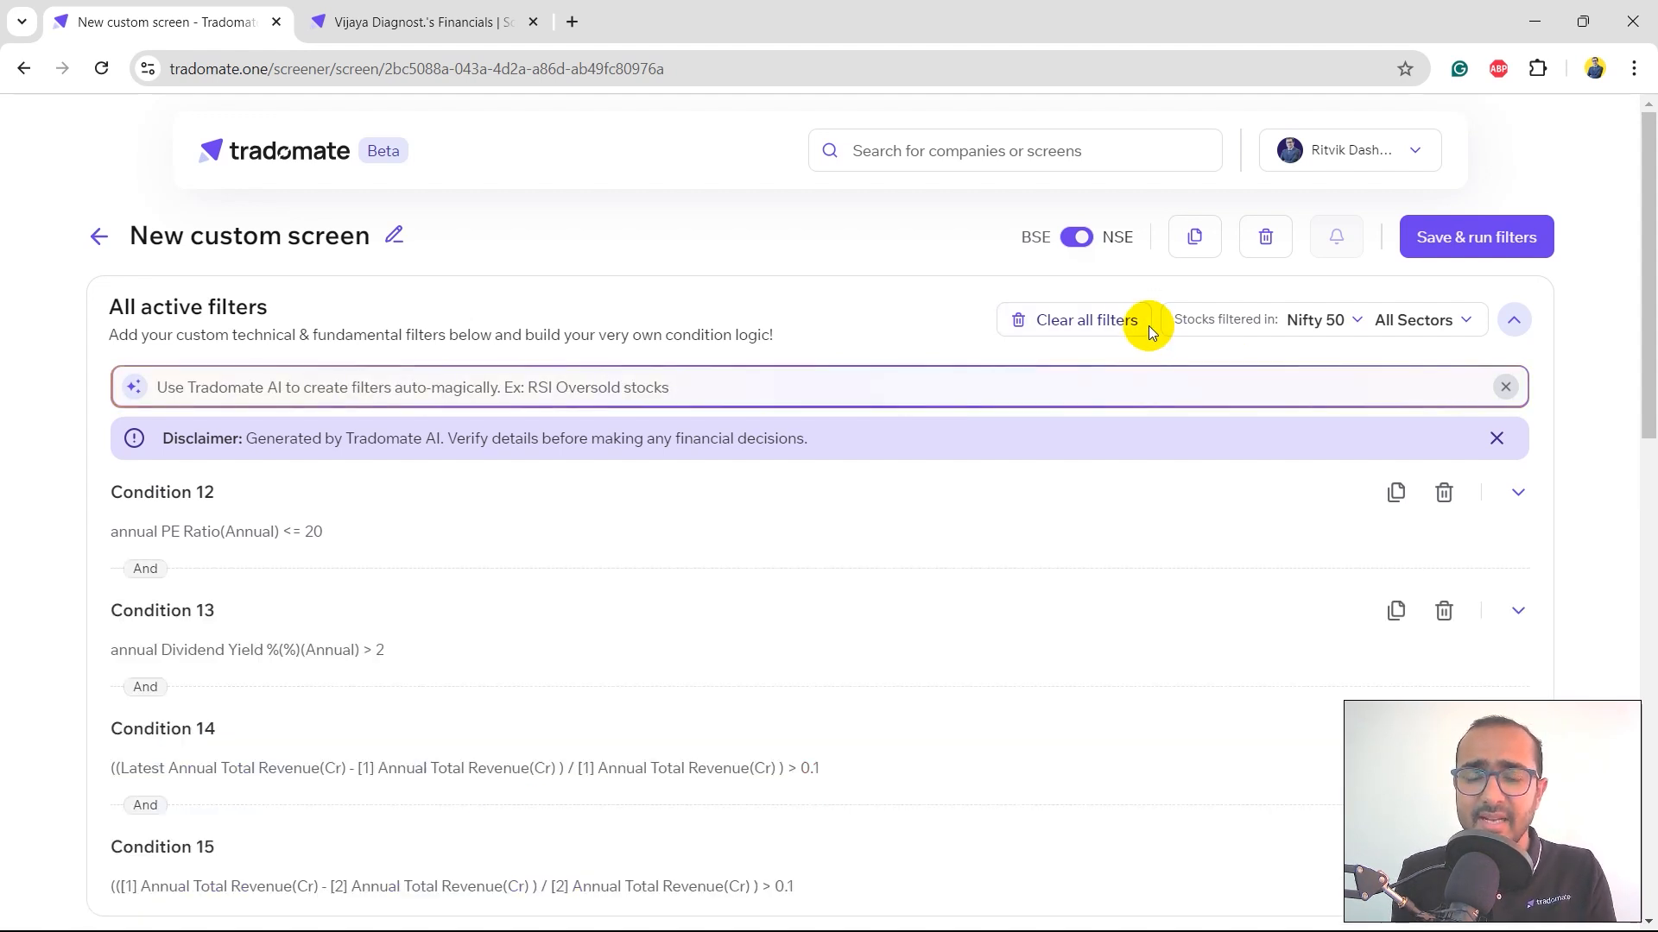
Step: Switch the screen's exchange toggle to BSE stocks
{"action": "left_click", "coordinate": [1076, 236]}
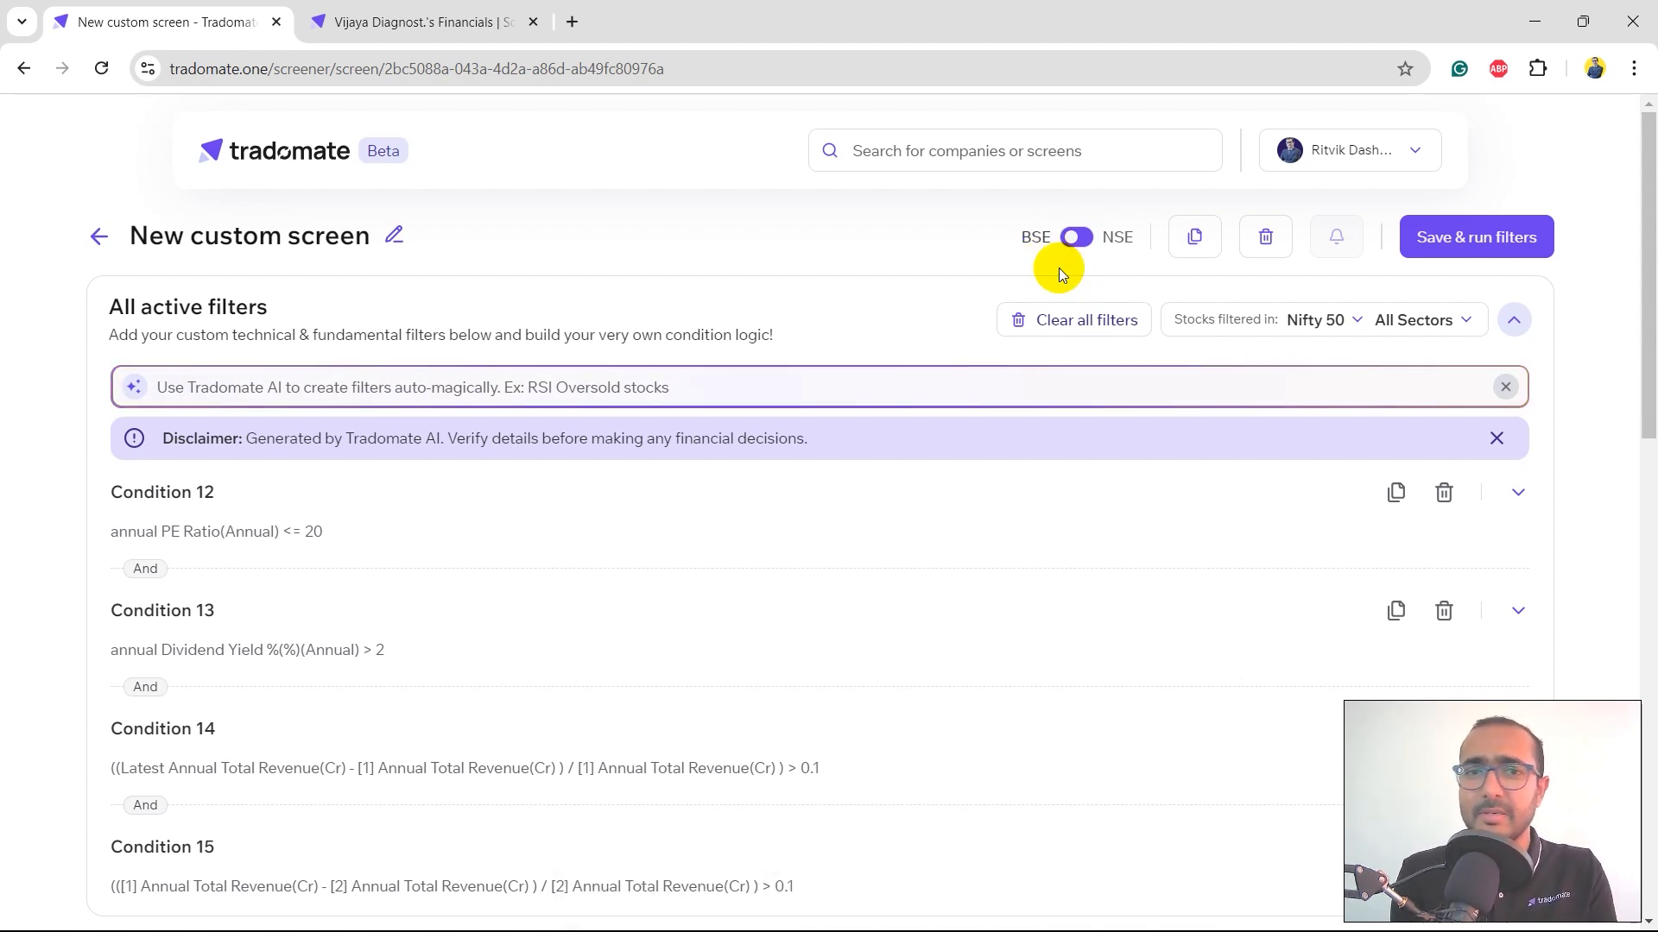
Step: Widen the stock universe from Nifty 50 to All Stocks and save & run, listing 23 companies
{"action": "left_click", "coordinate": [1319, 320]}
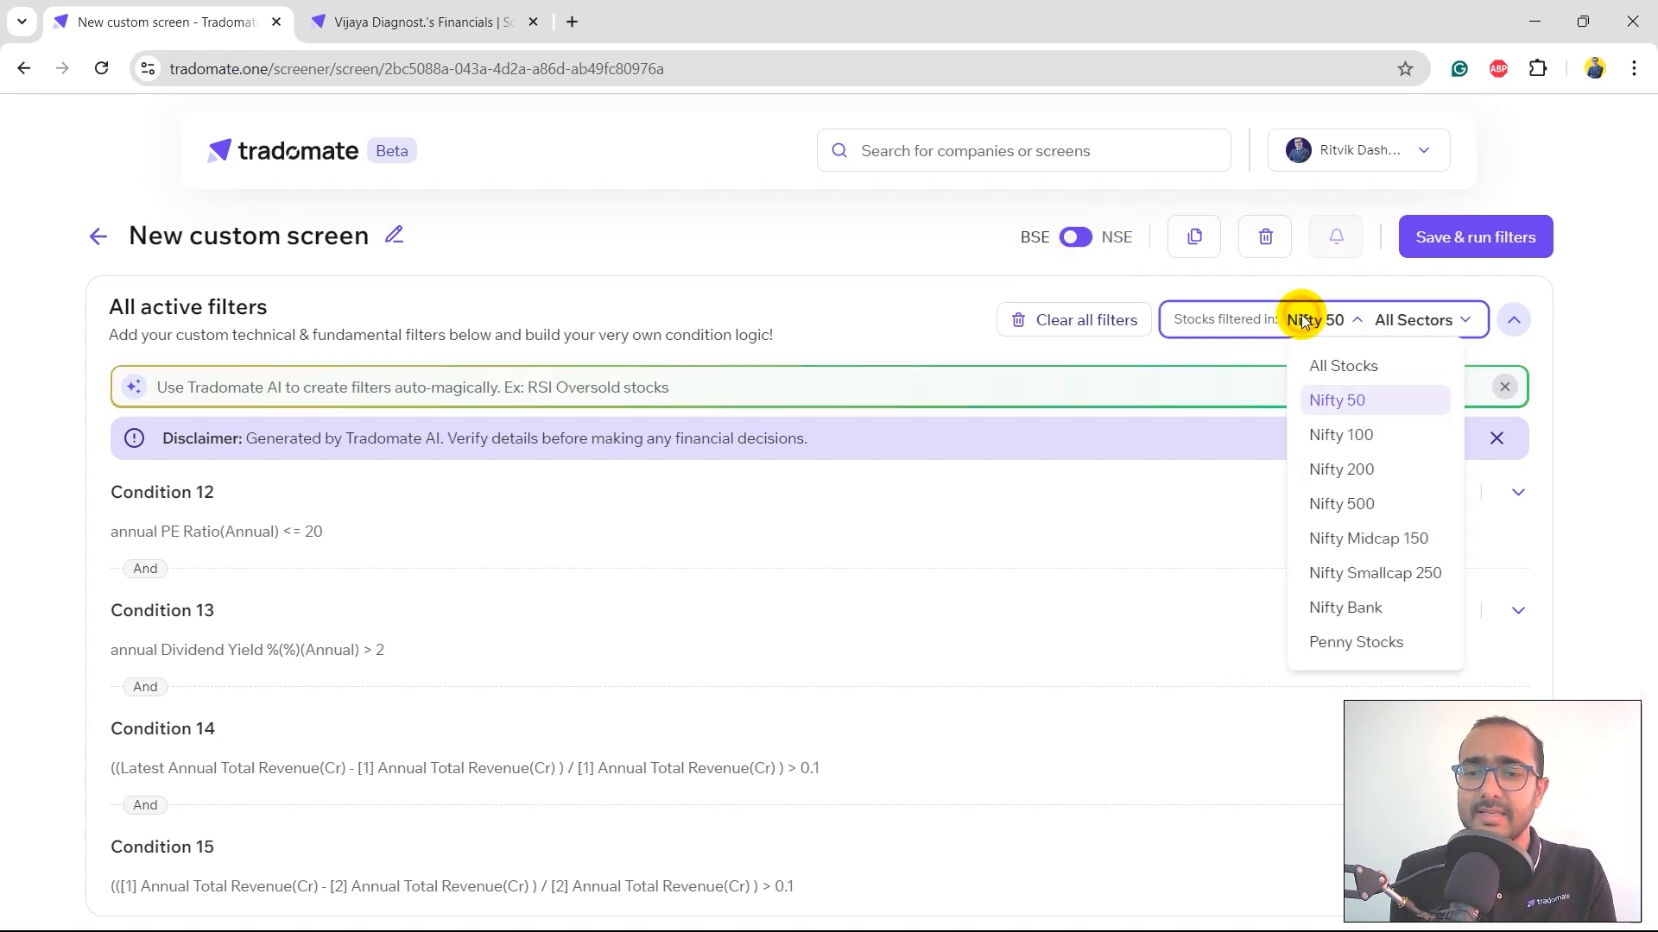
{"action": "left_click", "coordinate": [1343, 367]}
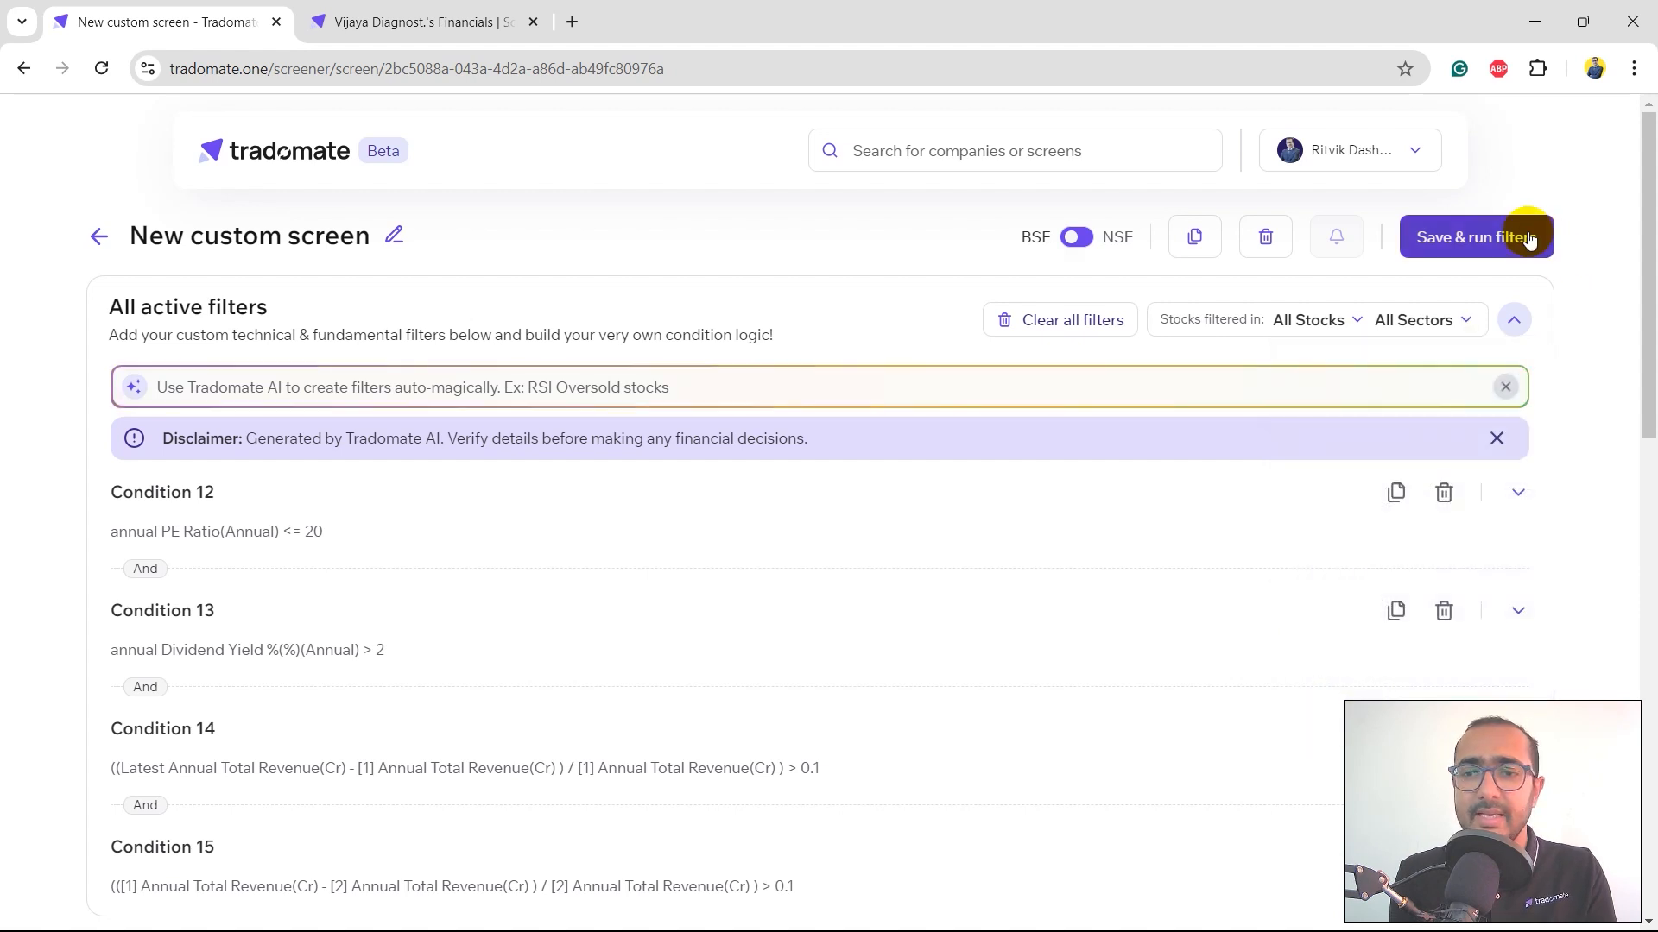
{"action": "left_click", "coordinate": [1473, 236]}
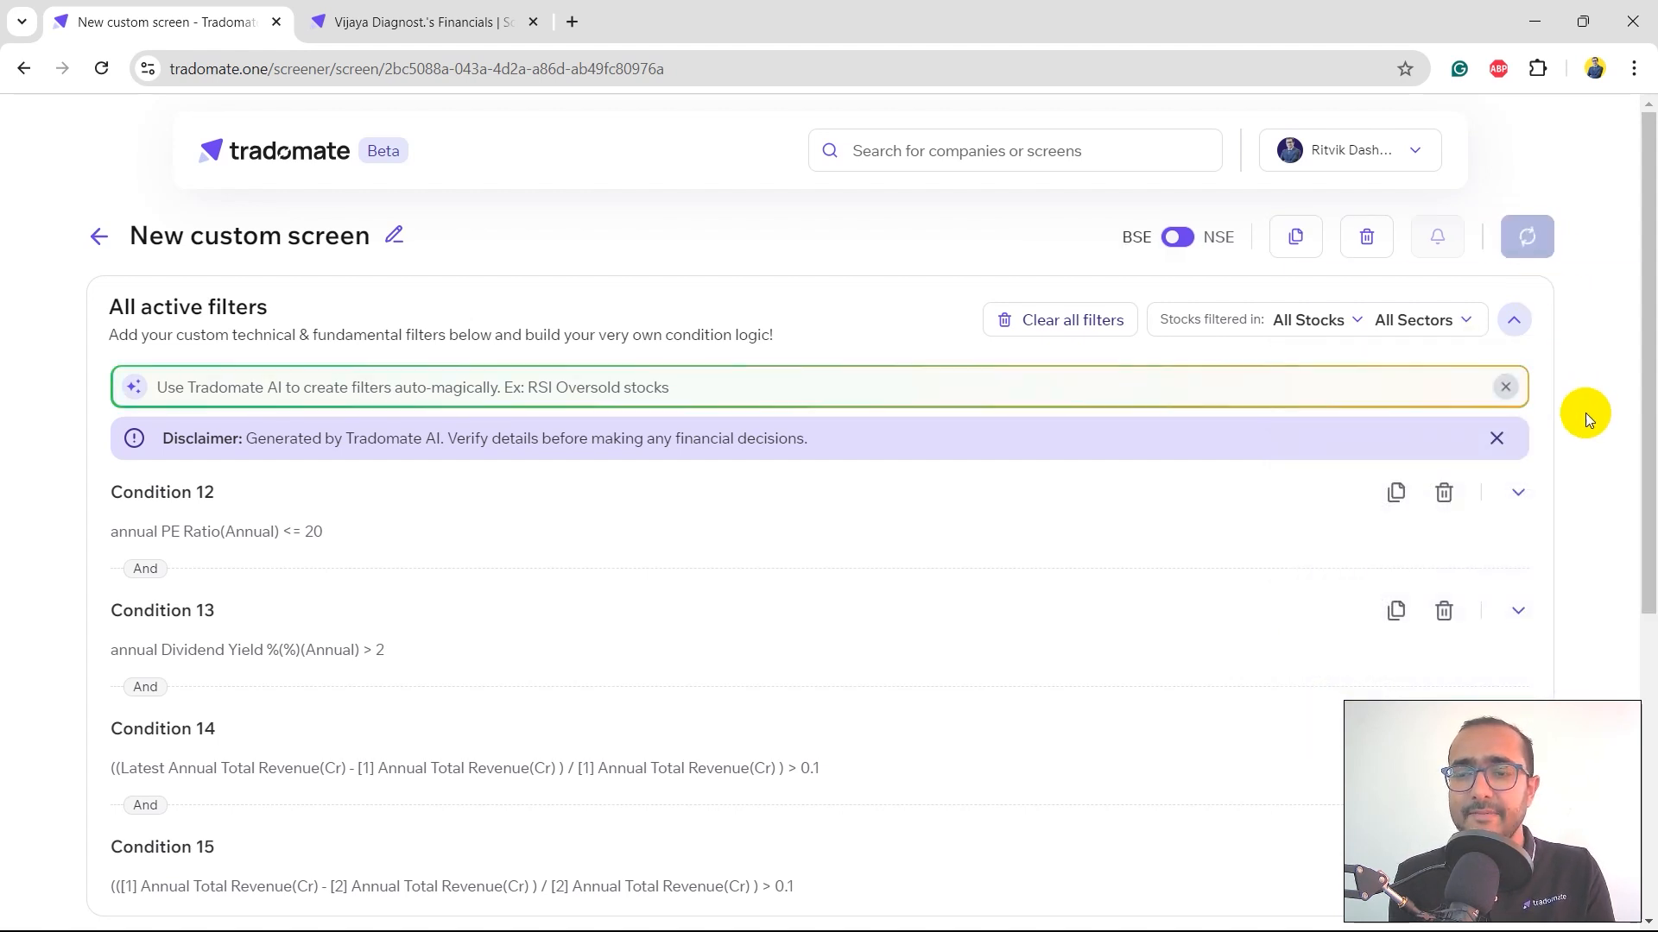
{"action": "left_click", "coordinate": [1525, 236]}
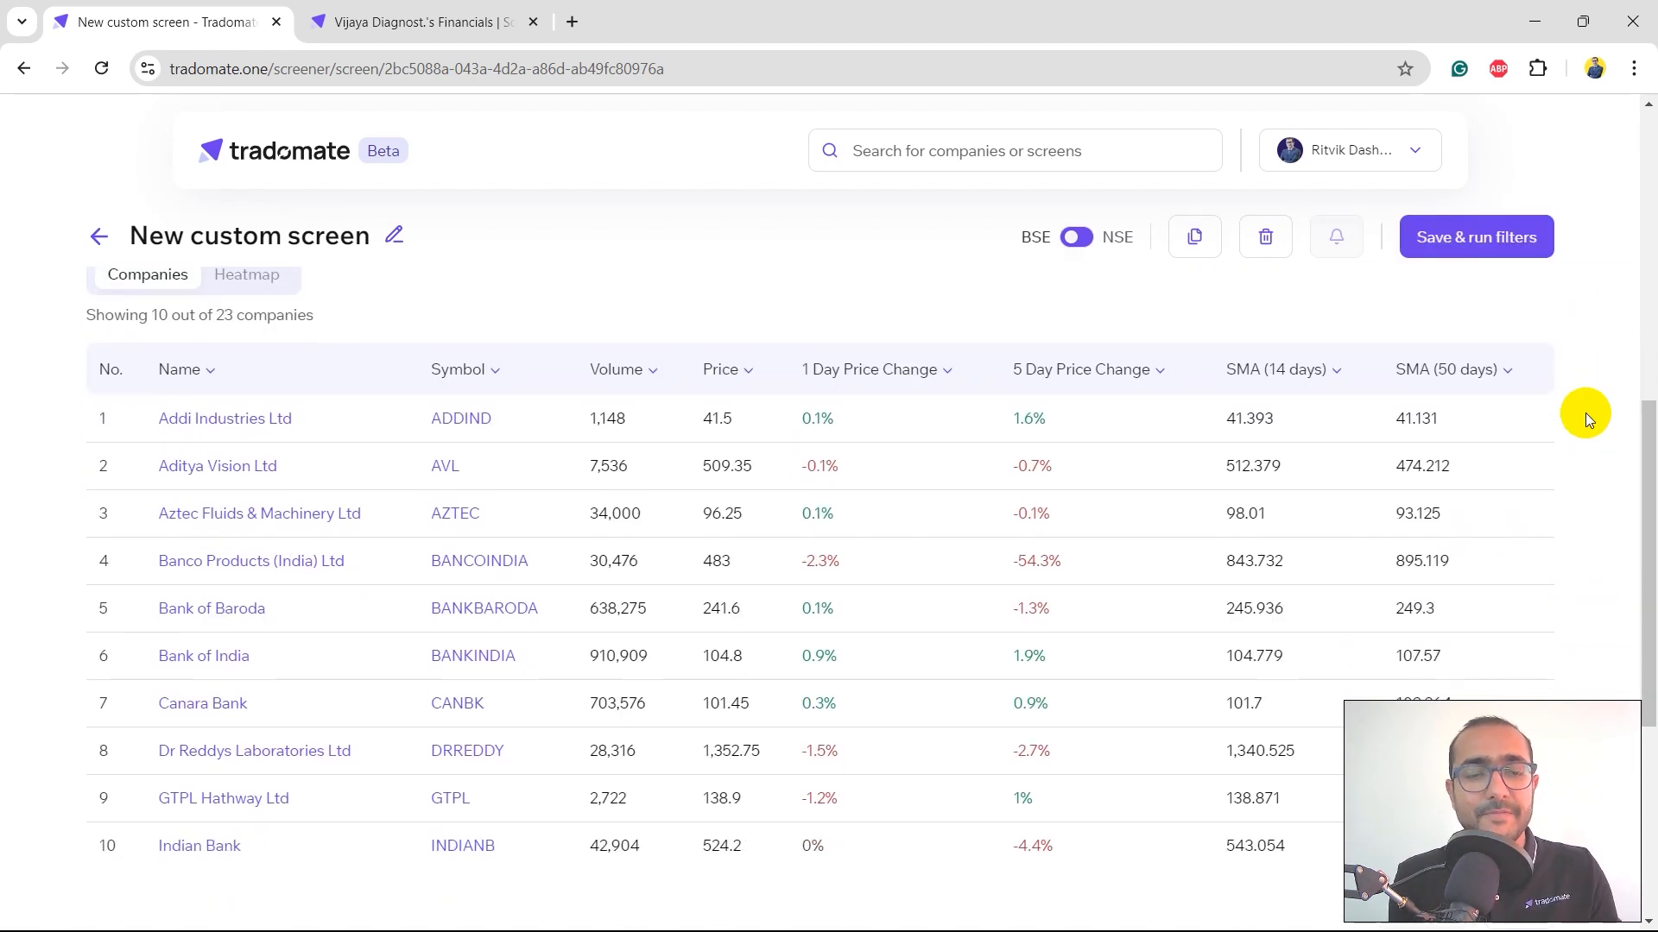
{"action": "scroll", "scroll_direction": "up", "scroll_amount": 3}
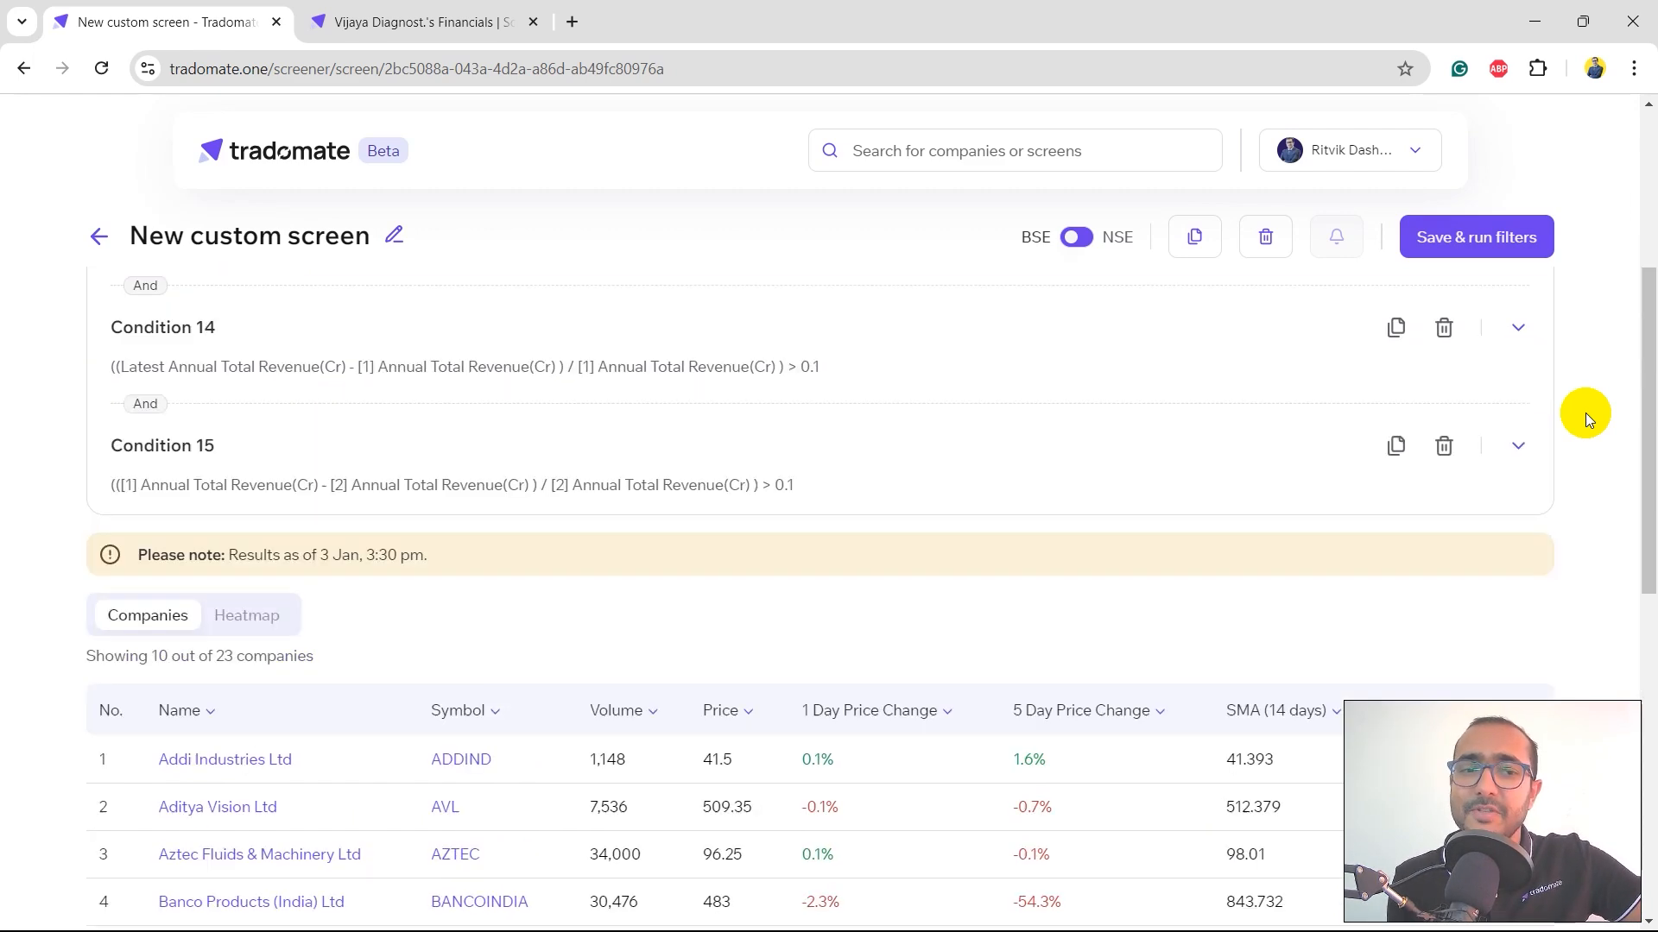
{"action": "scroll", "scroll_direction": "up", "scroll_amount": 3}
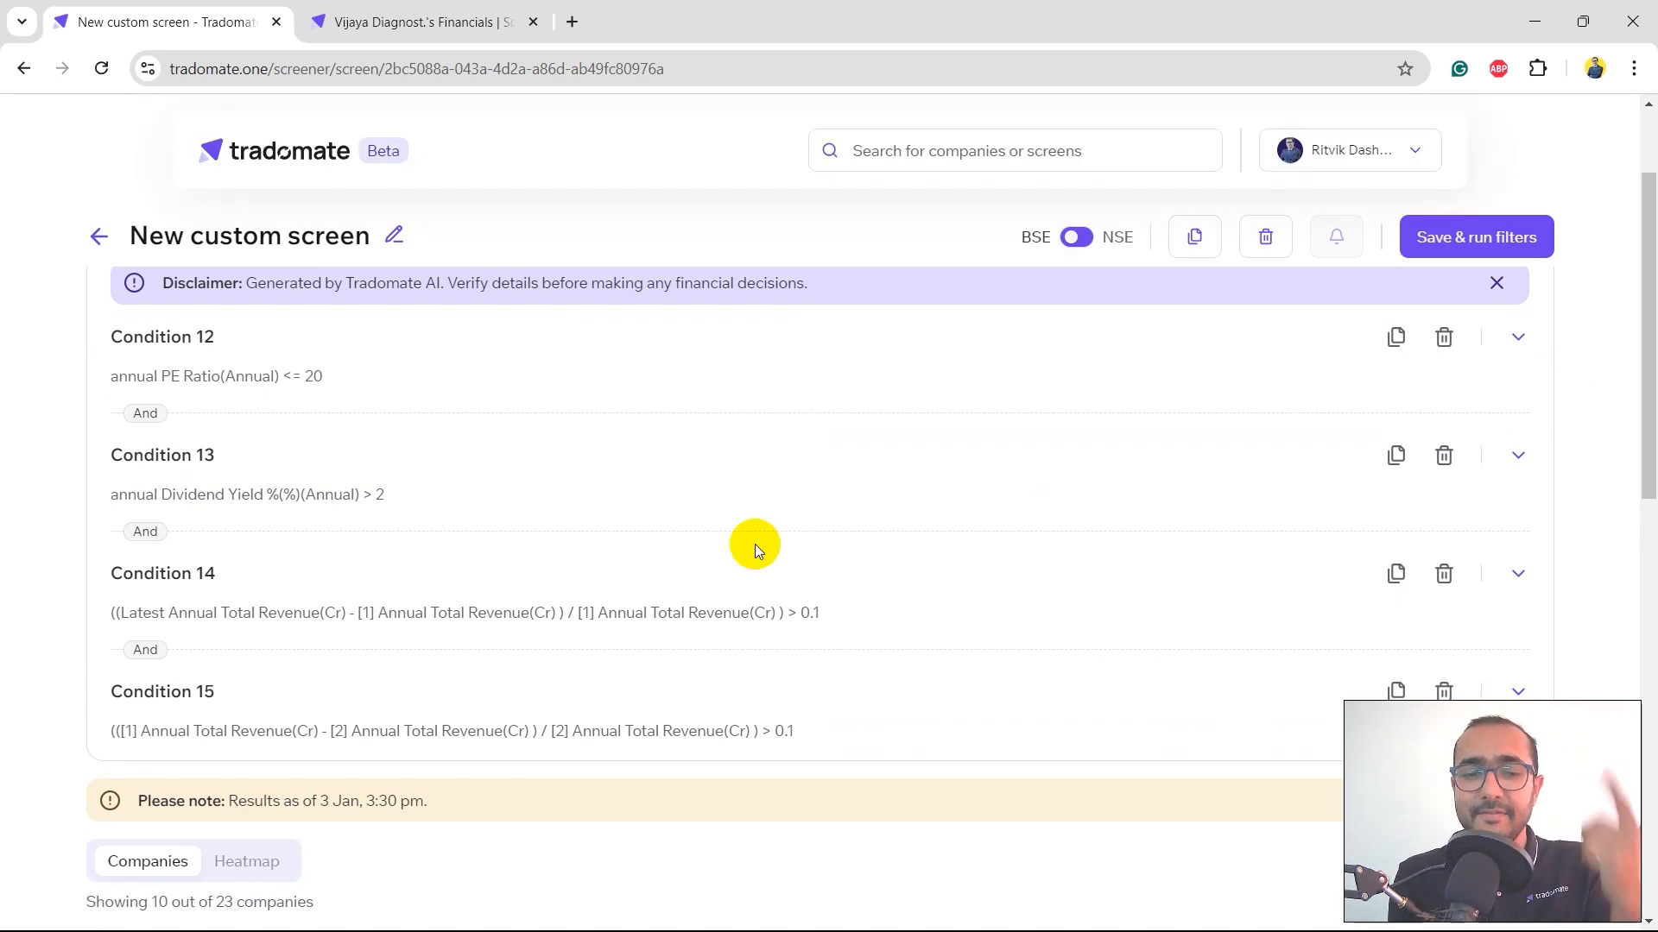
{"action": "mouse_move", "coordinate": [424, 710]}
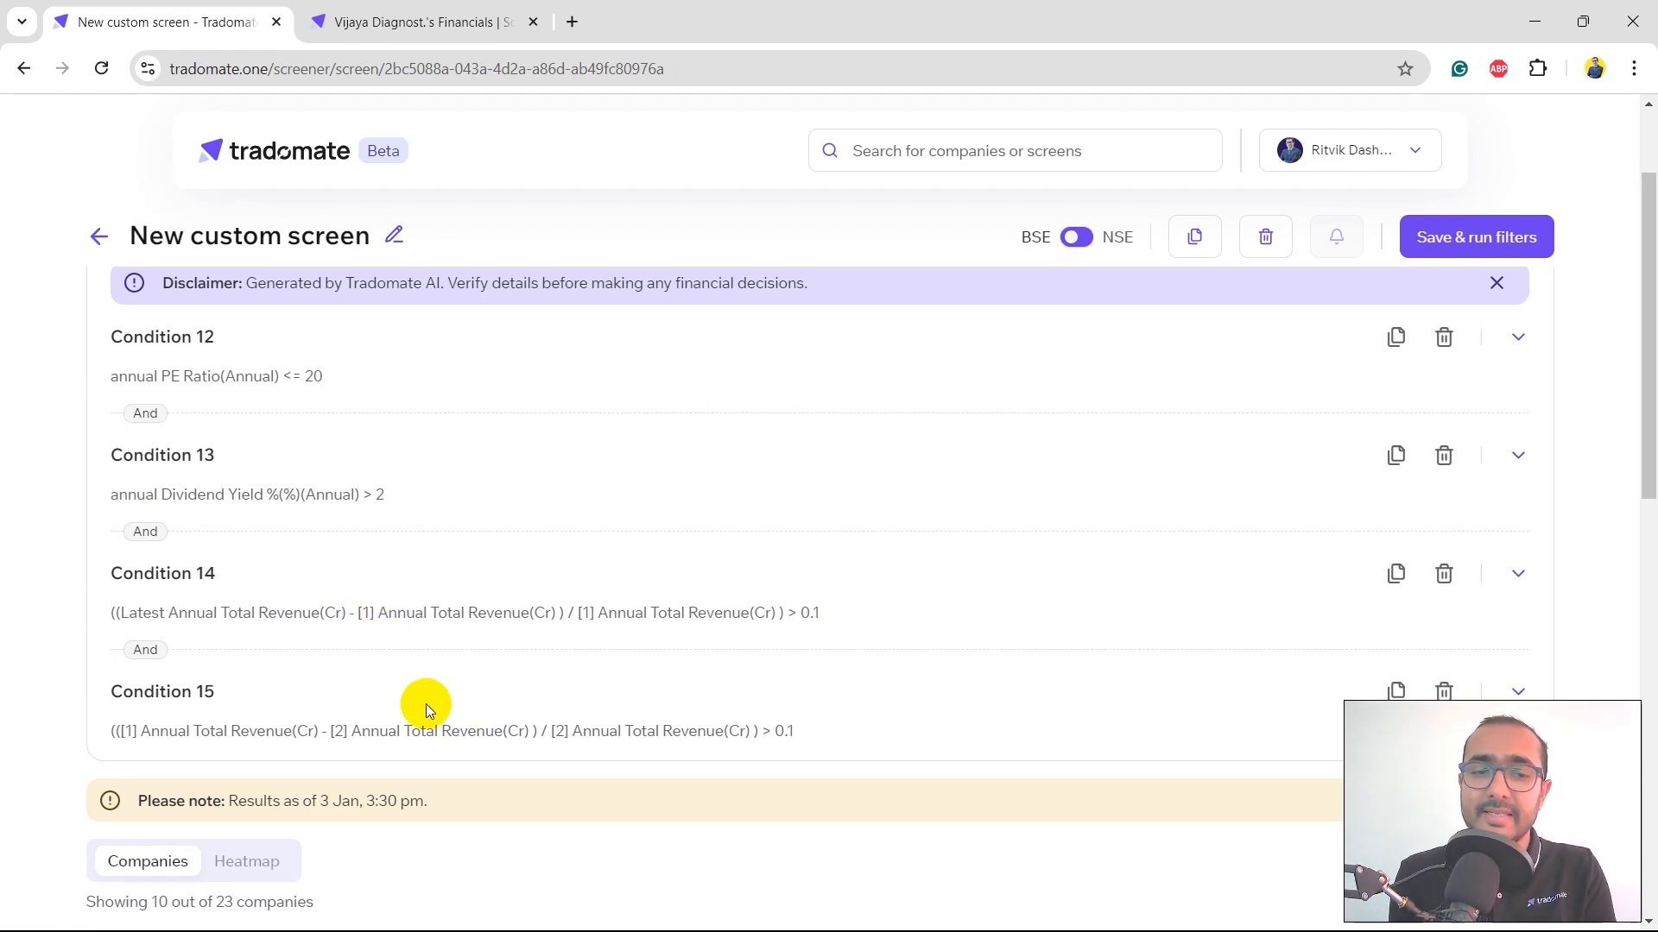
{"action": "mouse_move", "coordinate": [389, 530]}
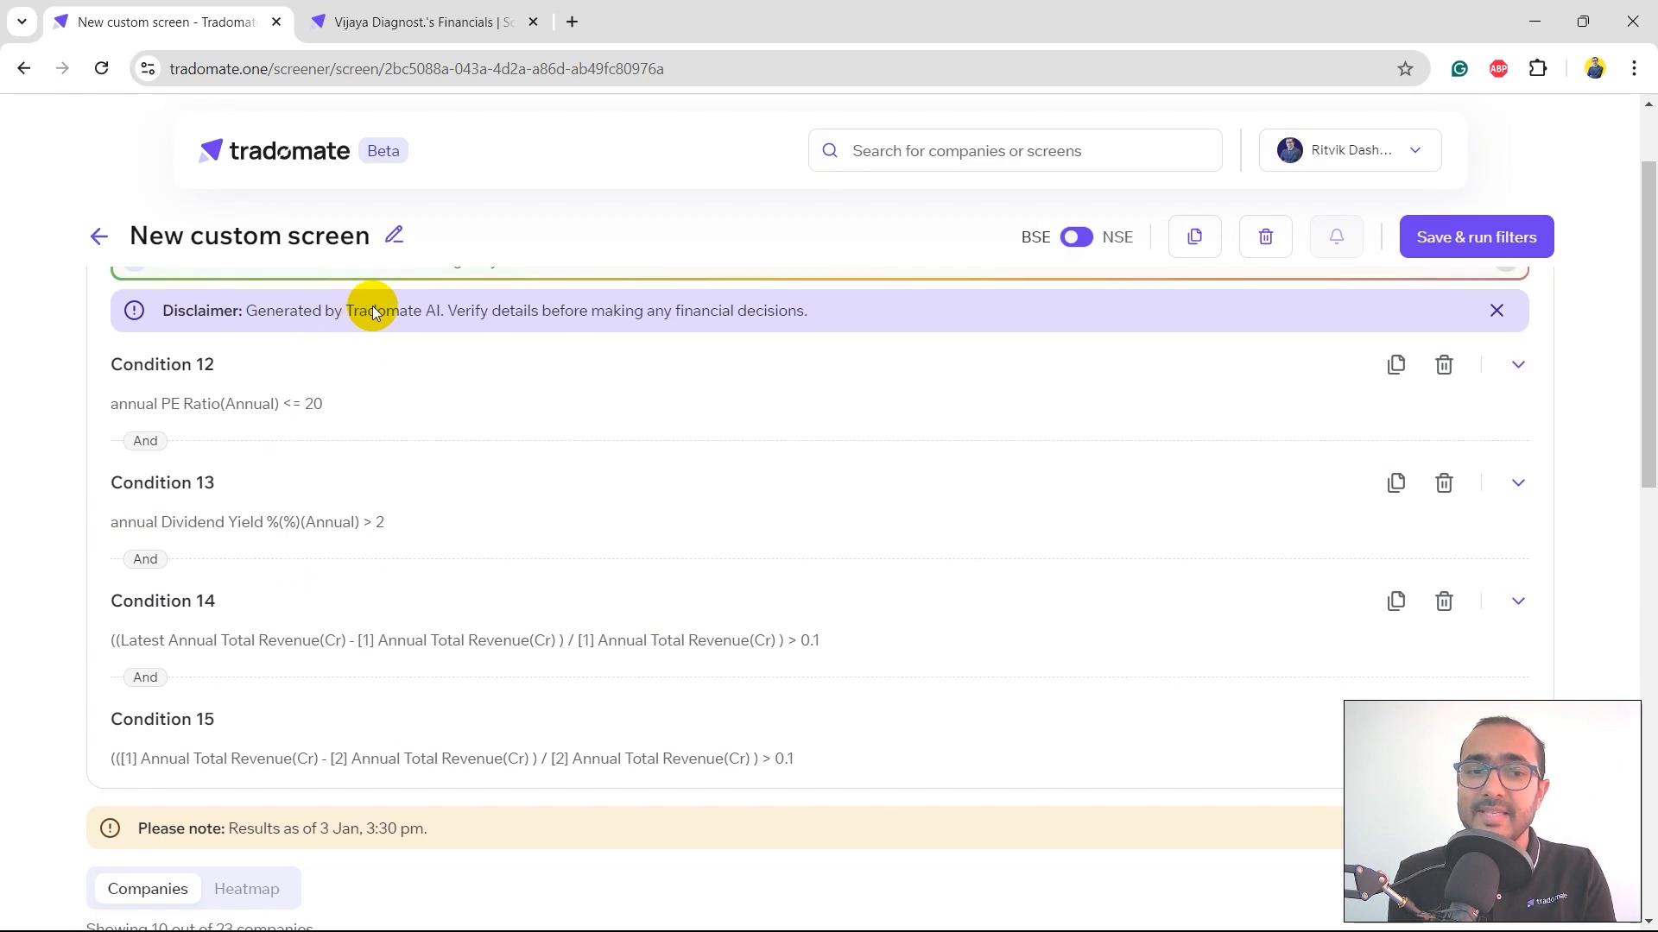
{"action": "mouse_move", "coordinate": [492, 313]}
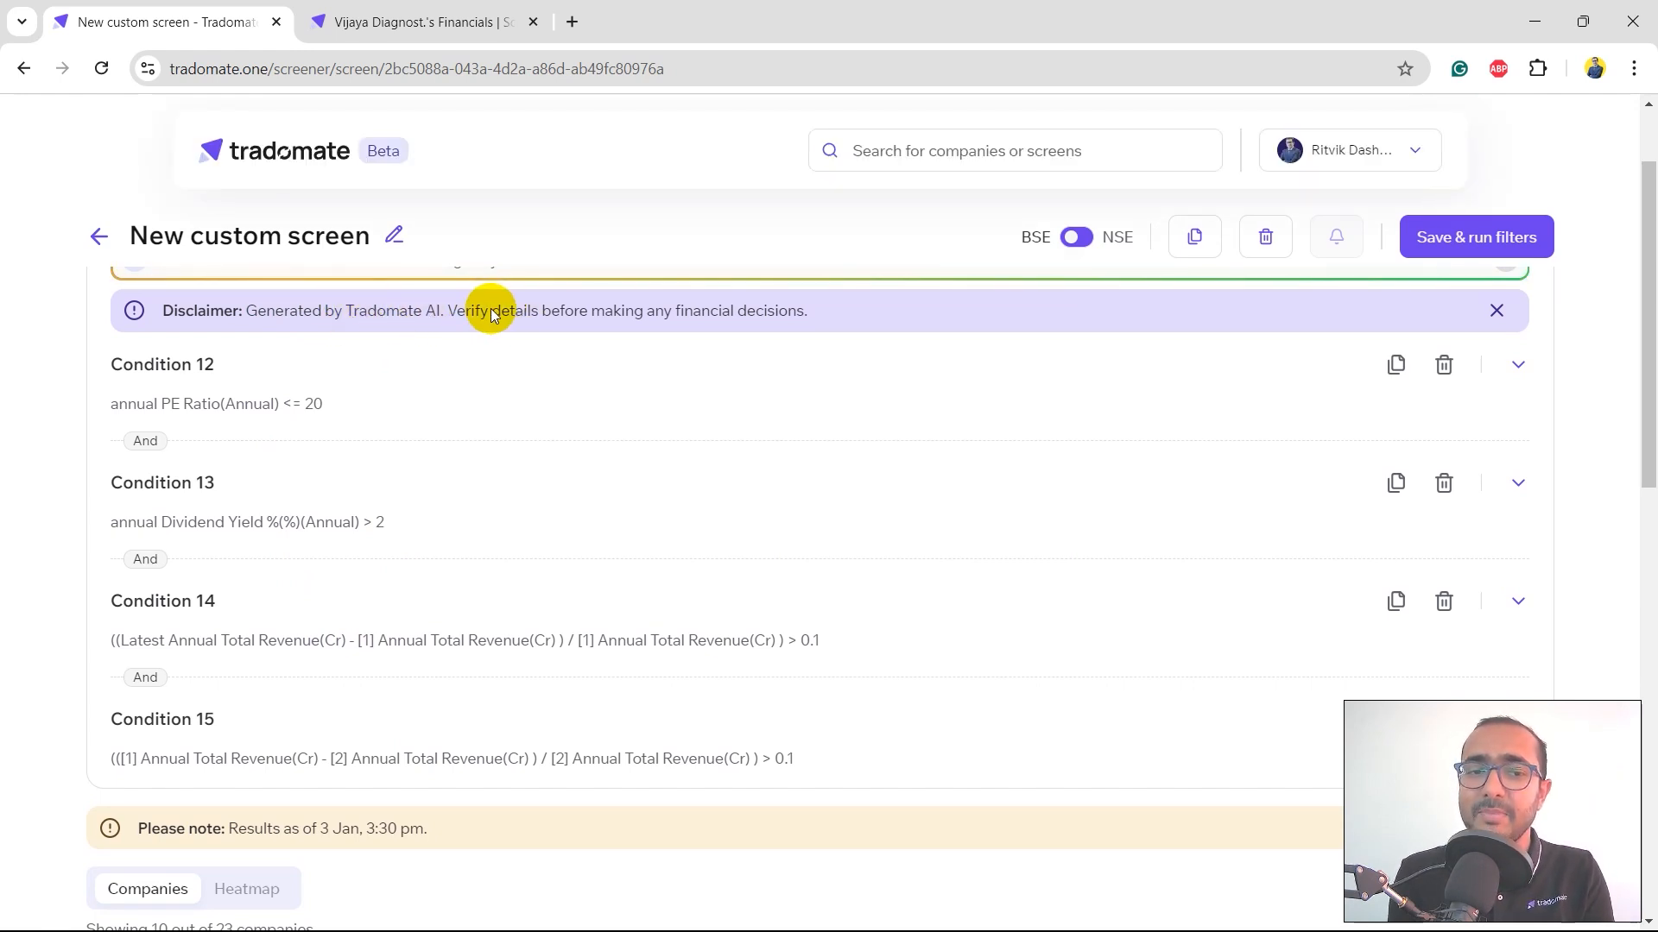
{"action": "mouse_move", "coordinate": [680, 325]}
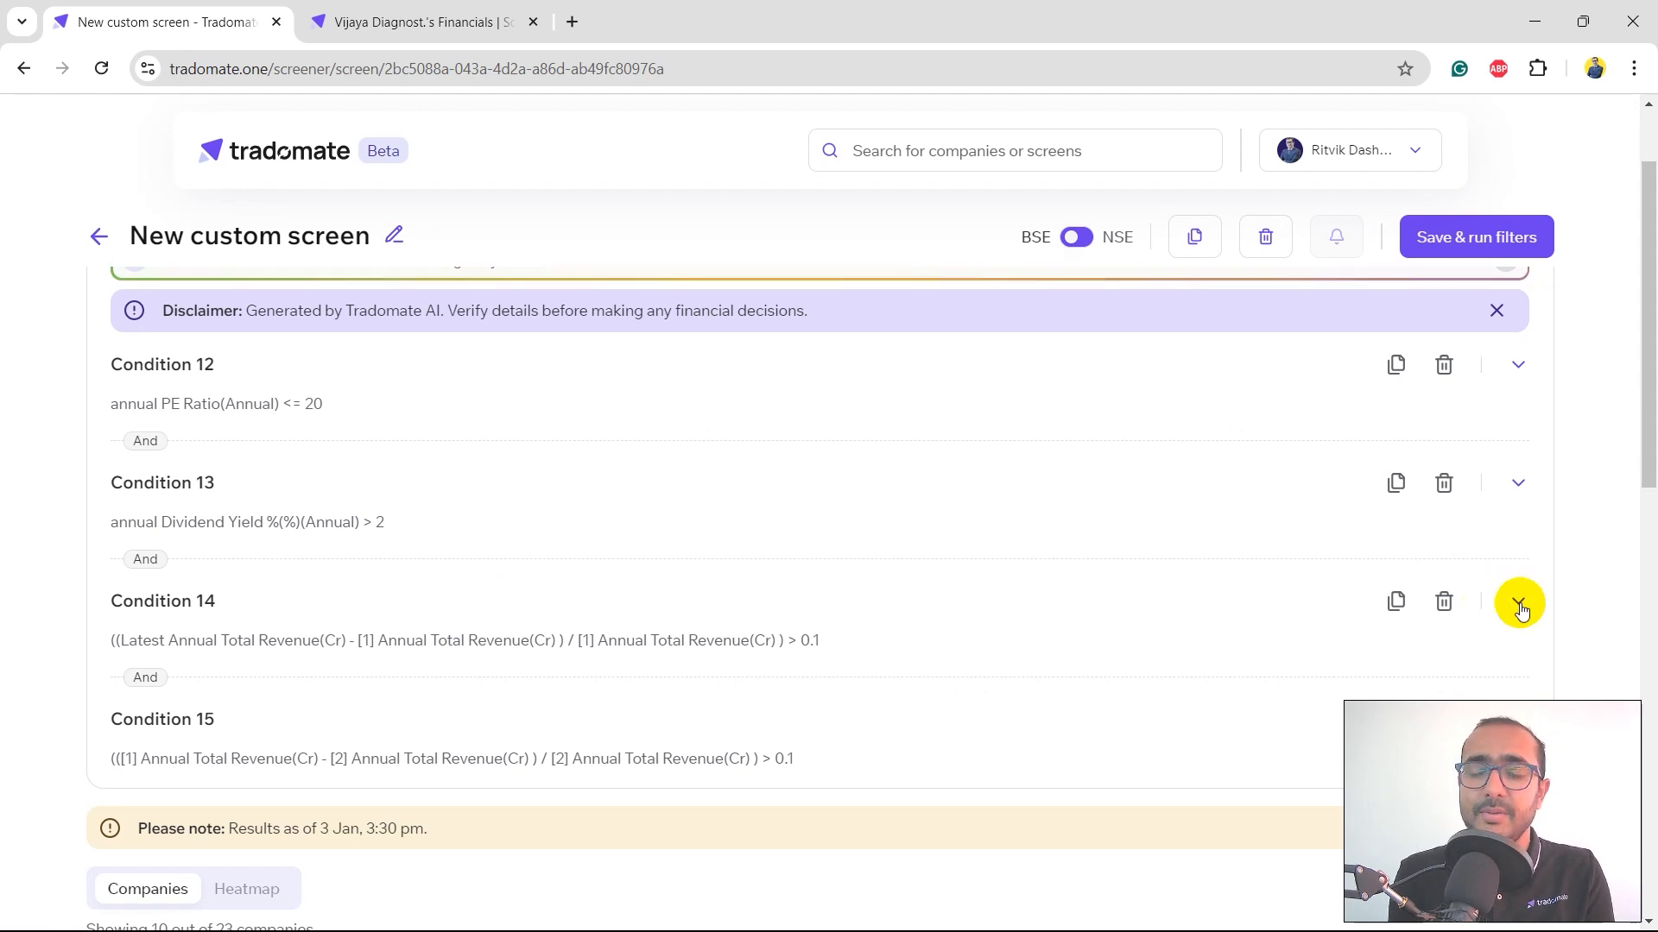
{"action": "left_click", "coordinate": [1520, 601]}
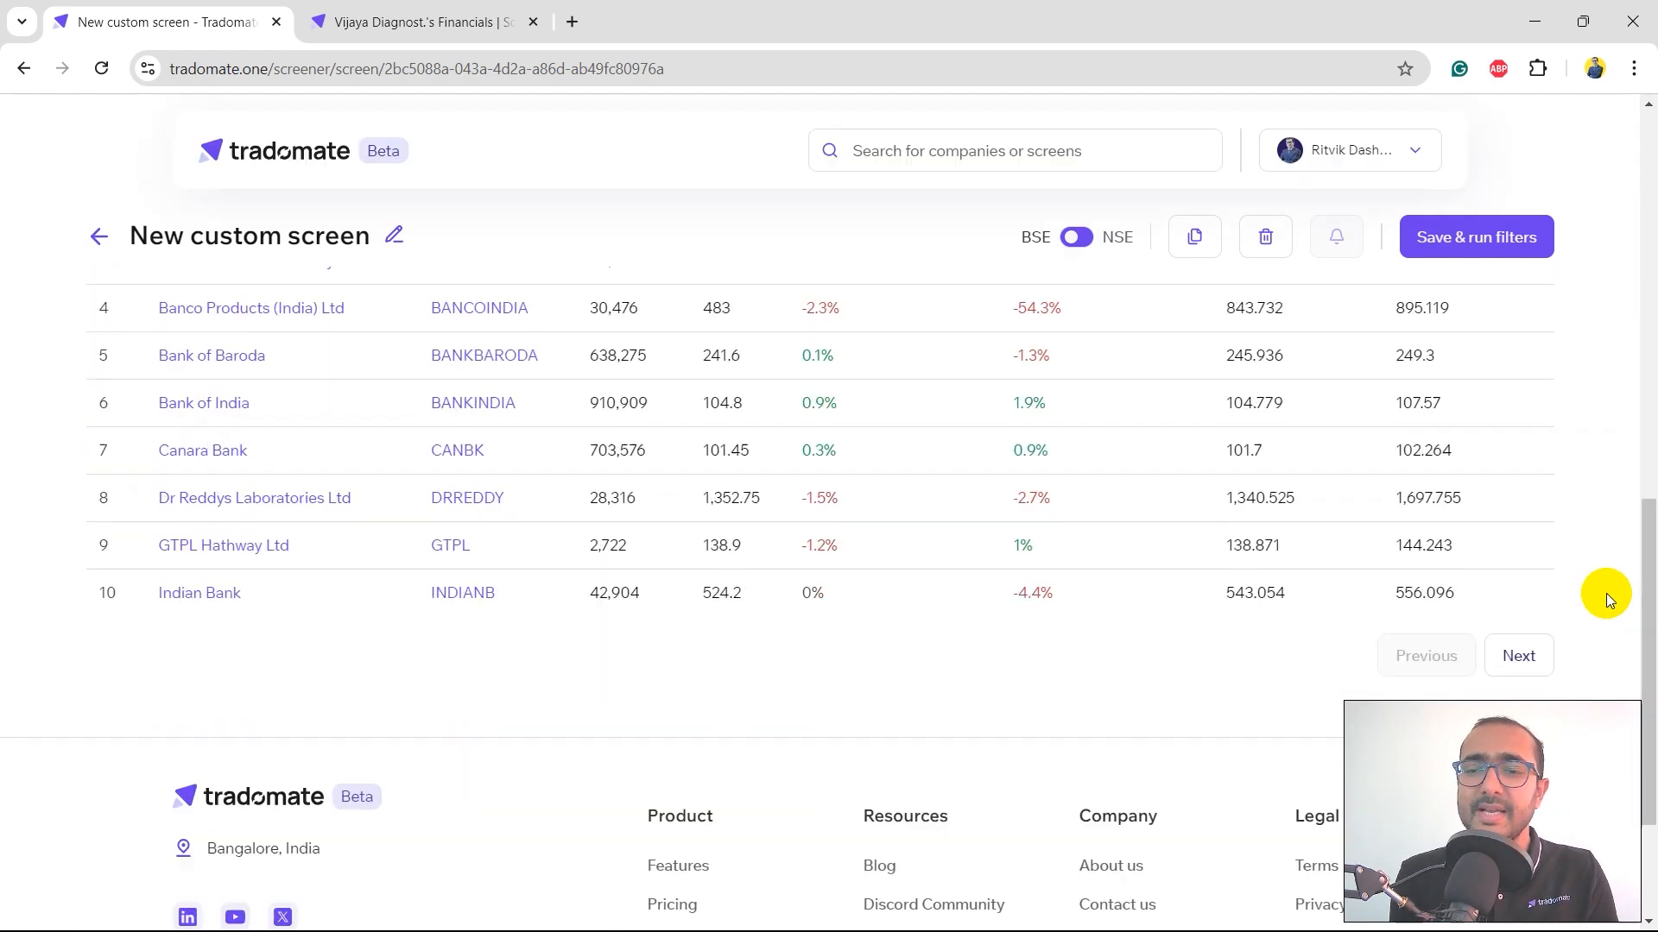
{"action": "scroll", "scroll_direction": "down", "scroll_amount": 3}
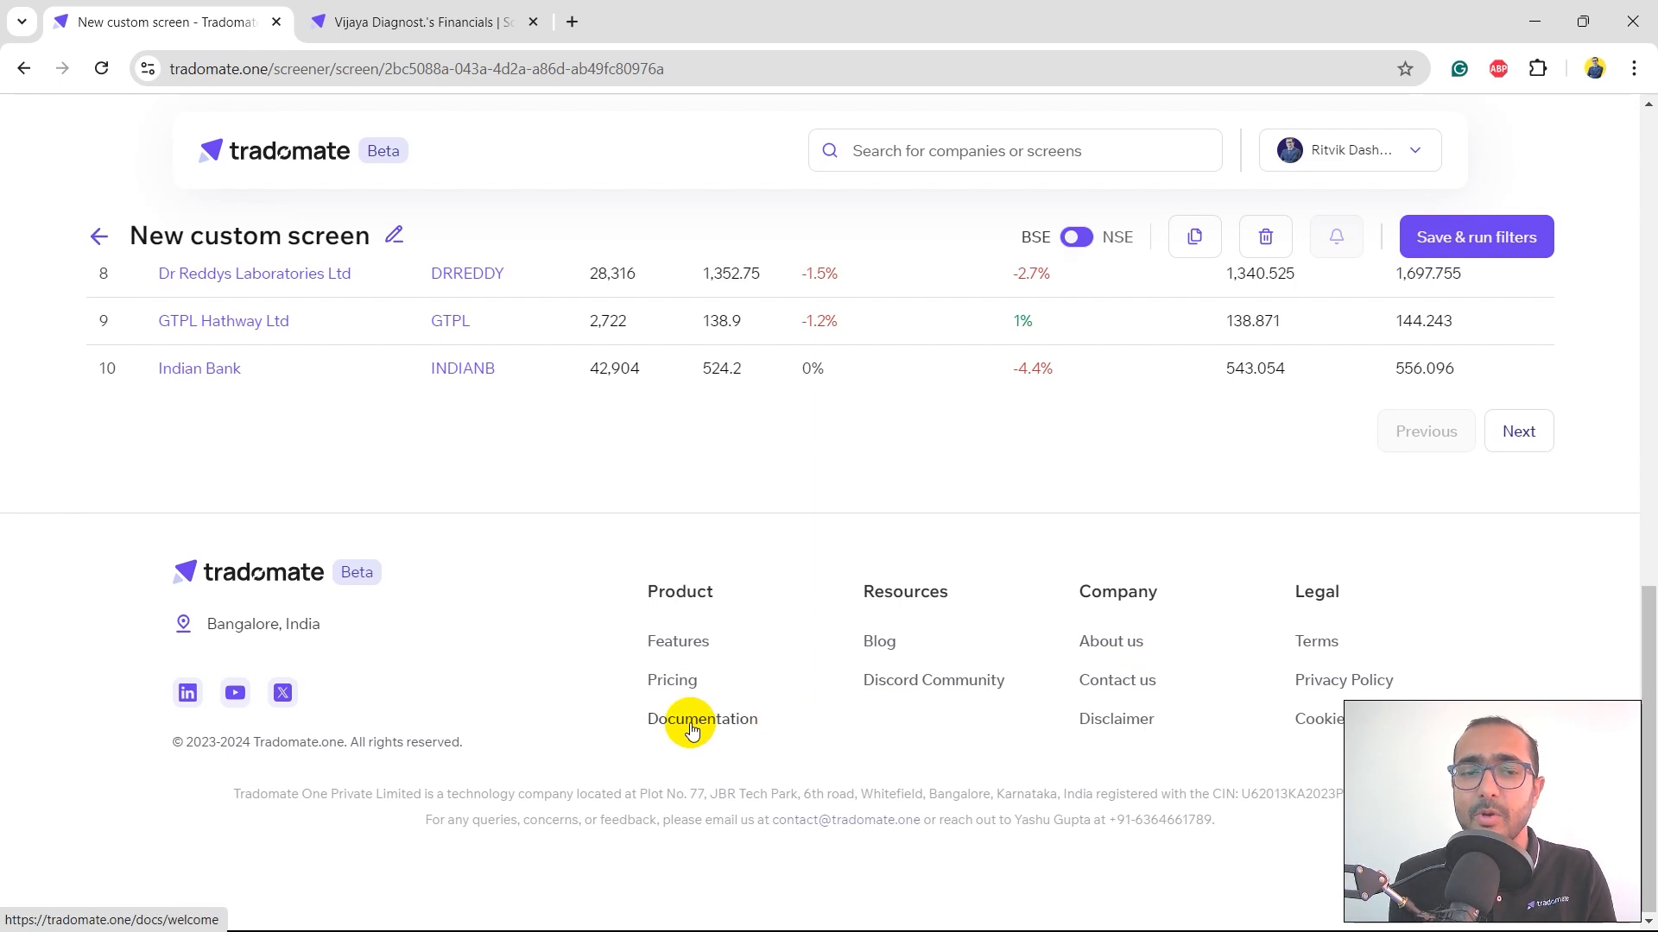
Step: Open the Quick Start Screener guide from Documentation, then return to the screen's results tab
{"action": "left_click", "coordinate": [703, 718]}
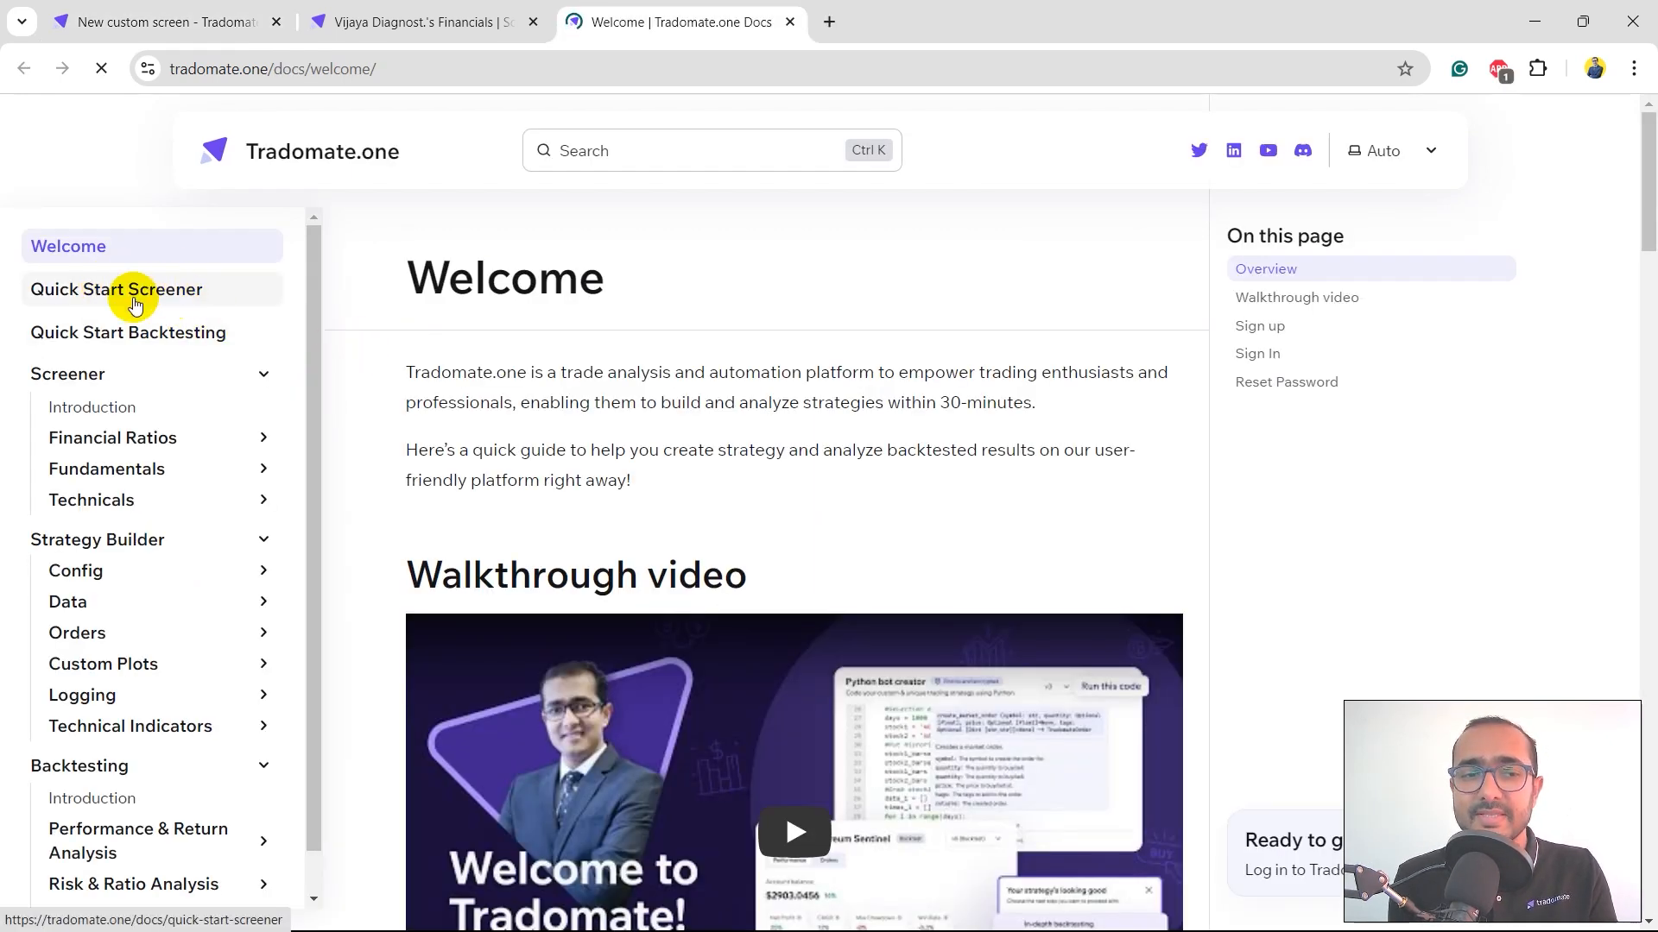
{"action": "left_click", "coordinate": [116, 288]}
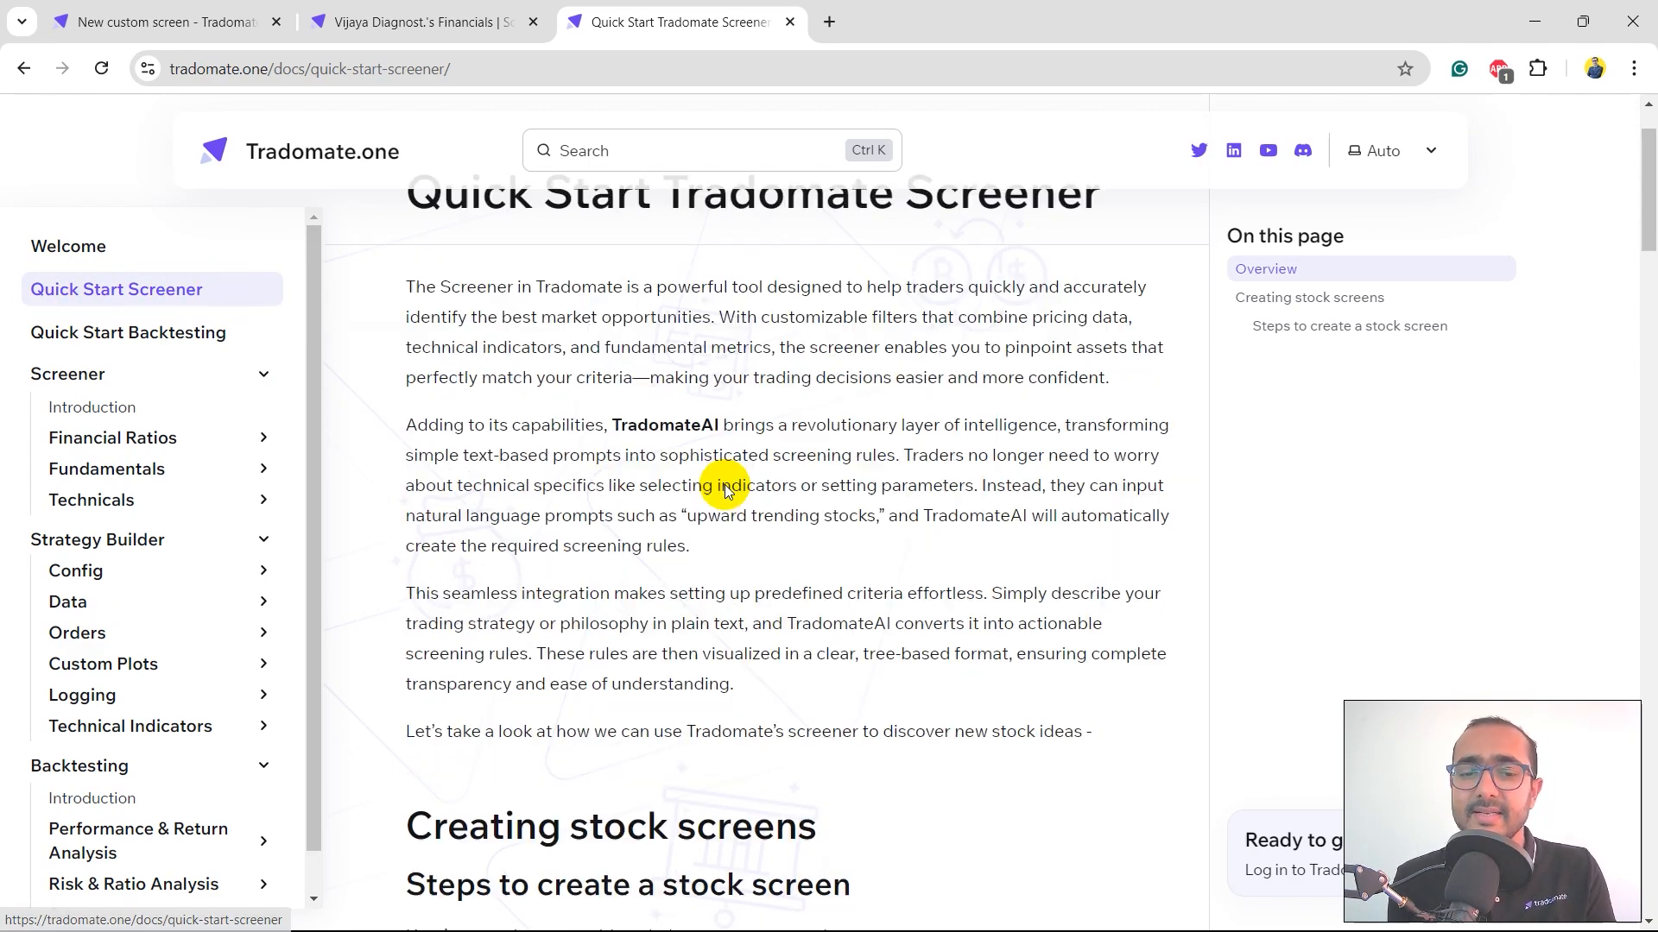
{"action": "scroll", "scroll_direction": "down", "scroll_amount": 3}
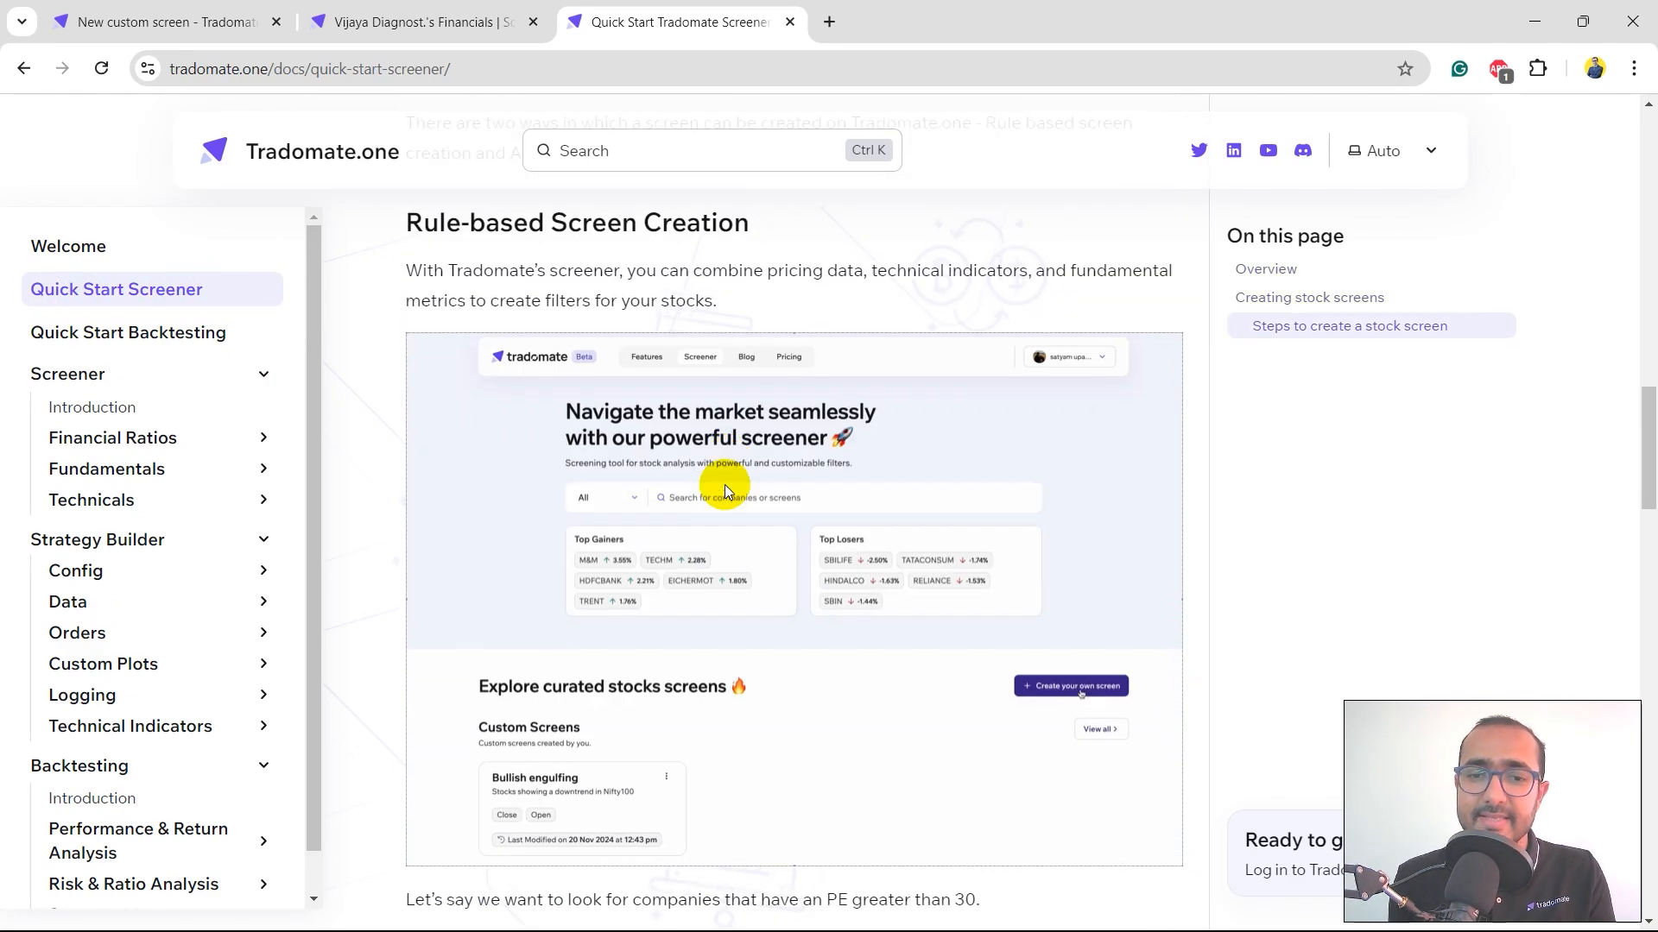
{"action": "left_click", "coordinate": [159, 21]}
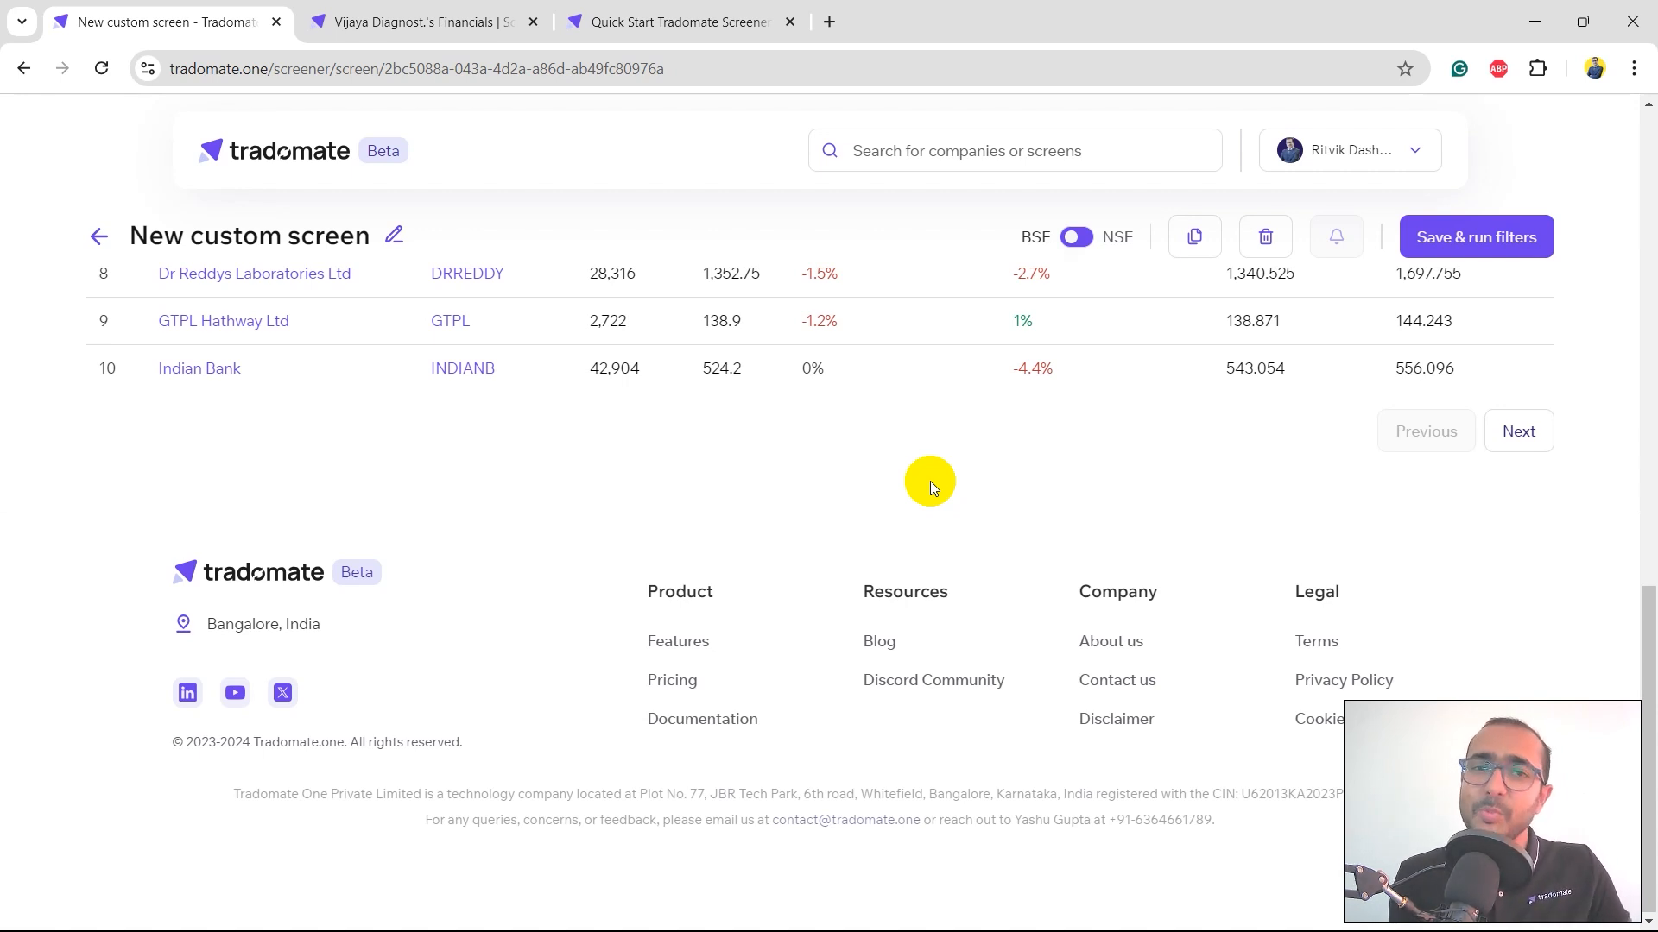
{"action": "mouse_move", "coordinate": [896, 686]}
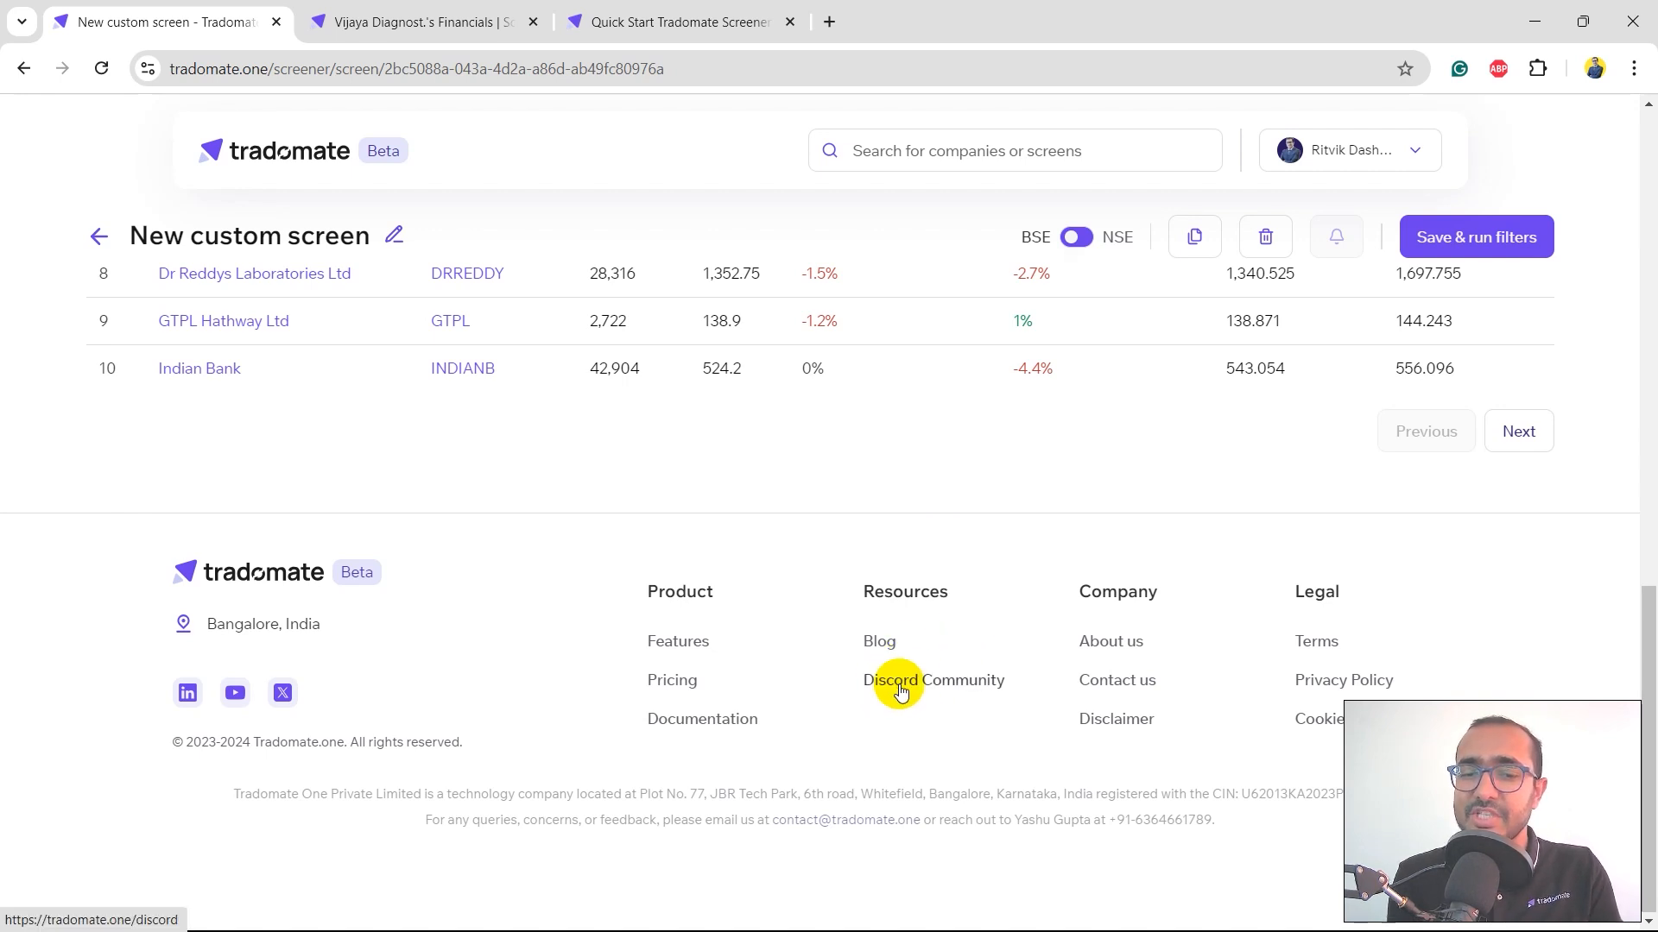